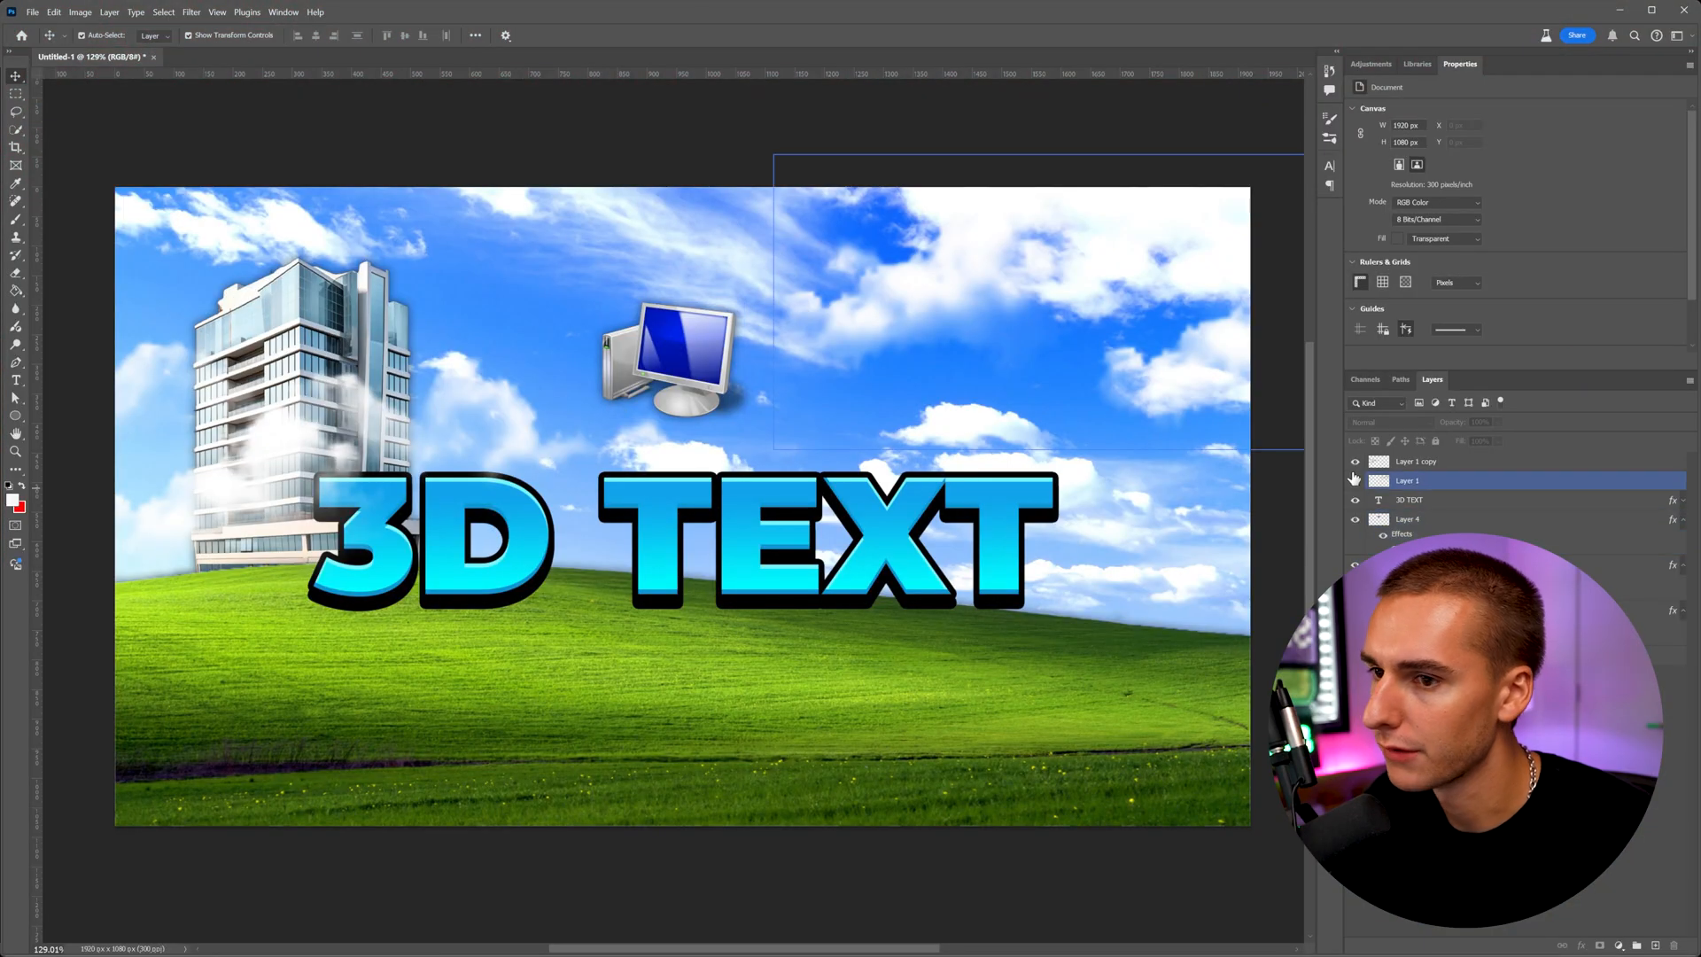
Hide the two cloud layers, the computer icon layer and the 3D TEXT layer
{"action": "left_click", "coordinate": [1413, 460]}
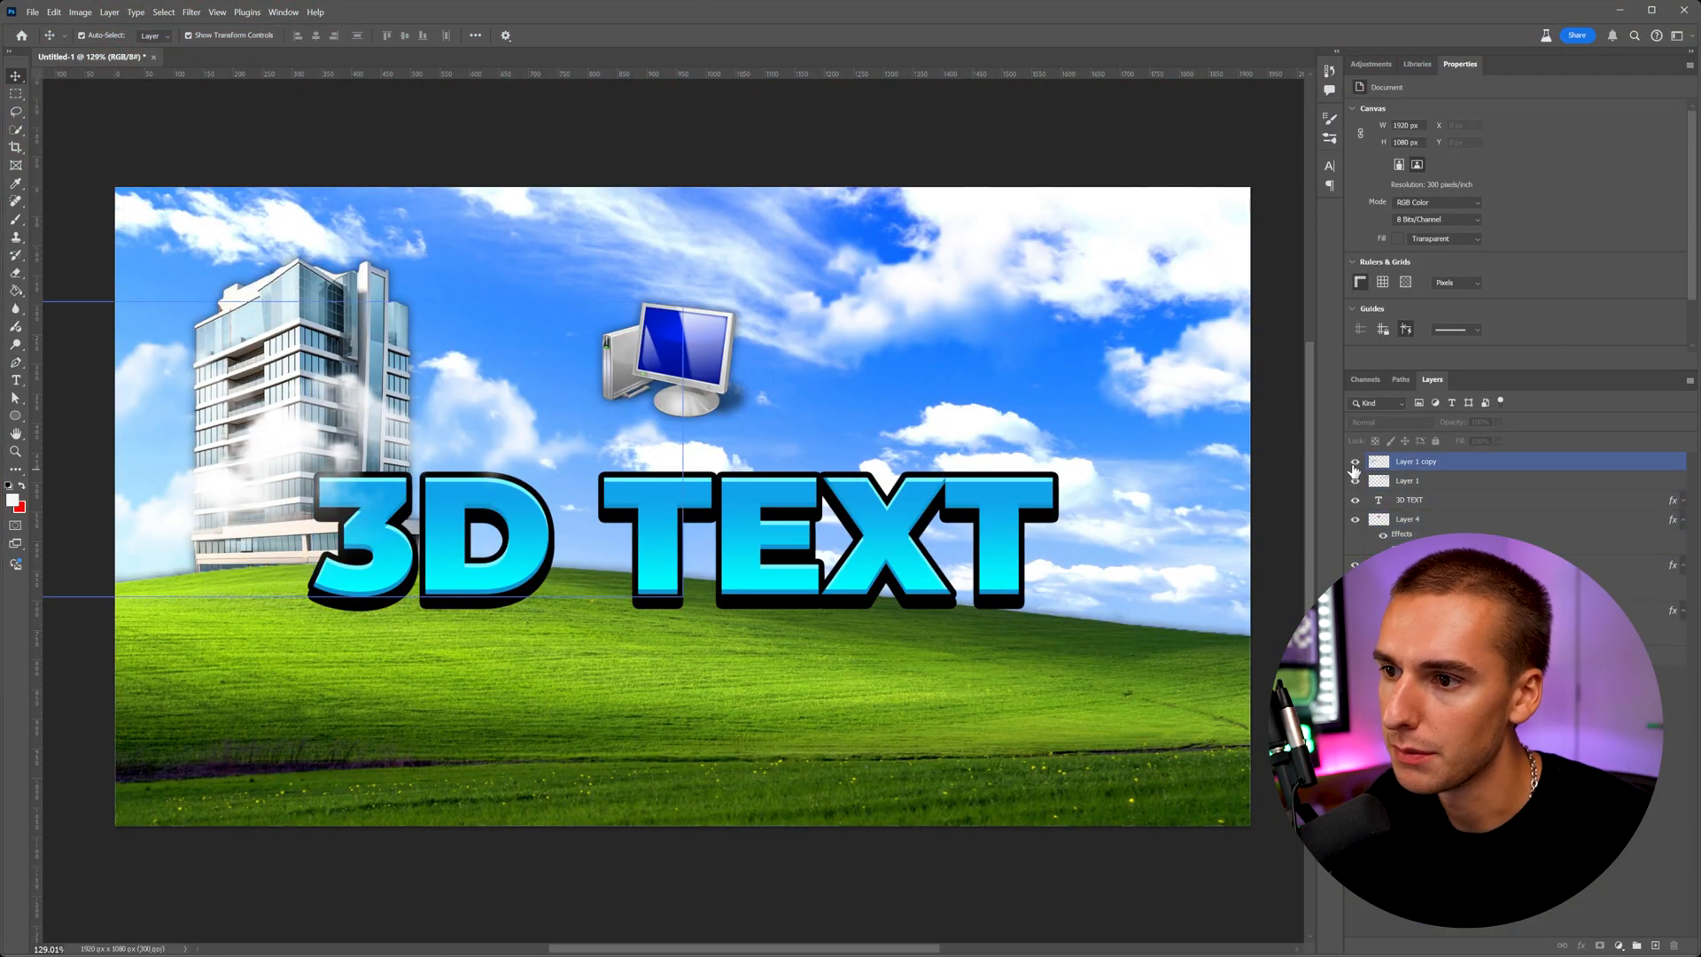
{"action": "left_click", "coordinate": [1353, 460]}
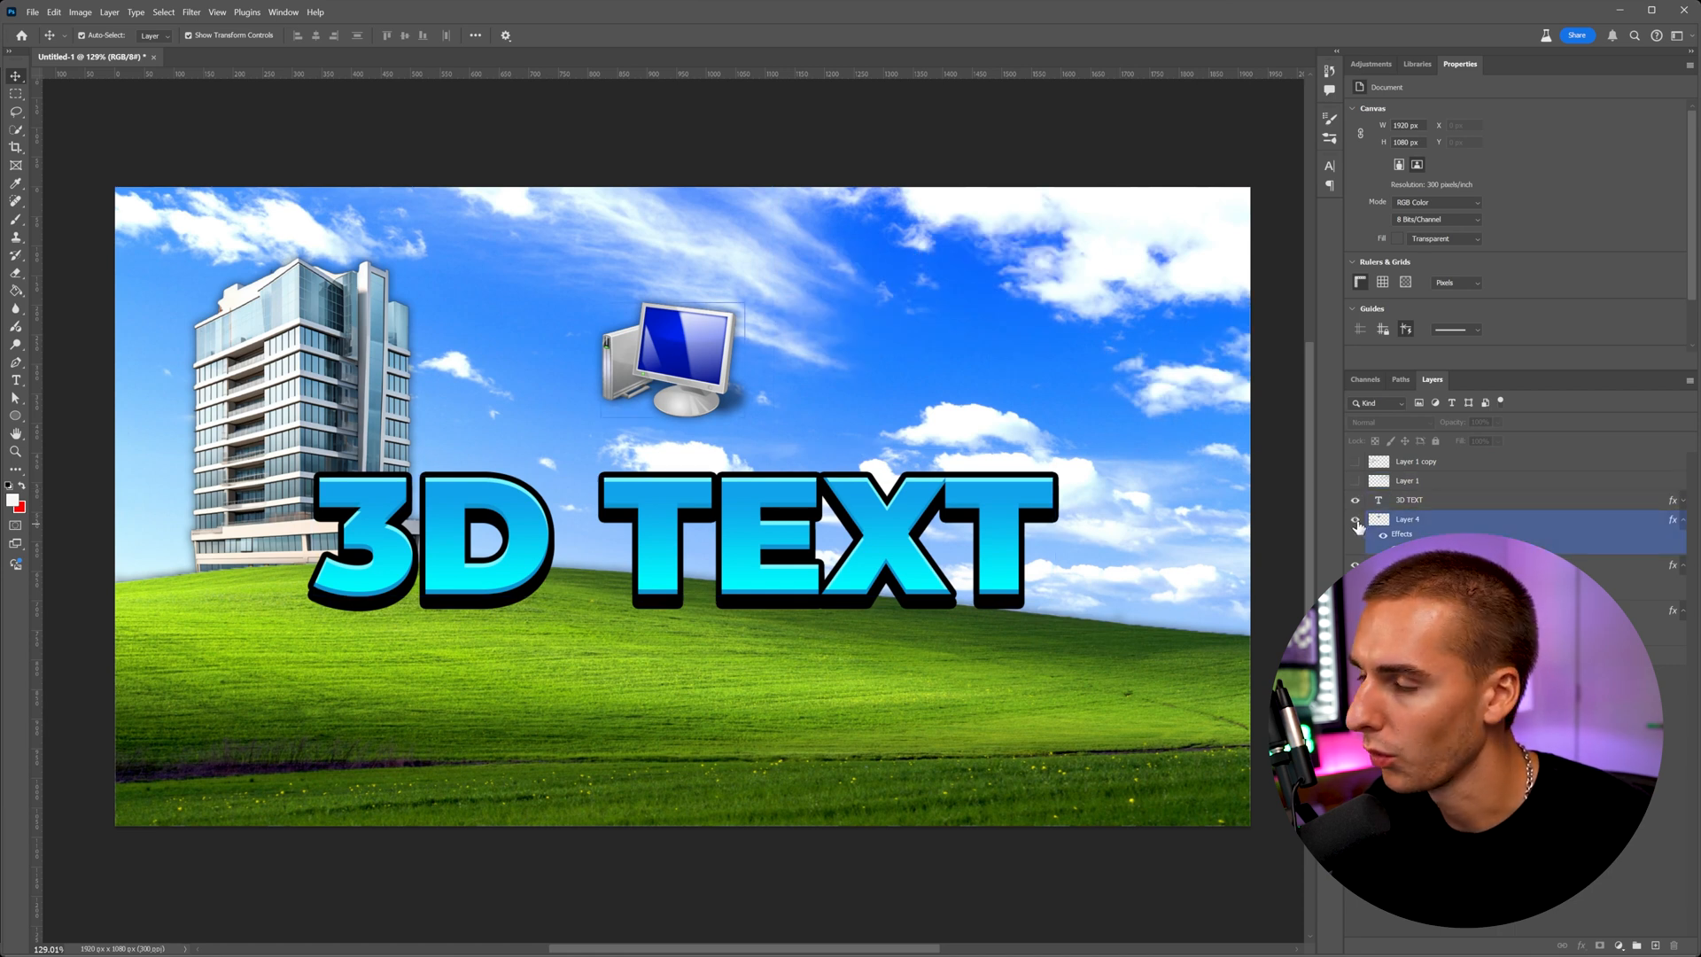
{"action": "left_click", "coordinate": [1353, 519]}
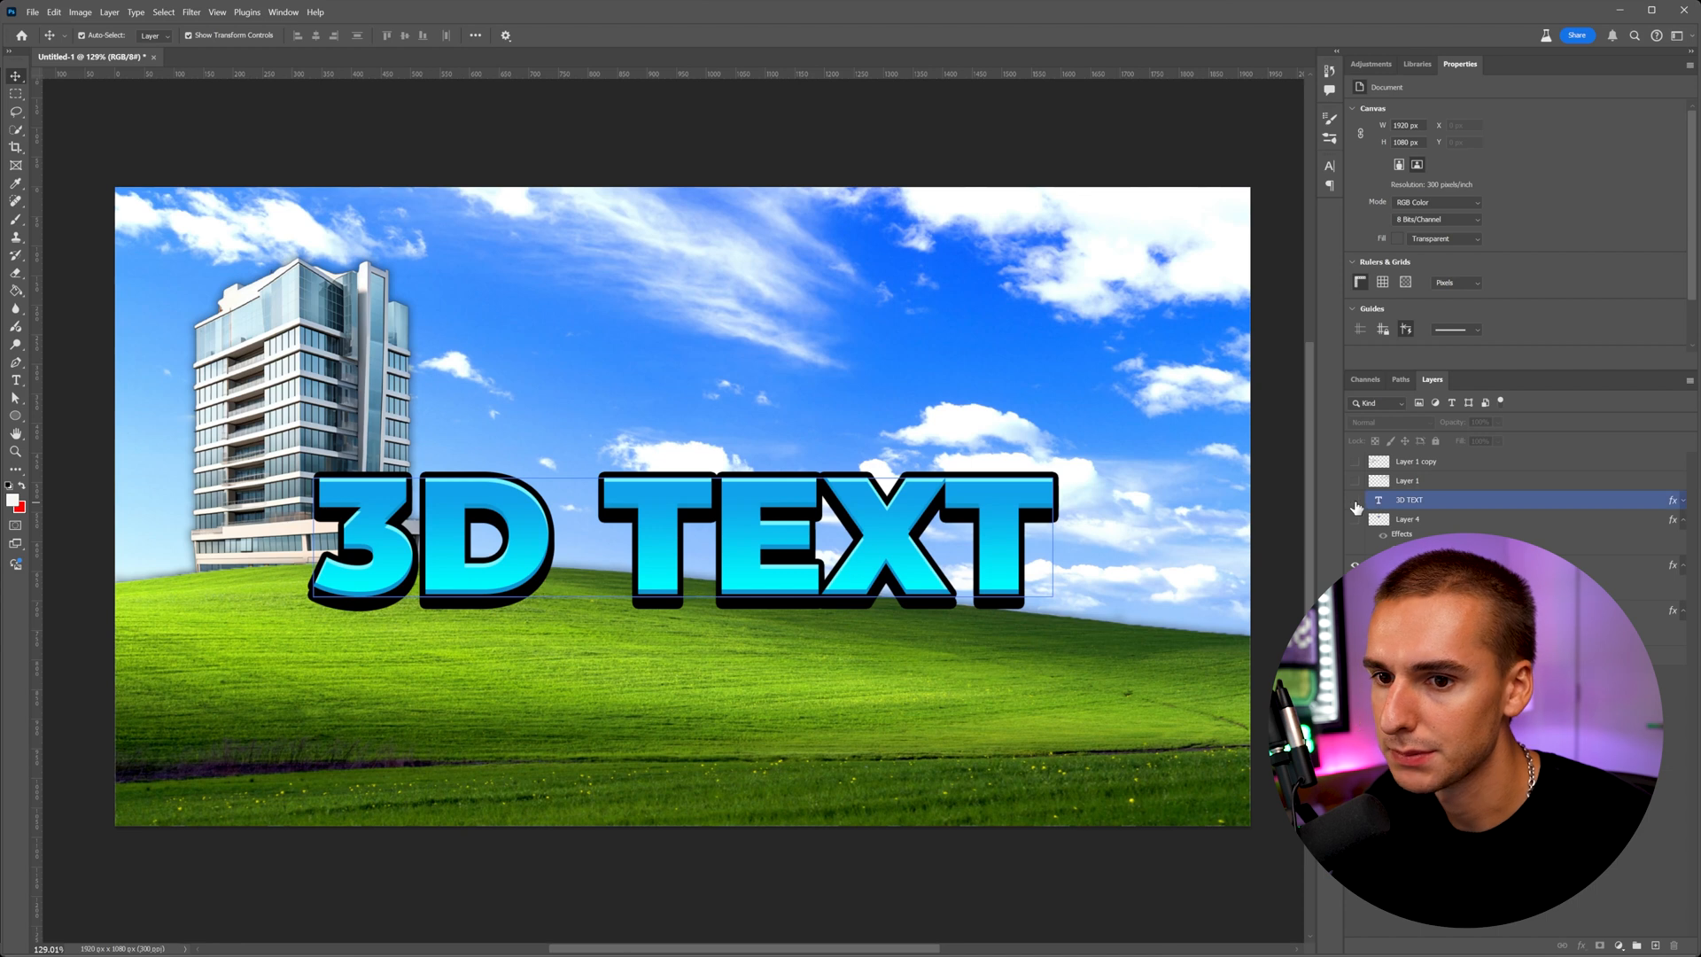
{"action": "left_click", "coordinate": [1355, 500]}
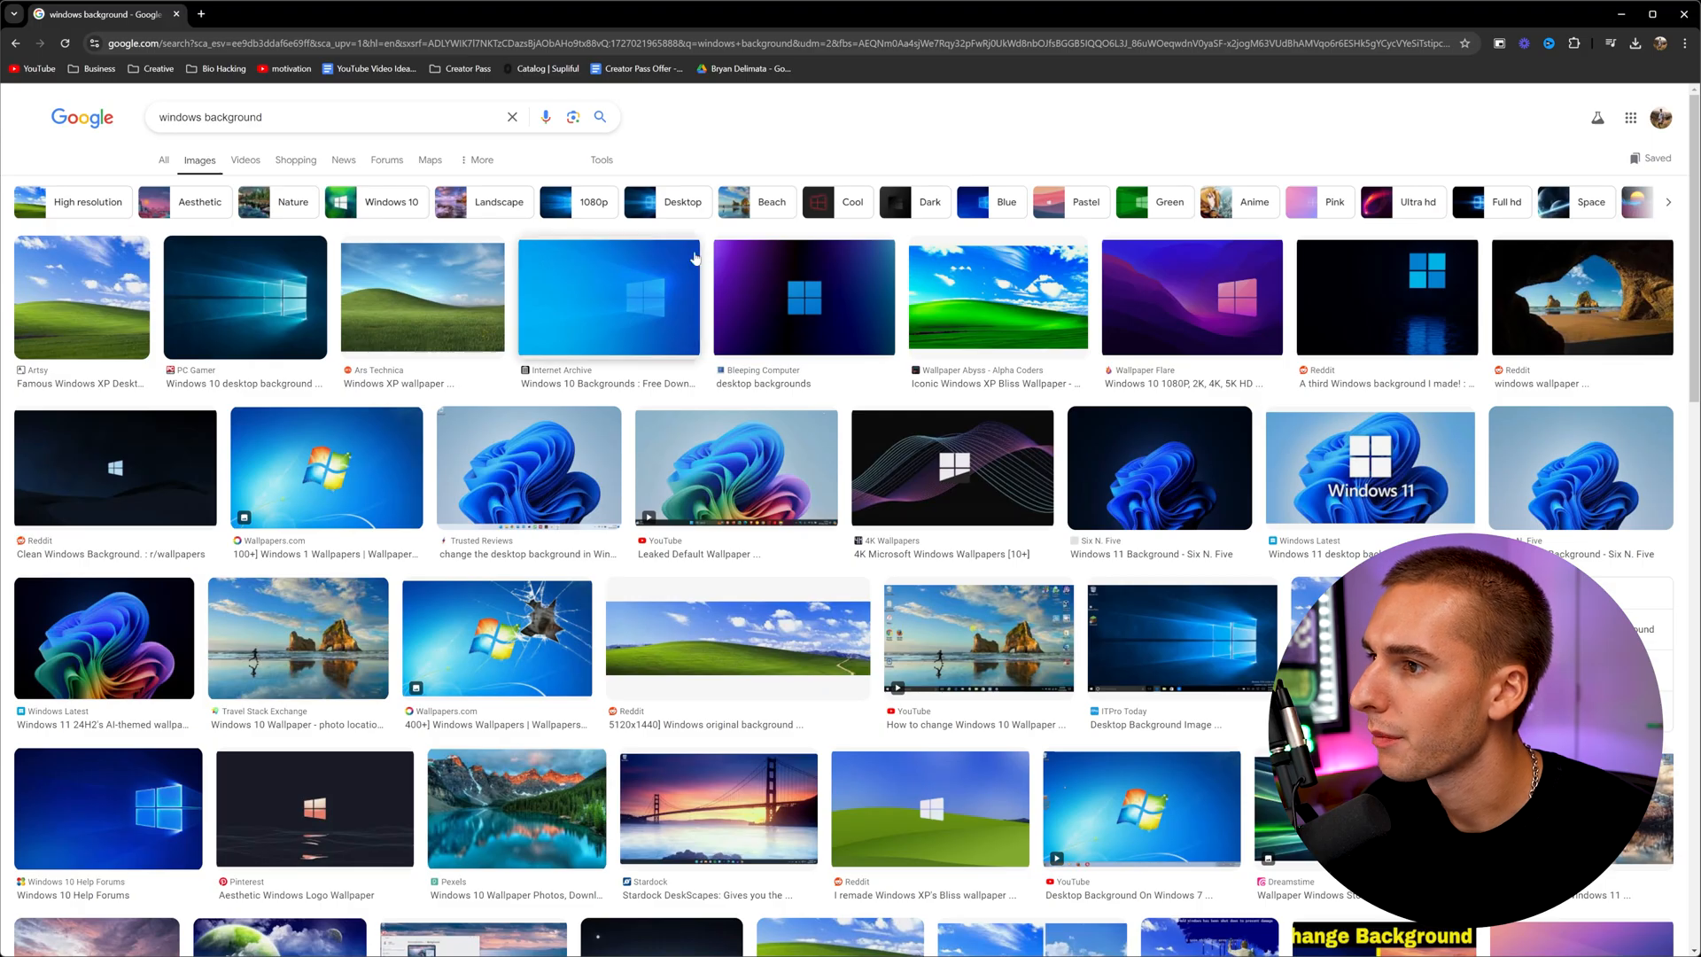
{"action": "mouse_move", "coordinate": [252, 278]}
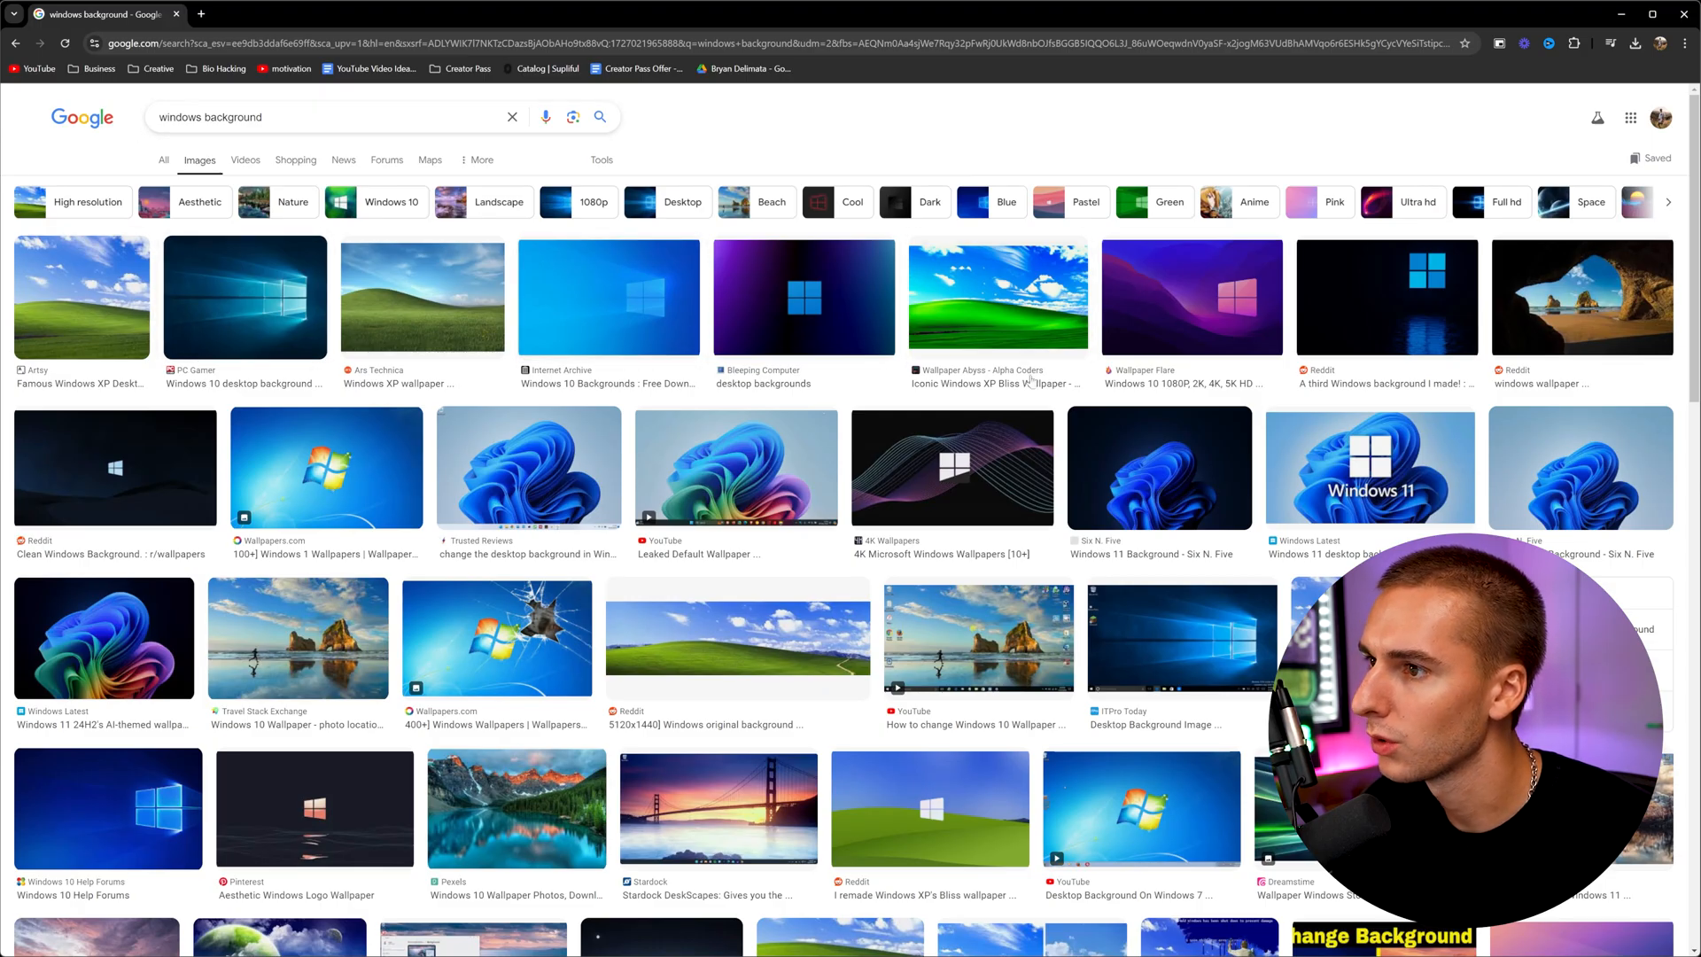
{"action": "mouse_move", "coordinate": [601, 159]}
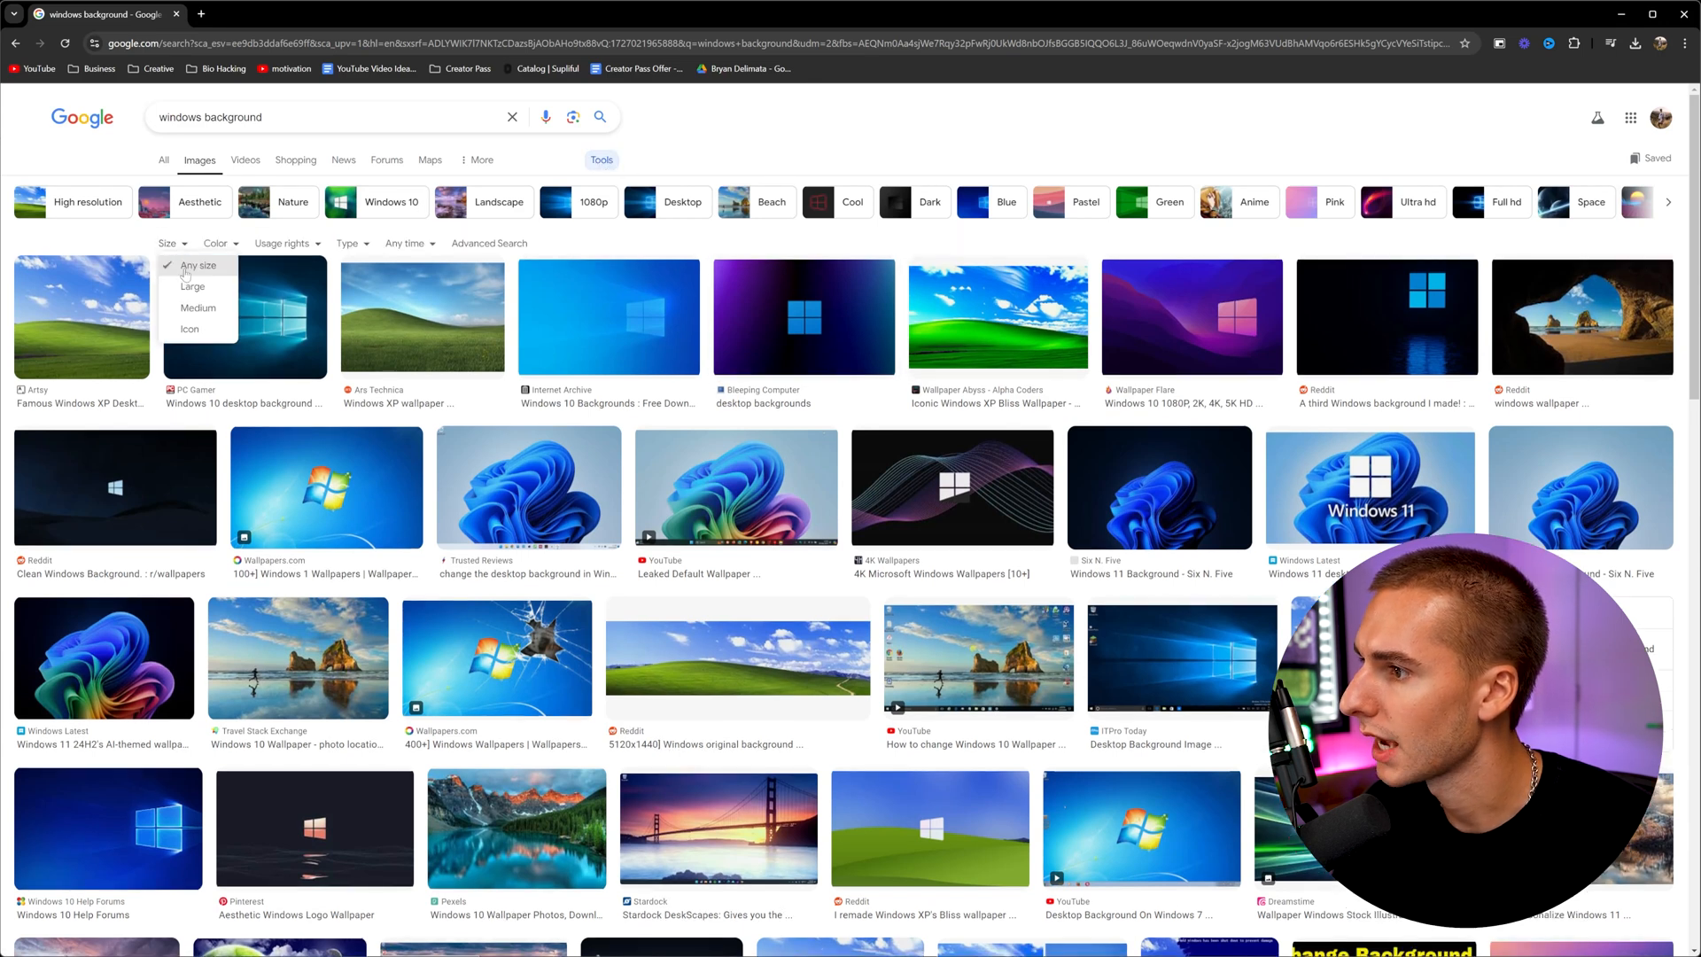
Filter the results to large images and open the Windows XP Bliss wallpaper
{"action": "left_click", "coordinate": [193, 287]}
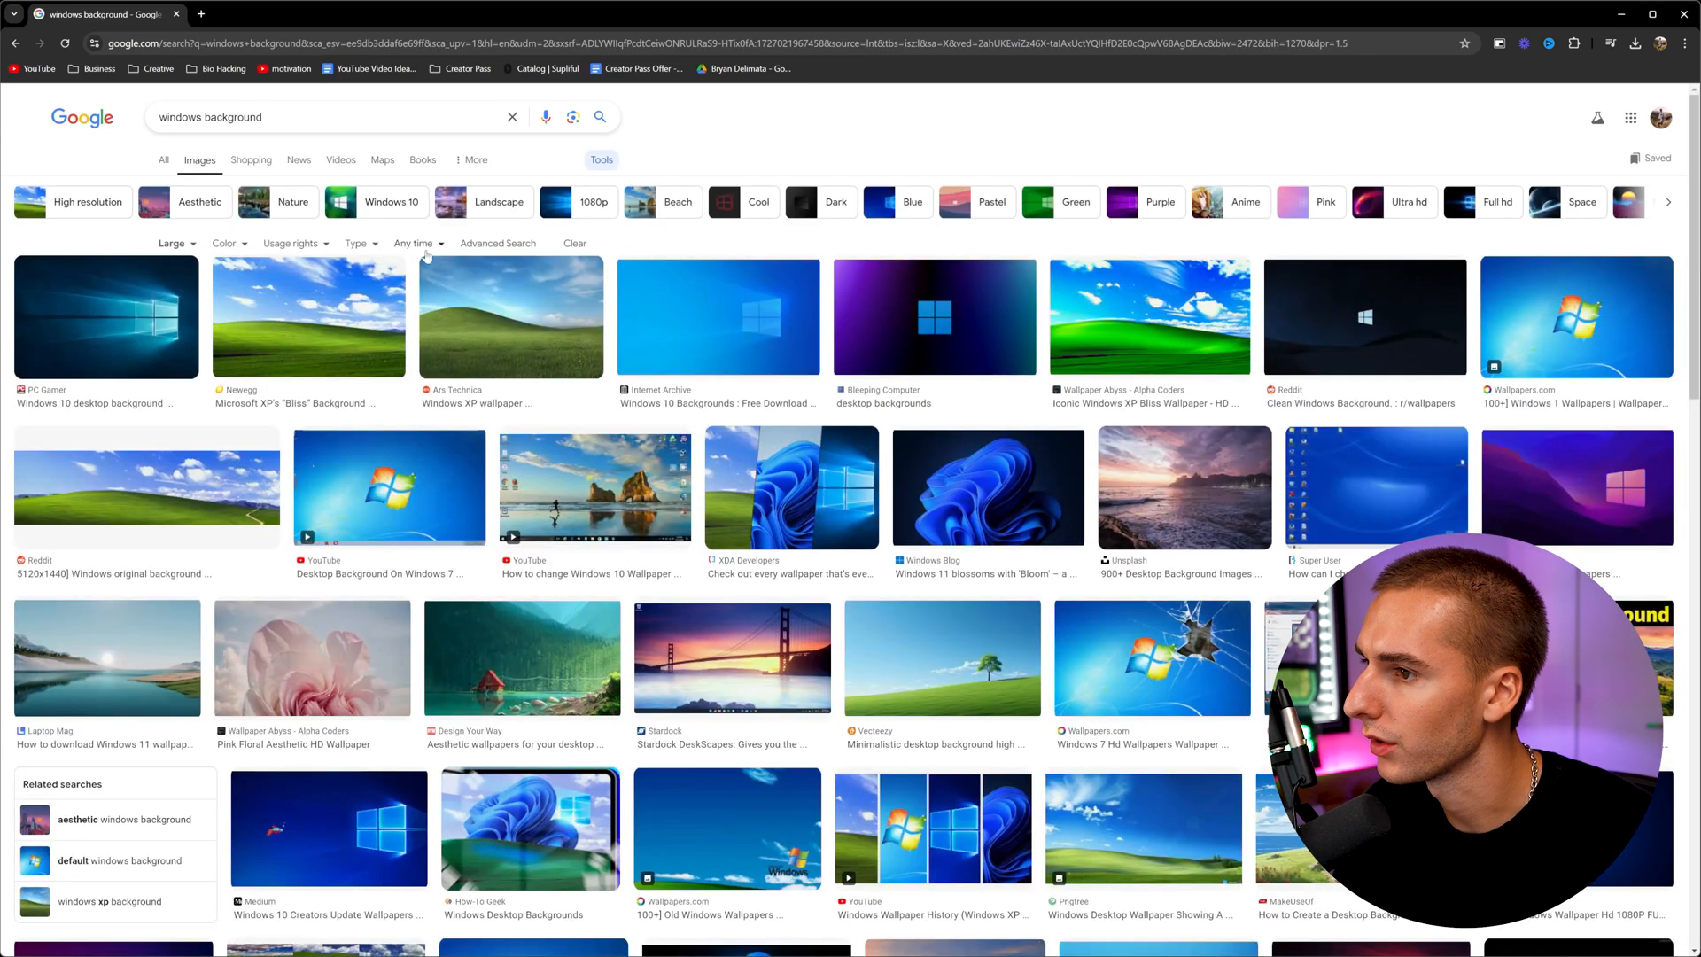
{"action": "left_click", "coordinate": [276, 317]}
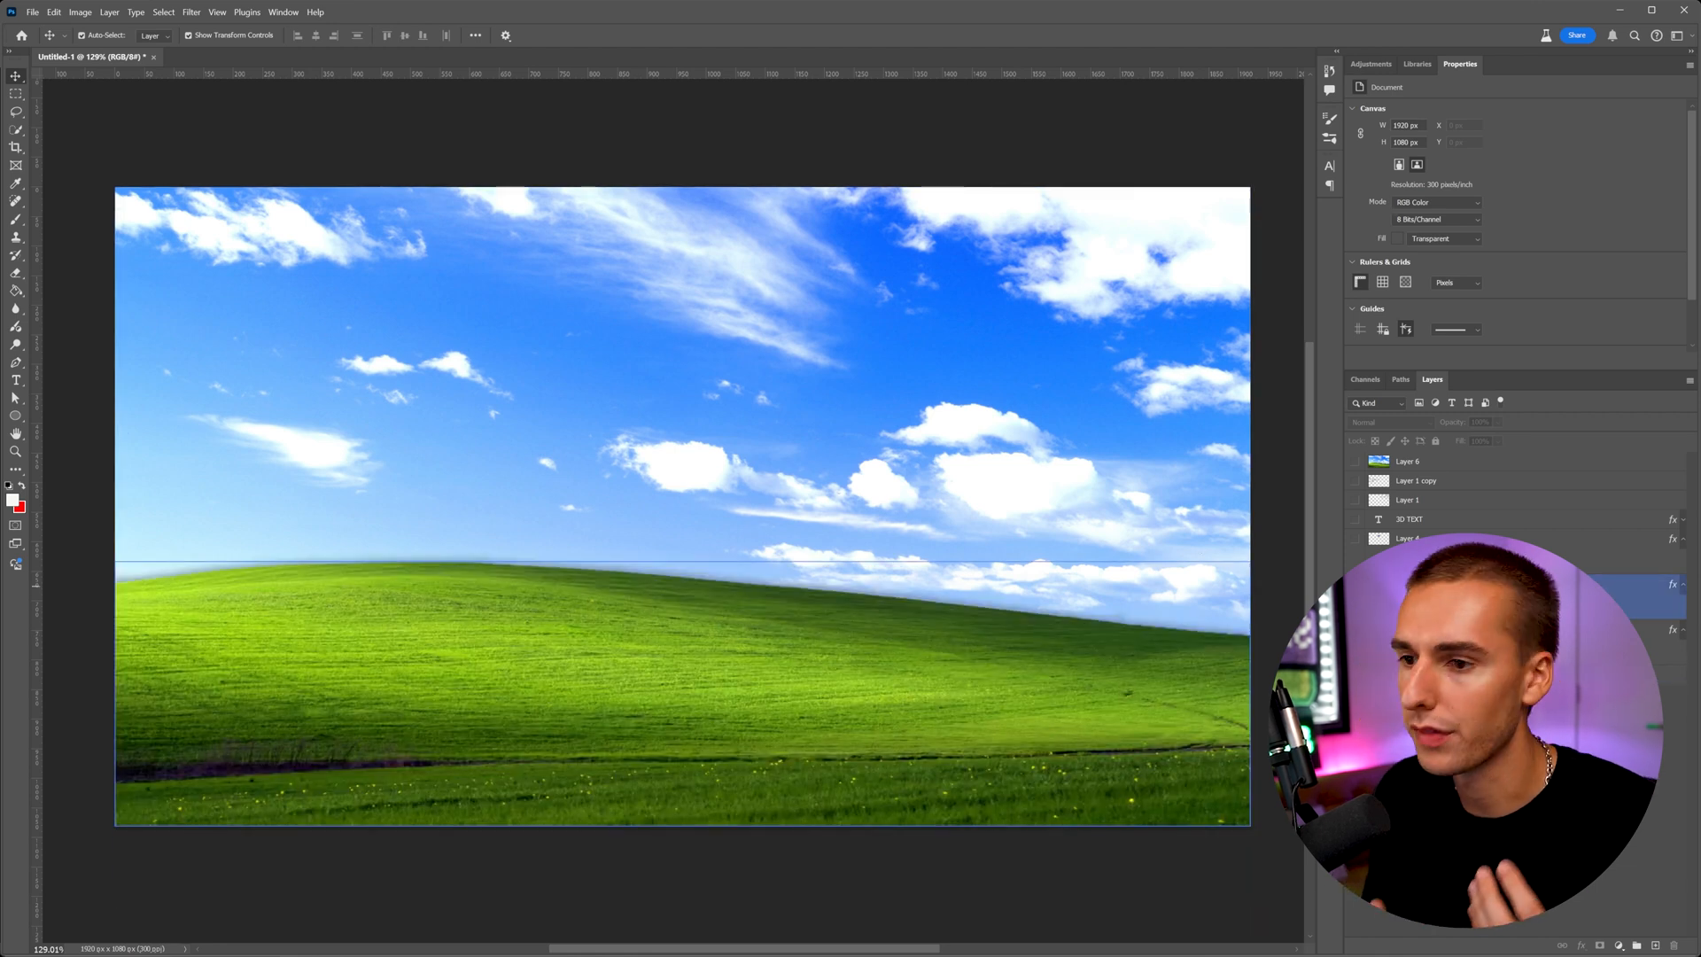
Select the pasted Bliss image layer and duplicate it for a sky-only copy
{"action": "left_click", "coordinate": [1407, 461]}
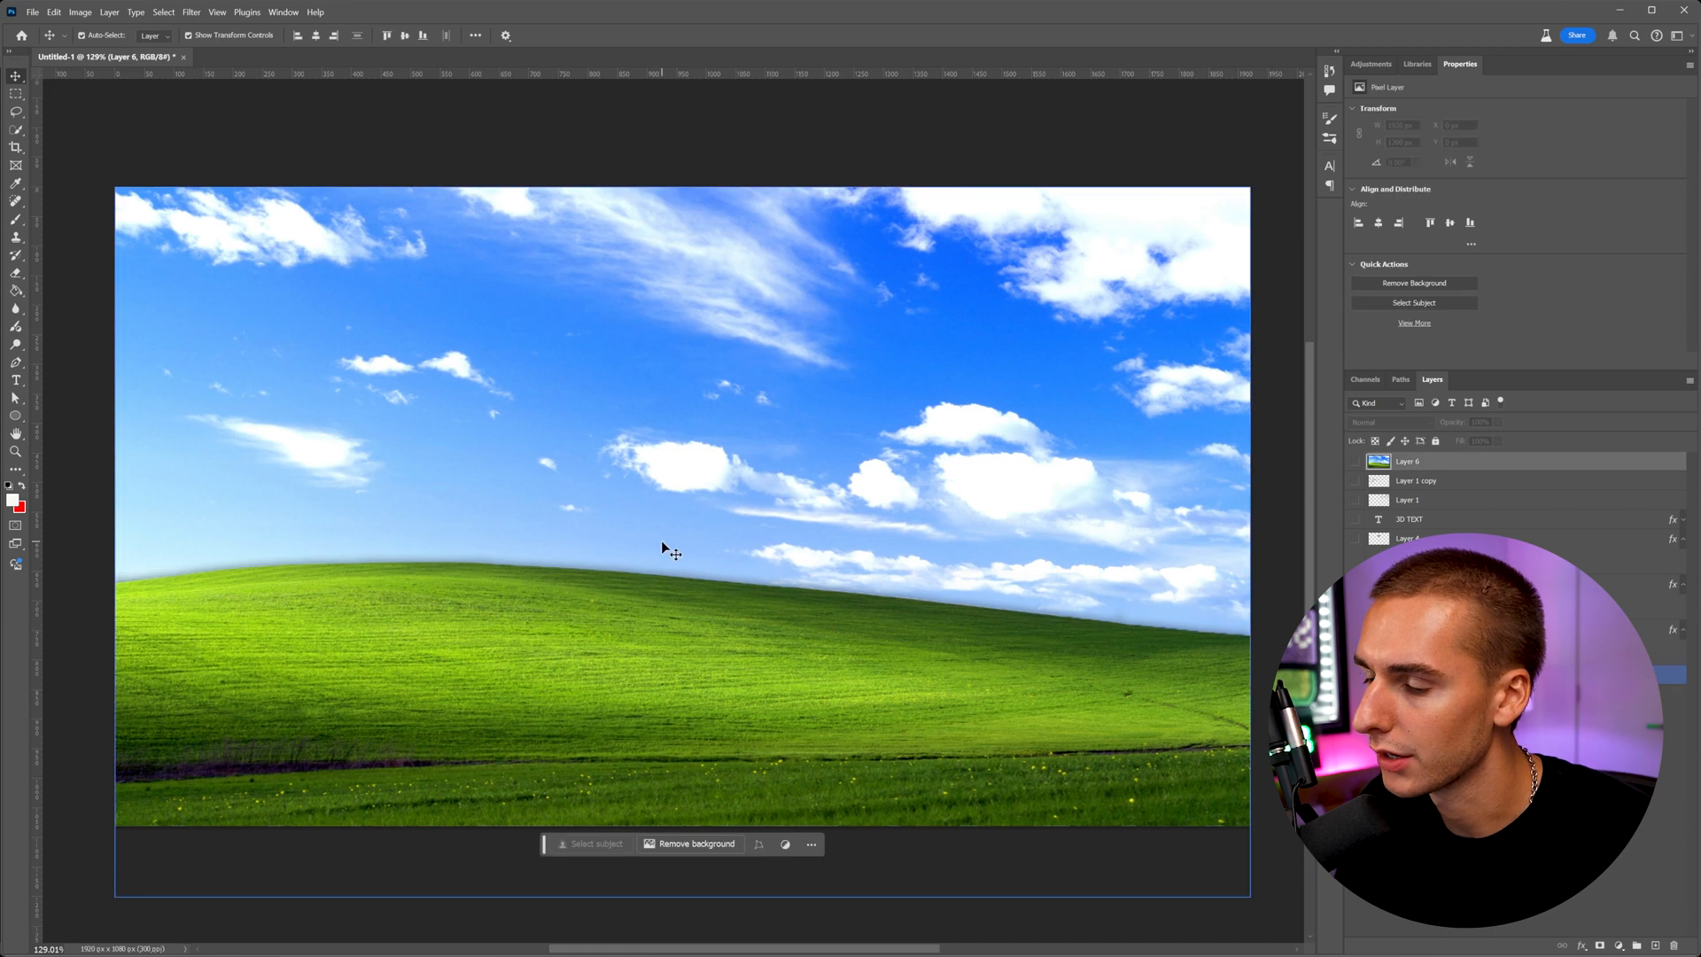
{"action": "left_click", "coordinate": [16, 111]}
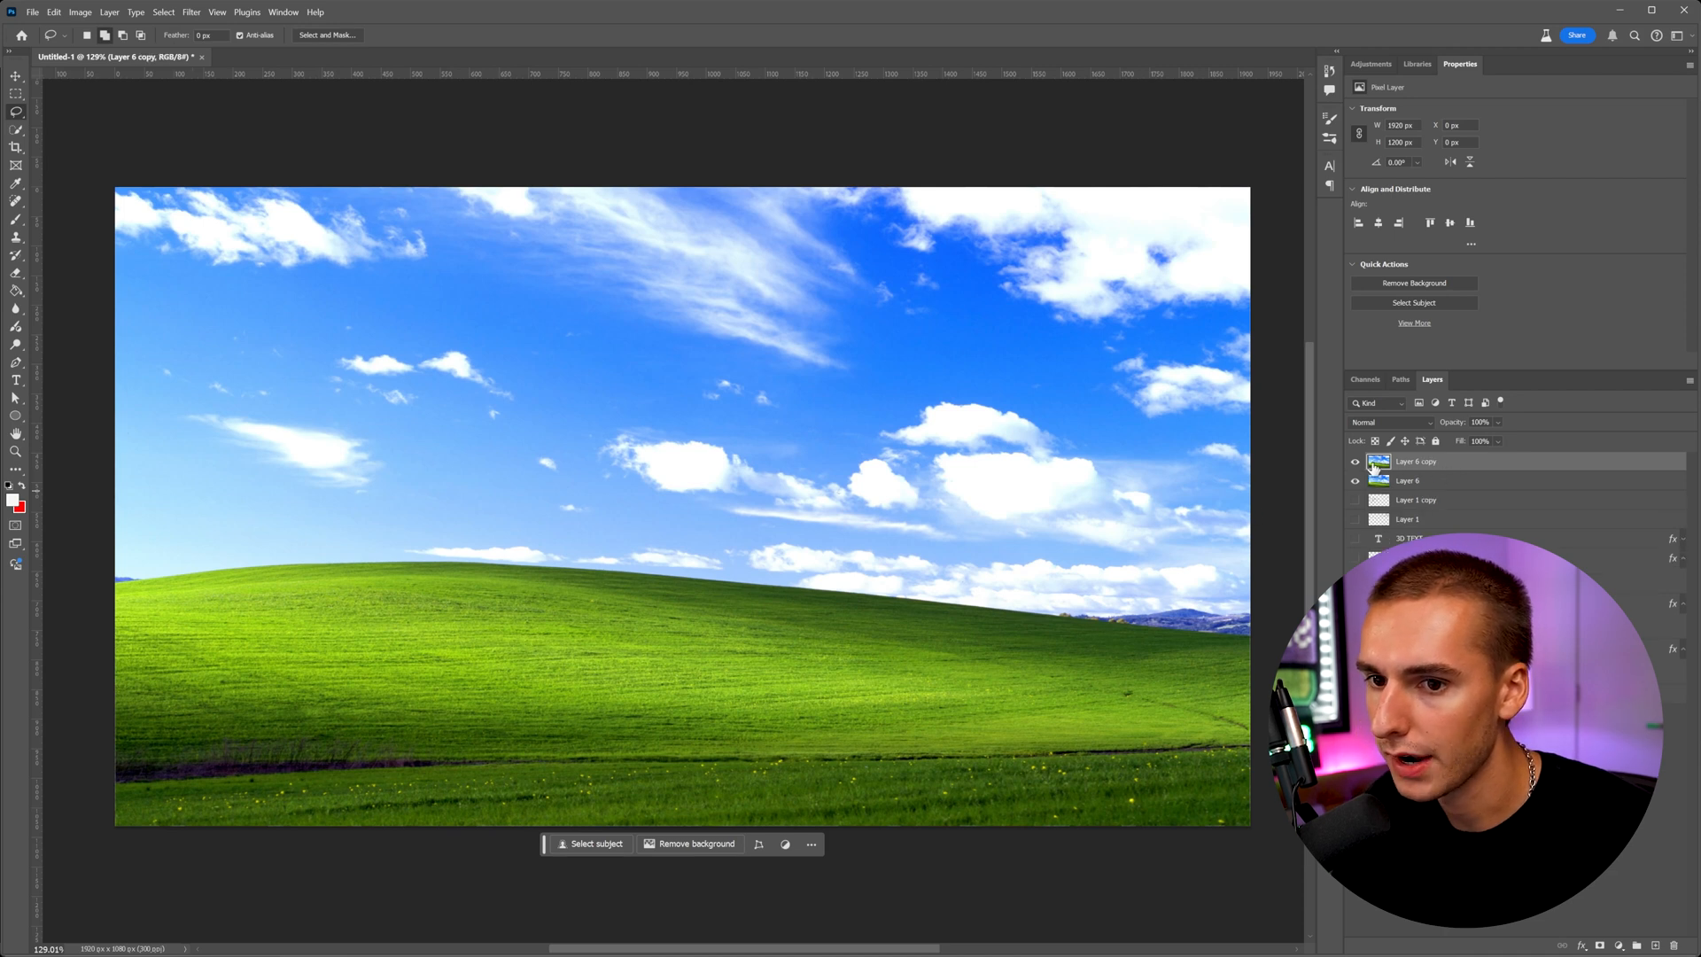
{"action": "mouse_move", "coordinate": [67, 766]}
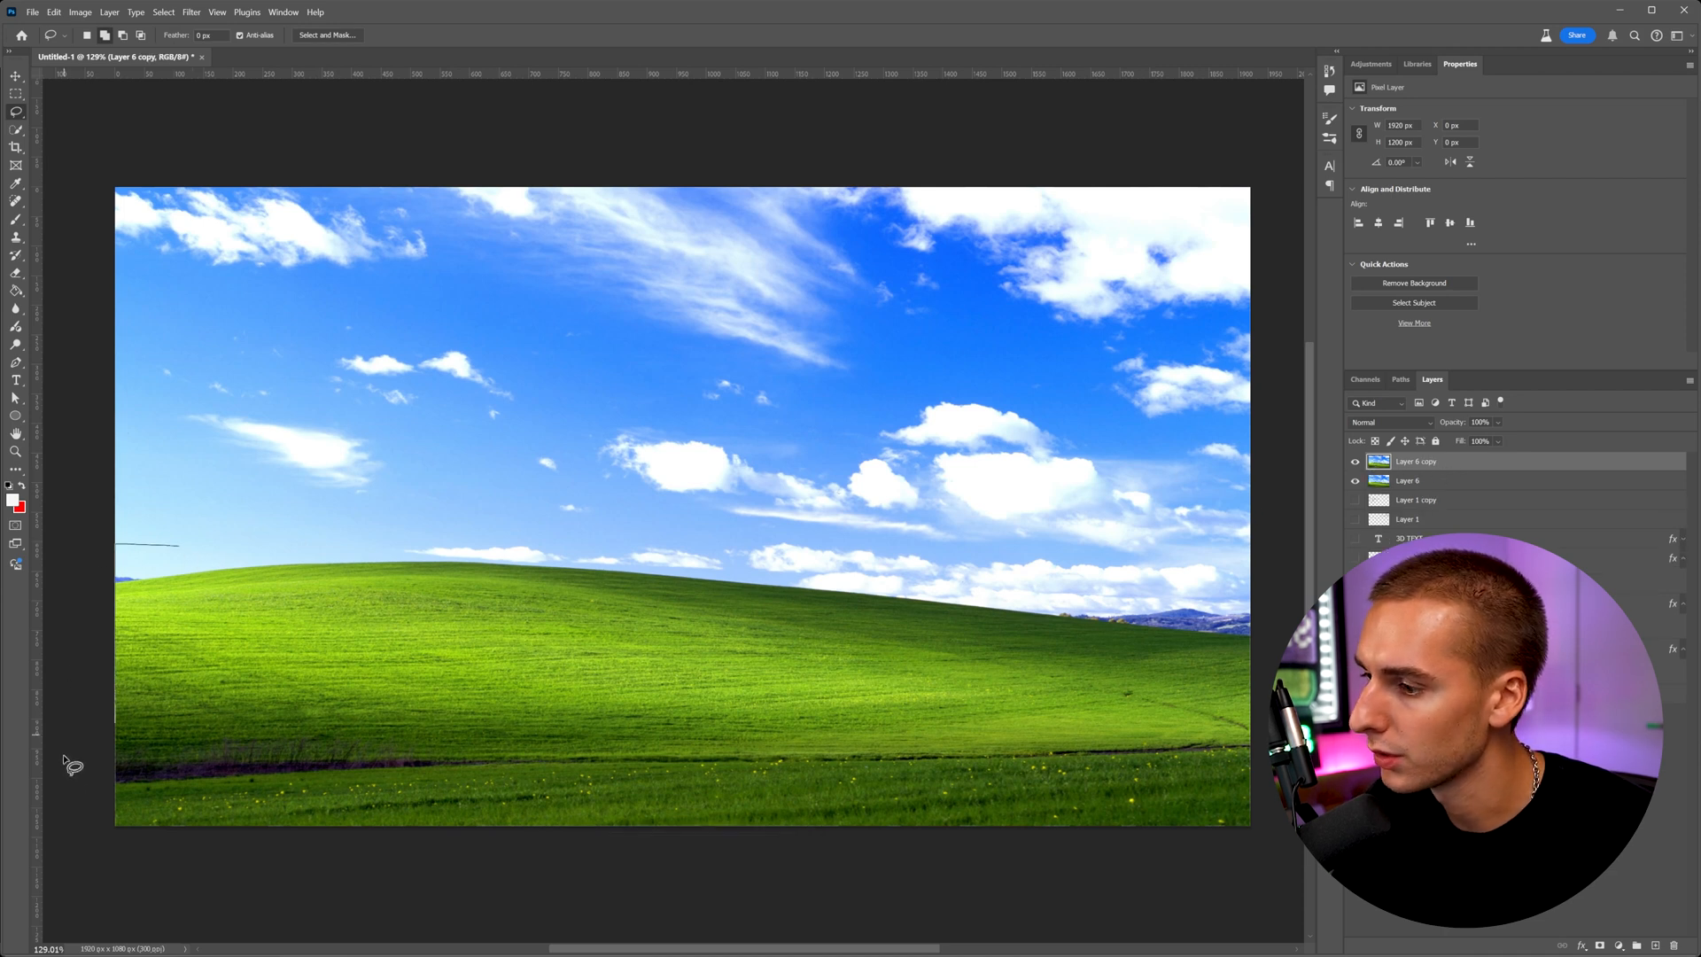
{"action": "mouse_move", "coordinate": [1286, 623]}
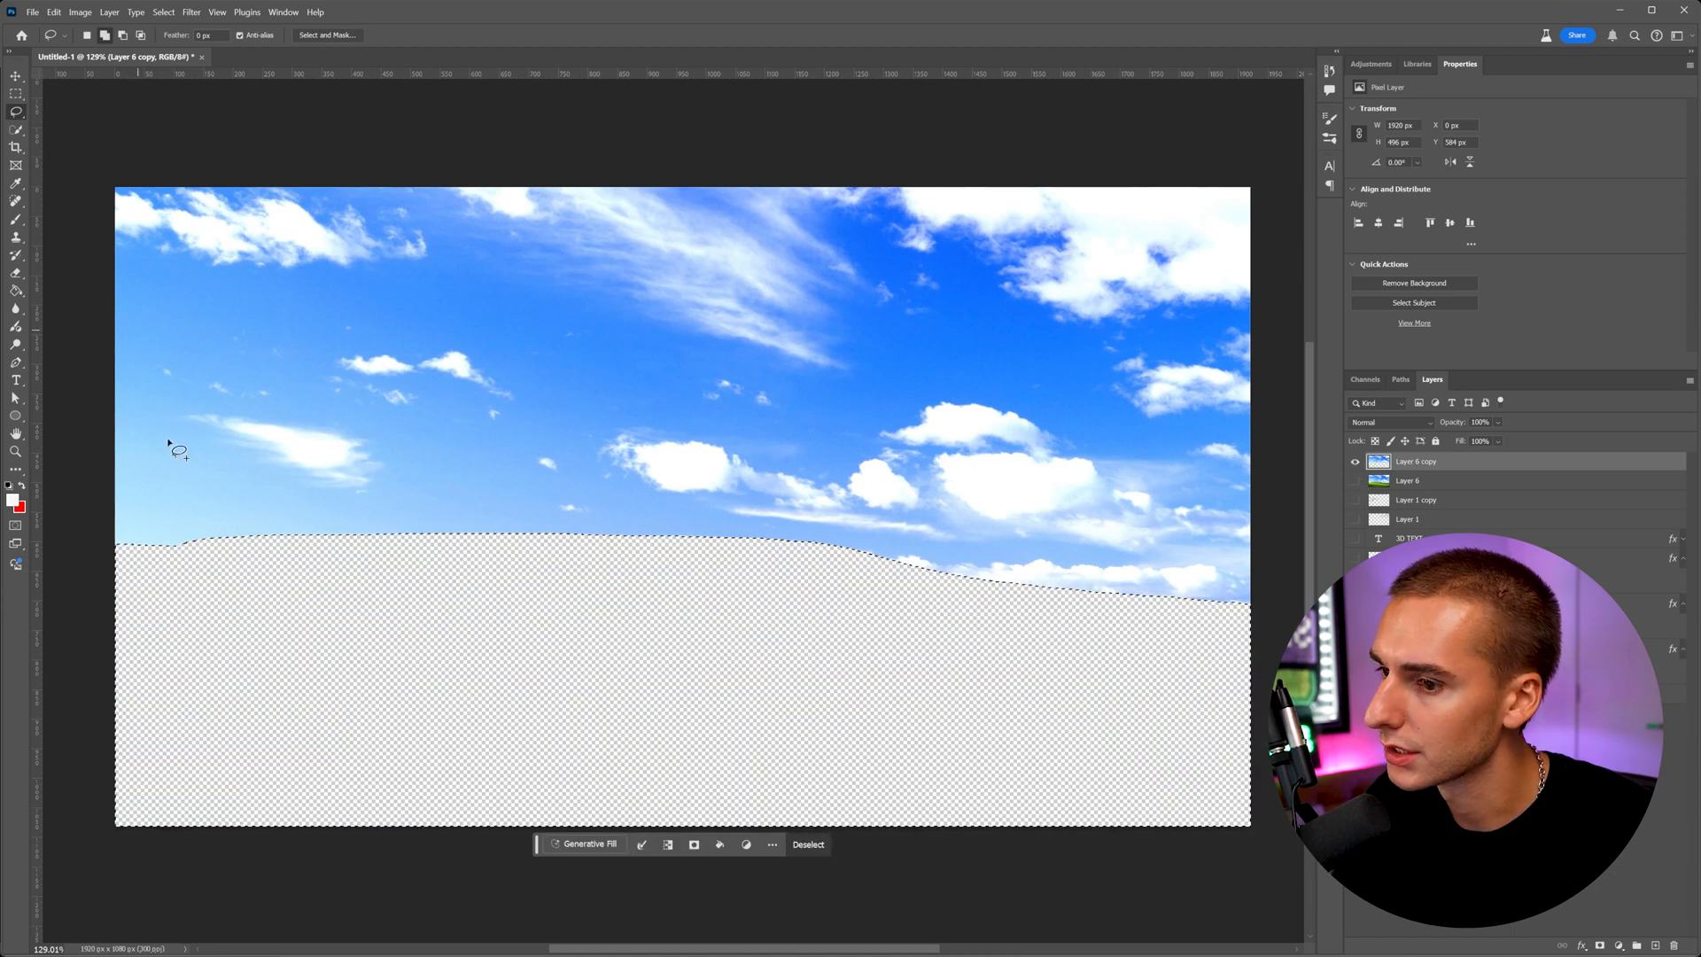
{"action": "mouse_move", "coordinate": [287, 732]}
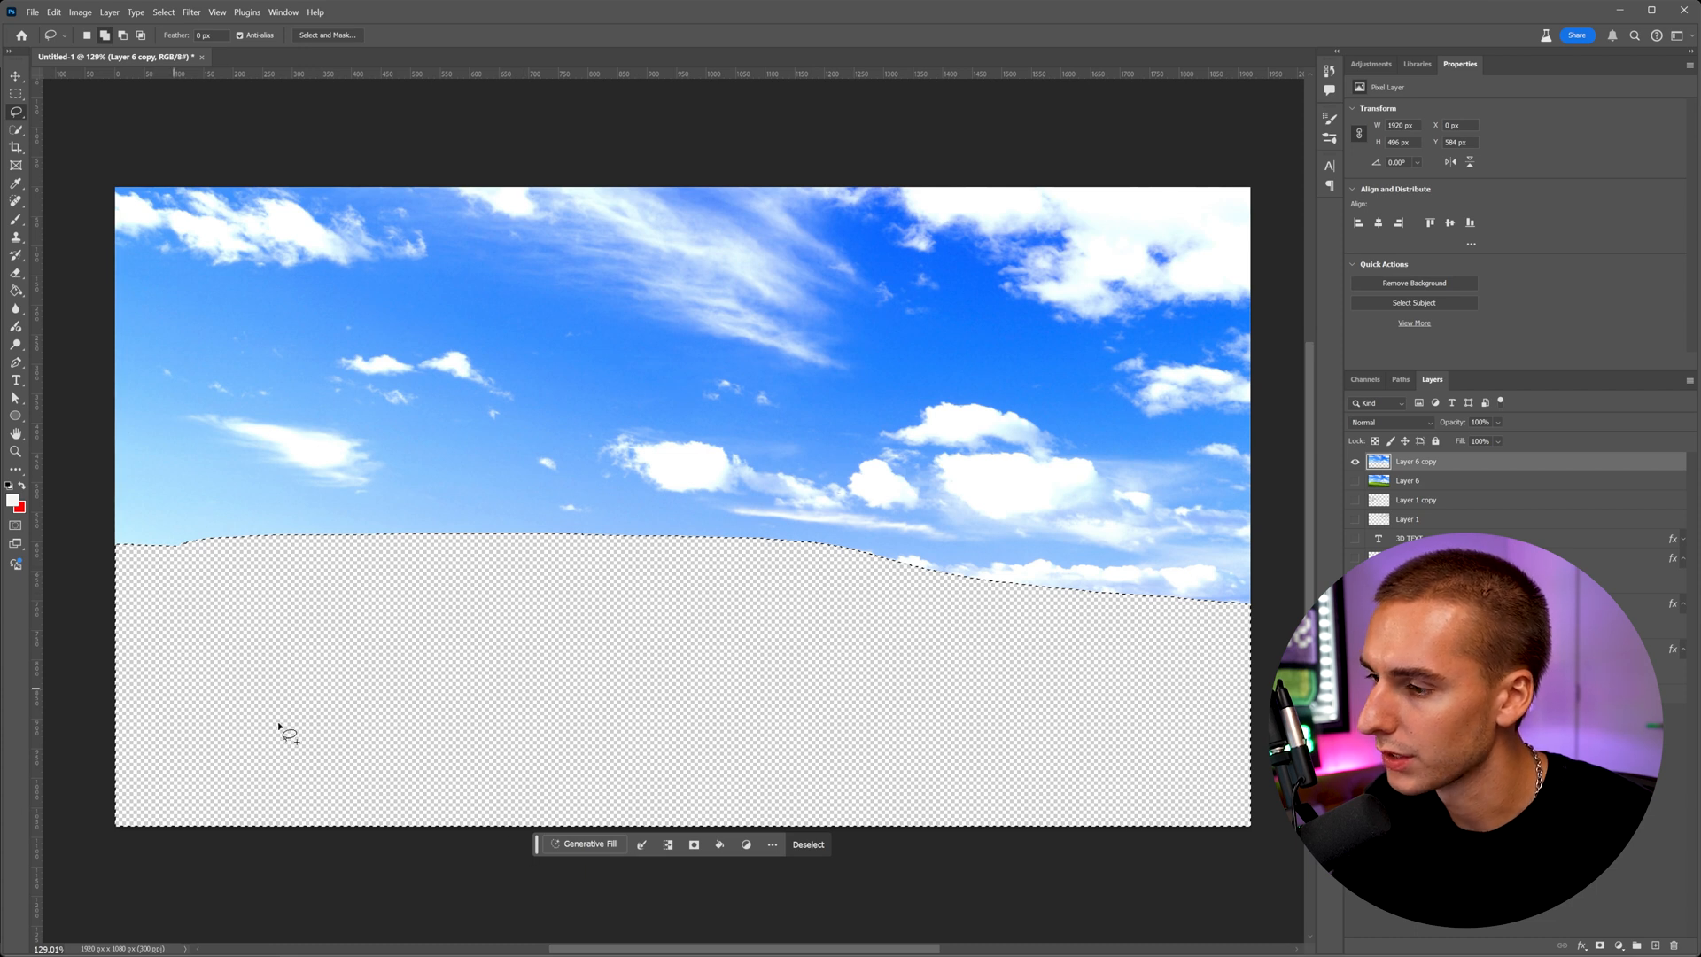
Generative Fill the erased hill area with no prompt and keep the first sea variation
{"action": "left_click", "coordinate": [588, 843]}
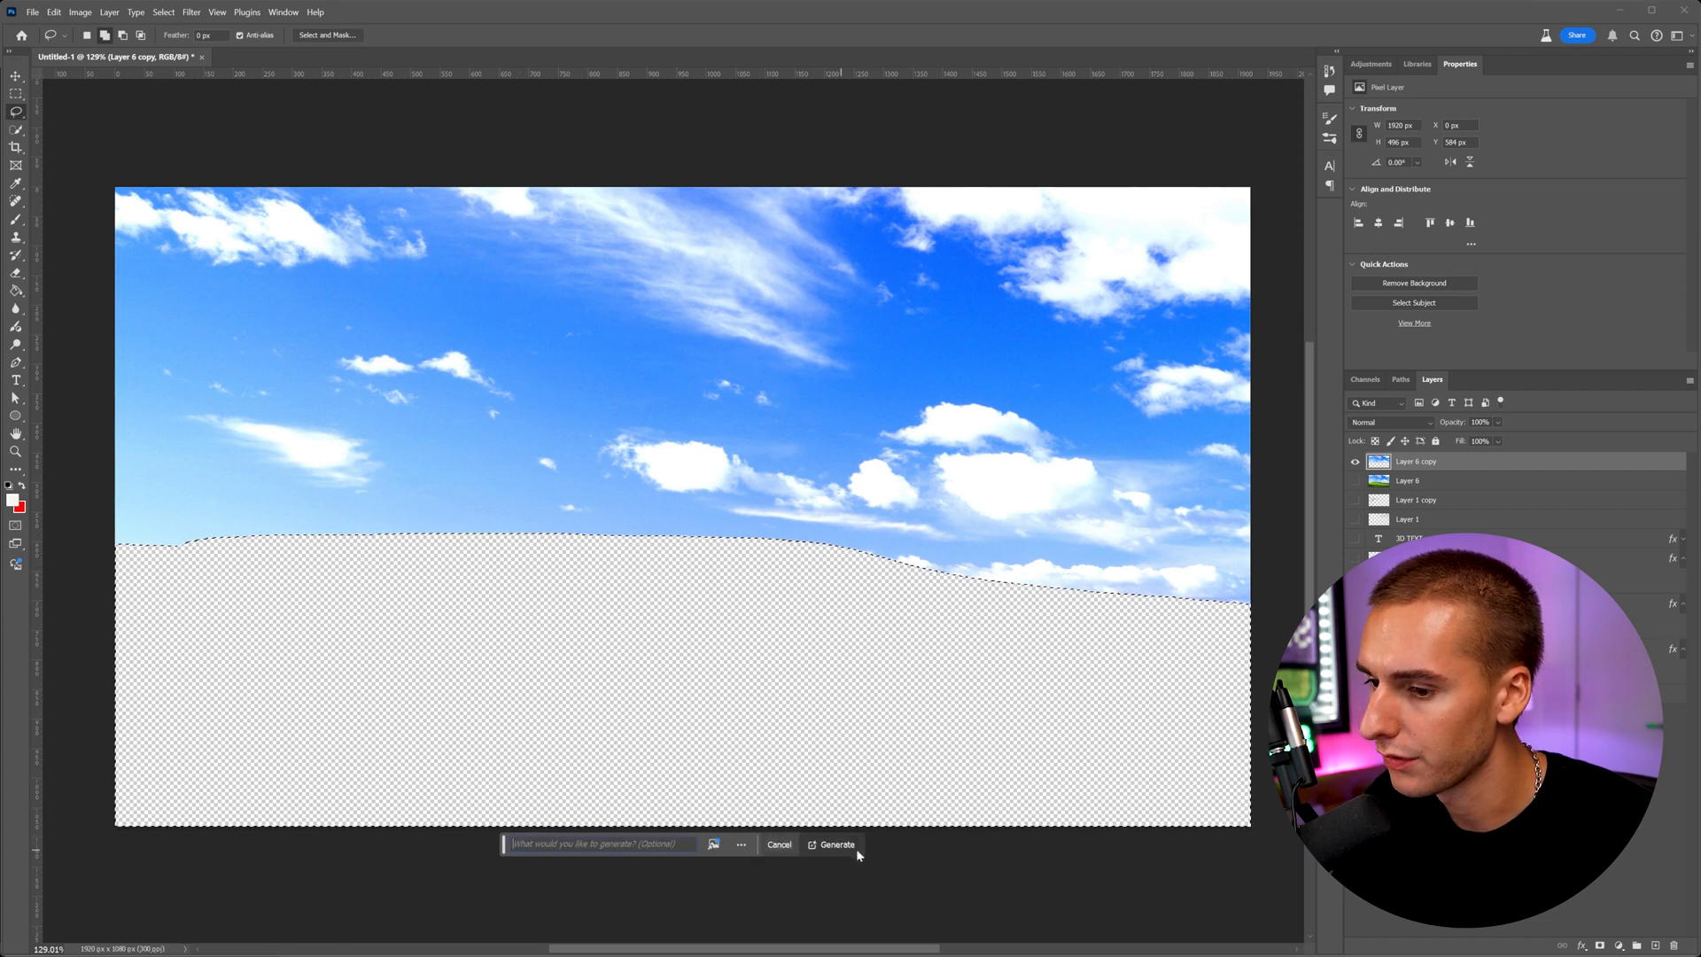
{"action": "left_click", "coordinate": [836, 845]}
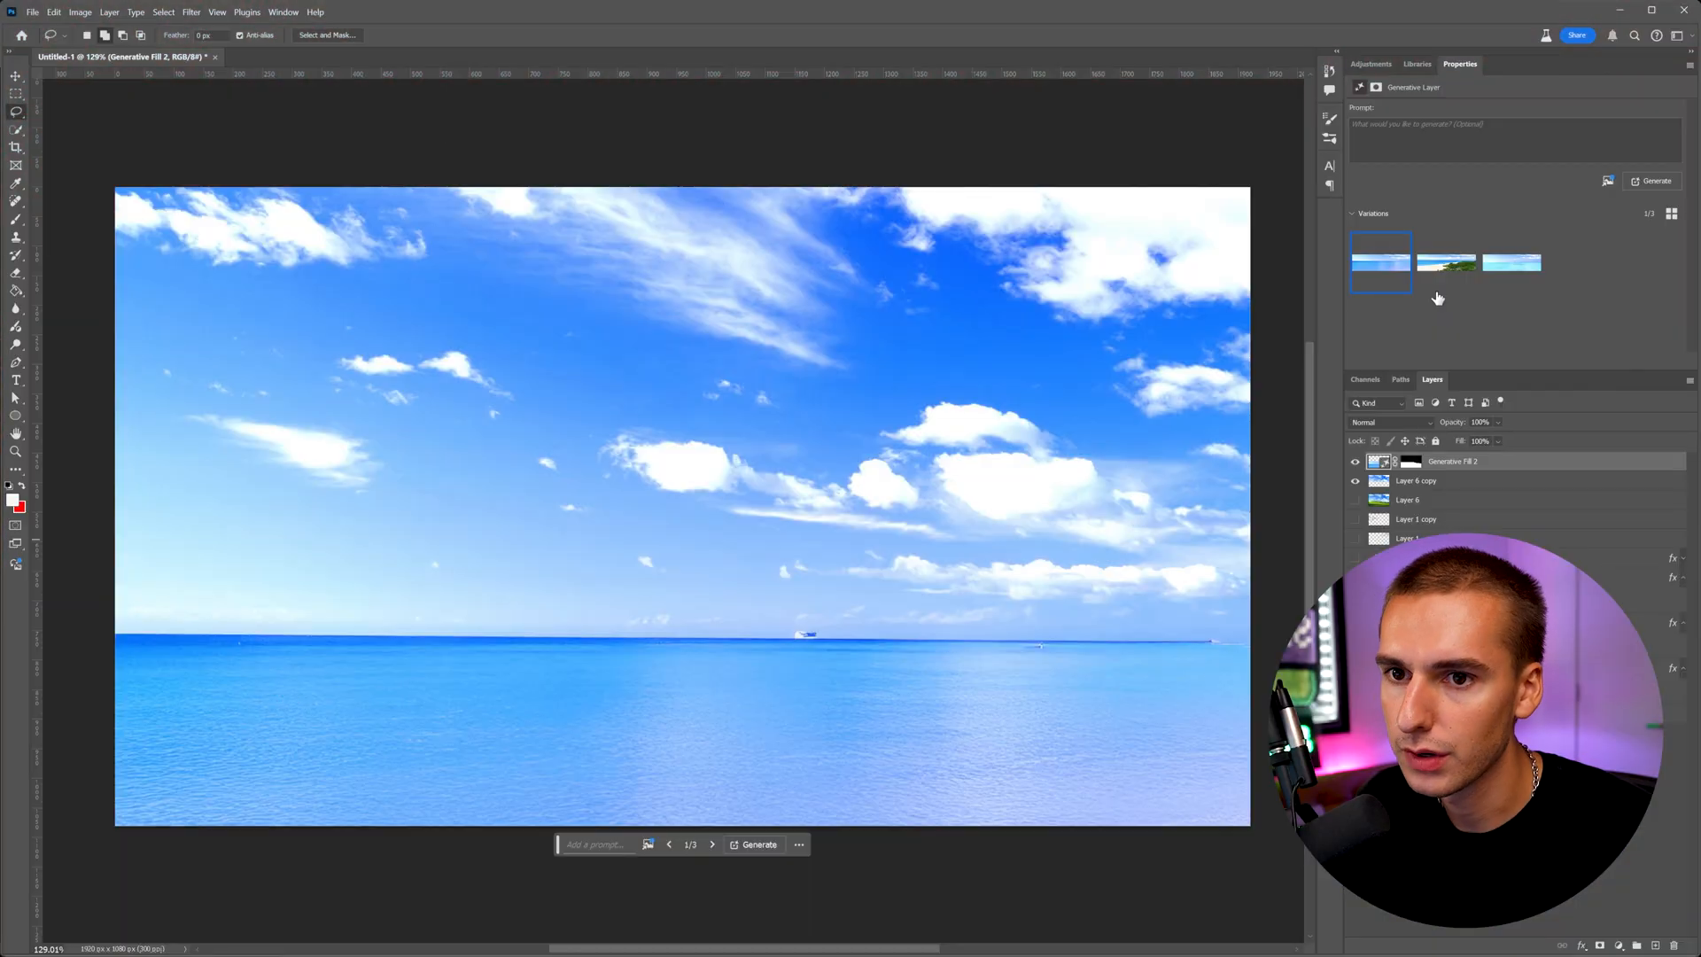
{"action": "left_click", "coordinate": [1509, 263]}
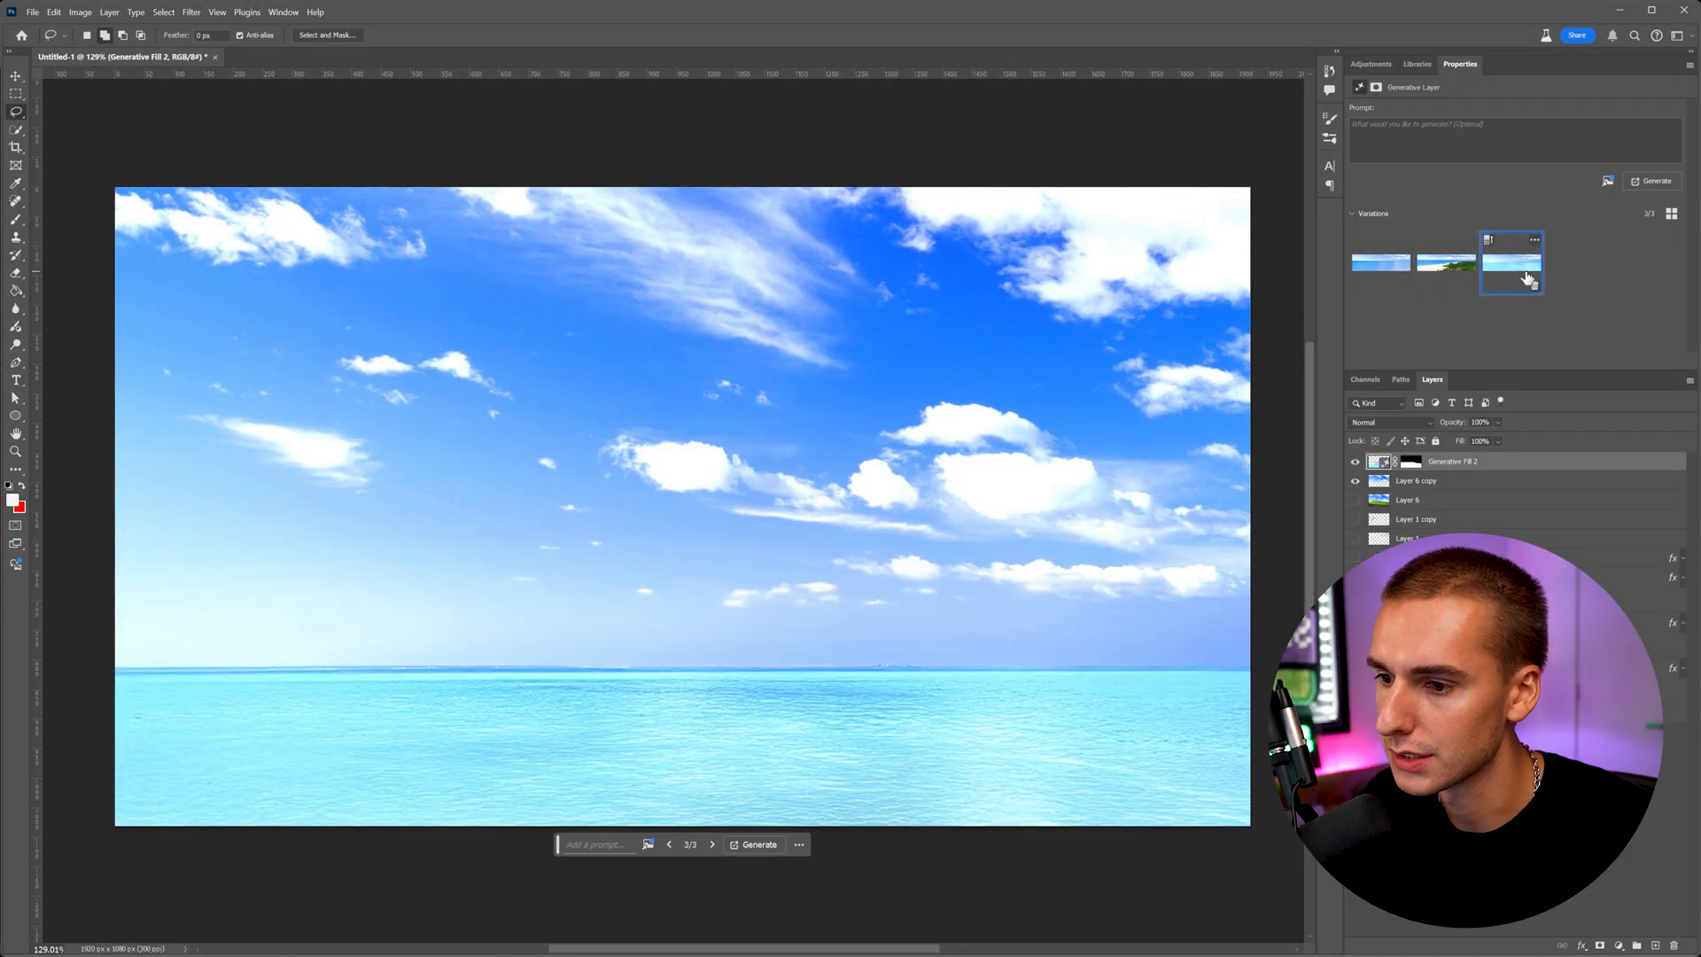
{"action": "left_click", "coordinate": [1380, 263]}
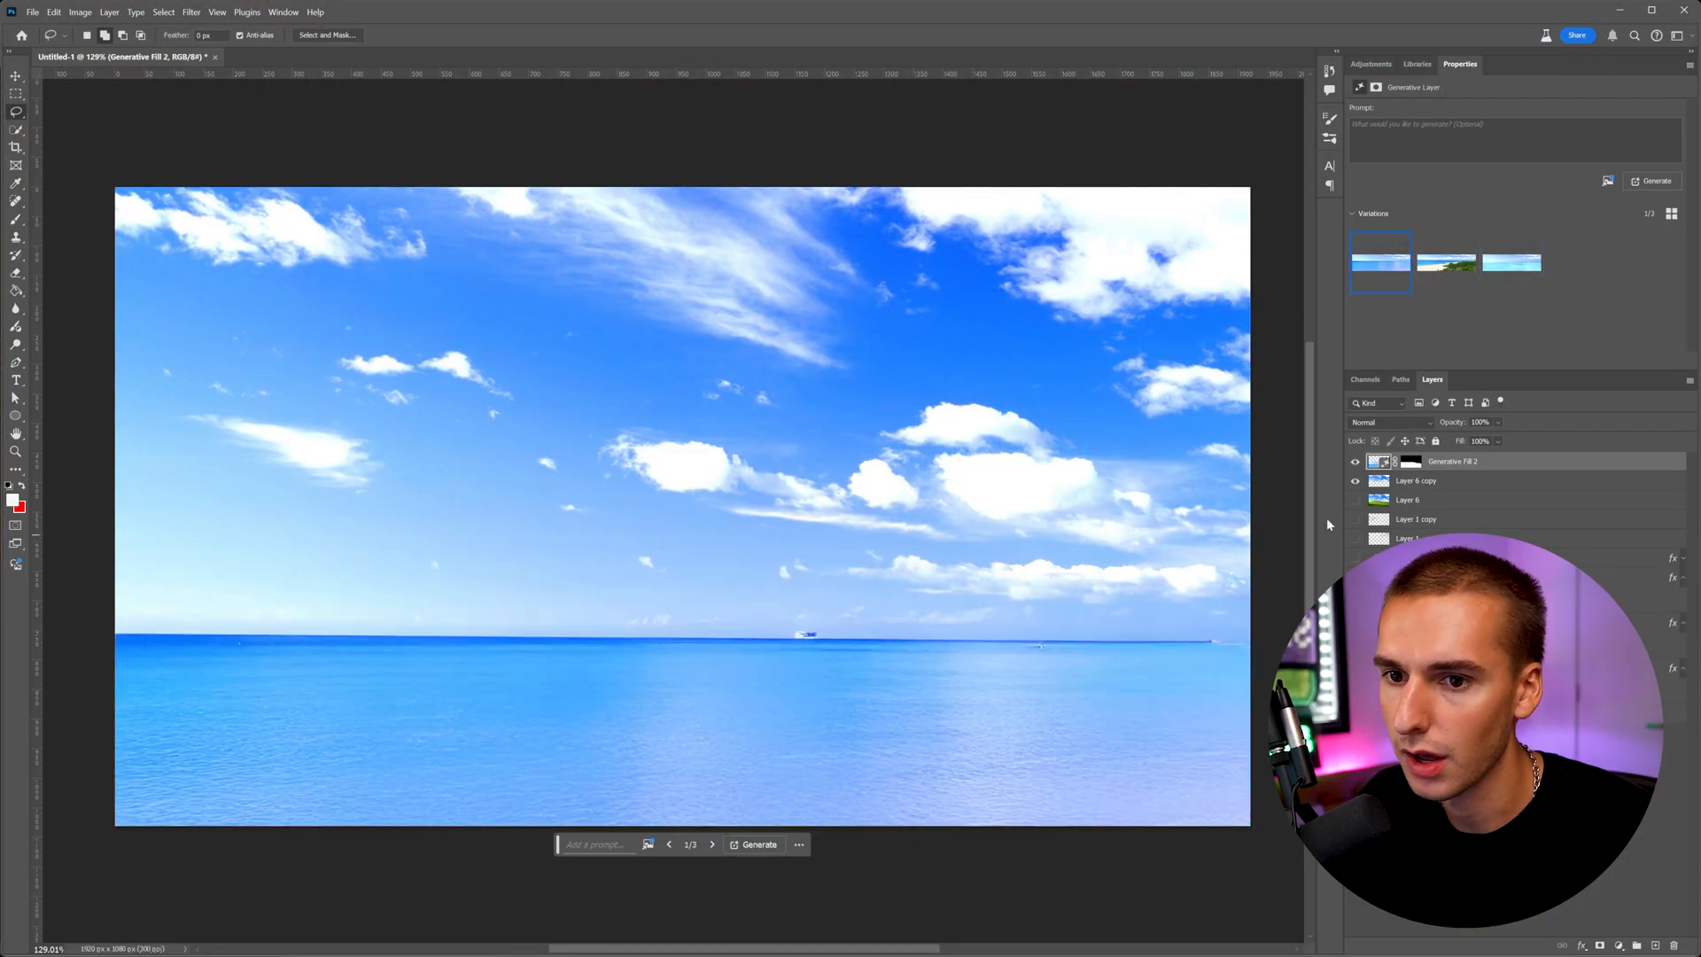
{"action": "left_click", "coordinate": [1416, 480]}
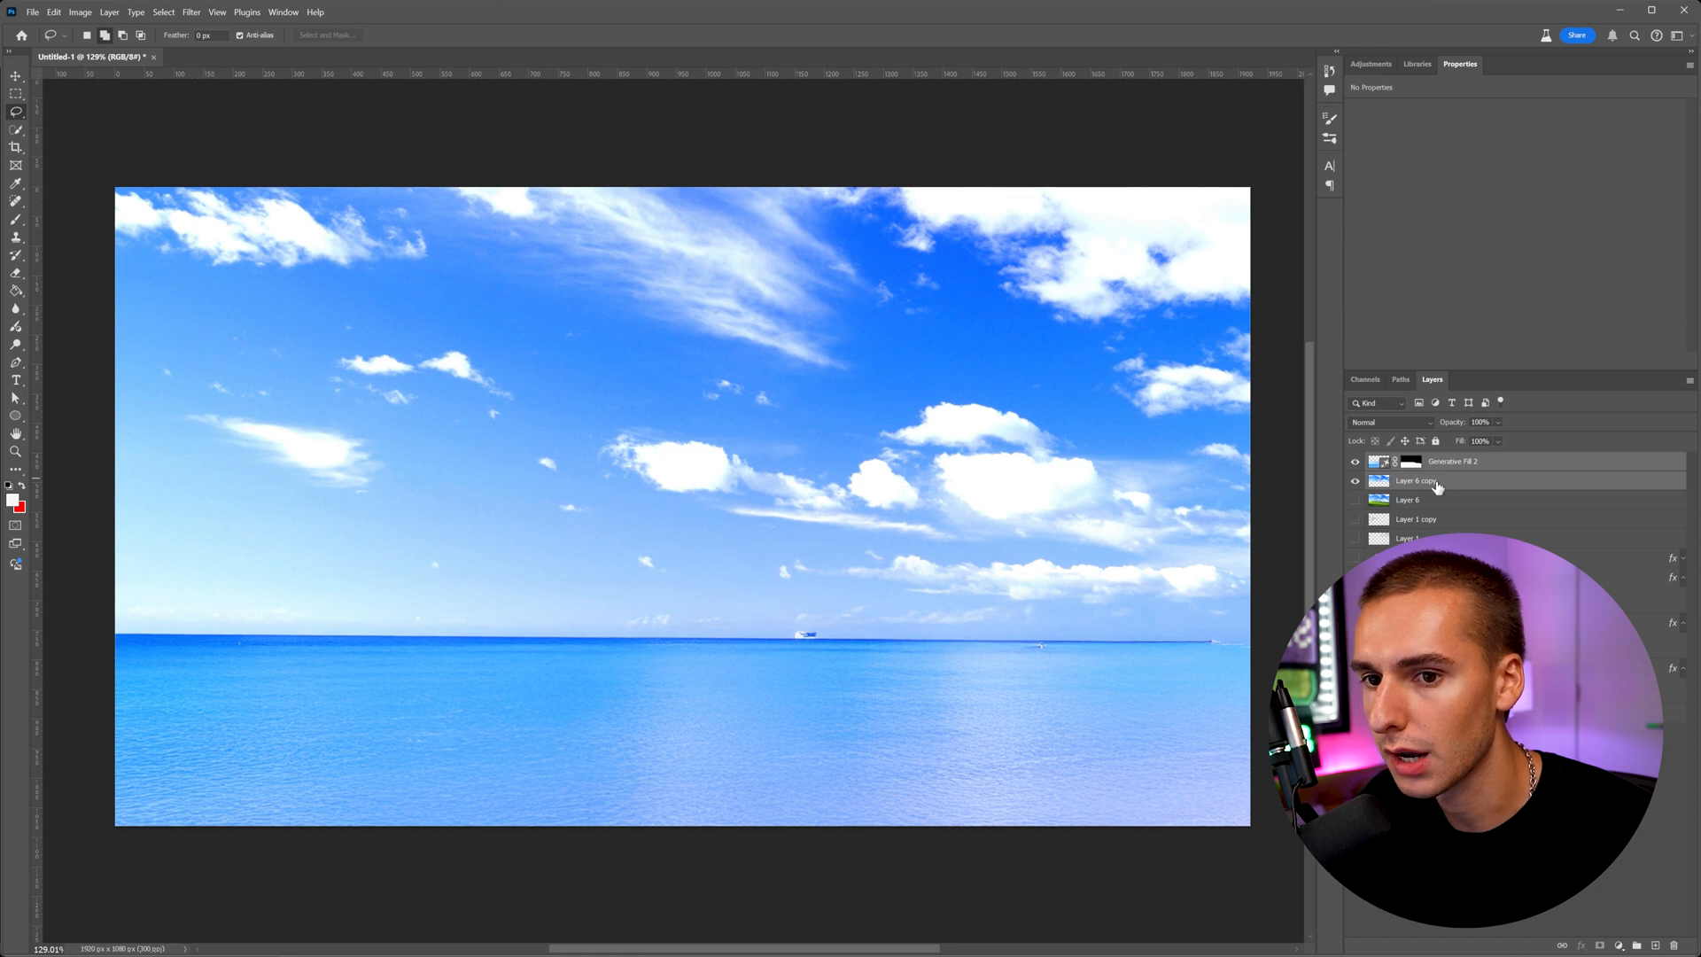
Merge the sky copy with the generated sea into one layer and hide it
{"action": "left_click", "coordinate": [1415, 480]}
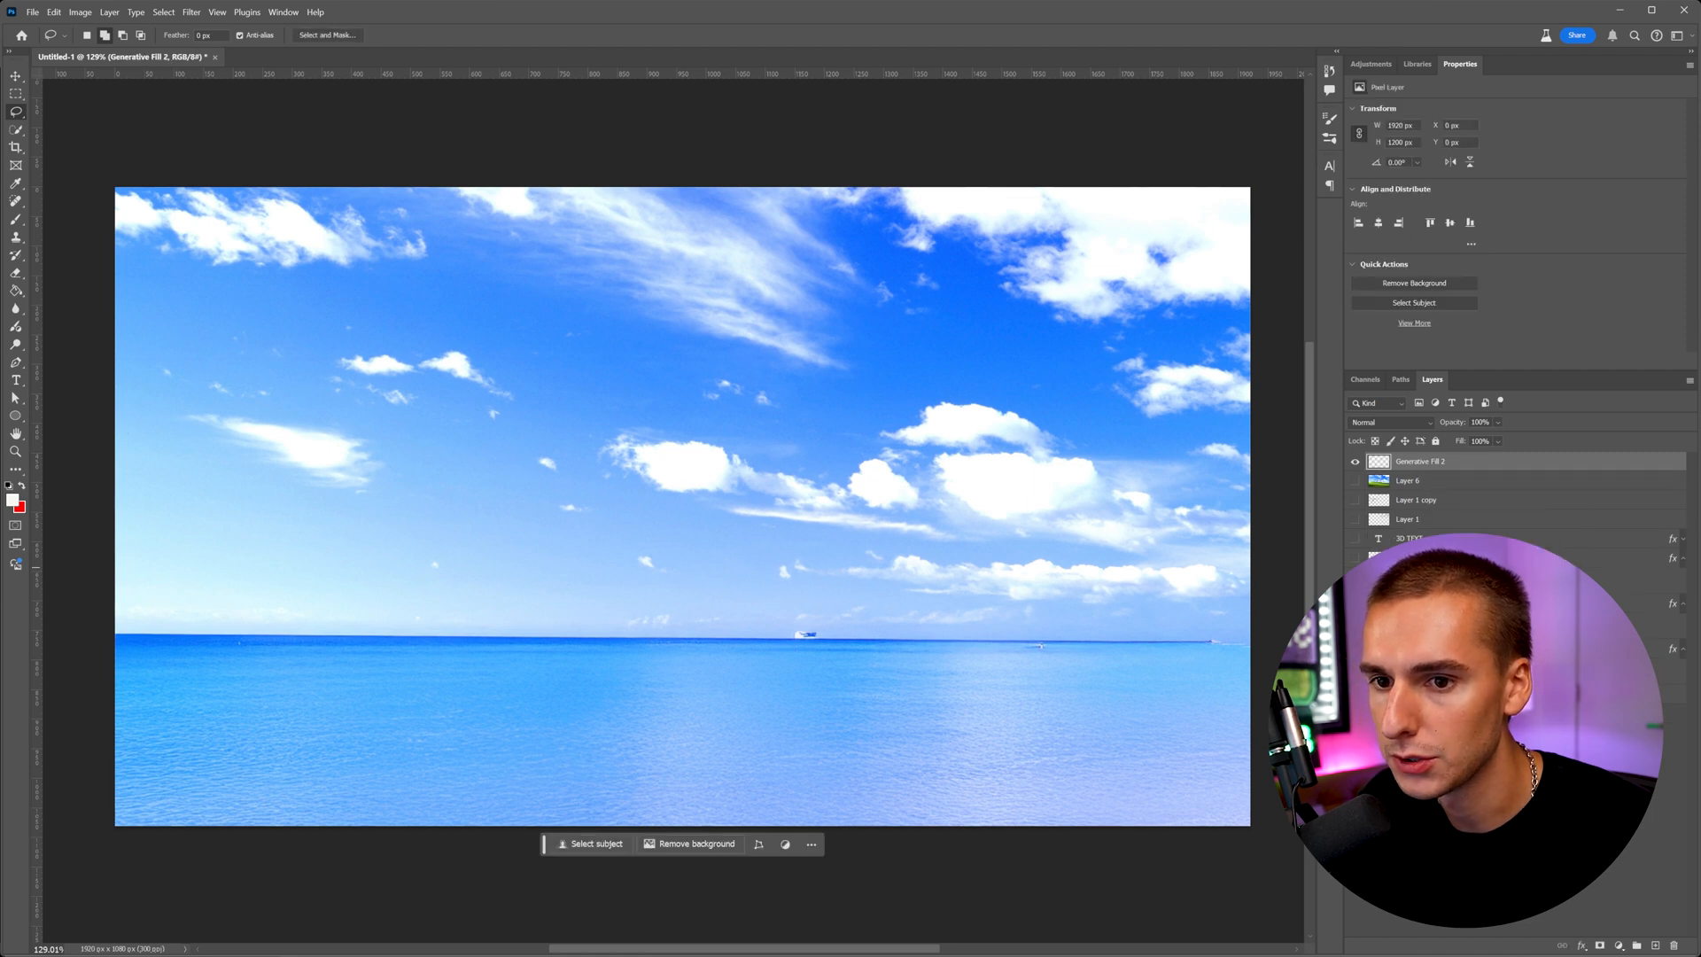
{"action": "left_click", "coordinate": [1355, 461]}
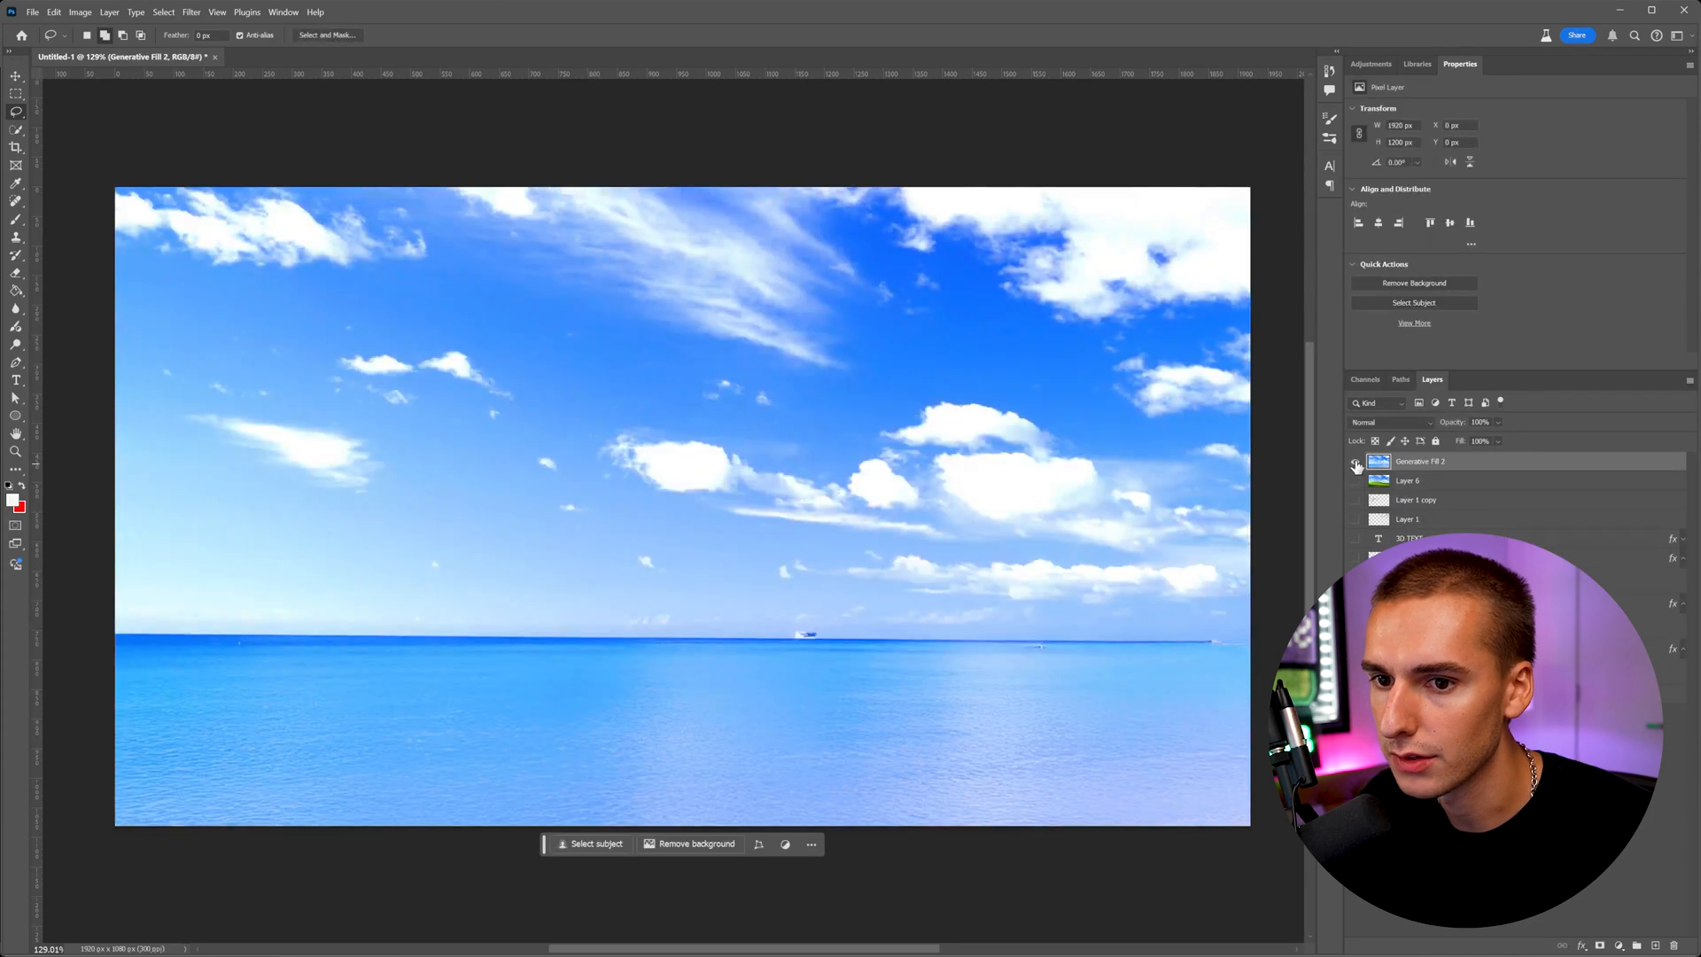
{"action": "left_click", "coordinate": [1355, 464]}
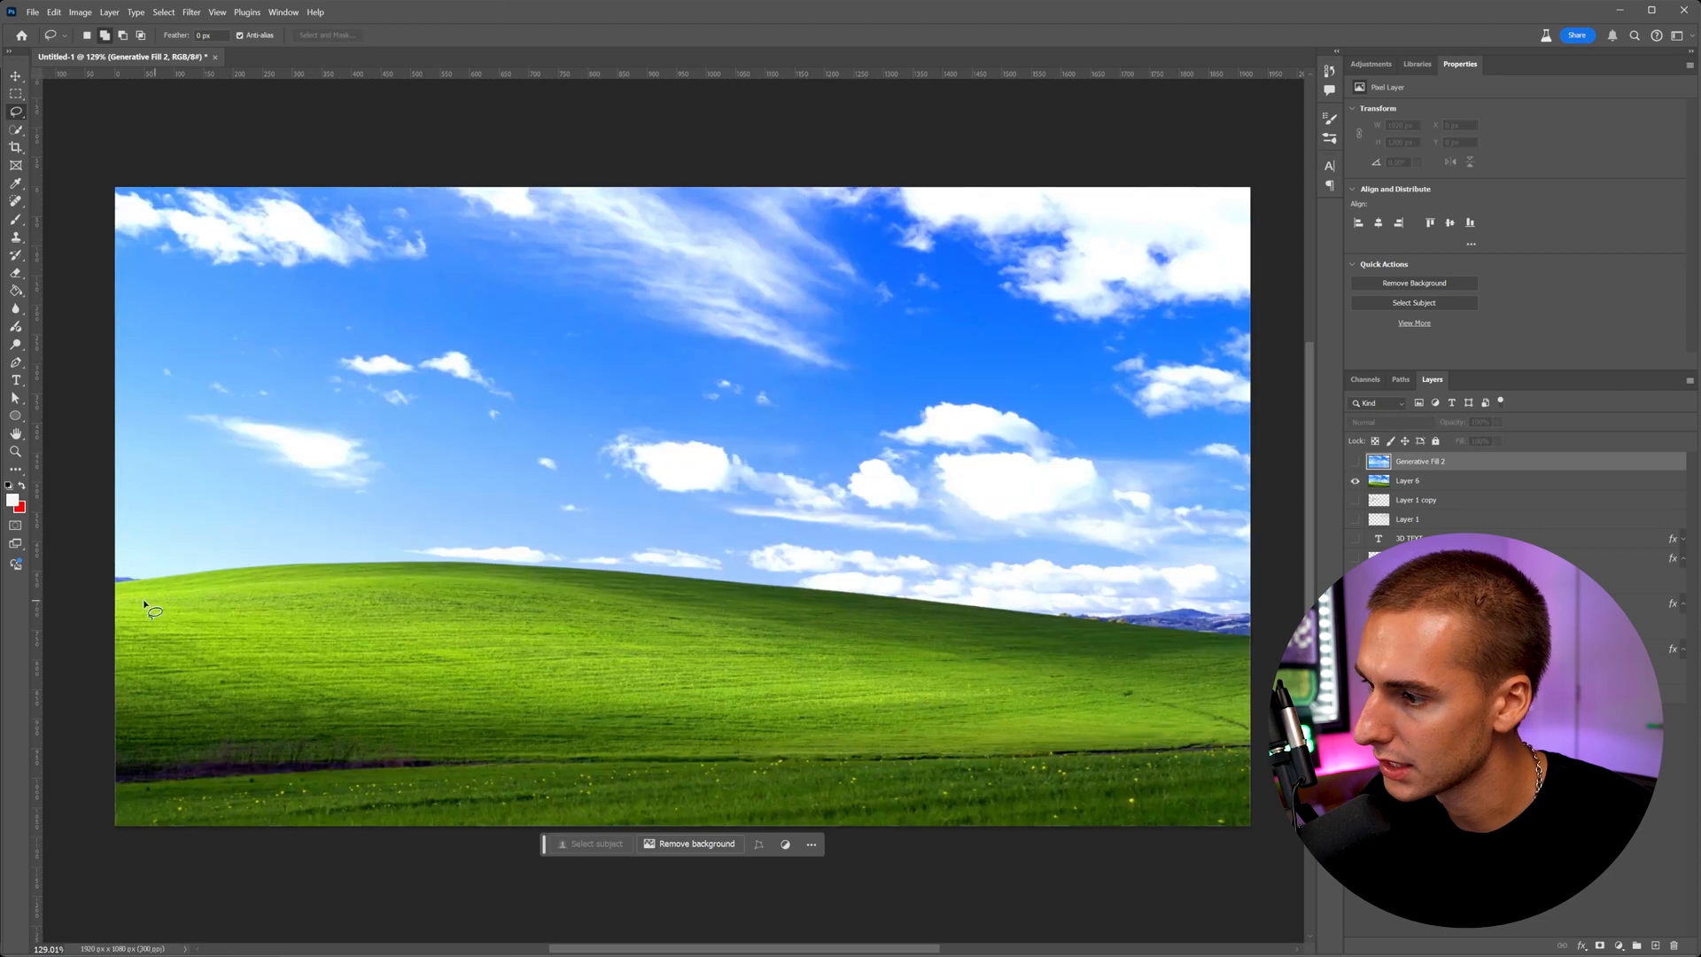
{"action": "mouse_move", "coordinate": [531, 572]}
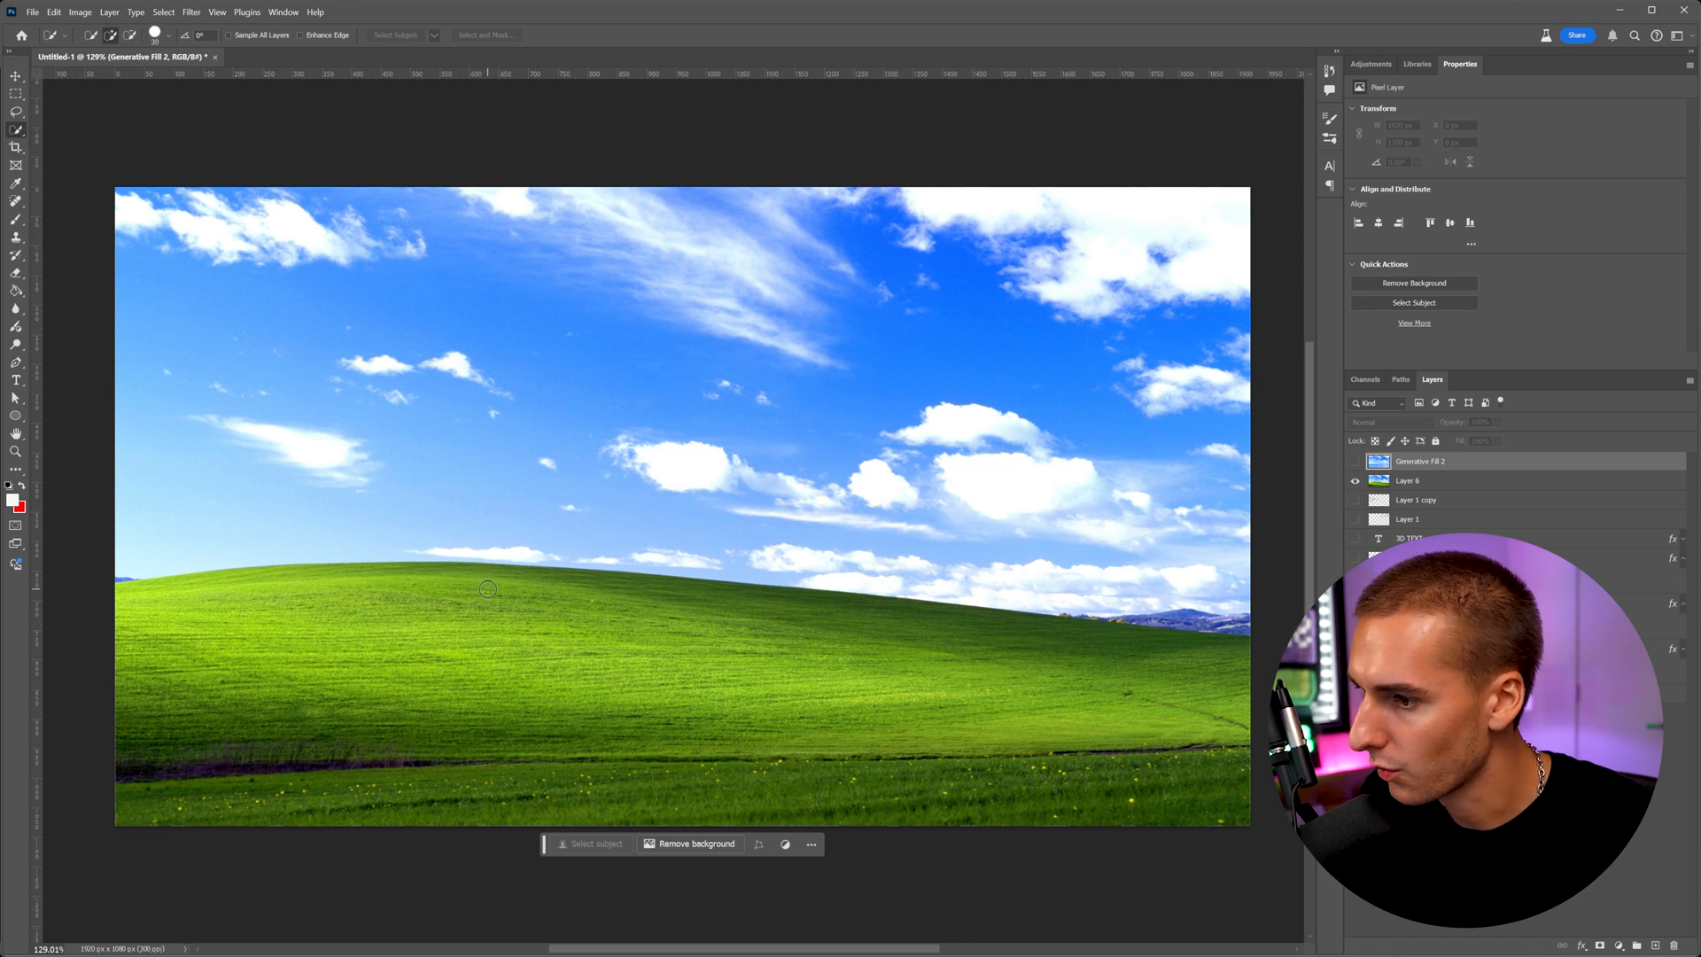
Quick-select the green hill in Layer 6 and copy it onto its own layer
{"action": "left_click", "coordinate": [1415, 480]}
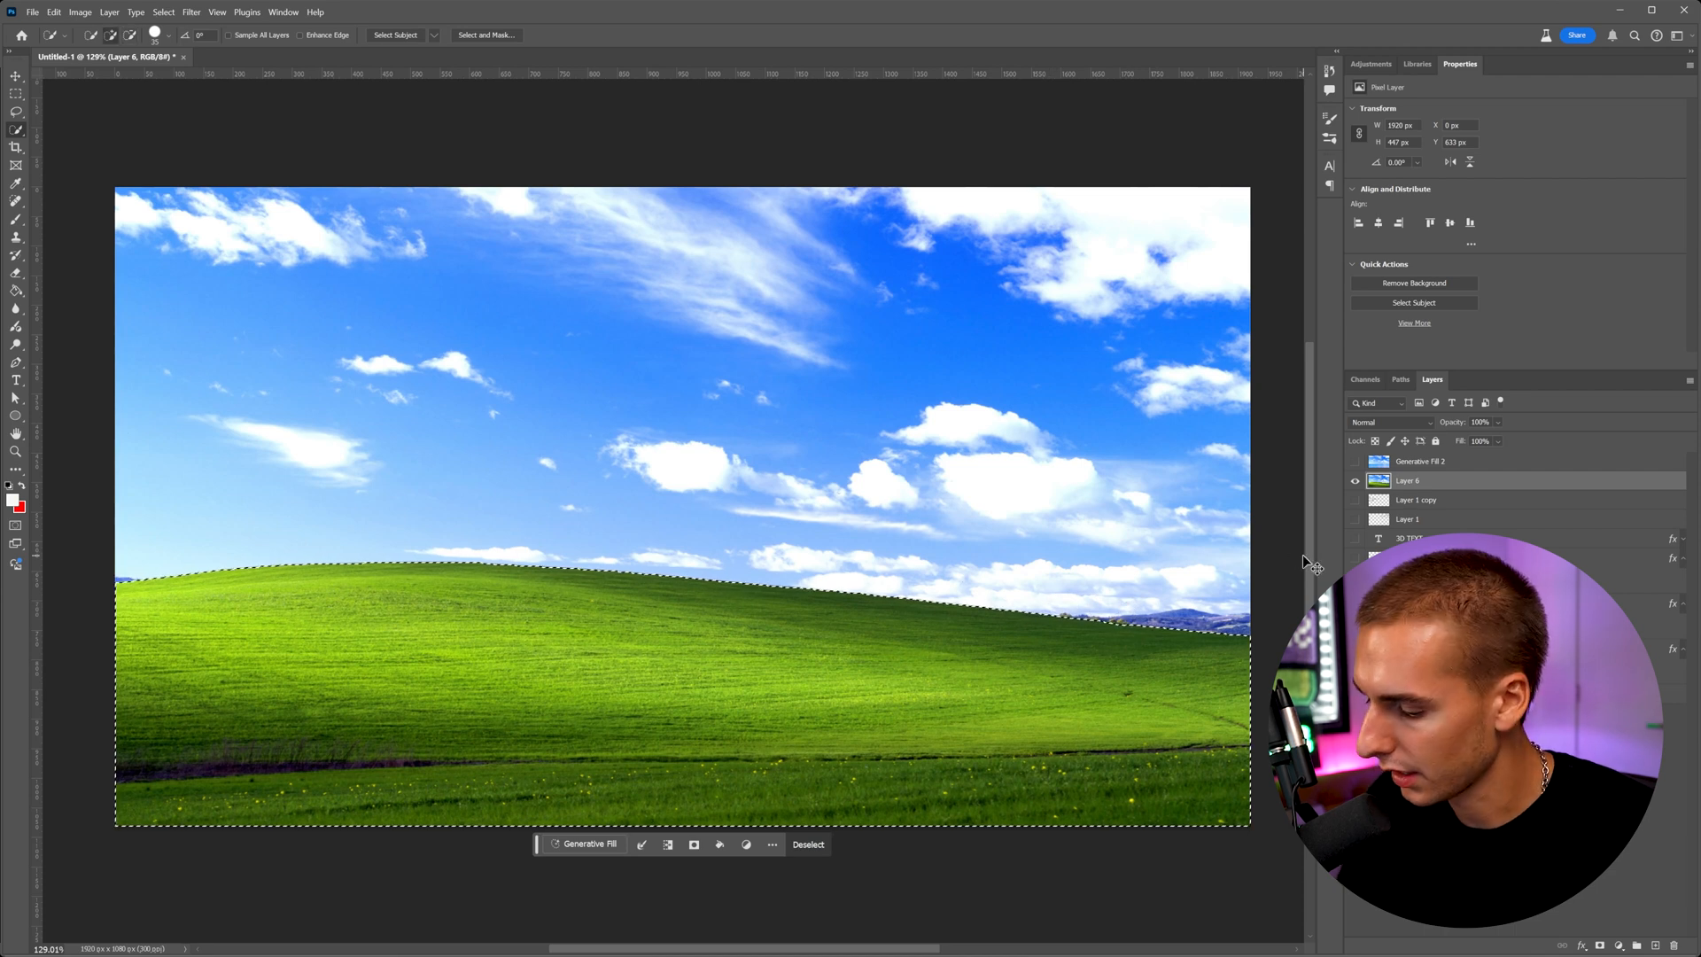
{"action": "left_click", "coordinate": [808, 843]}
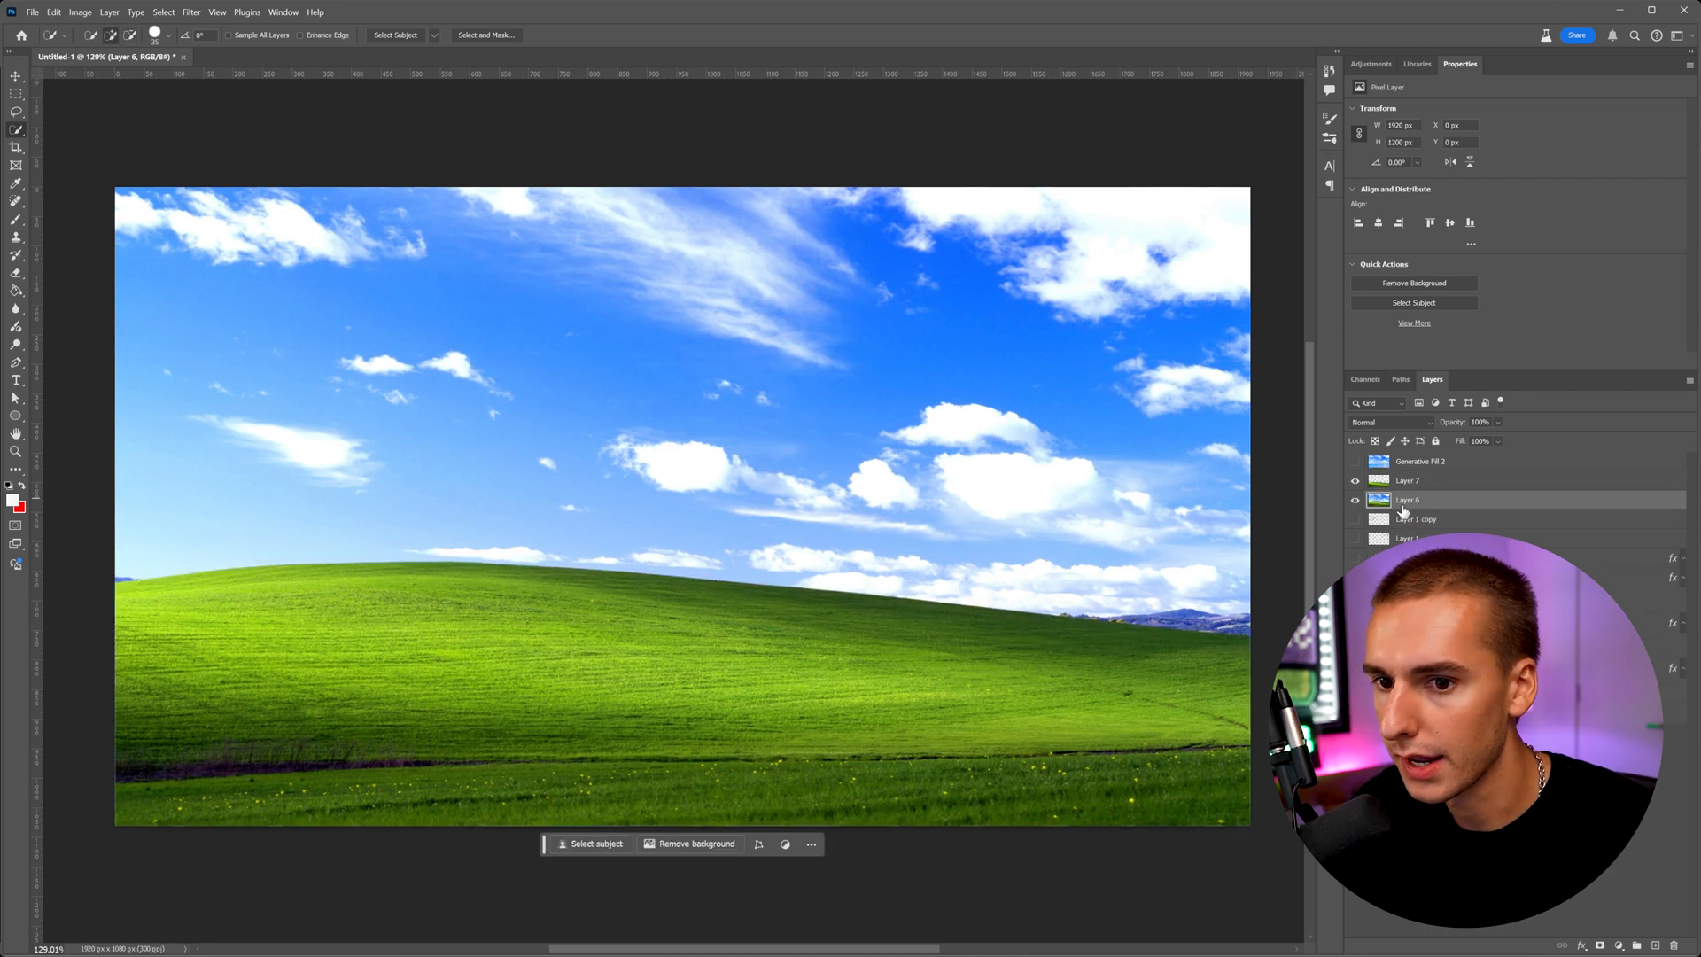
{"action": "left_click", "coordinate": [1354, 499]}
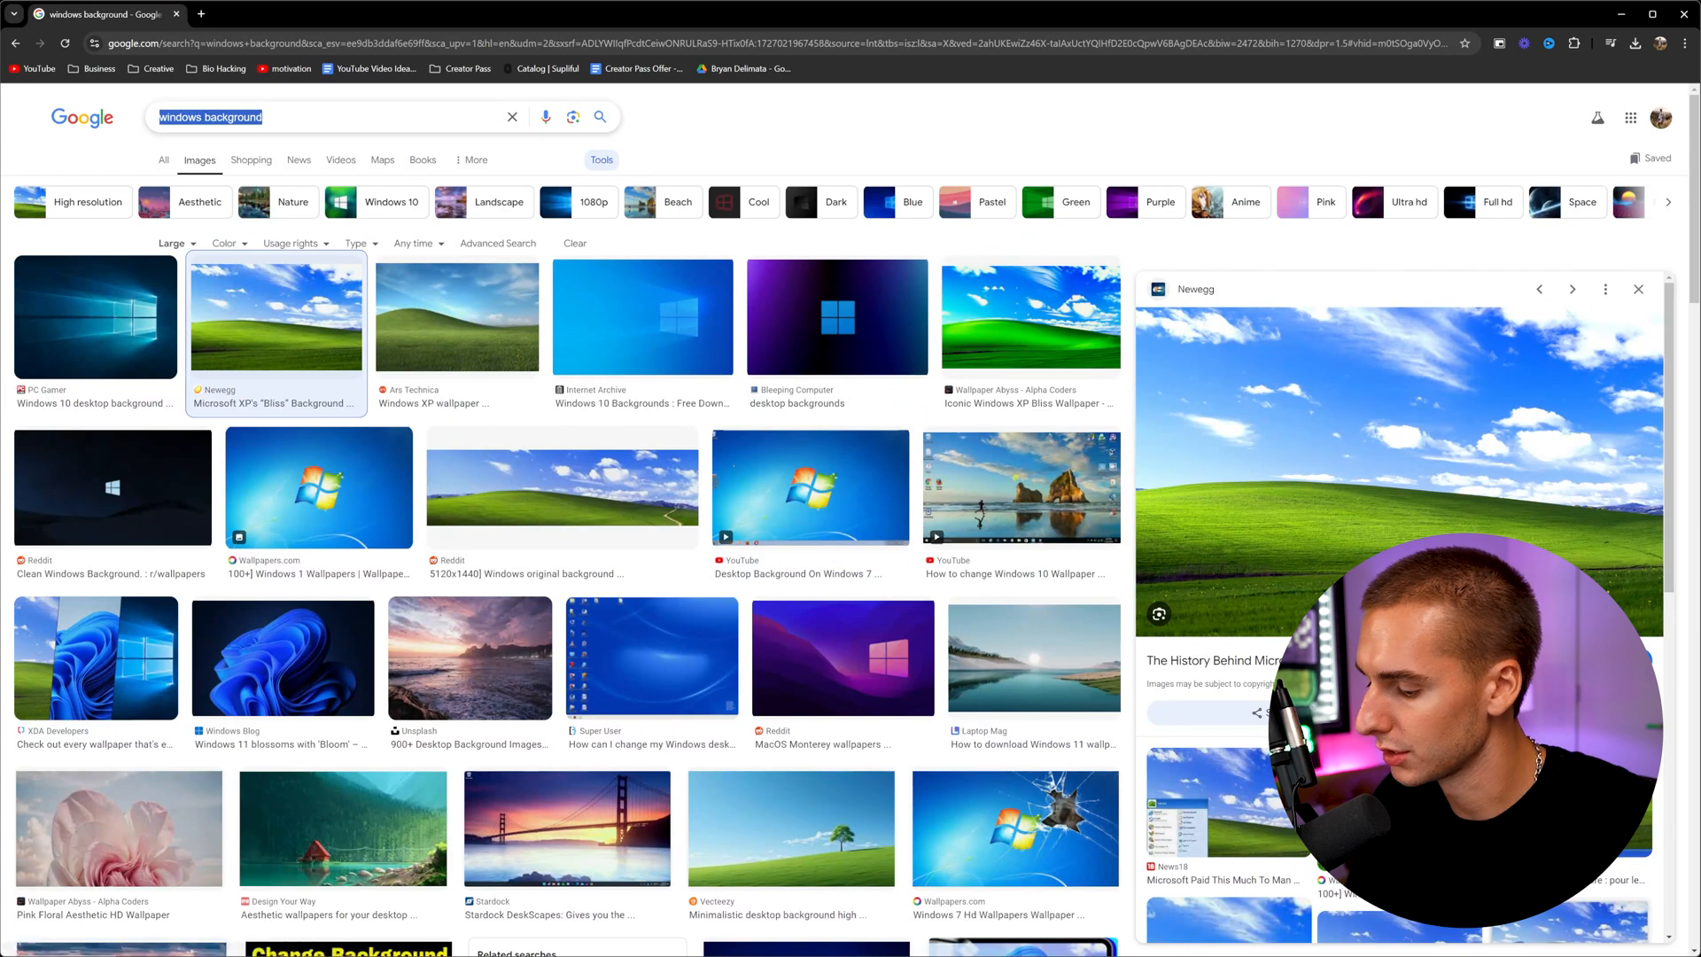
Search 'building png', filter to transparent images and grab a building for the scene
{"action": "type", "text": "building pni"}
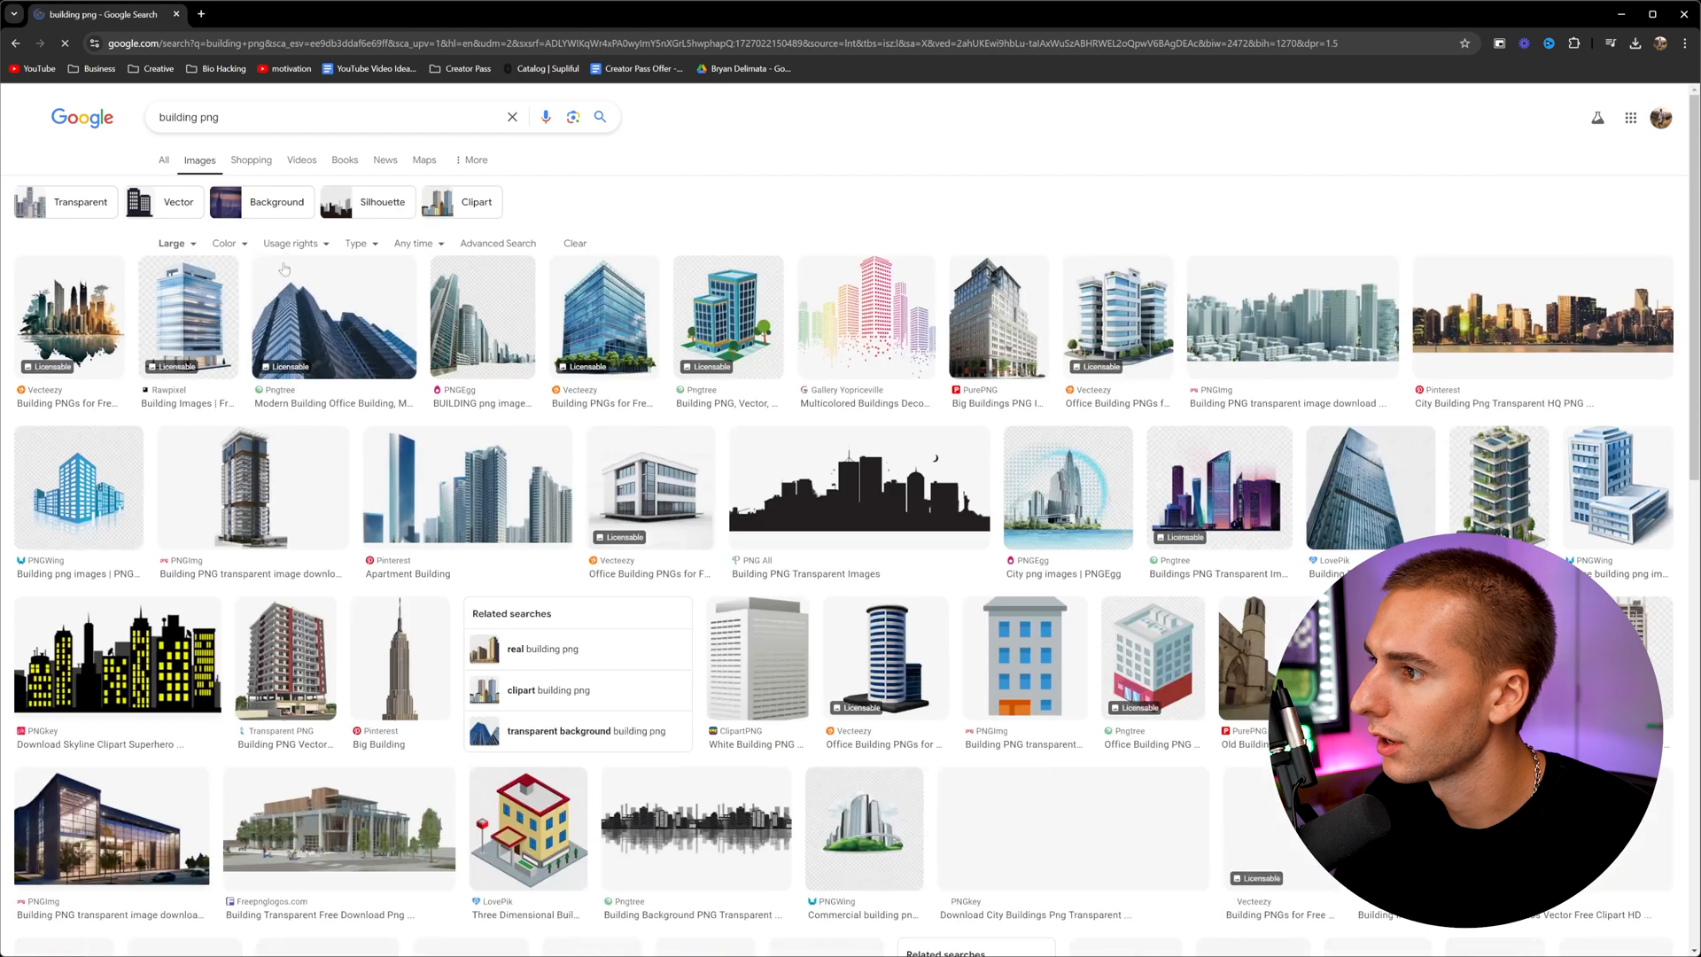
{"action": "left_click", "coordinate": [225, 242]}
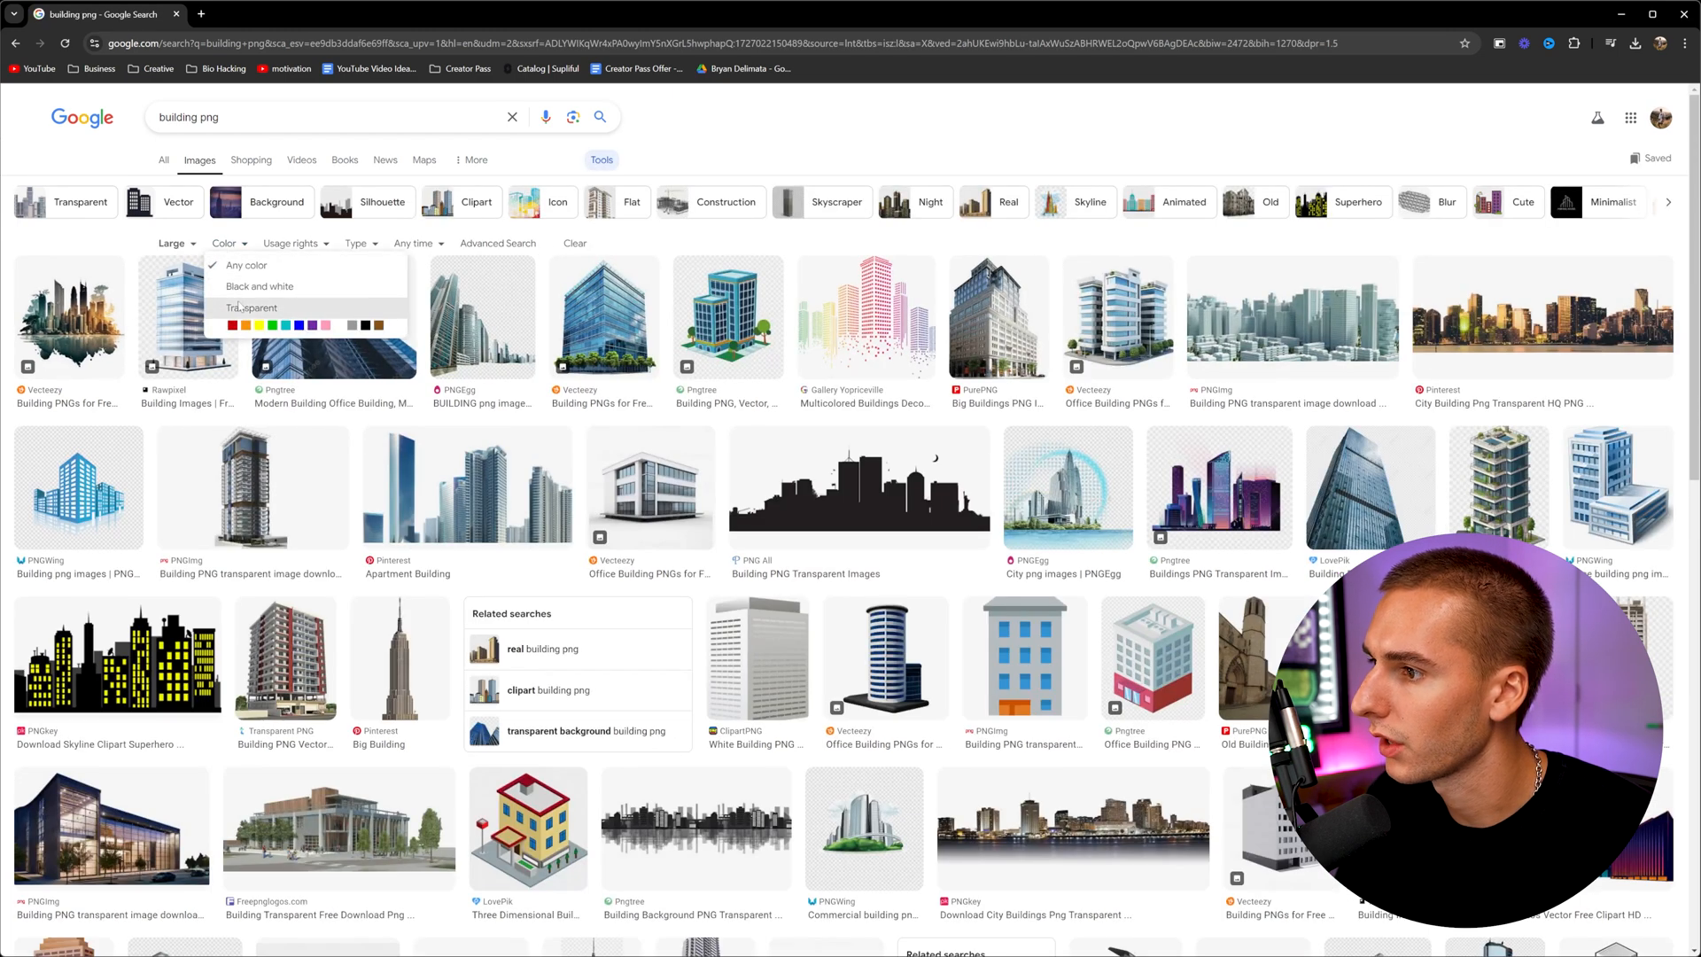
{"action": "left_click", "coordinate": [252, 309]}
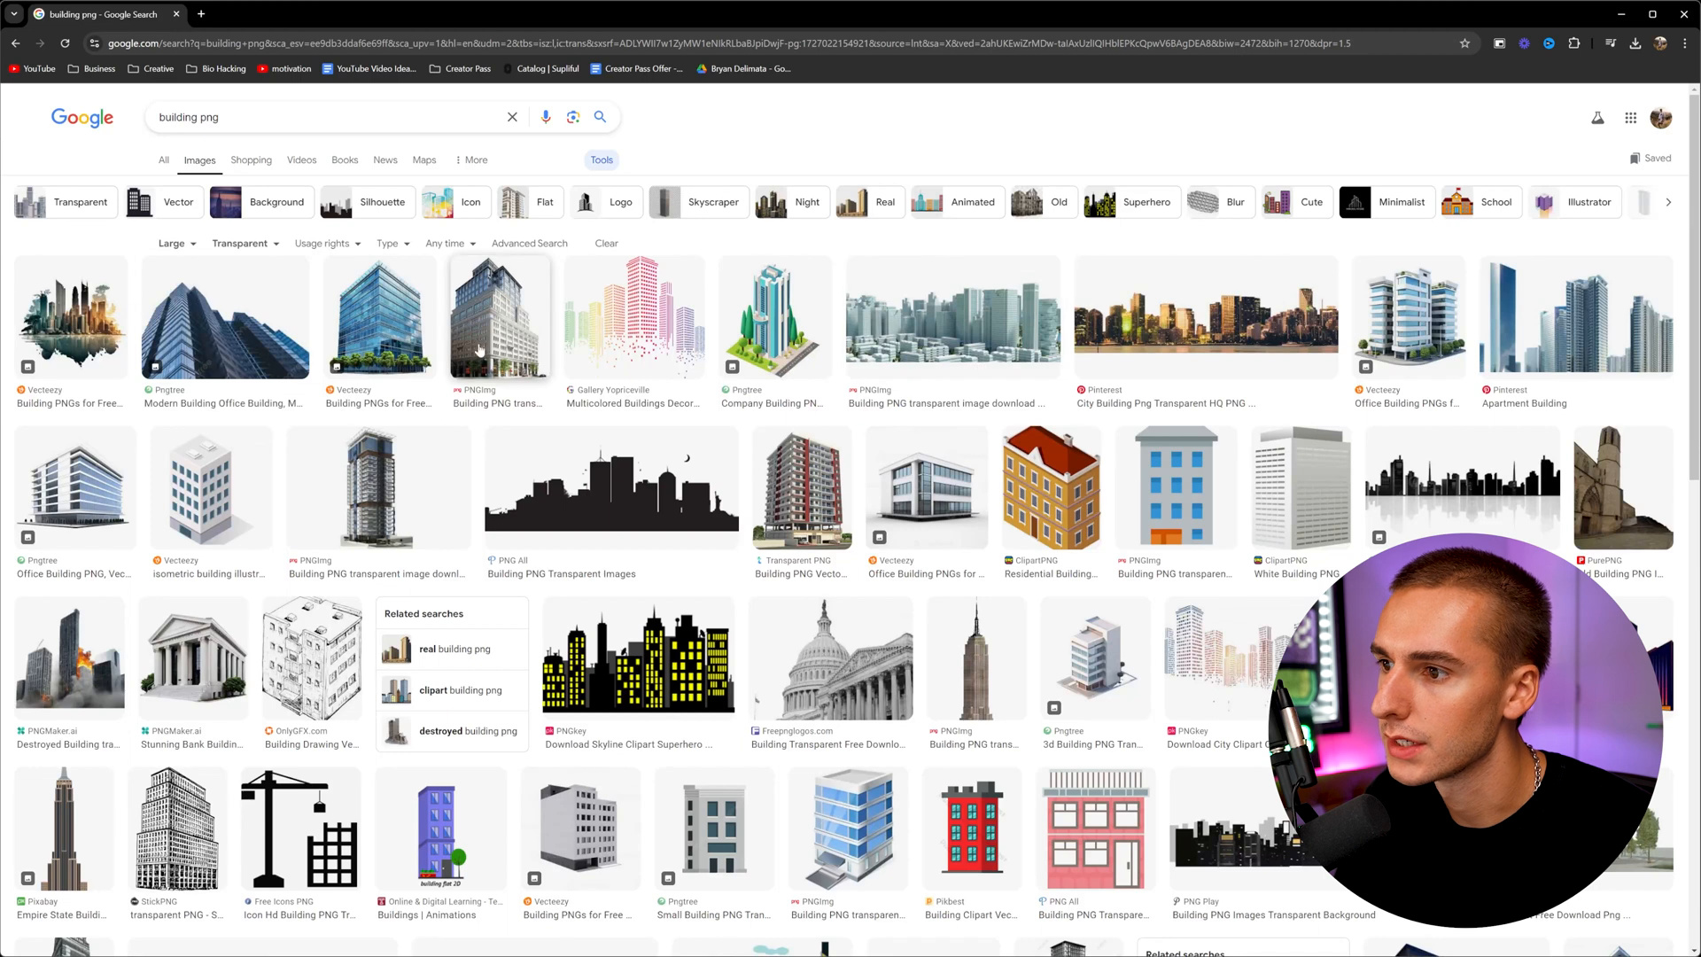
{"action": "left_click", "coordinate": [528, 317]}
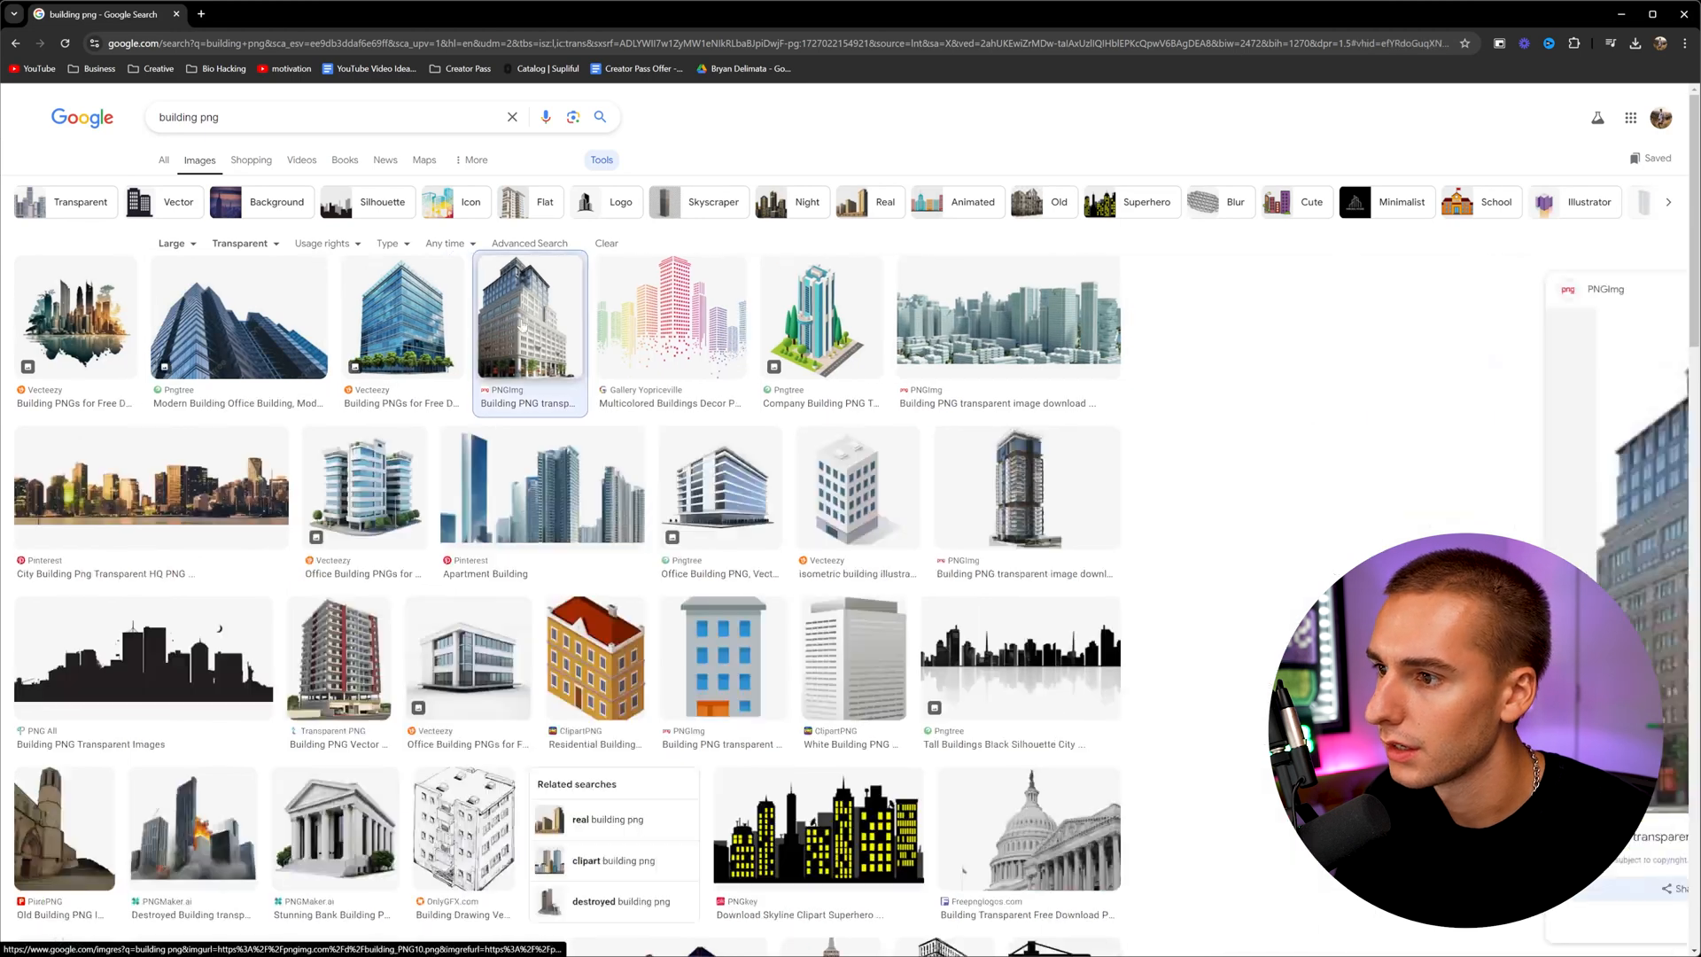
{"action": "left_click", "coordinate": [528, 315]}
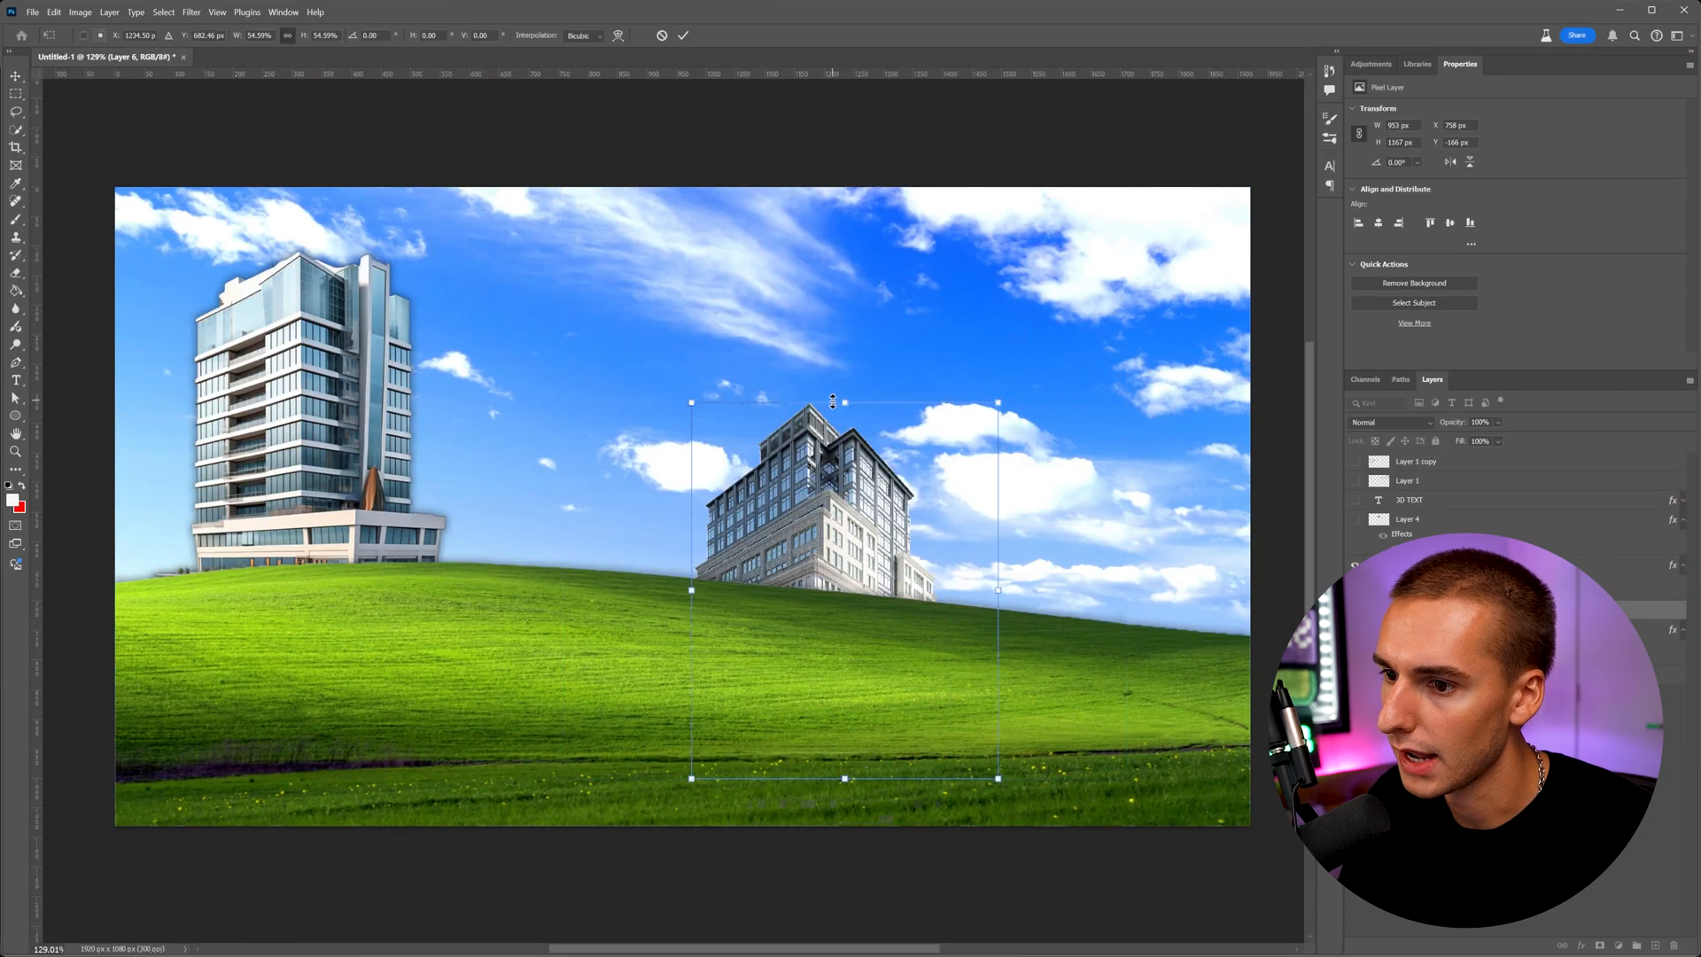
Commit the building, hide the second building layer and show the 3D TEXT layer
{"action": "left_click", "coordinate": [684, 35]}
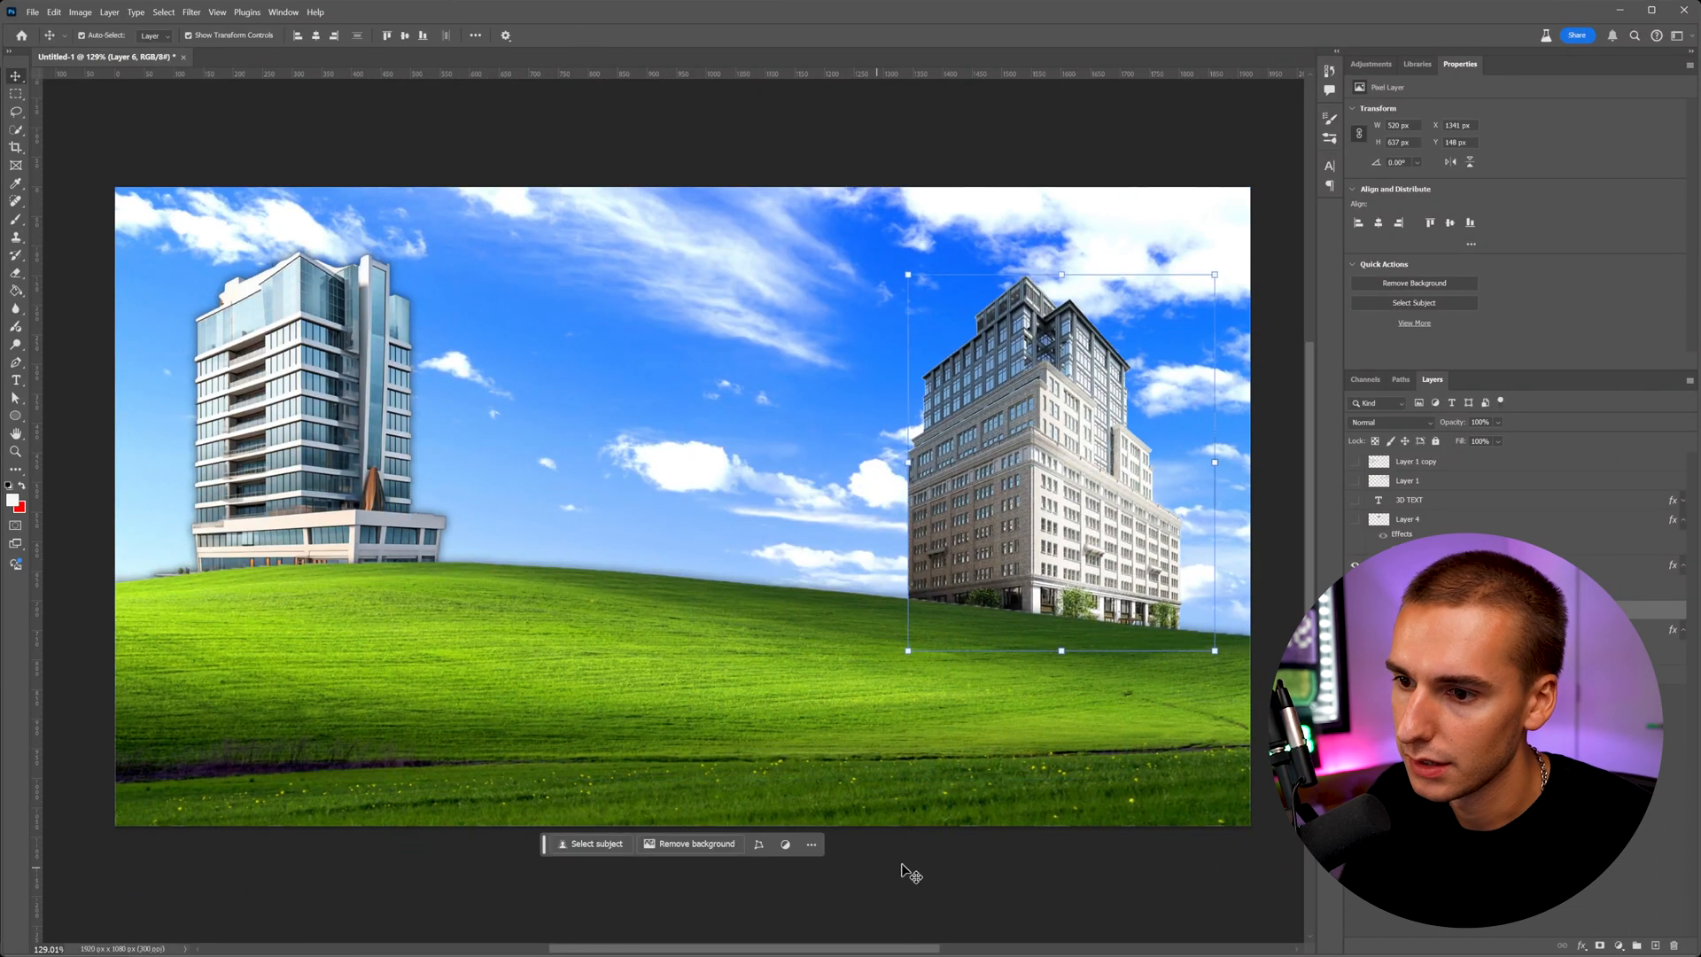
{"action": "left_click", "coordinate": [1353, 519]}
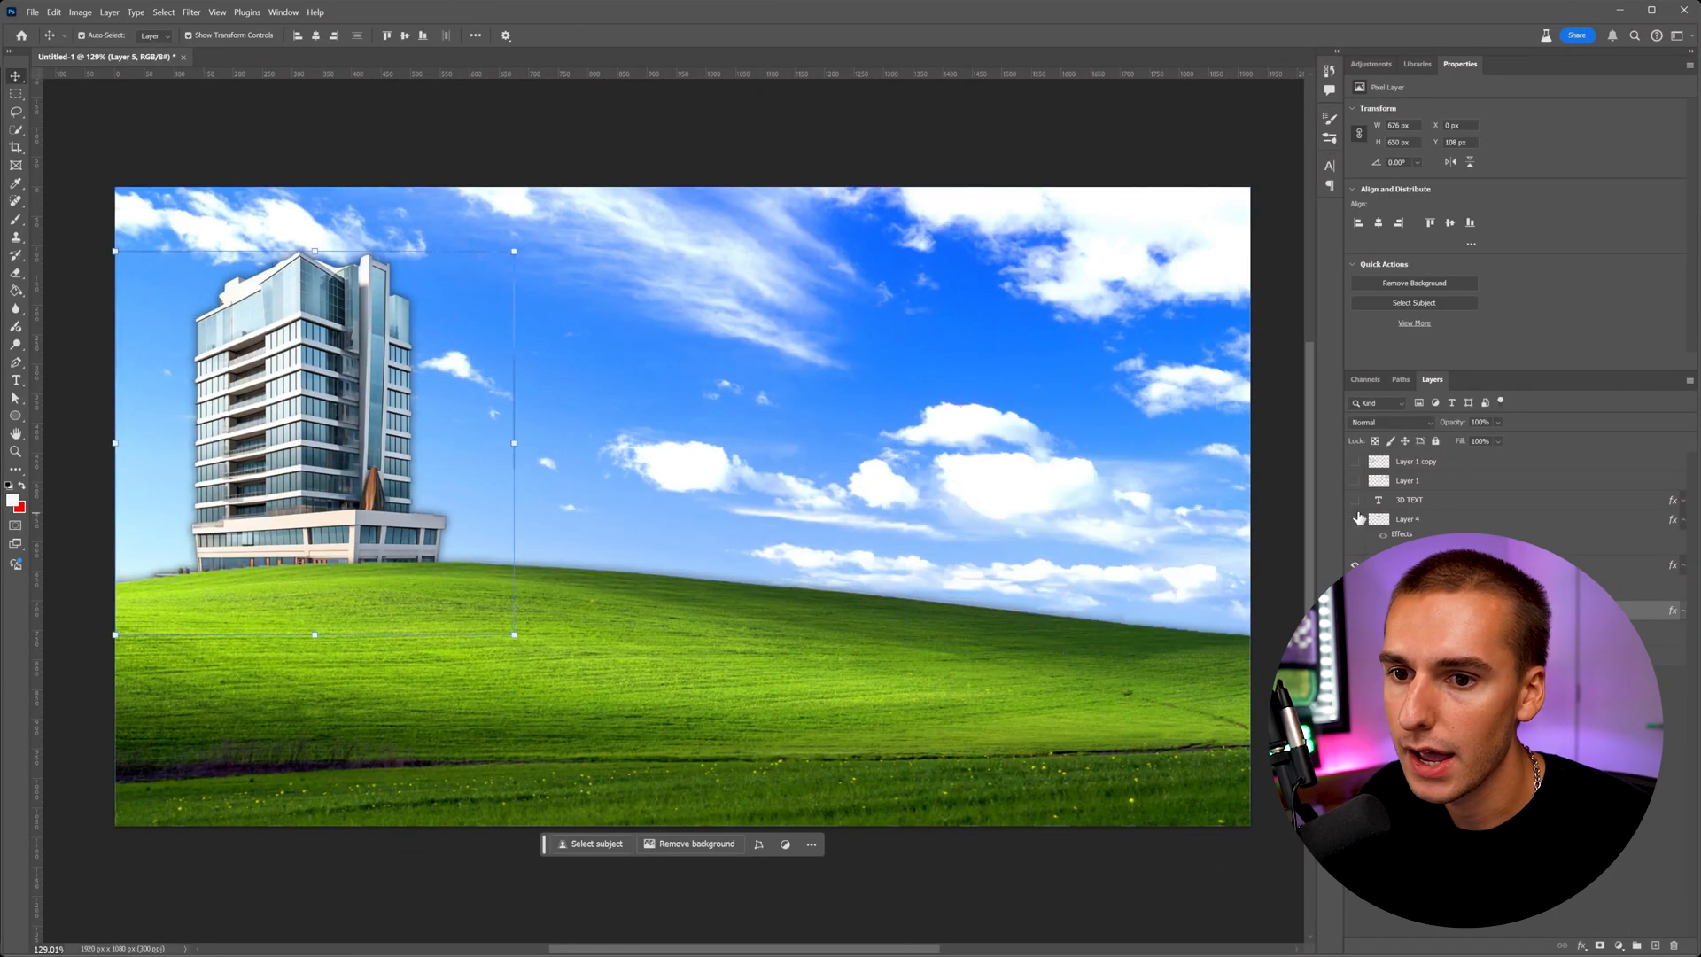
{"action": "left_click", "coordinate": [1354, 499]}
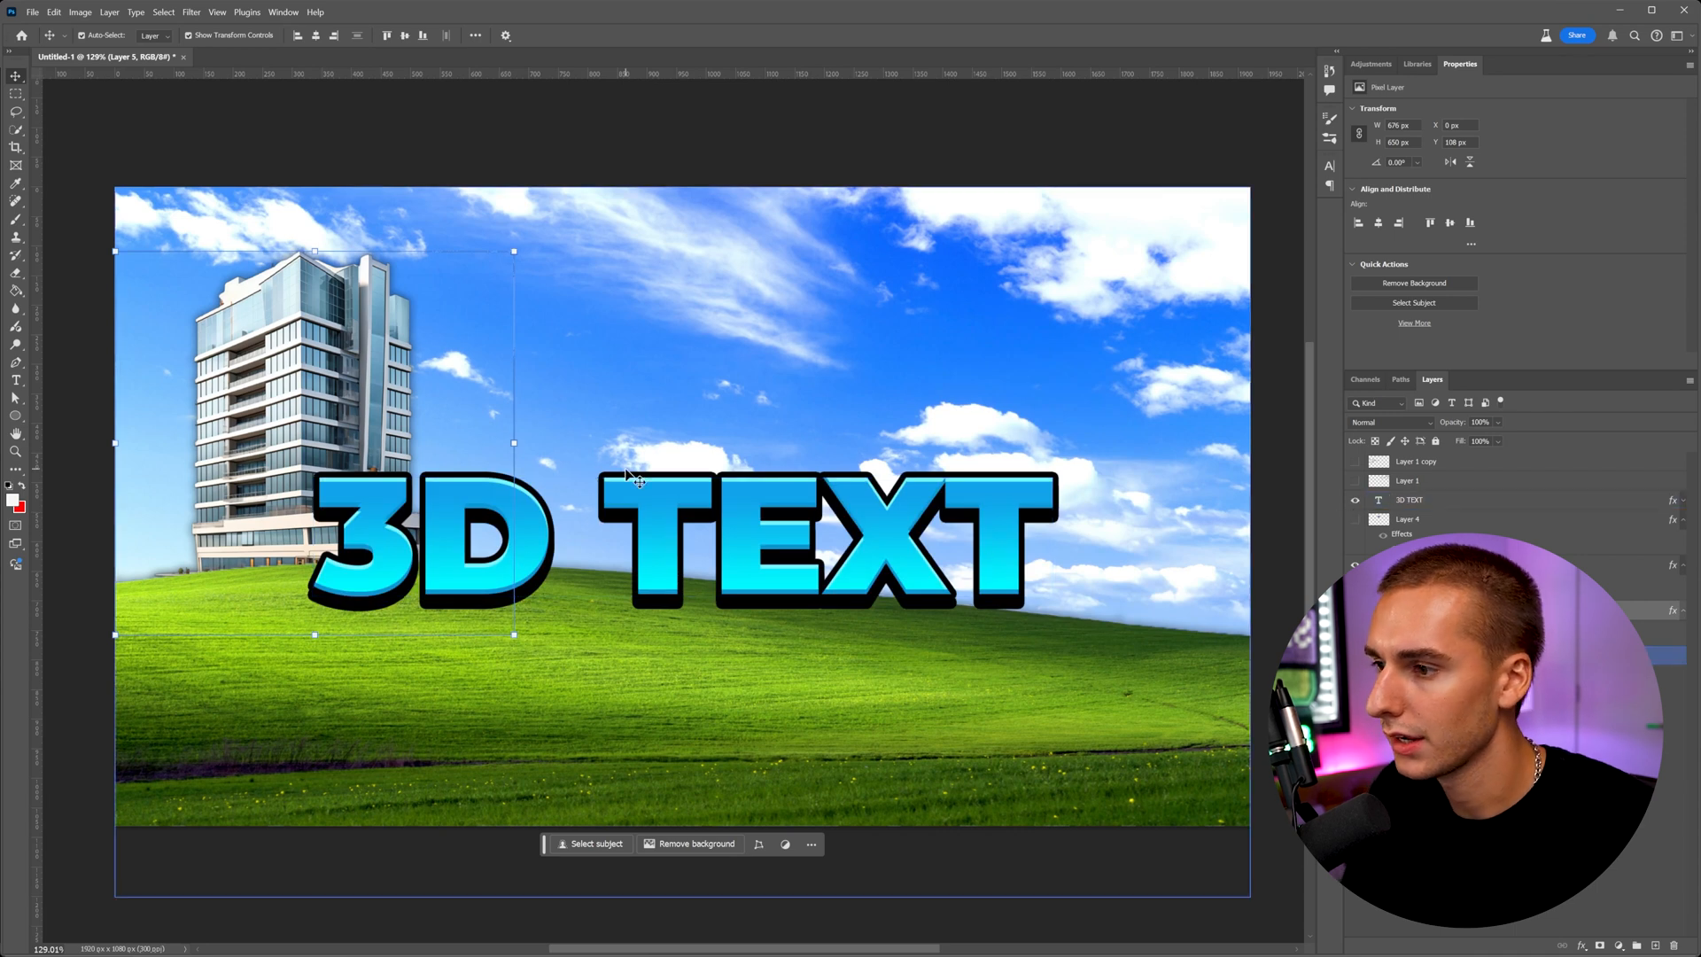
{"action": "left_click", "coordinate": [1410, 500]}
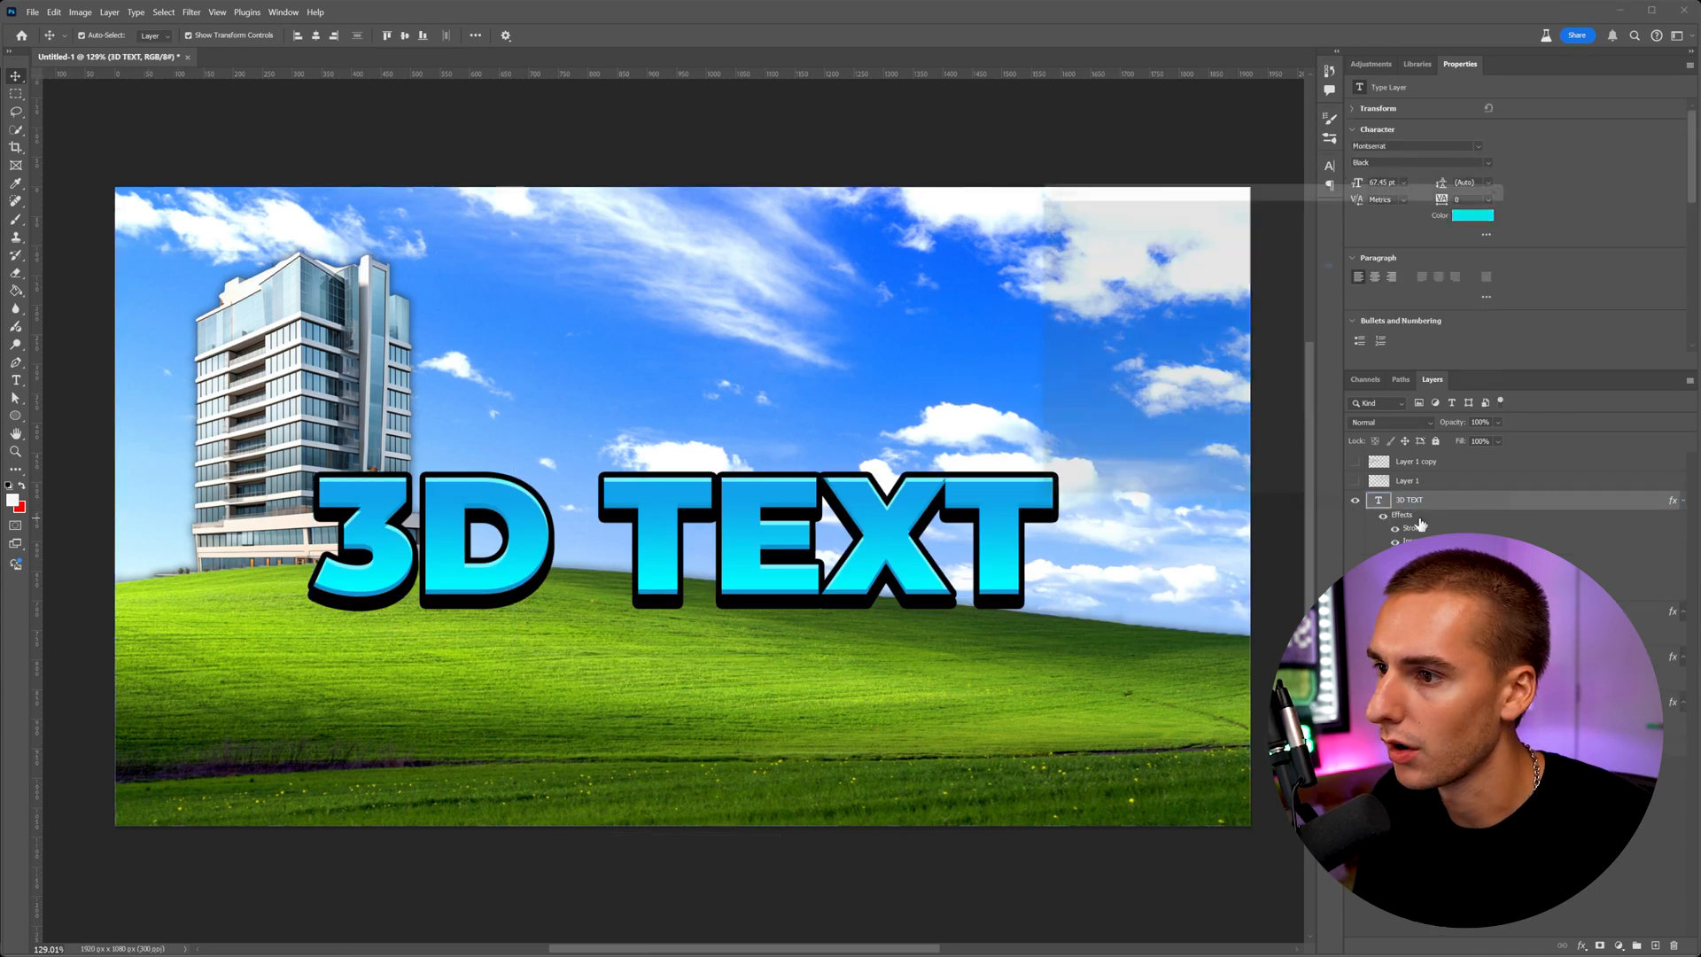
{"action": "double_click", "coordinate": [1408, 500]}
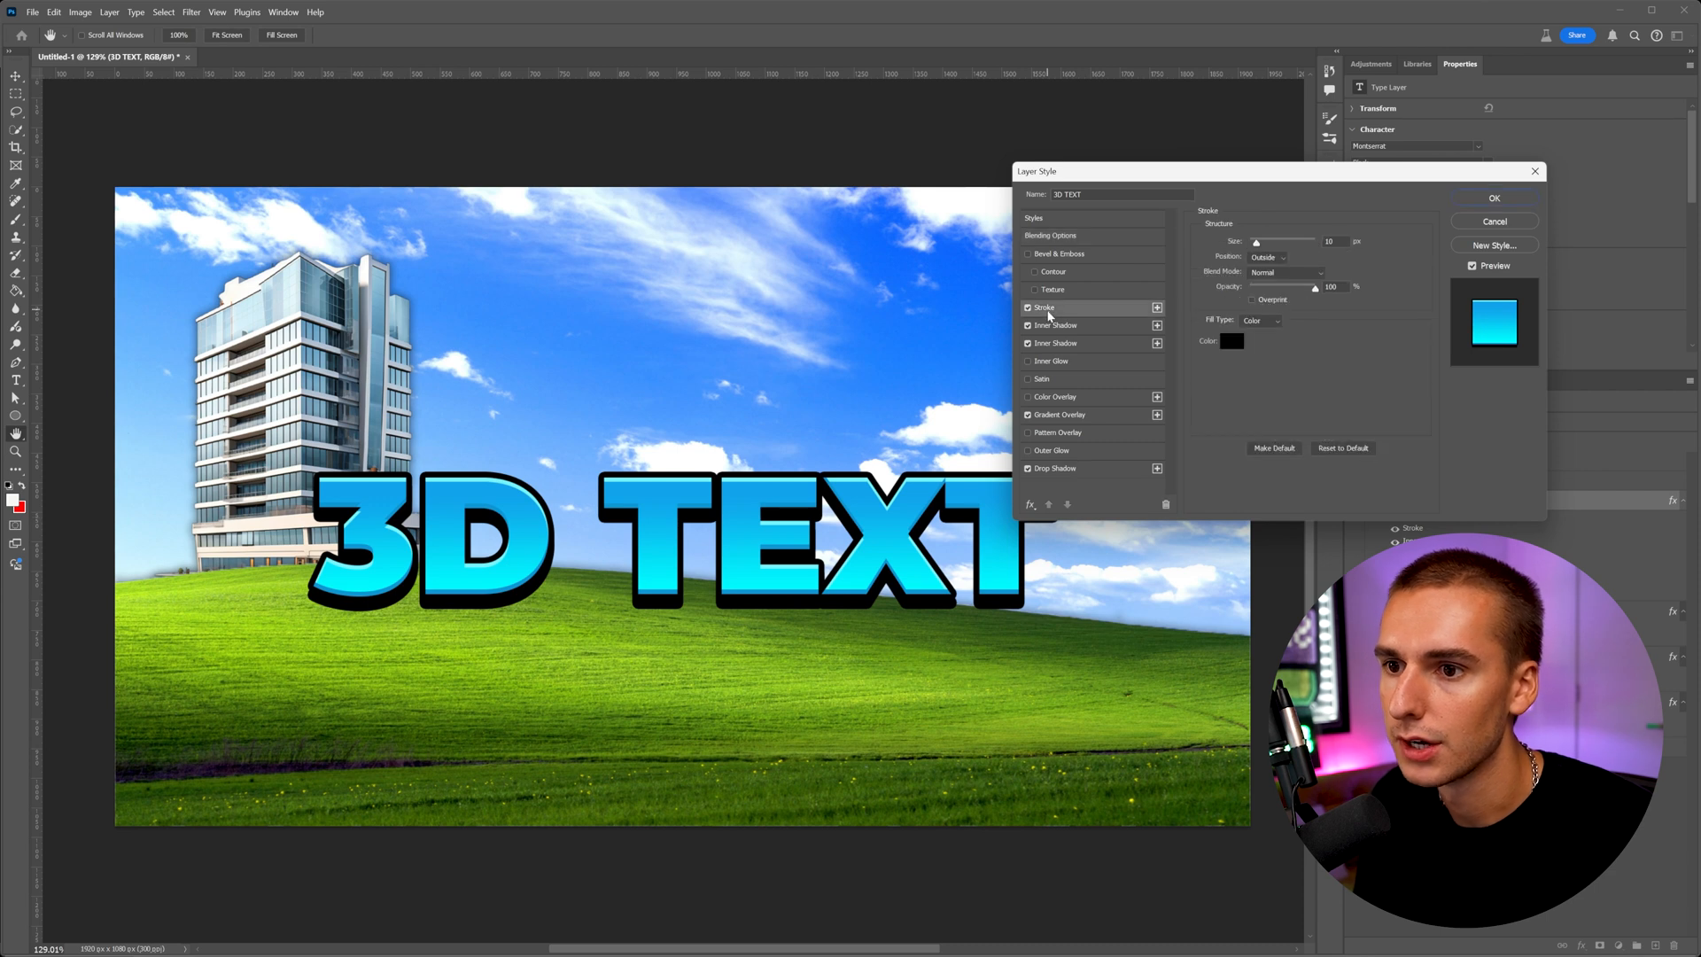
{"action": "left_click", "coordinate": [1054, 326]}
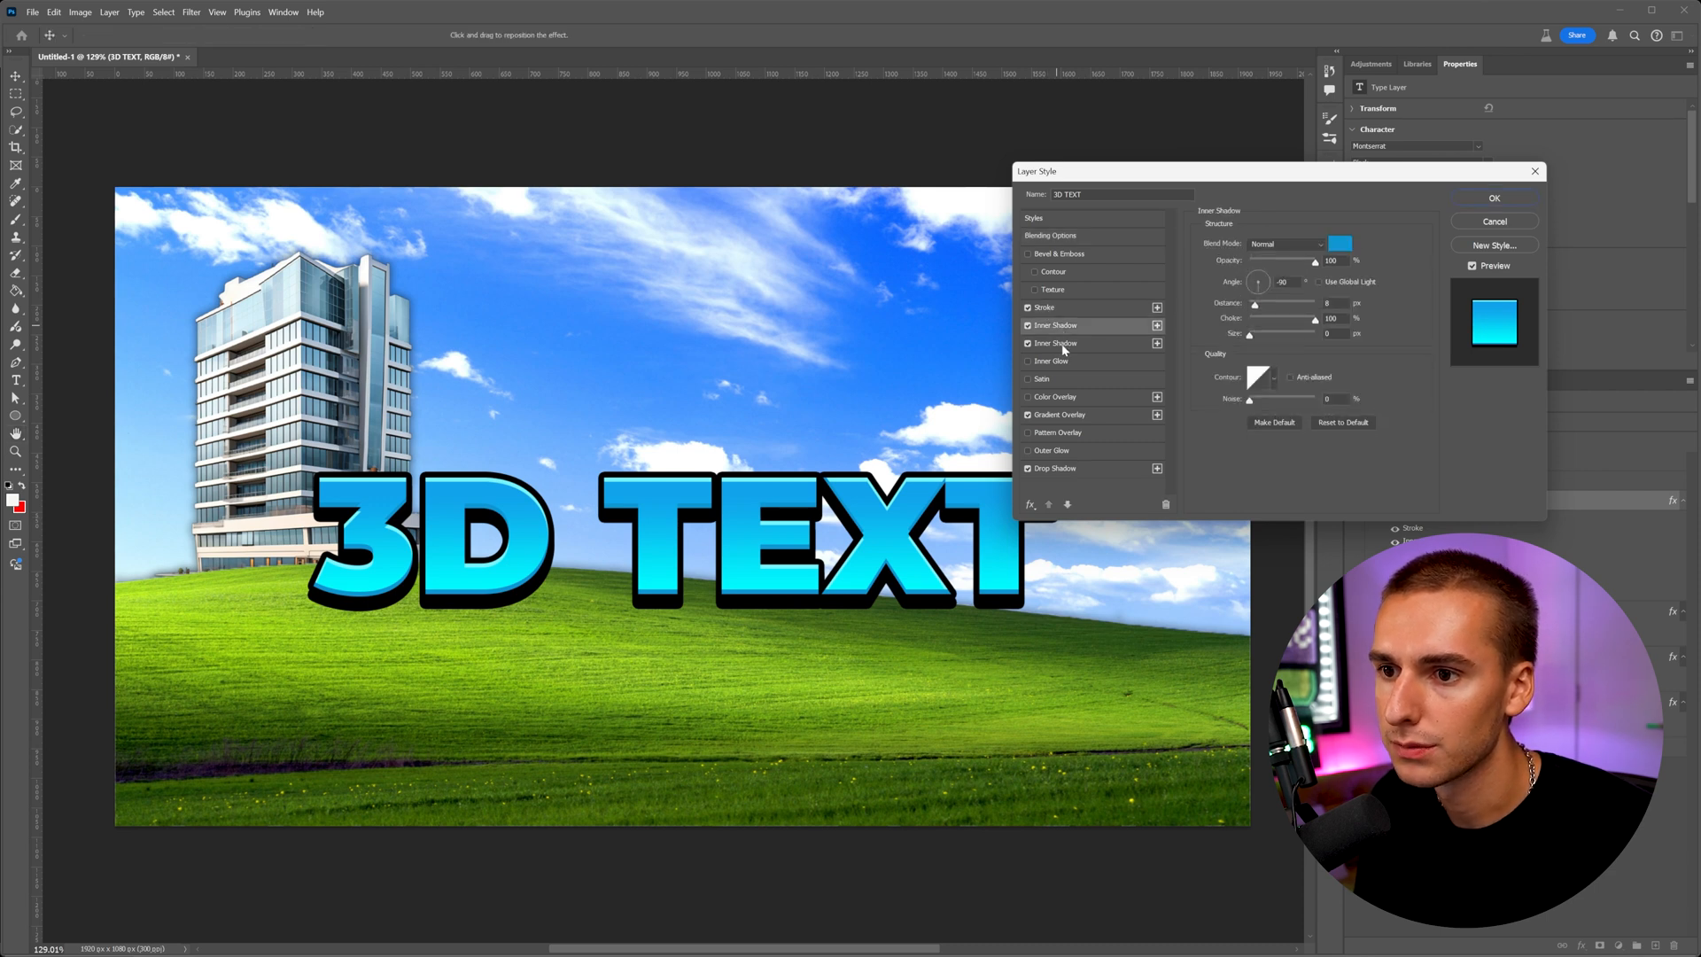
{"action": "left_click", "coordinate": [1059, 415]}
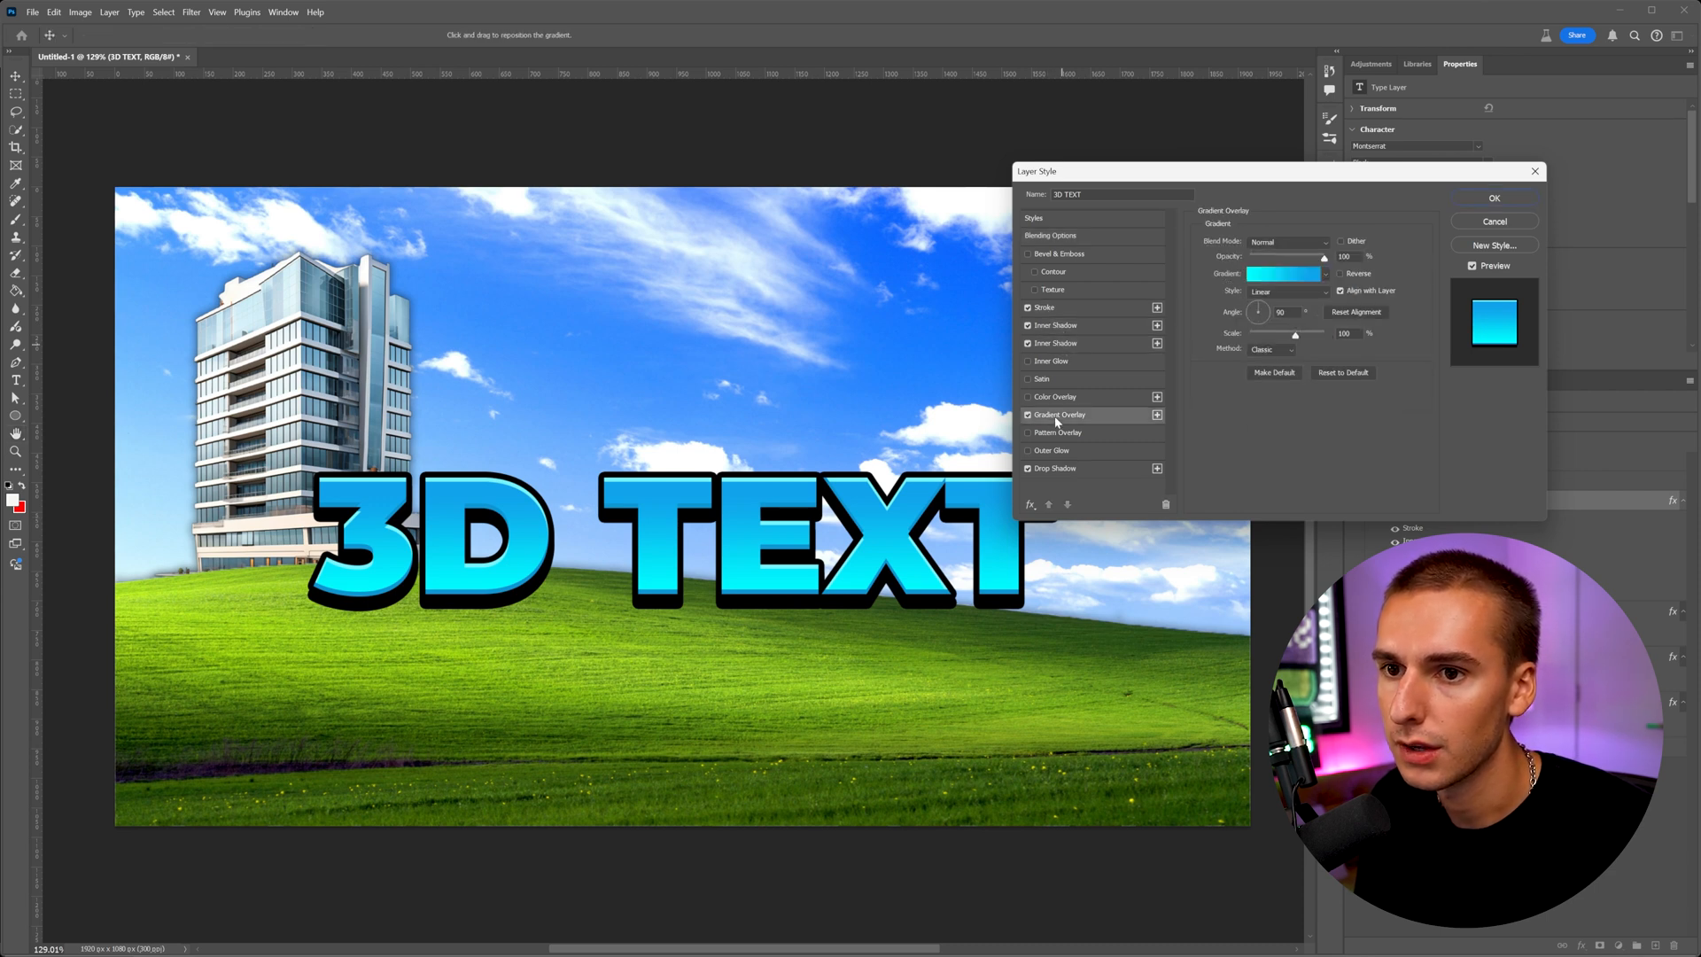
{"action": "left_click", "coordinate": [1054, 468]}
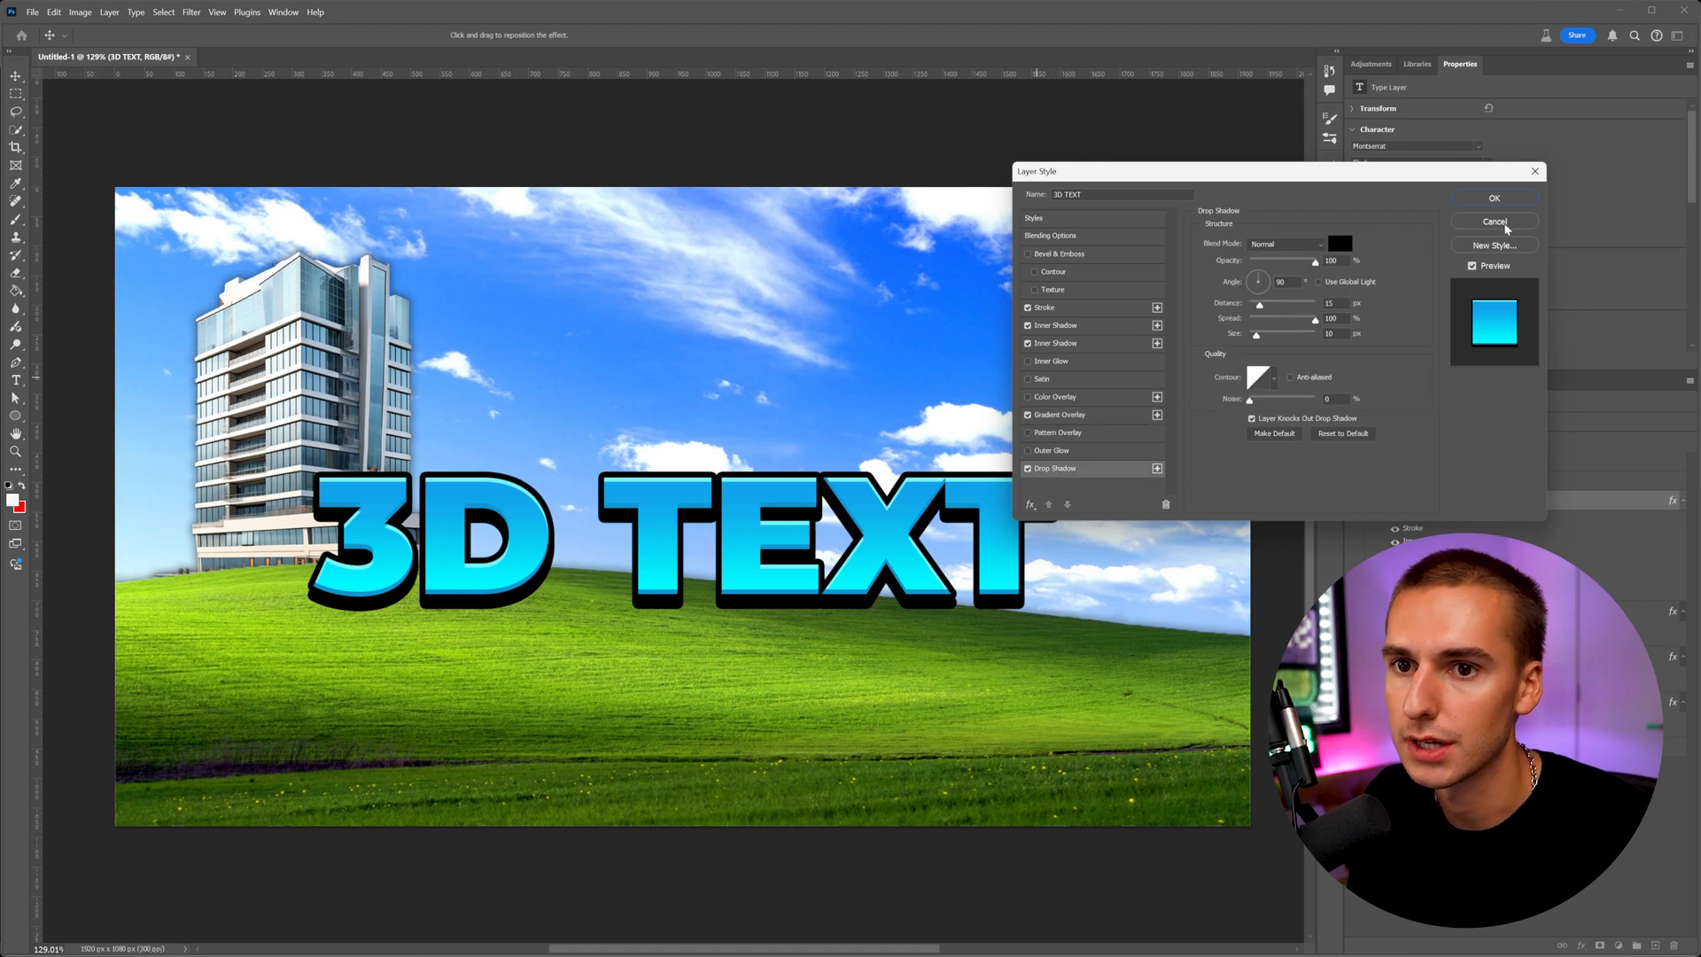
{"action": "left_click", "coordinate": [1493, 222]}
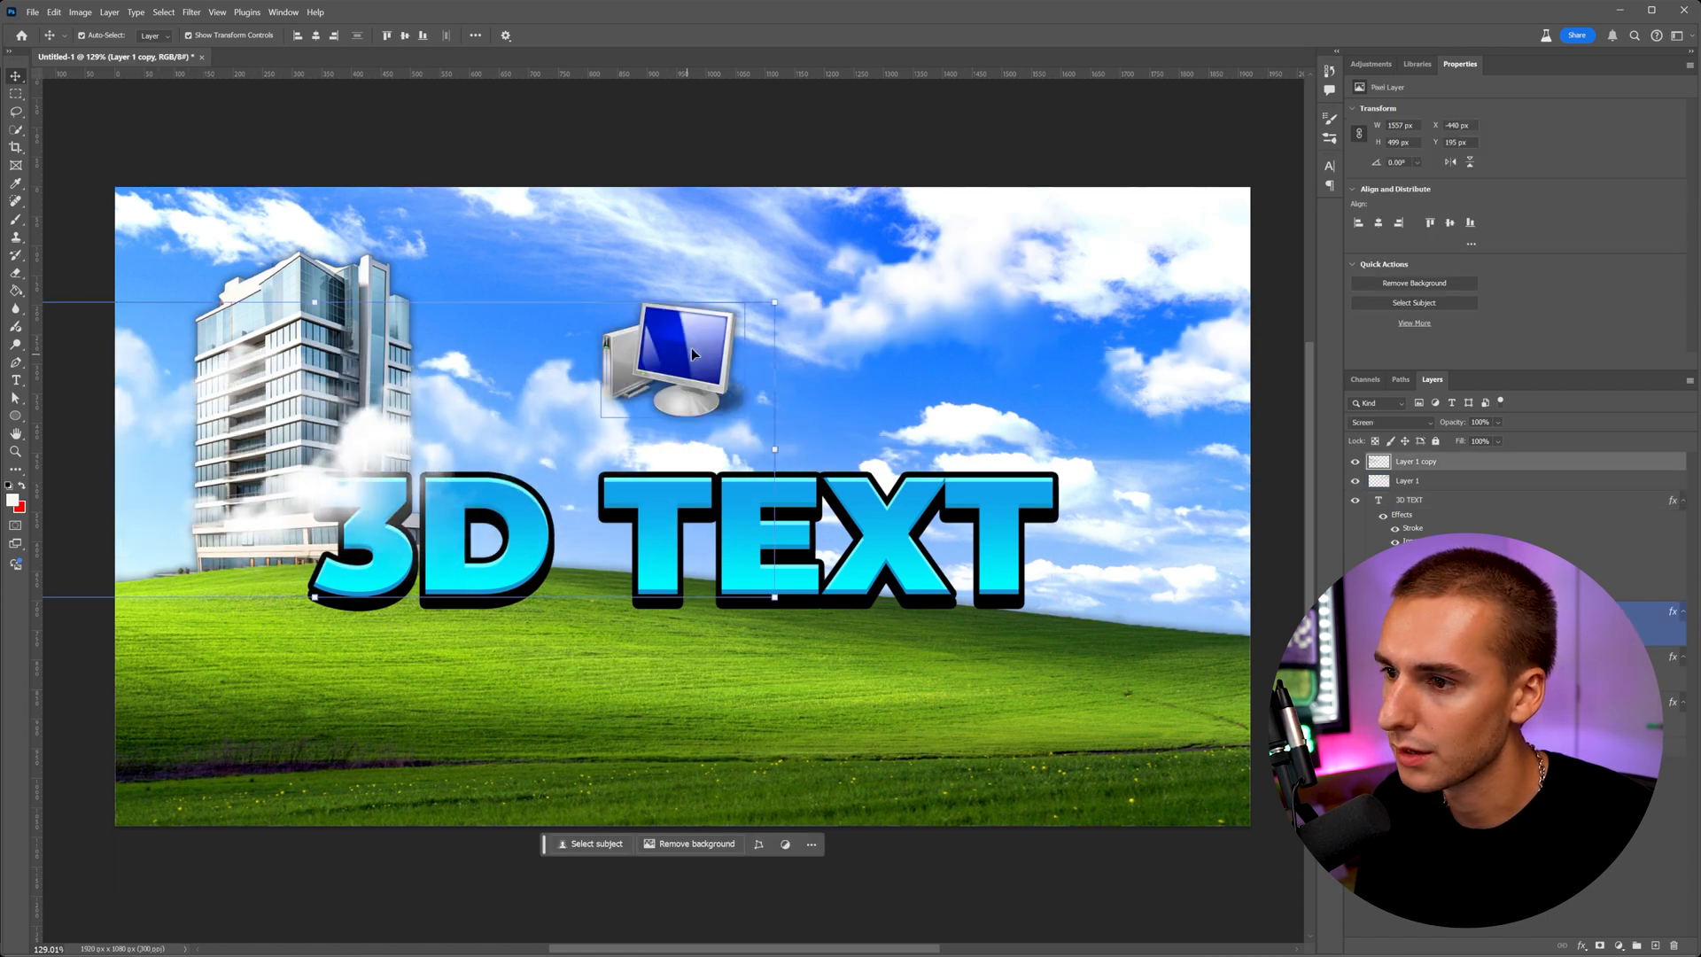
Review the computer icon layer's Drop Shadow style and close it
{"action": "left_click", "coordinate": [1374, 421]}
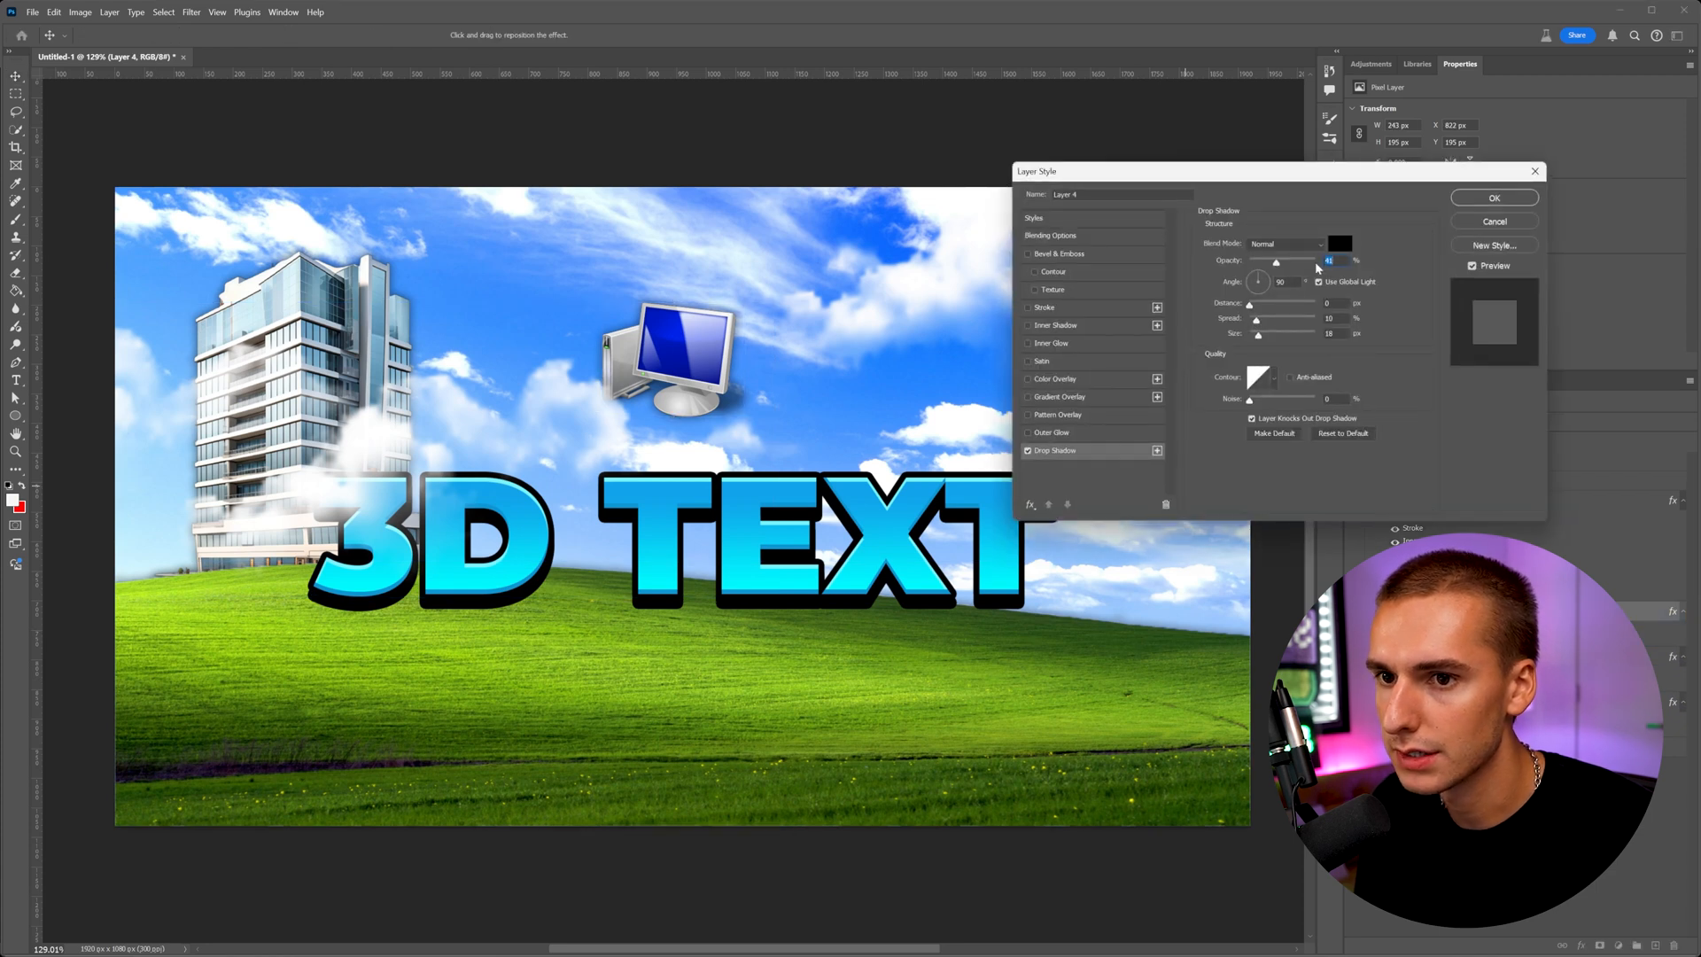
{"action": "left_click", "coordinate": [1493, 196]}
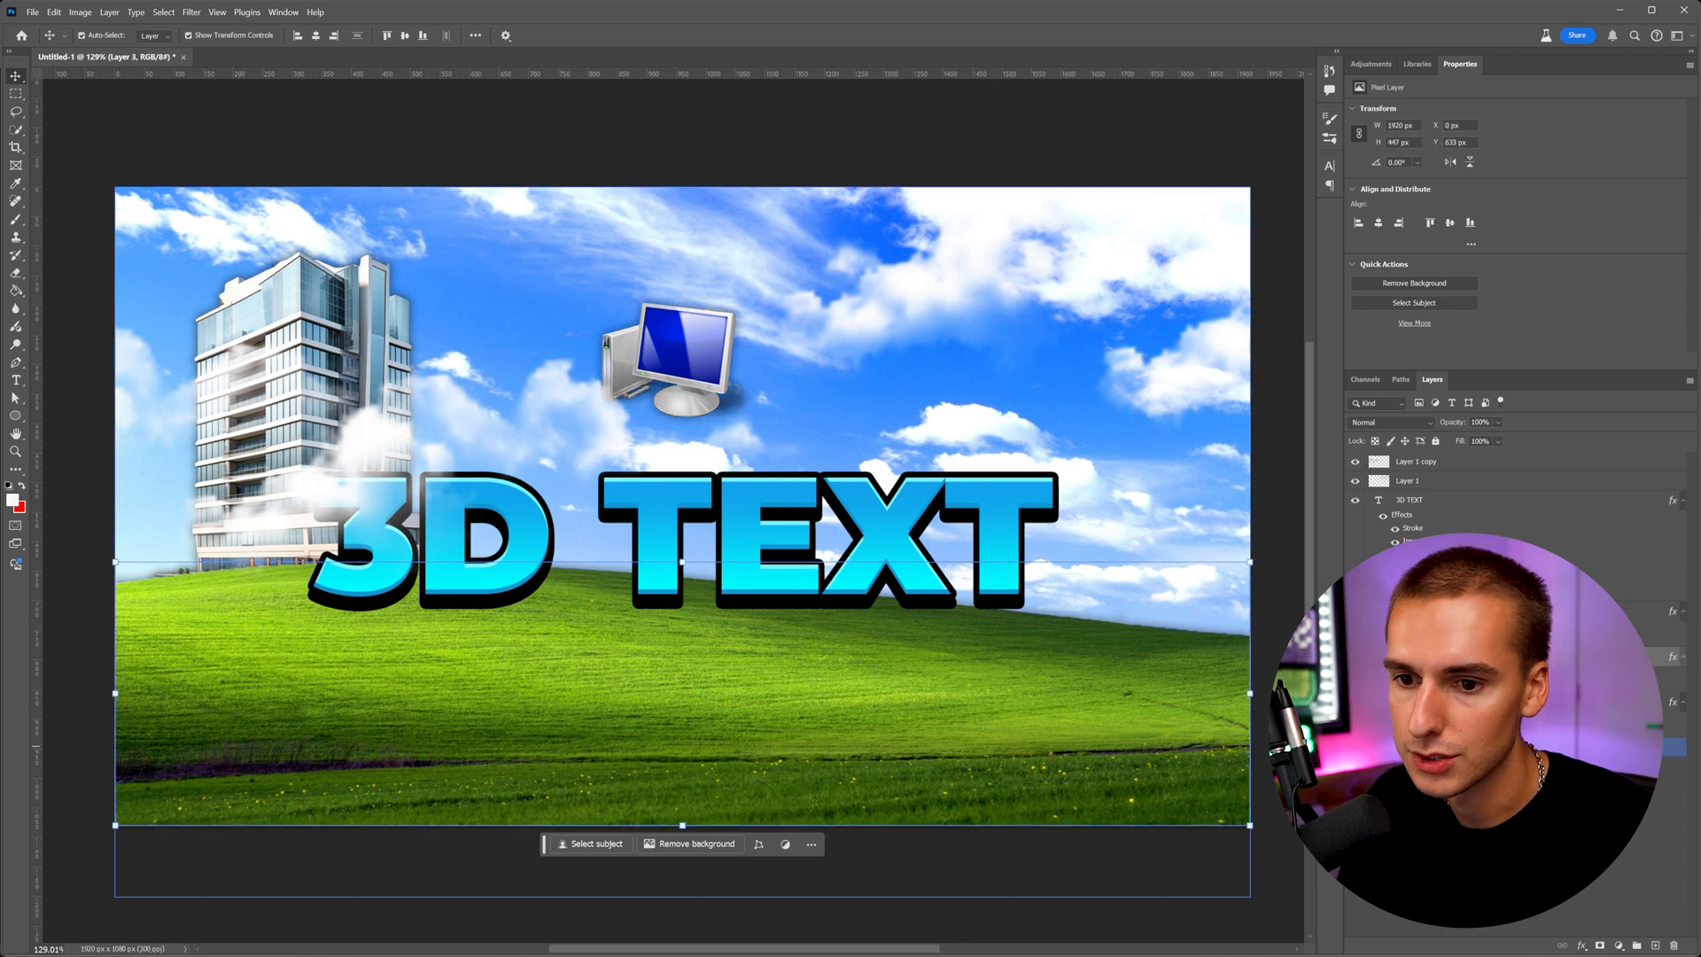
Save a layered PSD copy of the scene named '3d tutorial'
{"action": "left_click", "coordinate": [1414, 461]}
{"action": "type", "text": "cloud"}
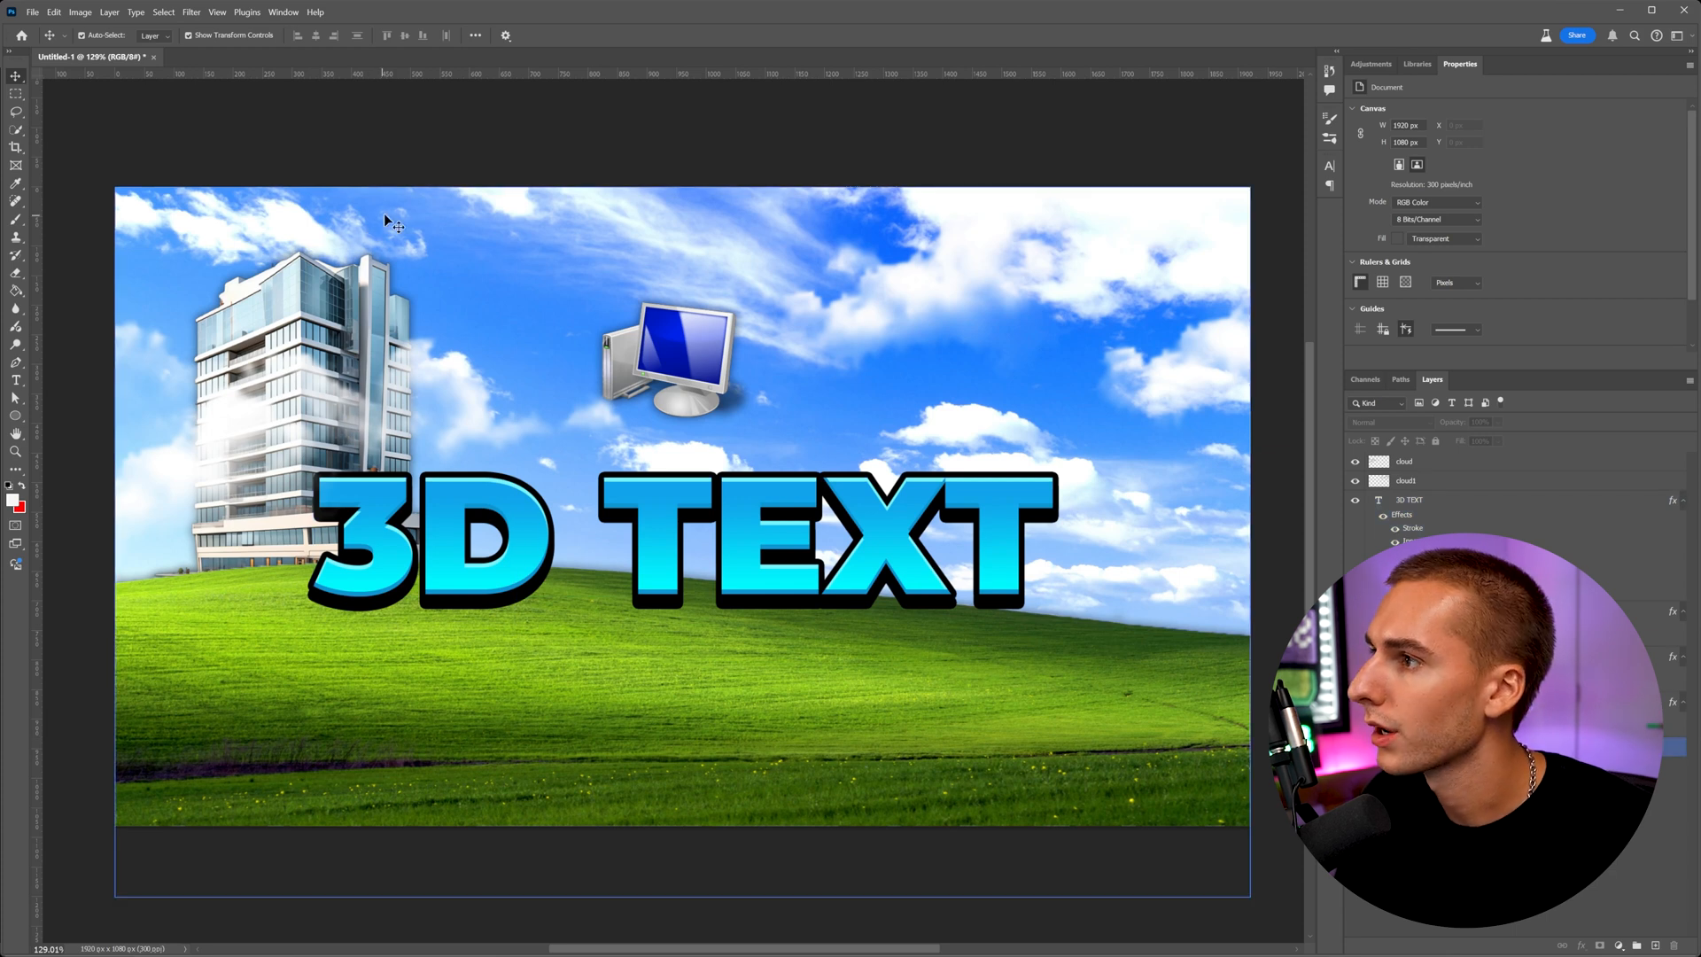
{"action": "left_click", "coordinate": [31, 12]}
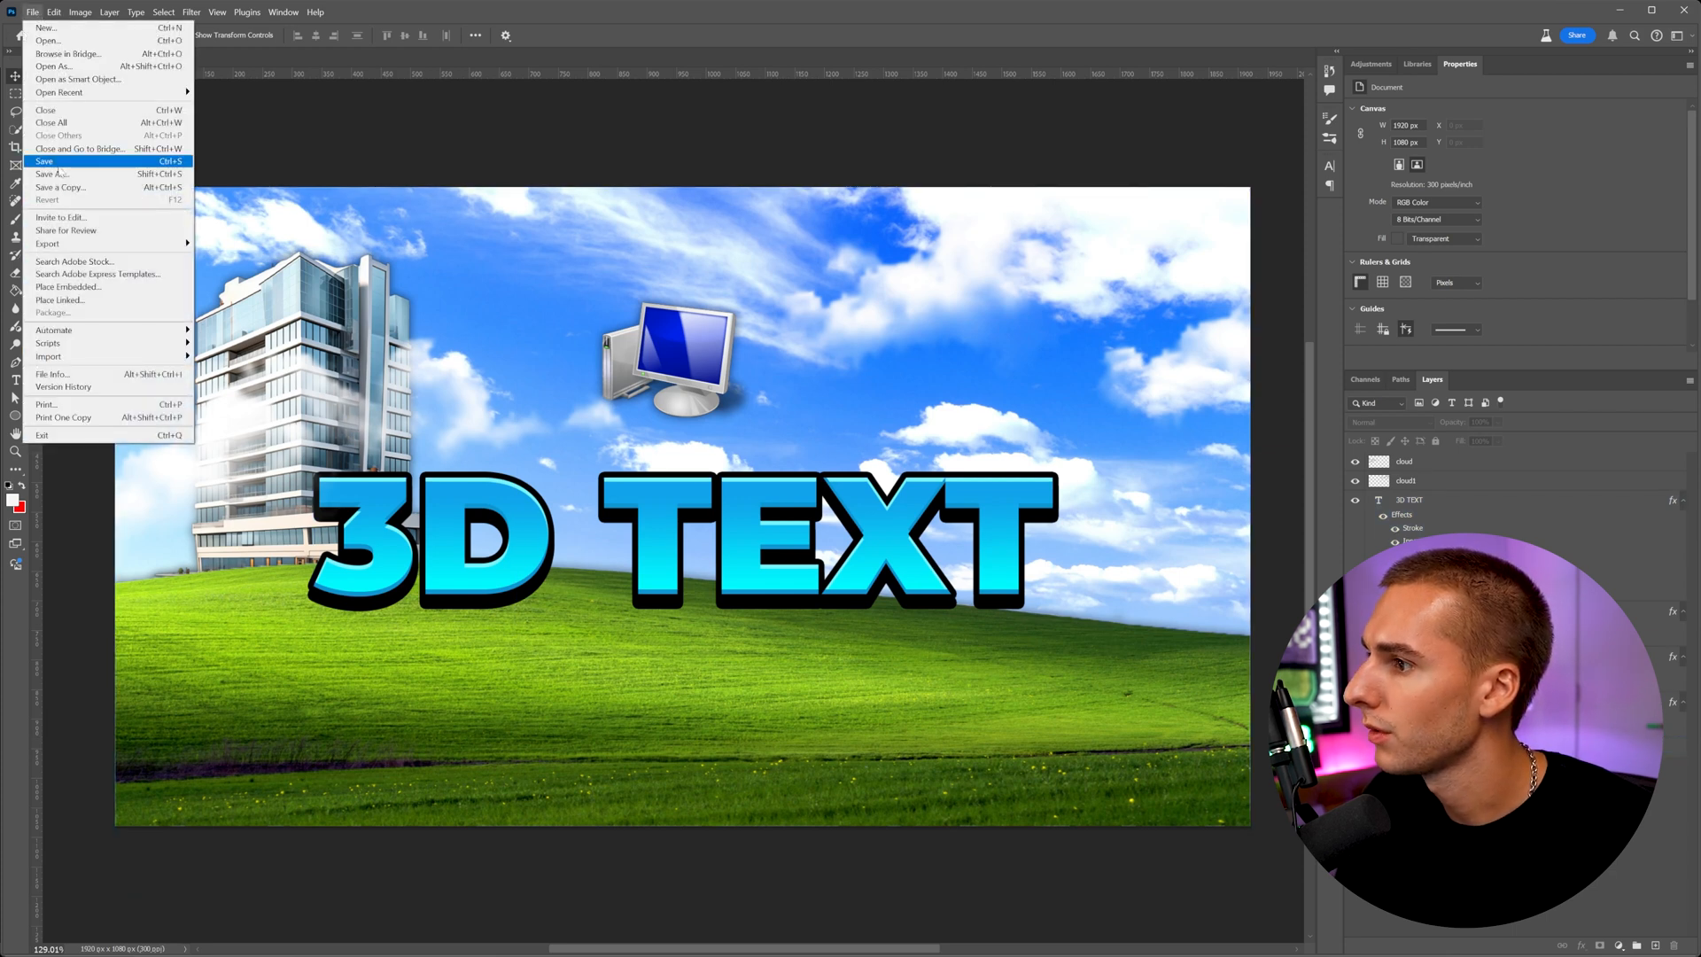
{"action": "left_click", "coordinate": [45, 161]}
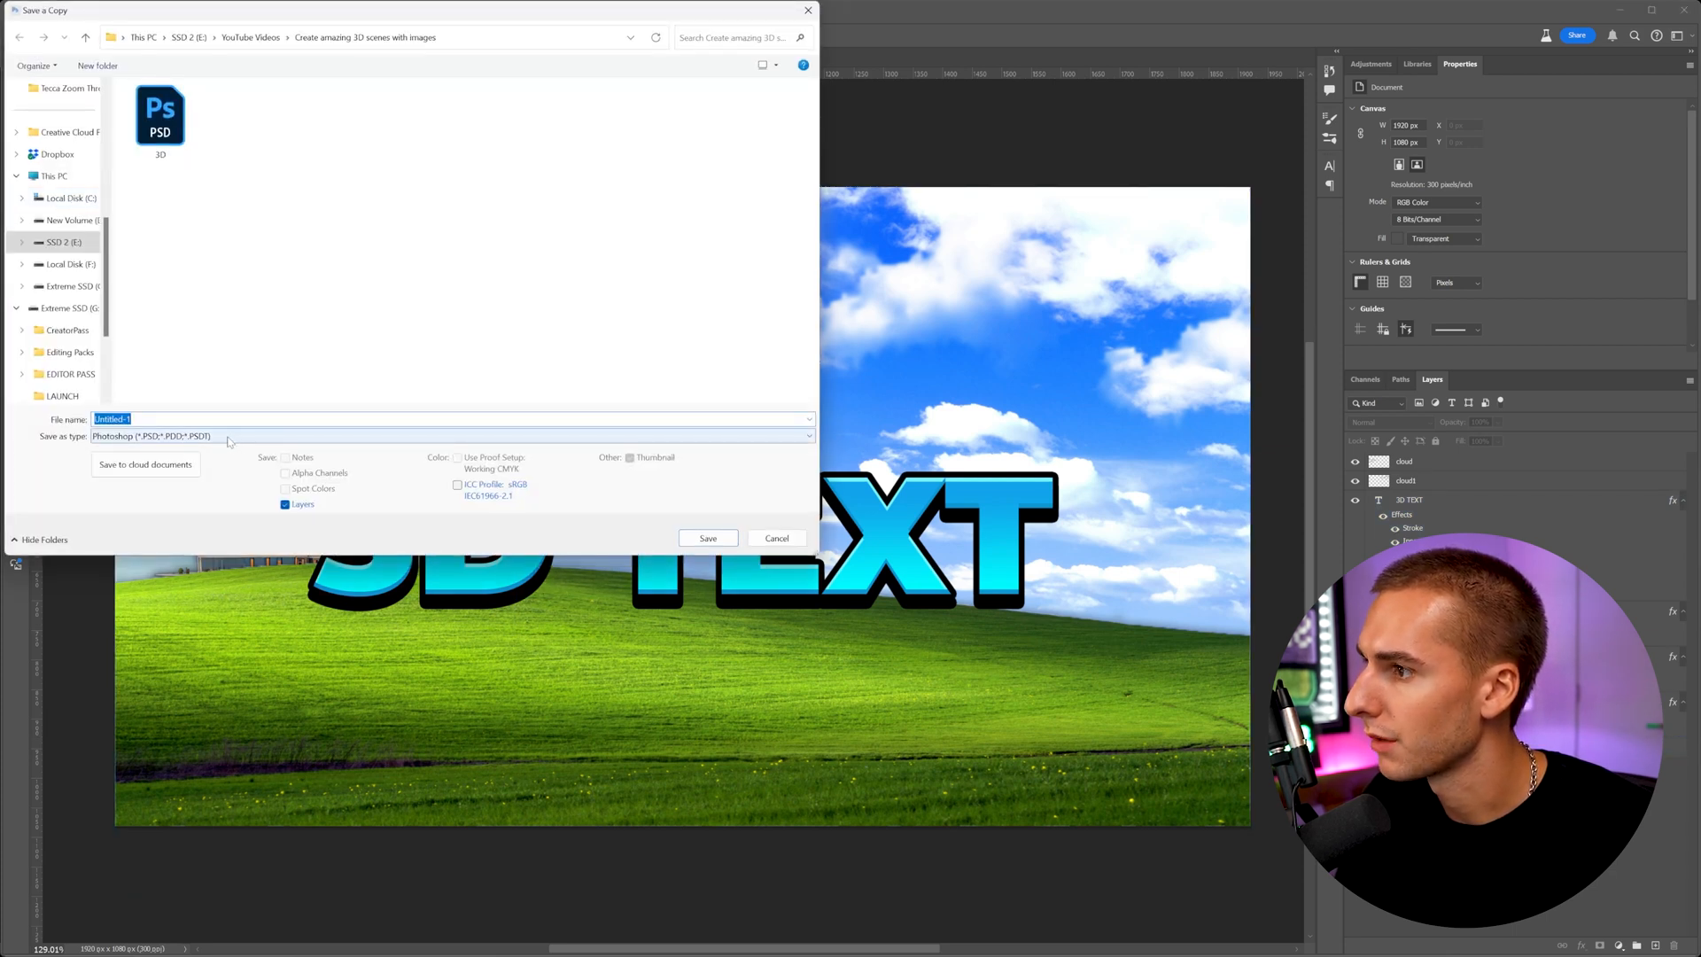
{"action": "type", "text": "3d"}
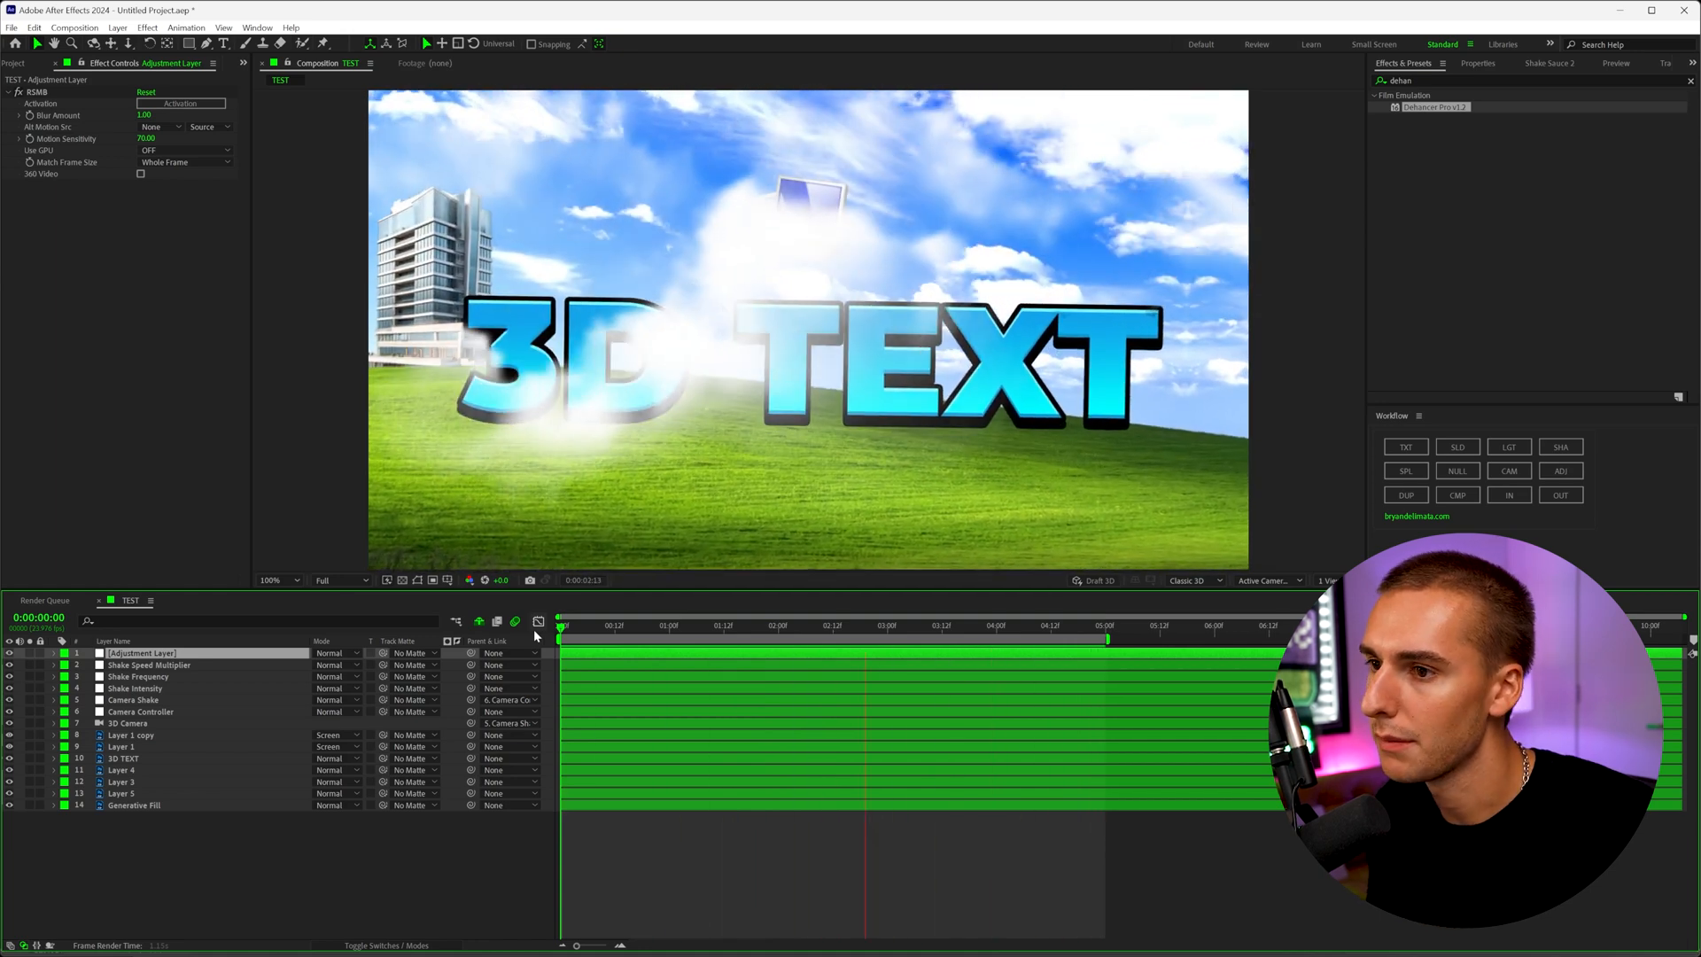
Import the 3D tutorial PSD as a Composition retaining layer sizes
{"action": "left_click", "coordinate": [1052, 625]}
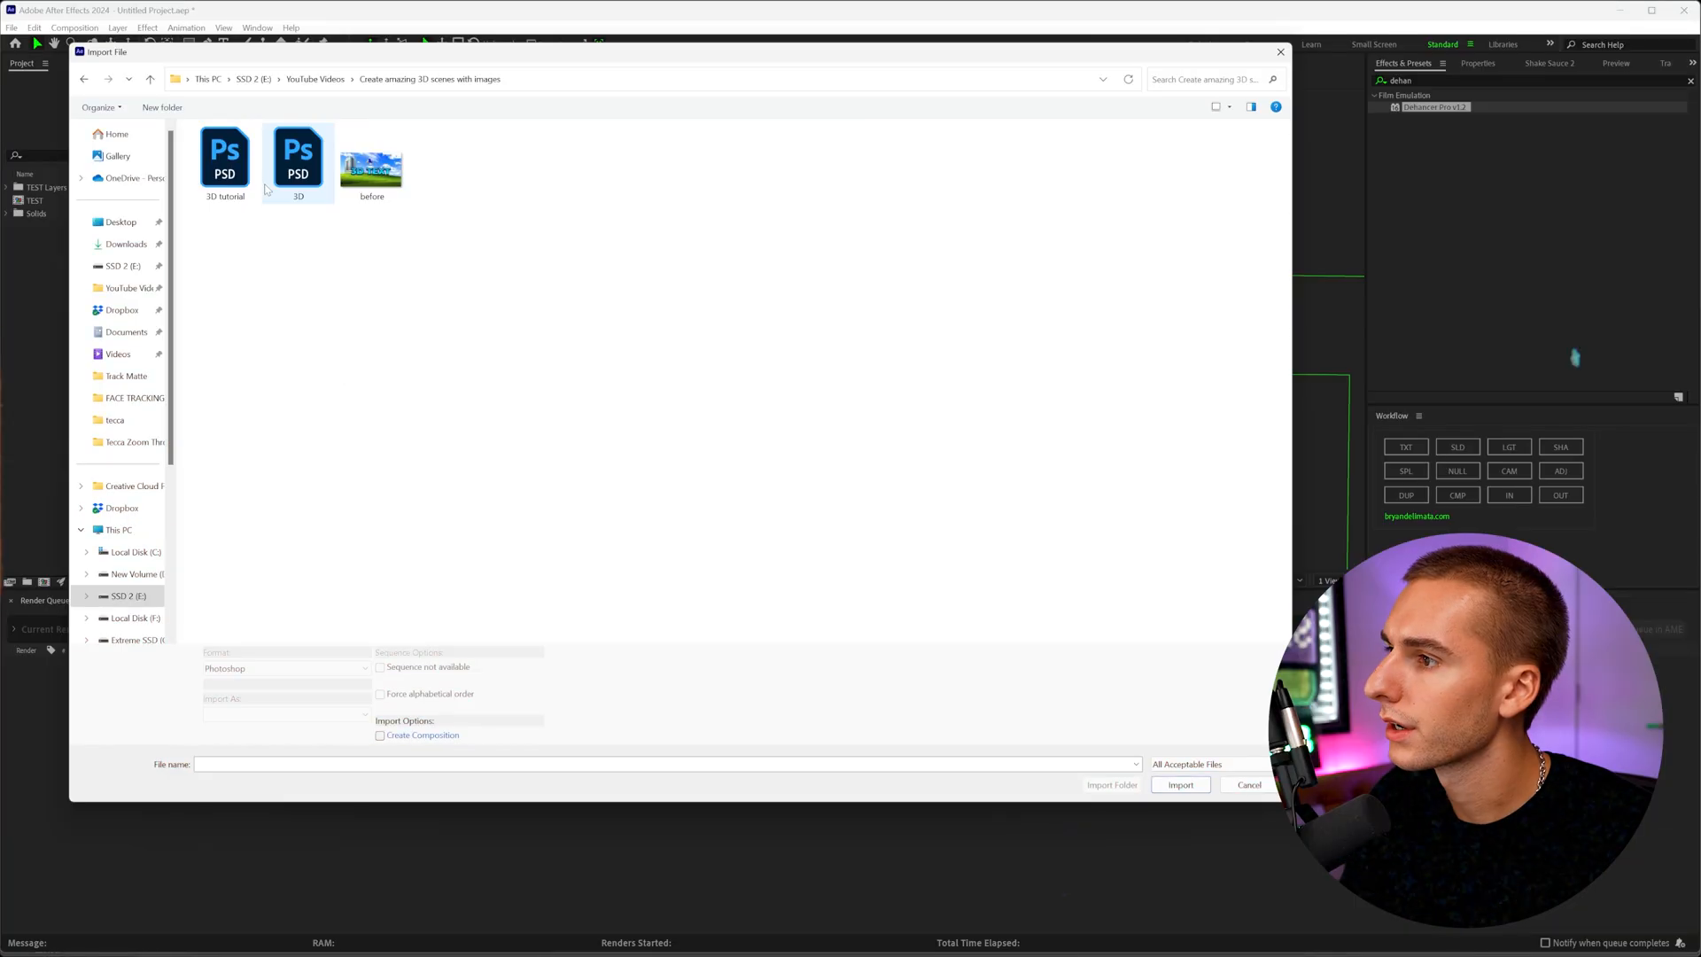
{"action": "left_click", "coordinate": [225, 158]}
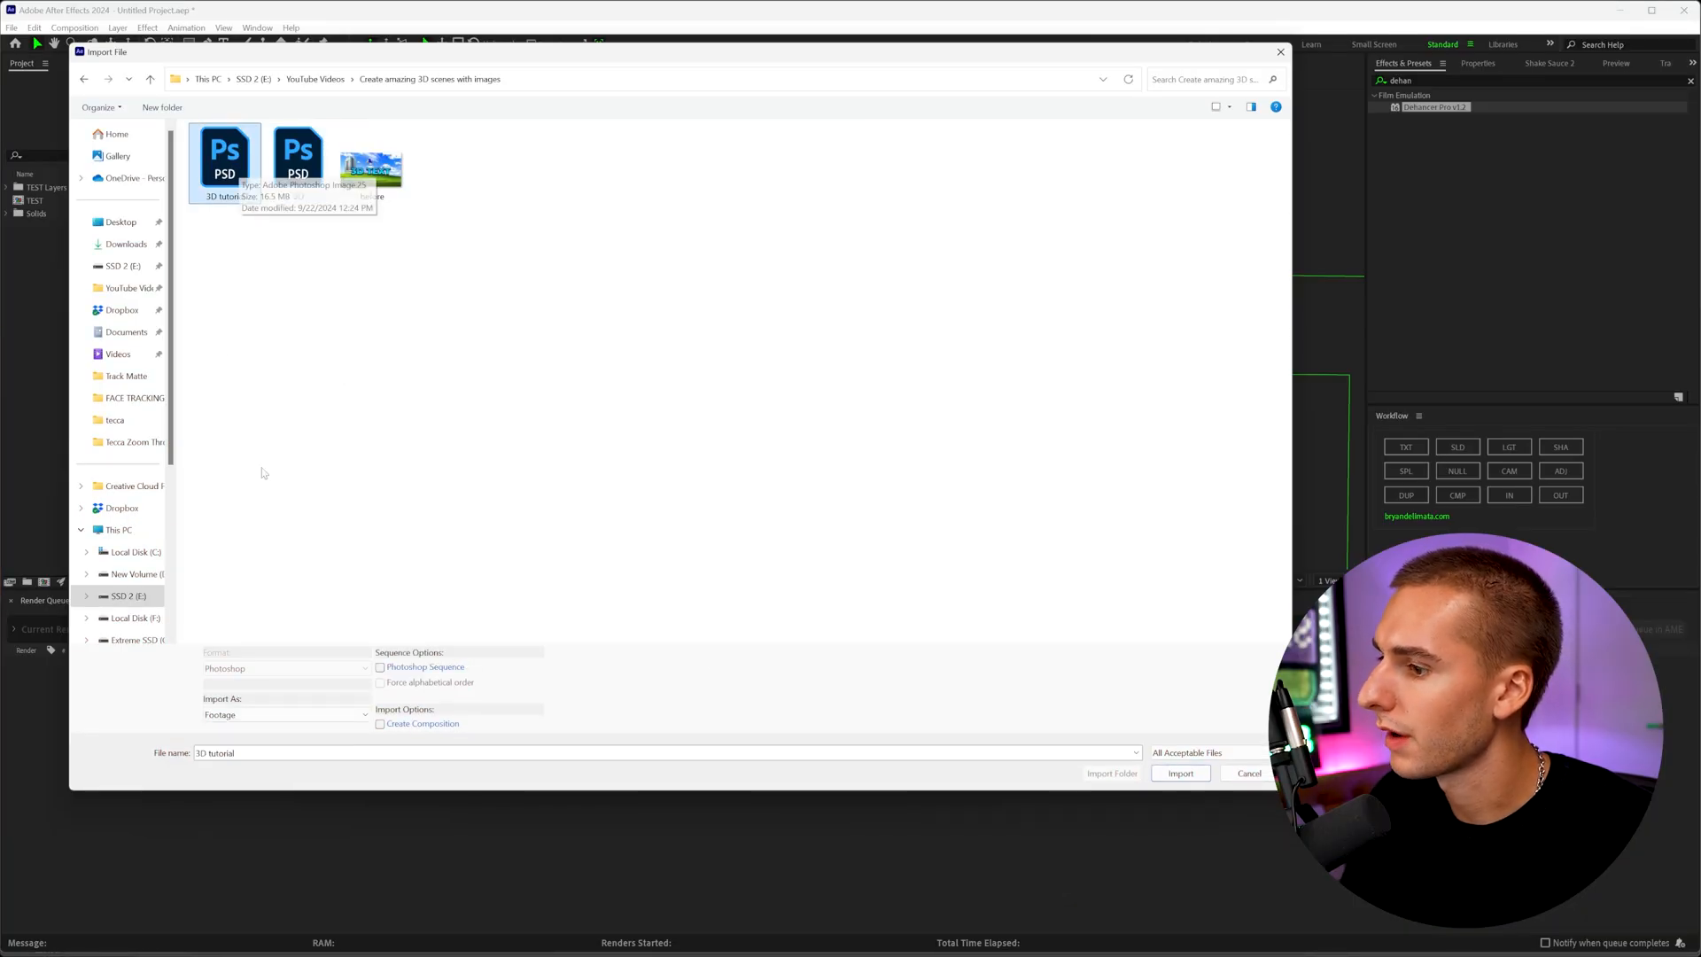
{"action": "left_click", "coordinate": [1179, 772]}
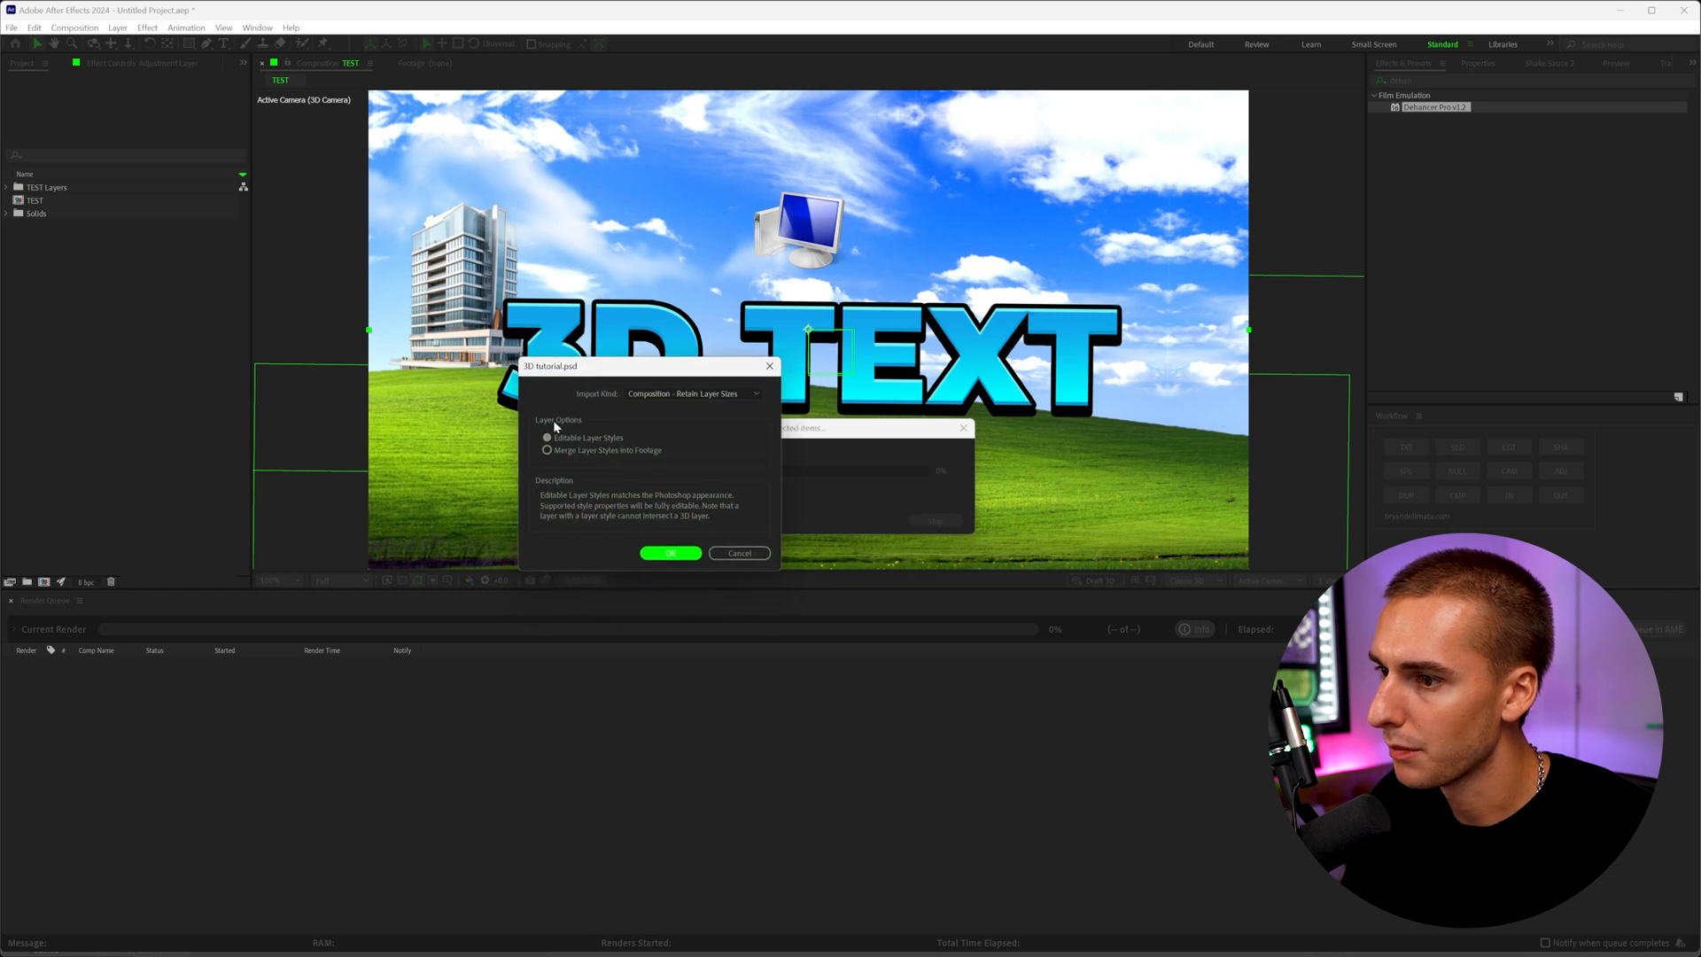
{"action": "mouse_move", "coordinate": [588, 444]}
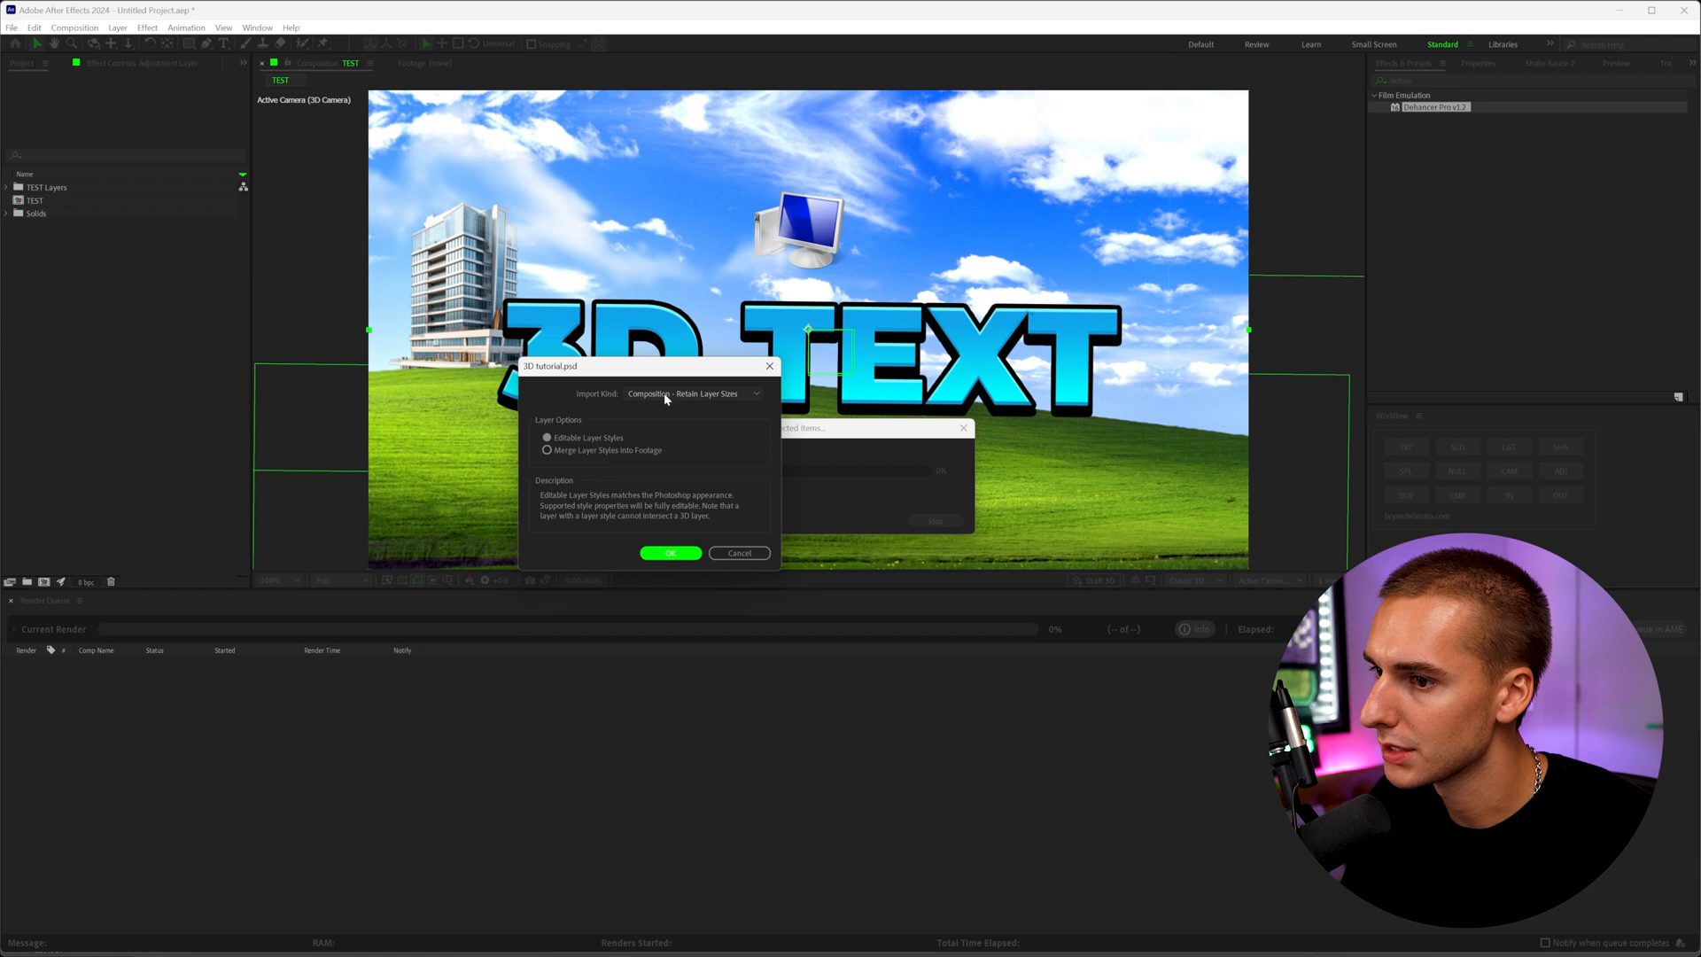
{"action": "mouse_move", "coordinate": [670, 496]}
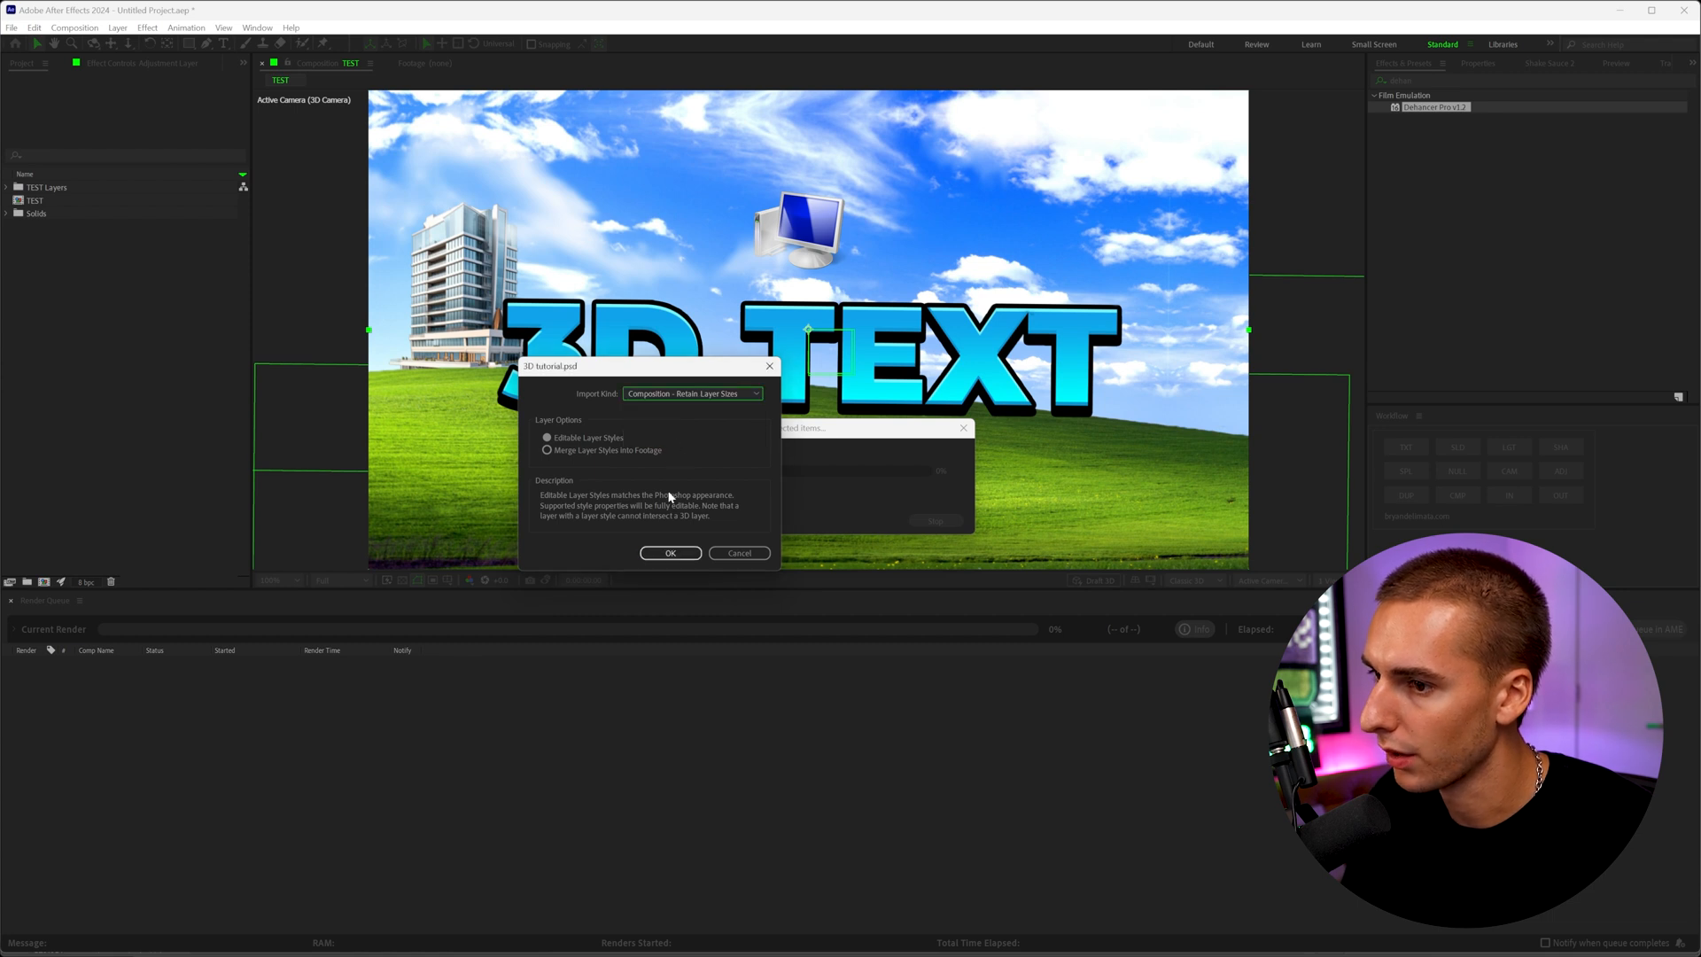
{"action": "left_click", "coordinate": [670, 553]}
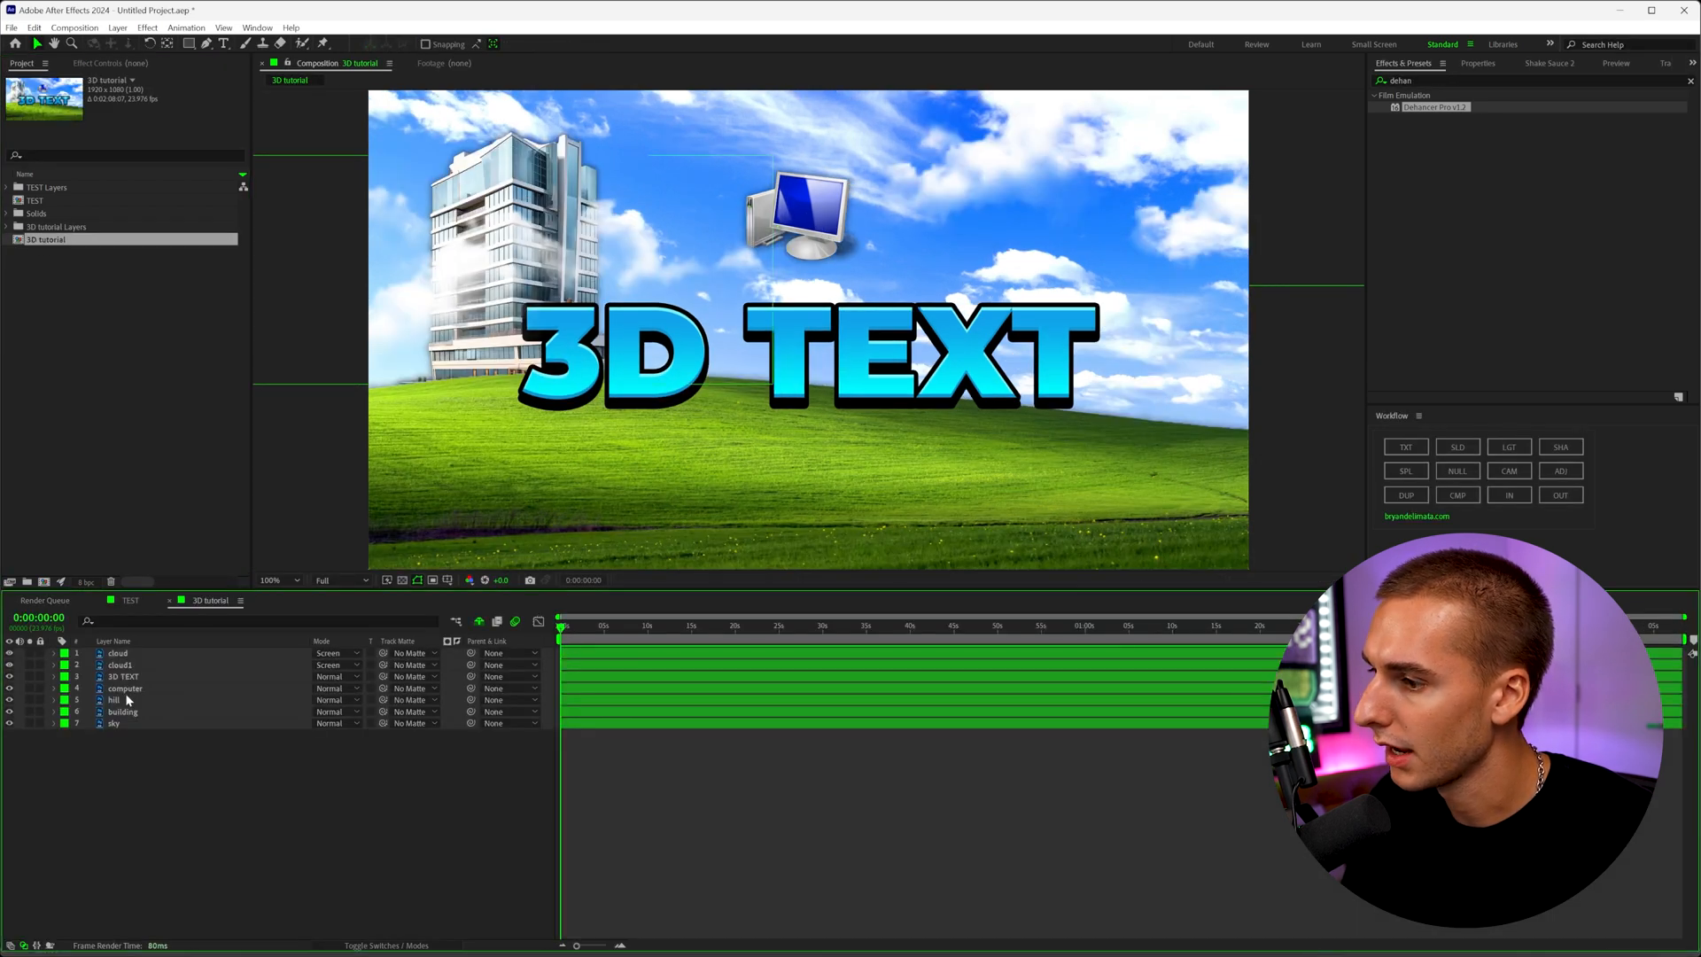
Select the sky layer in the 3D tutorial composition
{"action": "left_click", "coordinate": [119, 664]}
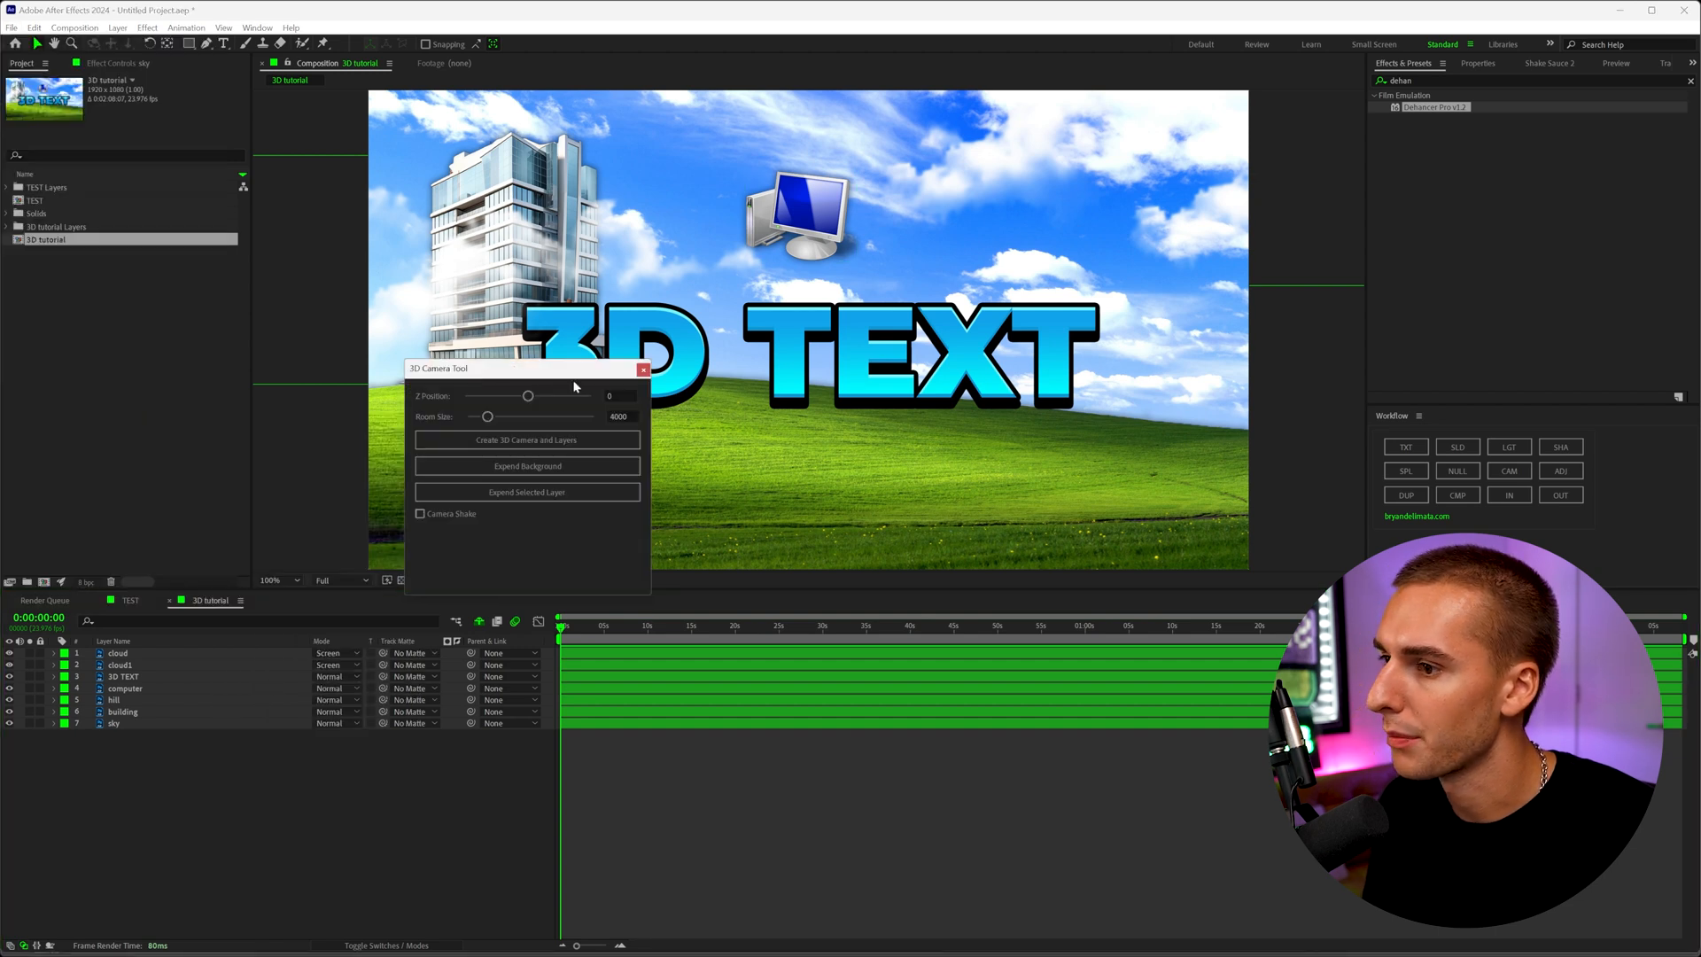
Create the 3D camera and layered scene from the 3D Camera Tool and check the move later in time
{"action": "left_click_drag", "start_coordinate": [526, 369], "coordinate": [1044, 215]}
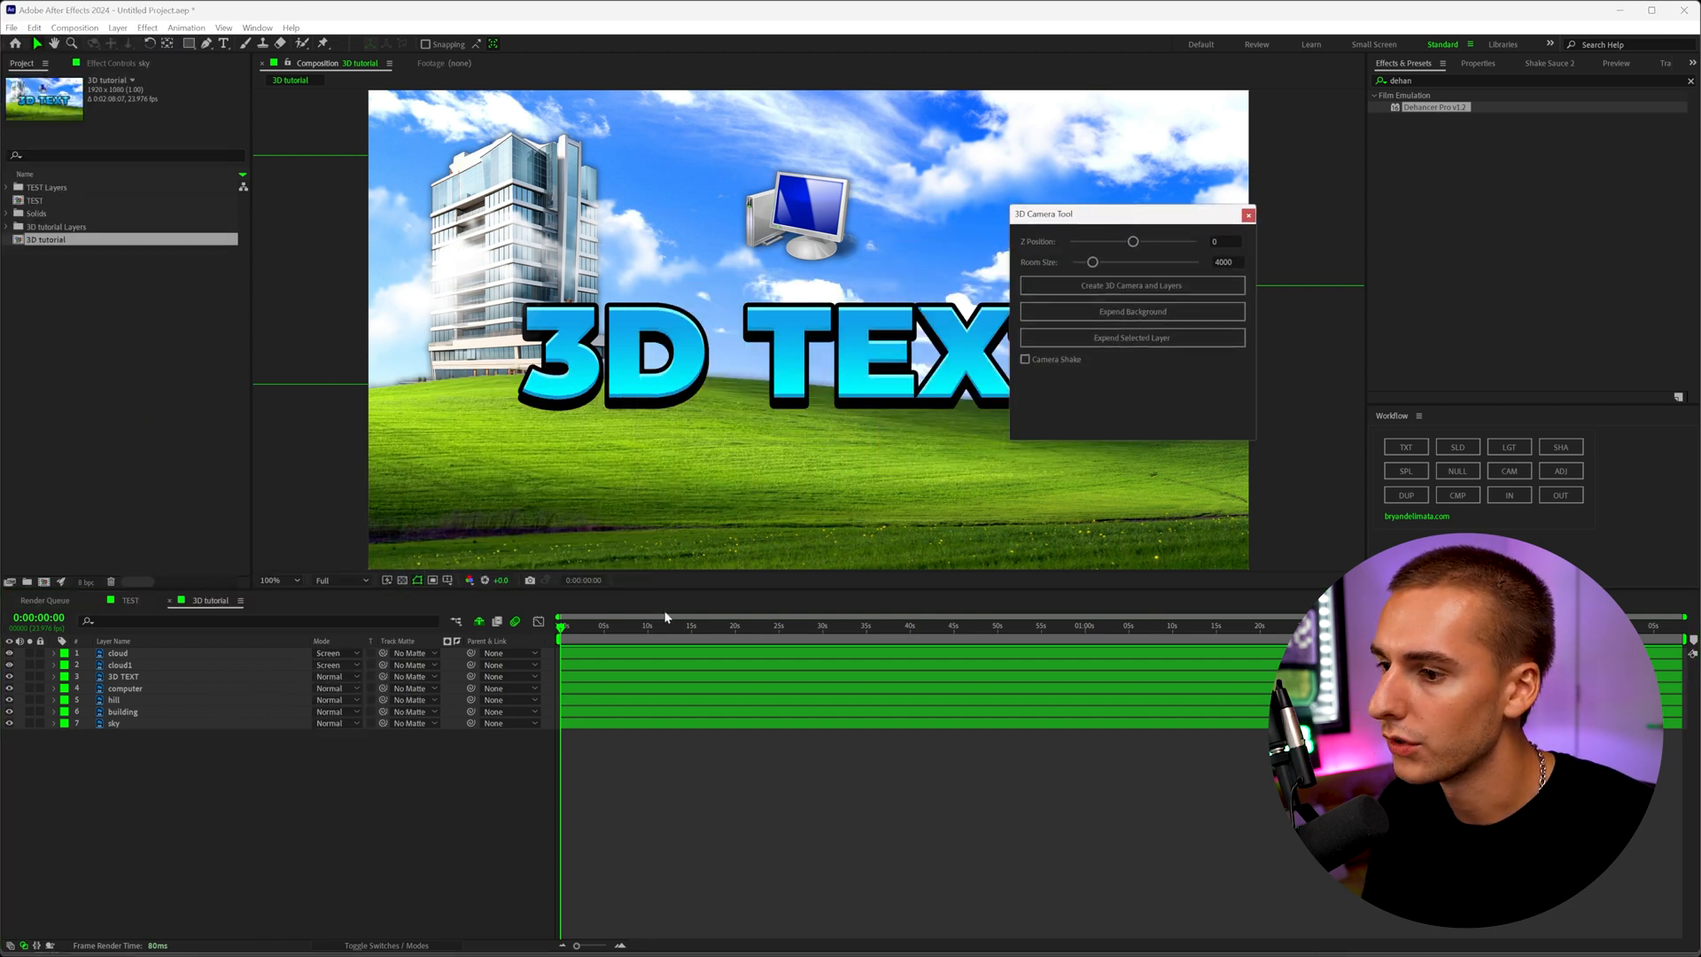
{"action": "mouse_move", "coordinate": [614, 626]}
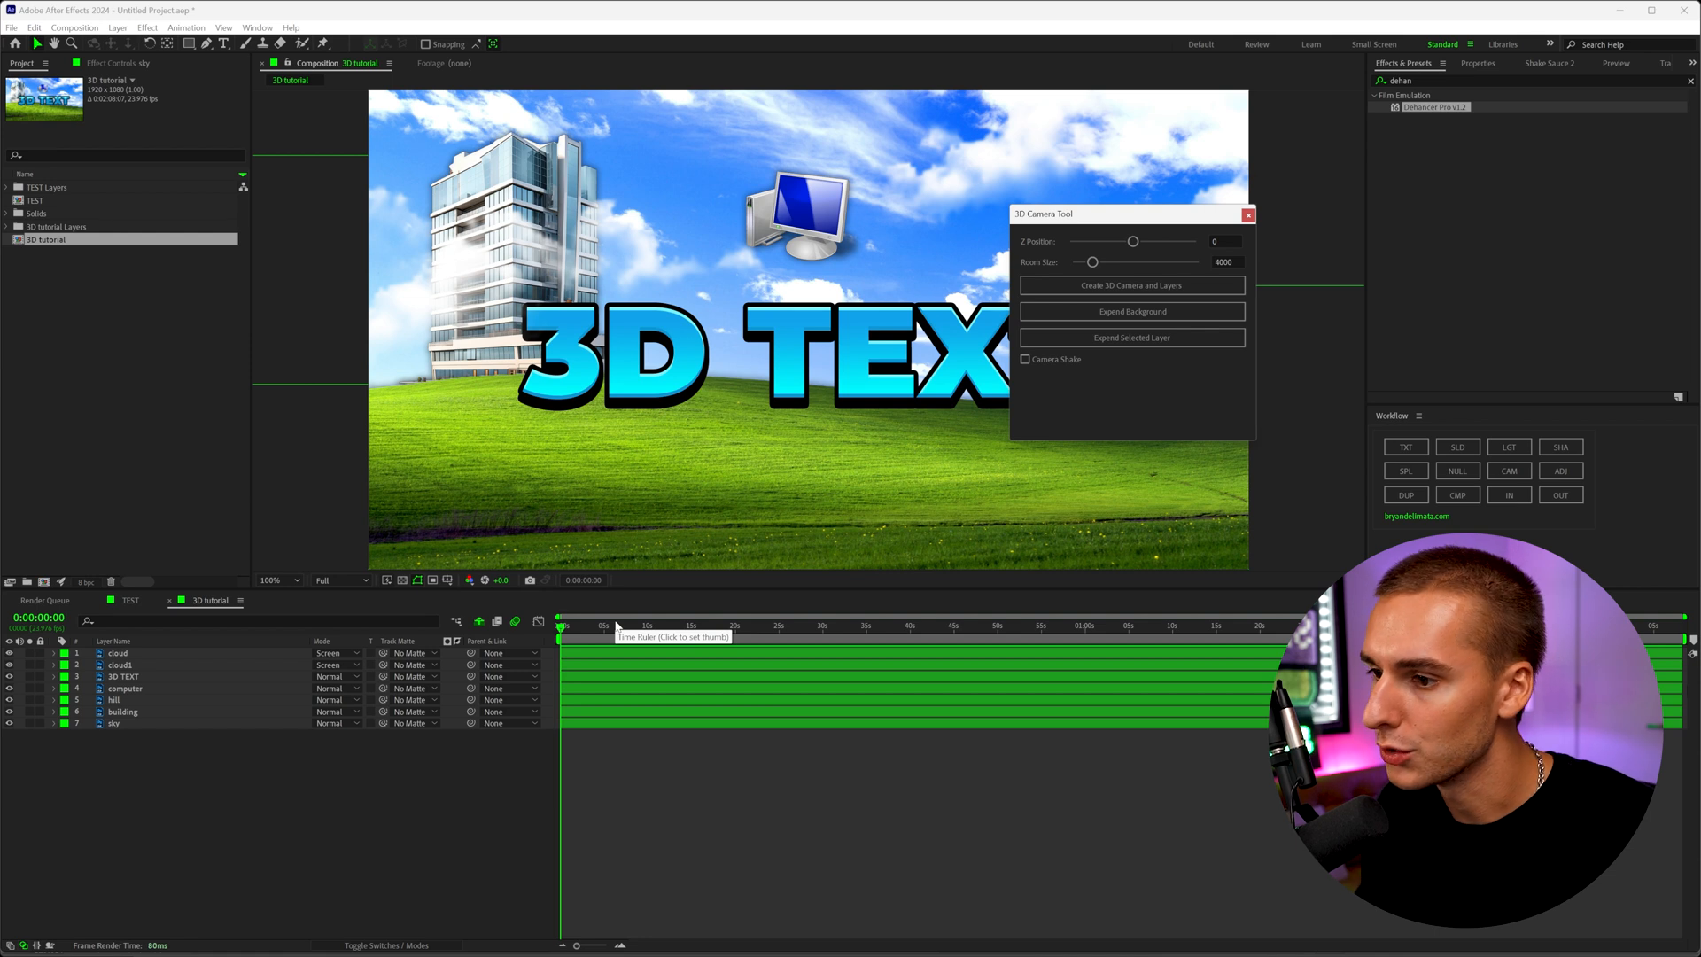
{"action": "mouse_move", "coordinate": [1132, 285]}
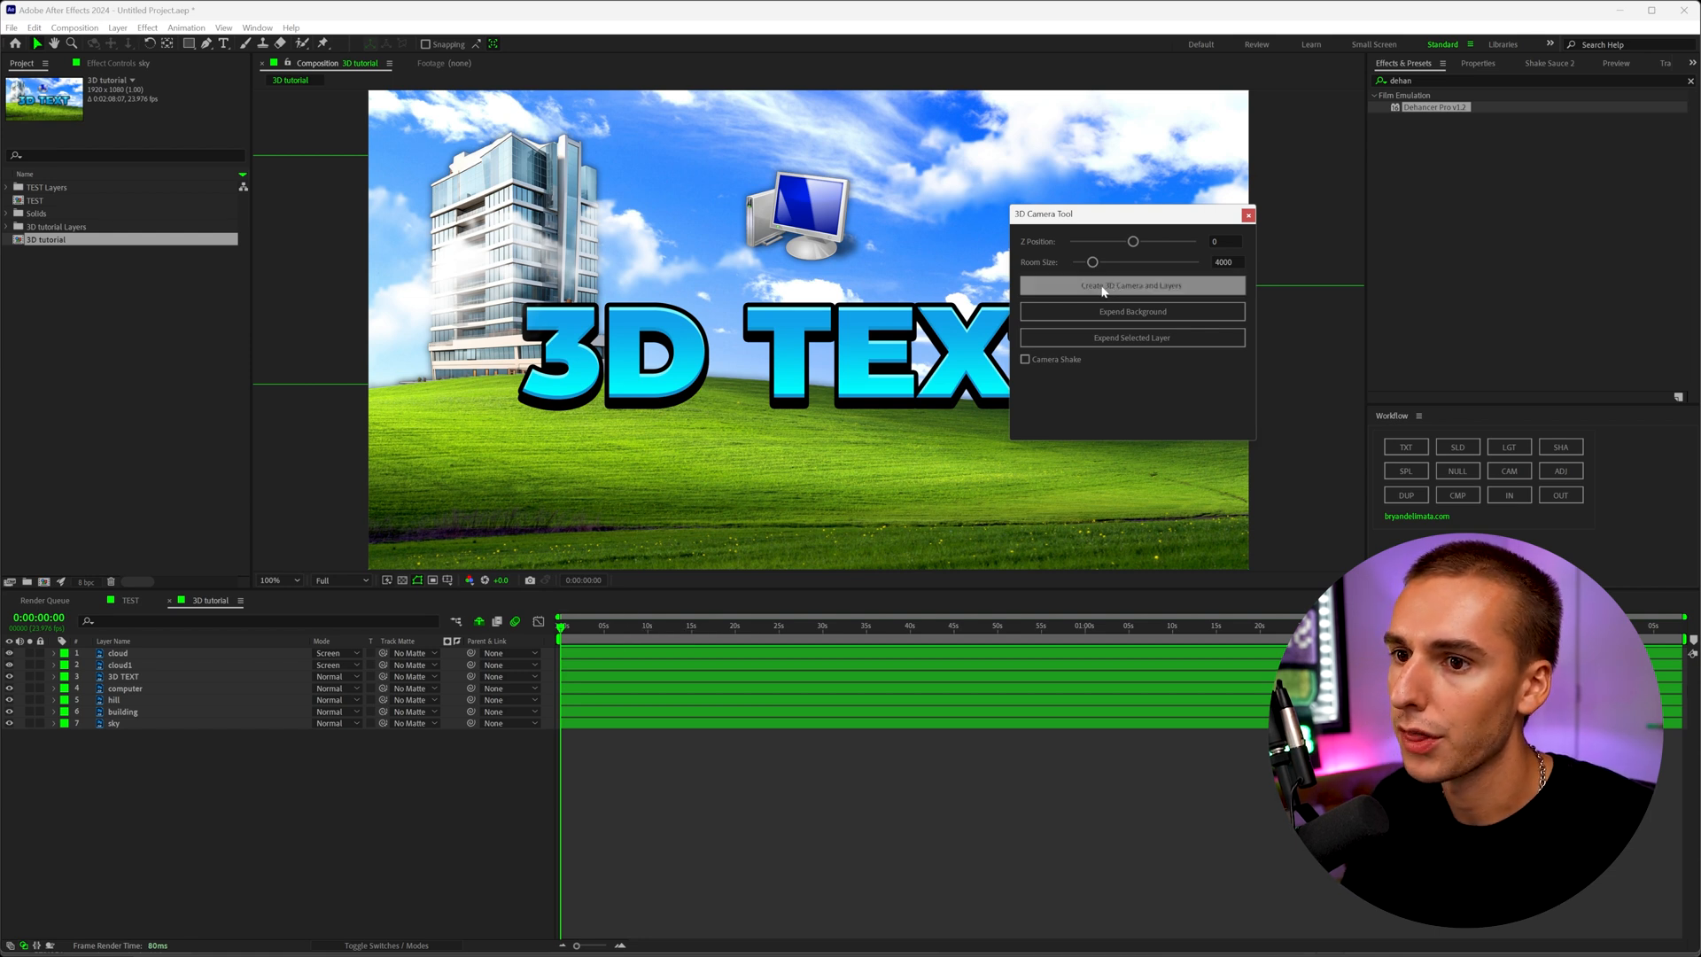
{"action": "left_click", "coordinate": [1130, 286]}
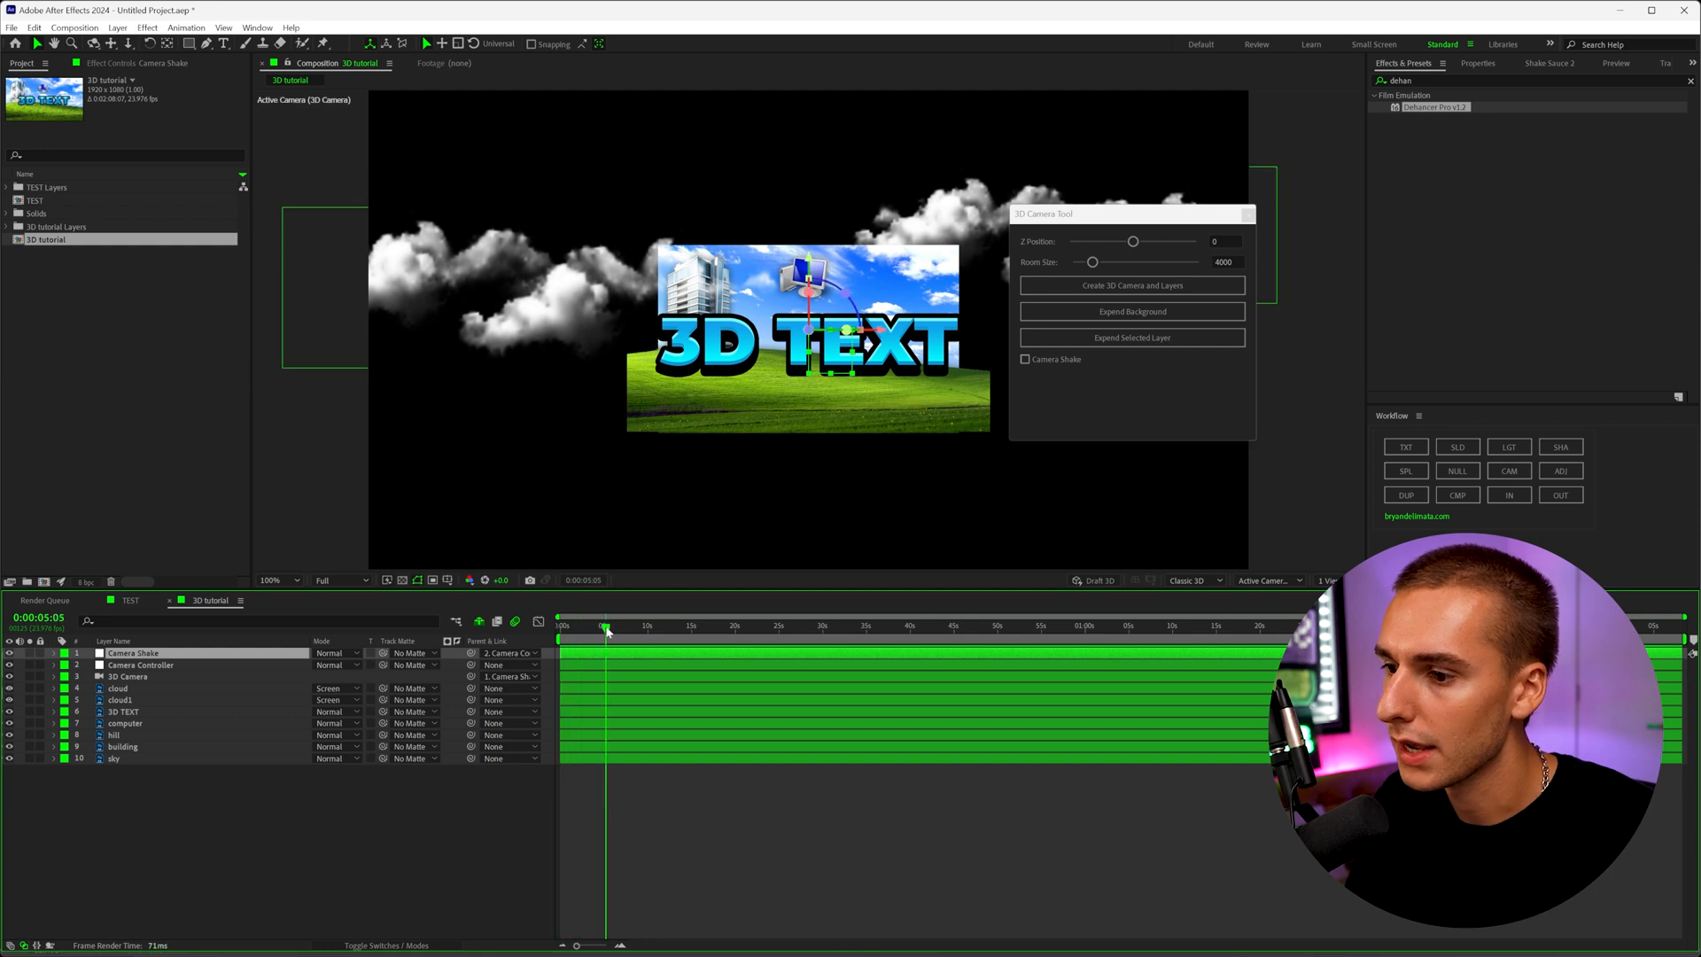
{"action": "left_click", "coordinate": [648, 625]}
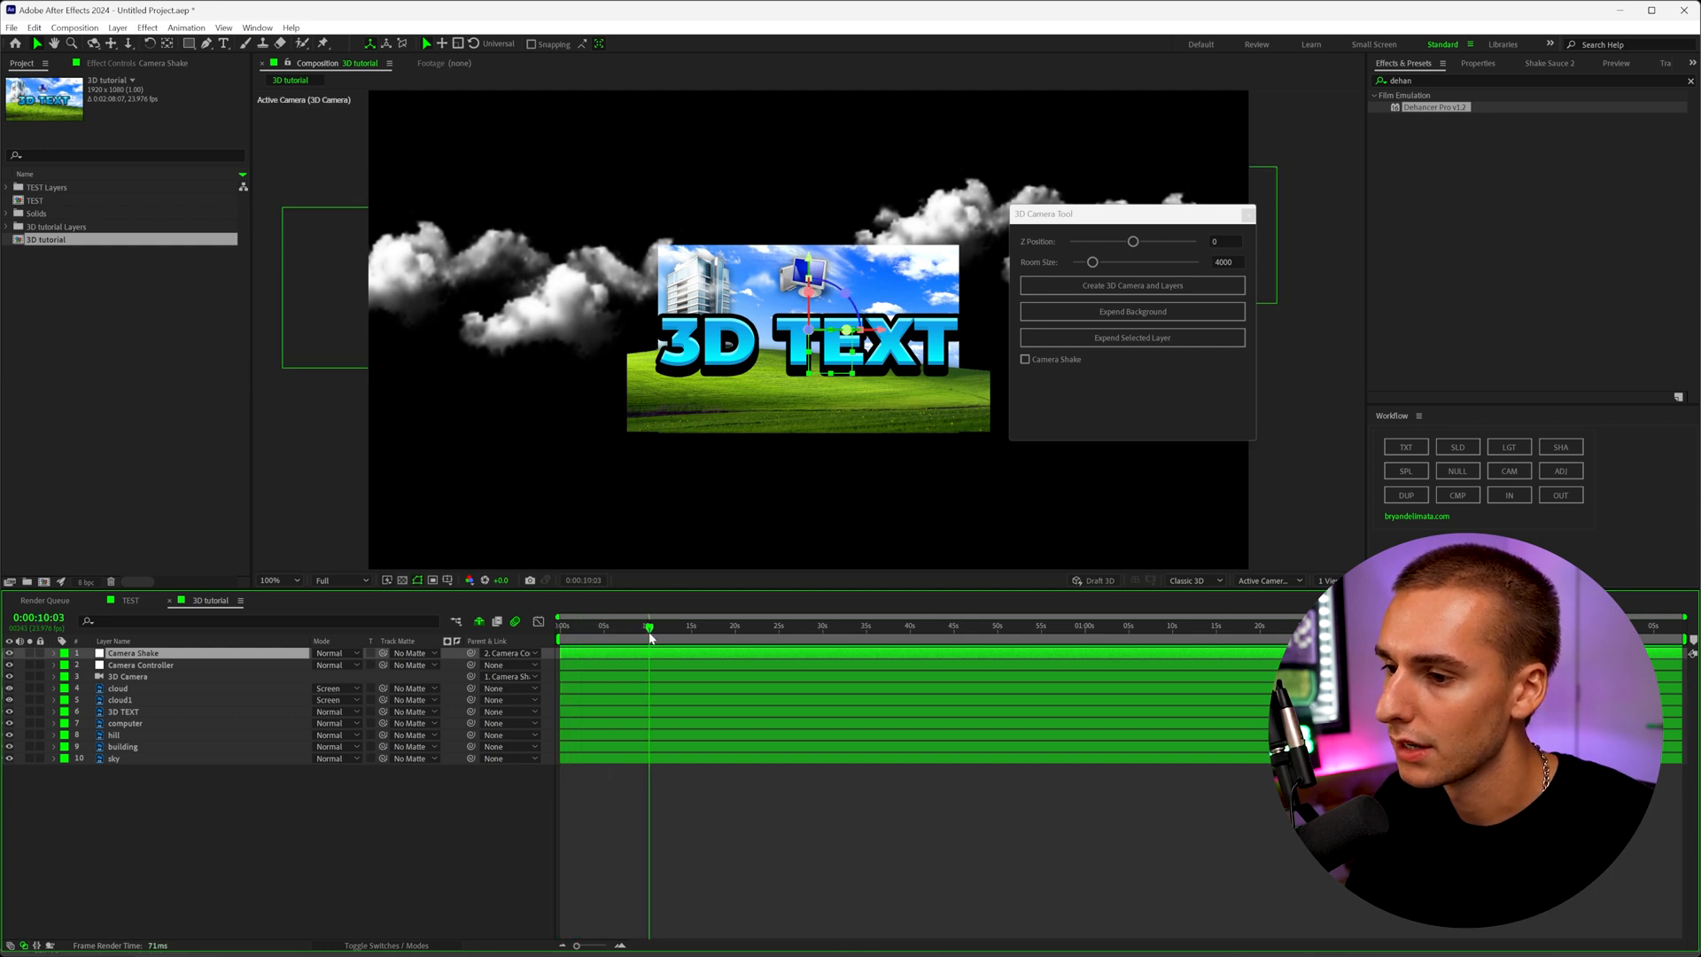
Trim the composition to the work area and expand the sky background beyond the frame
{"action": "right_click", "coordinate": [648, 625]}
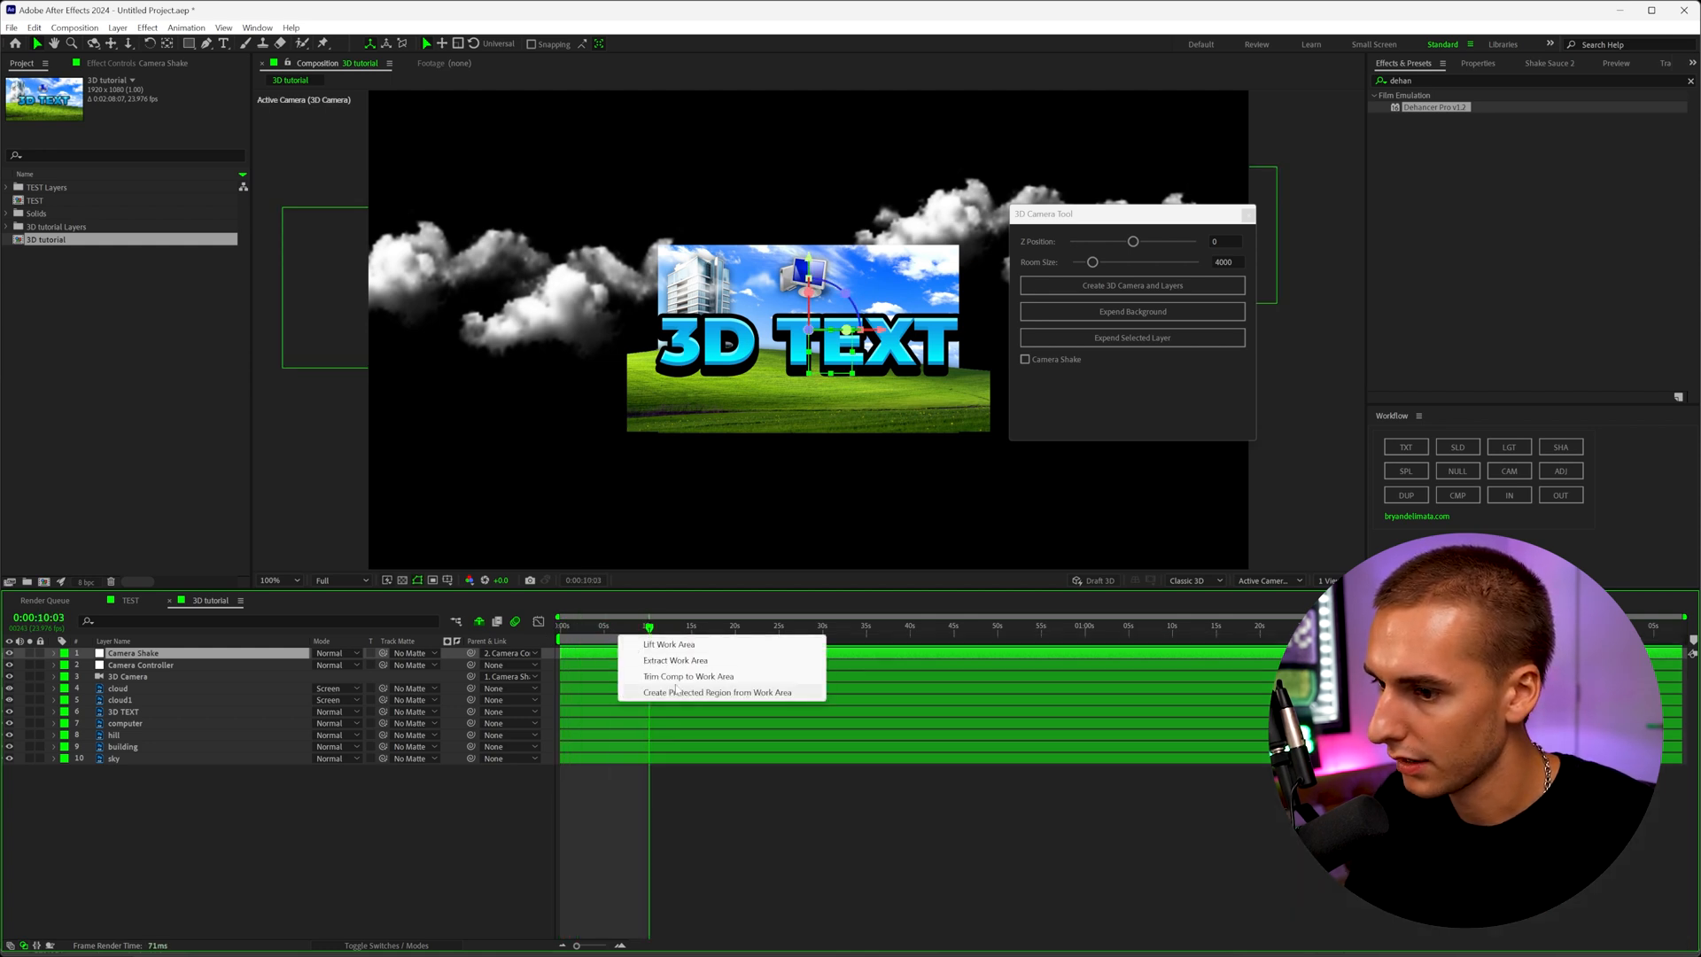
{"action": "left_click", "coordinate": [687, 675]}
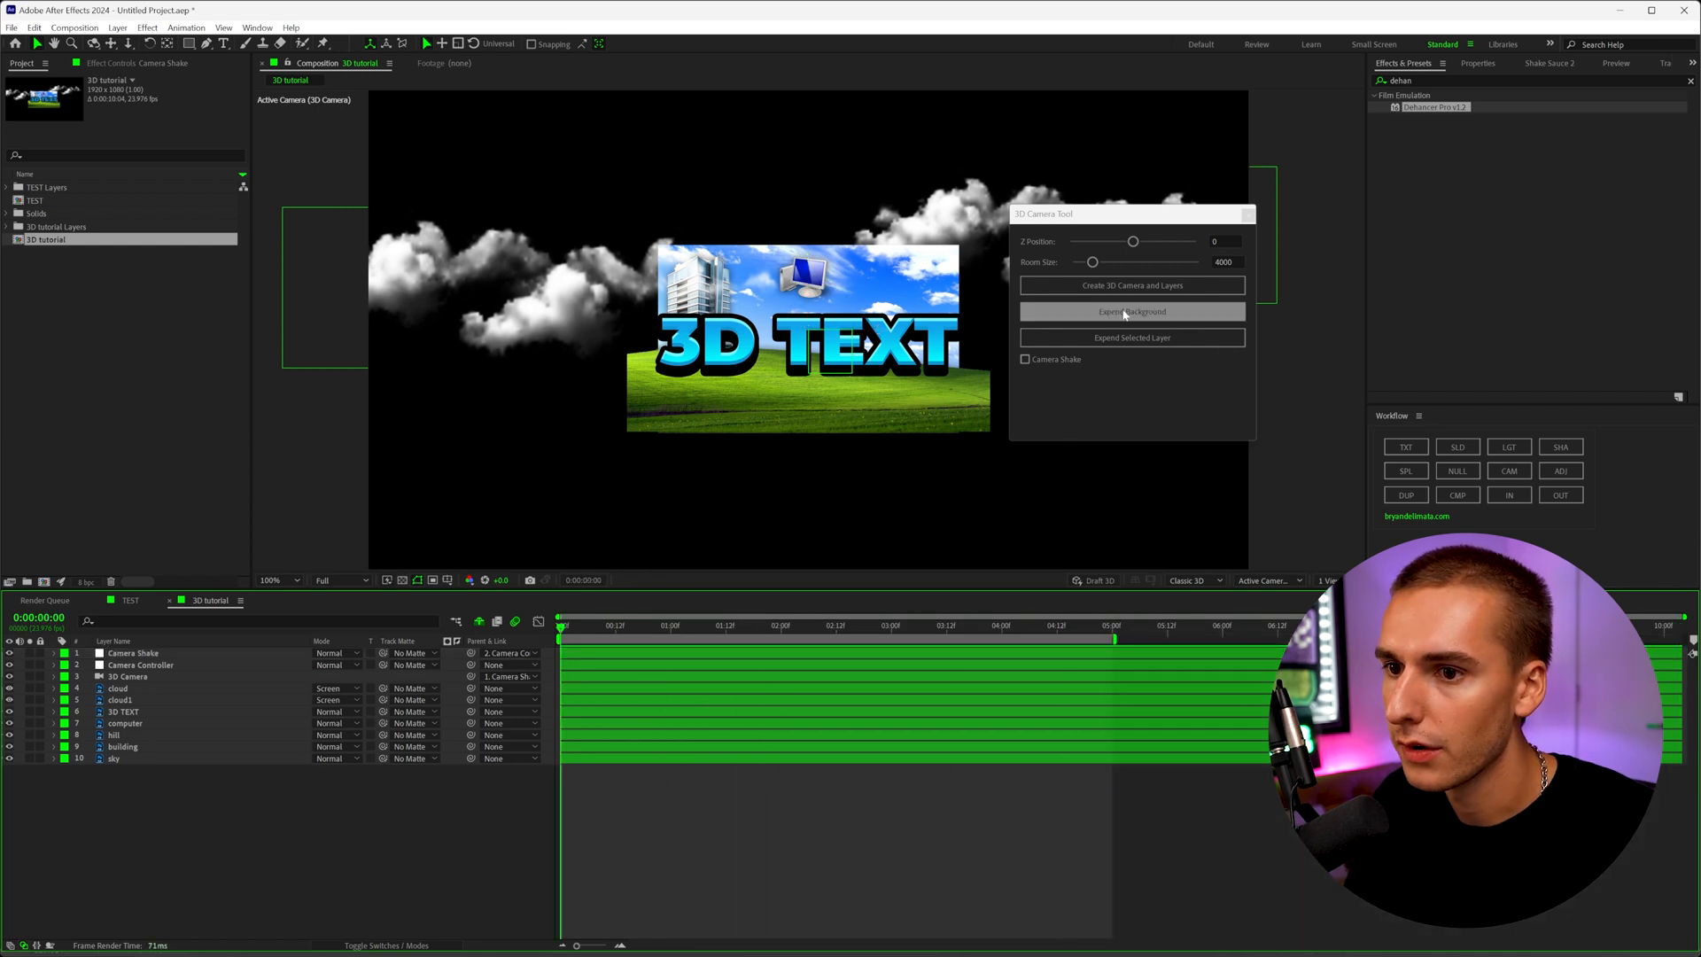
{"action": "left_click", "coordinate": [1132, 312]}
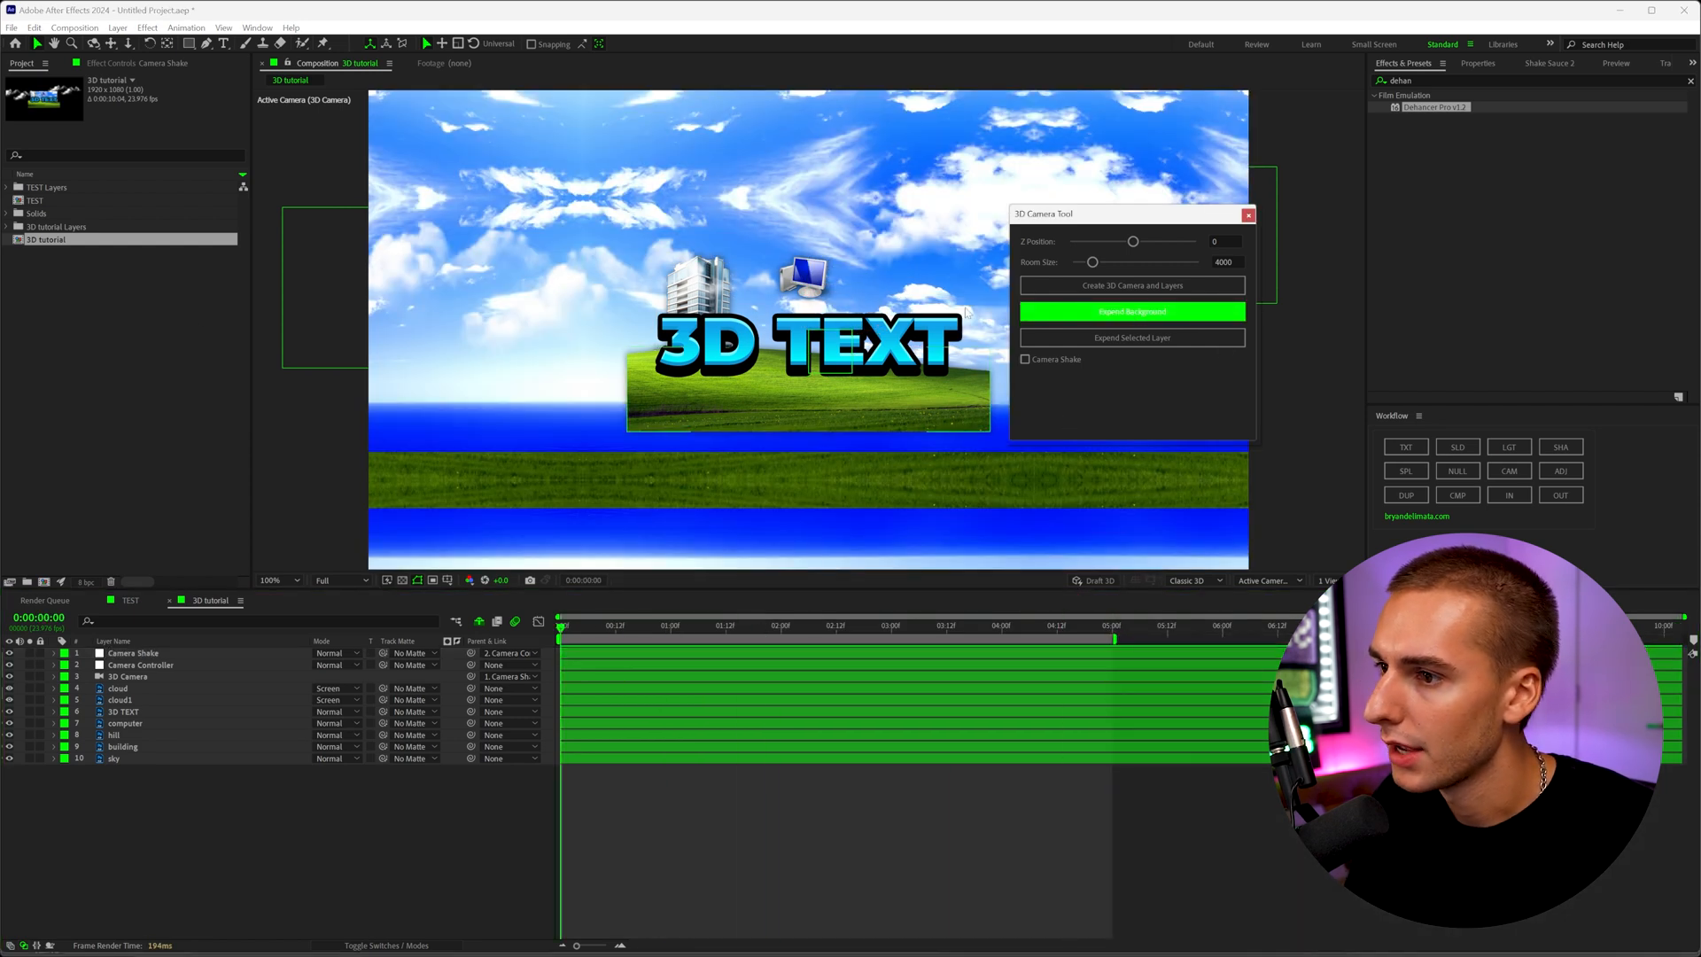
{"action": "mouse_move", "coordinate": [818, 491]}
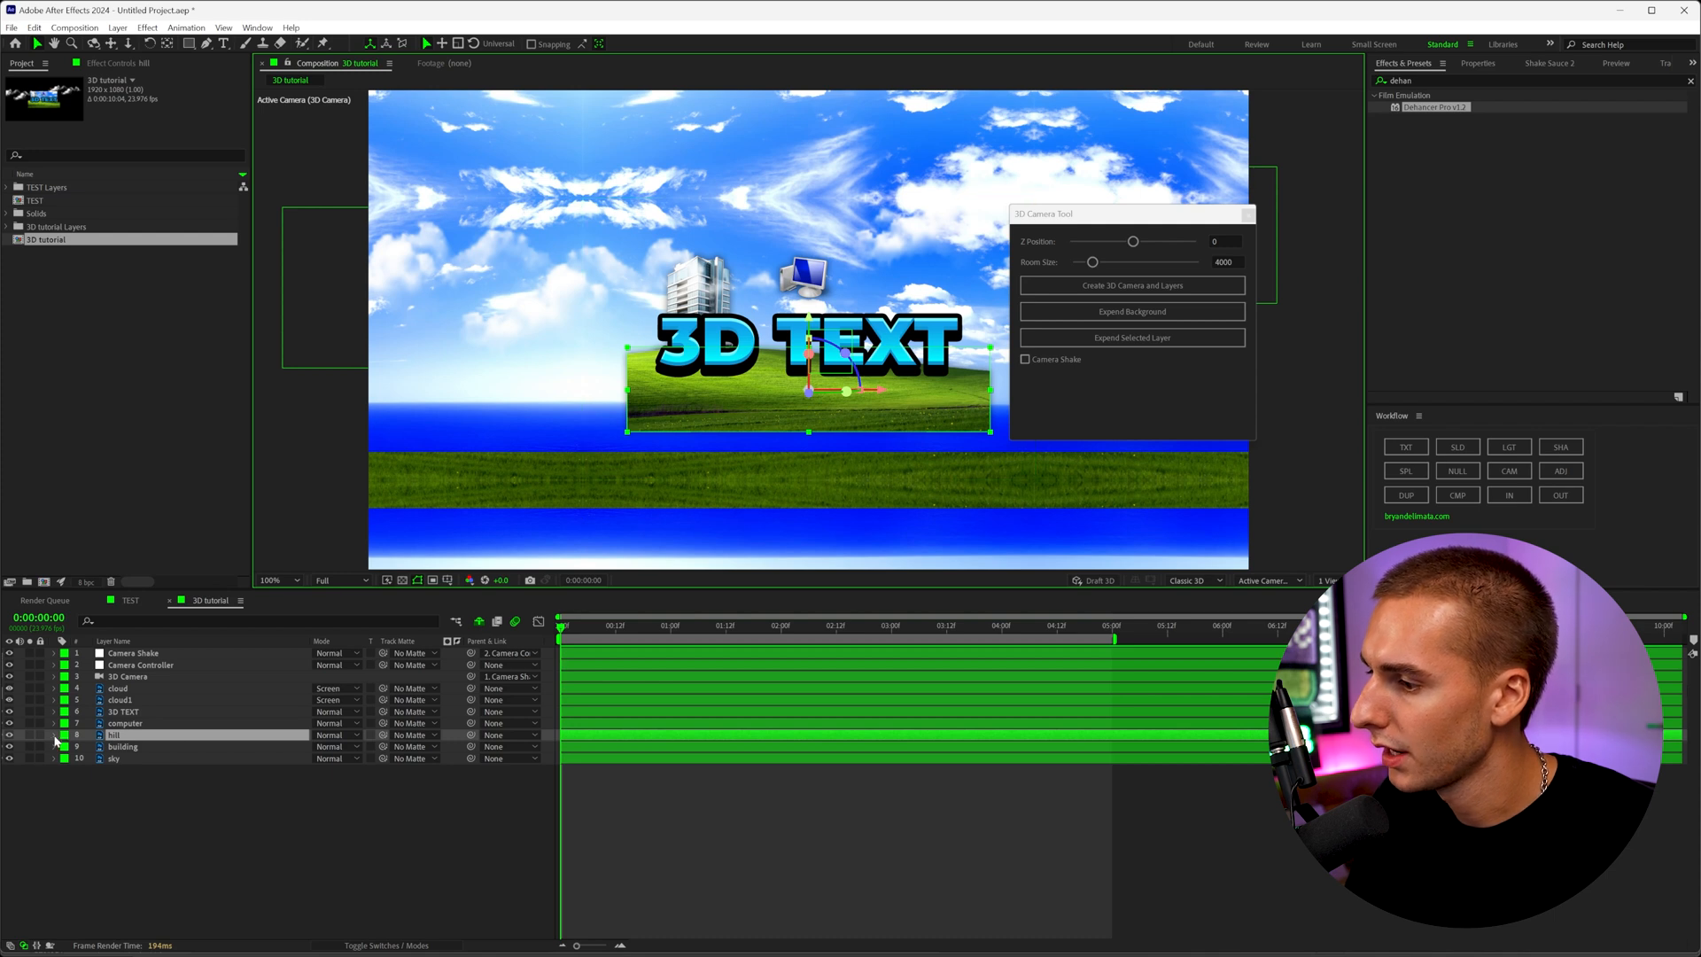
Adjust position and scale of the hill, cloud and building layers so they fill the camera view
{"action": "left_click", "coordinate": [55, 734]}
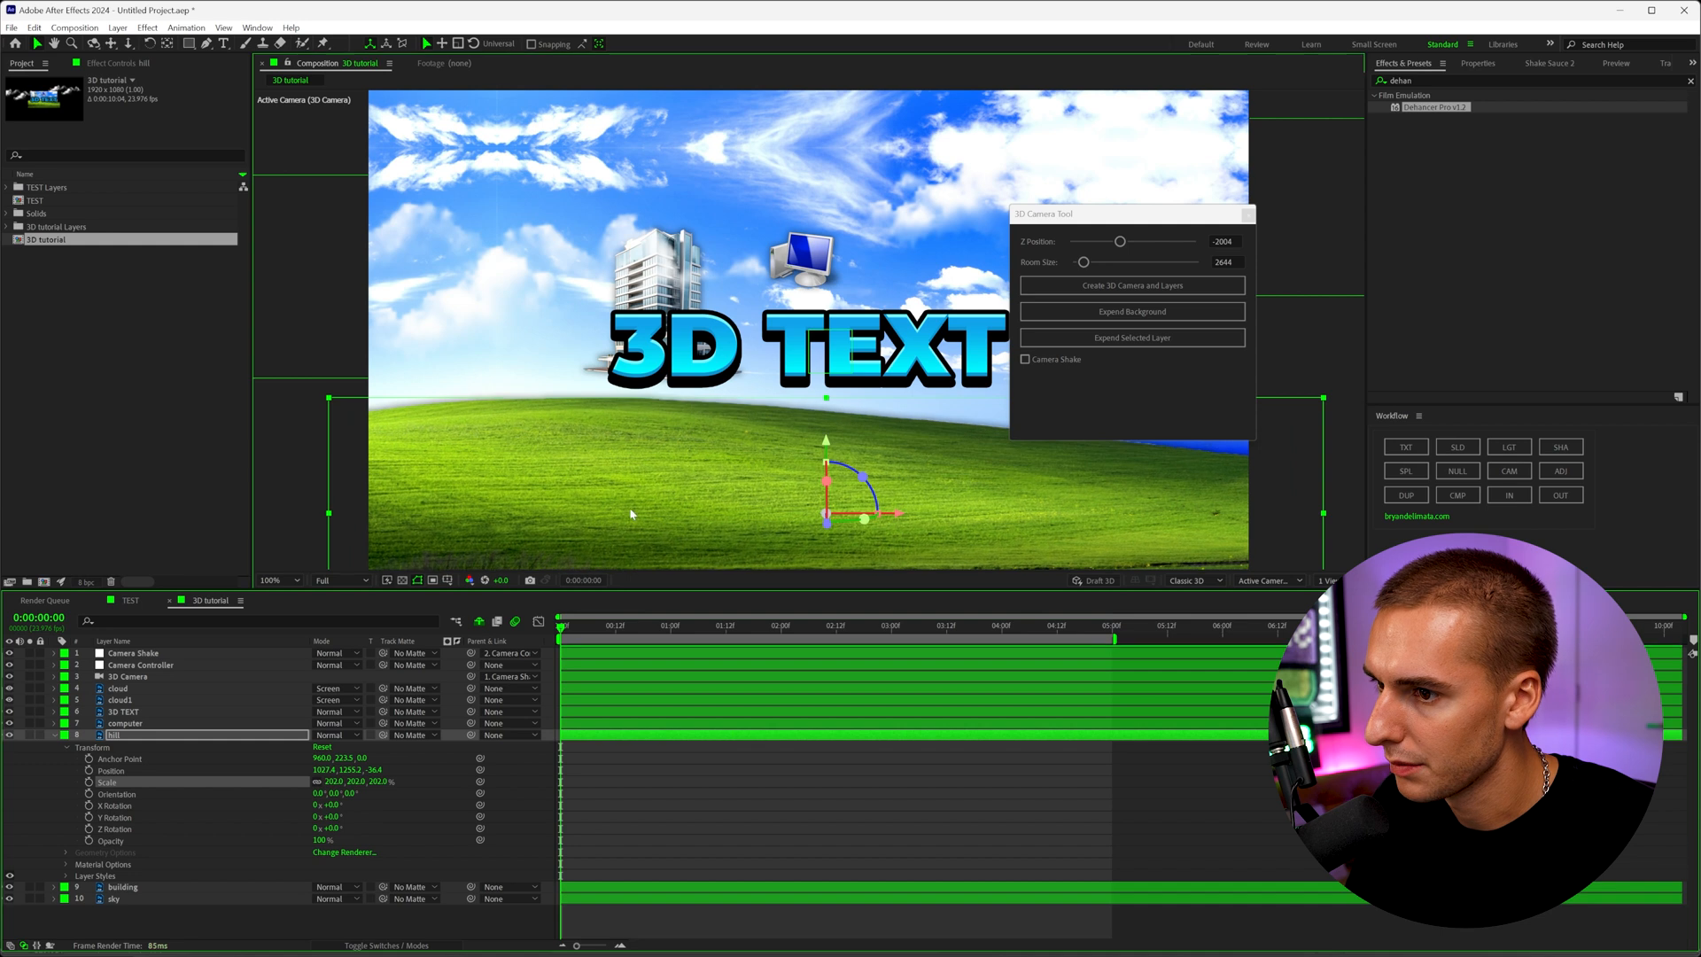
{"action": "left_click", "coordinate": [117, 687]}
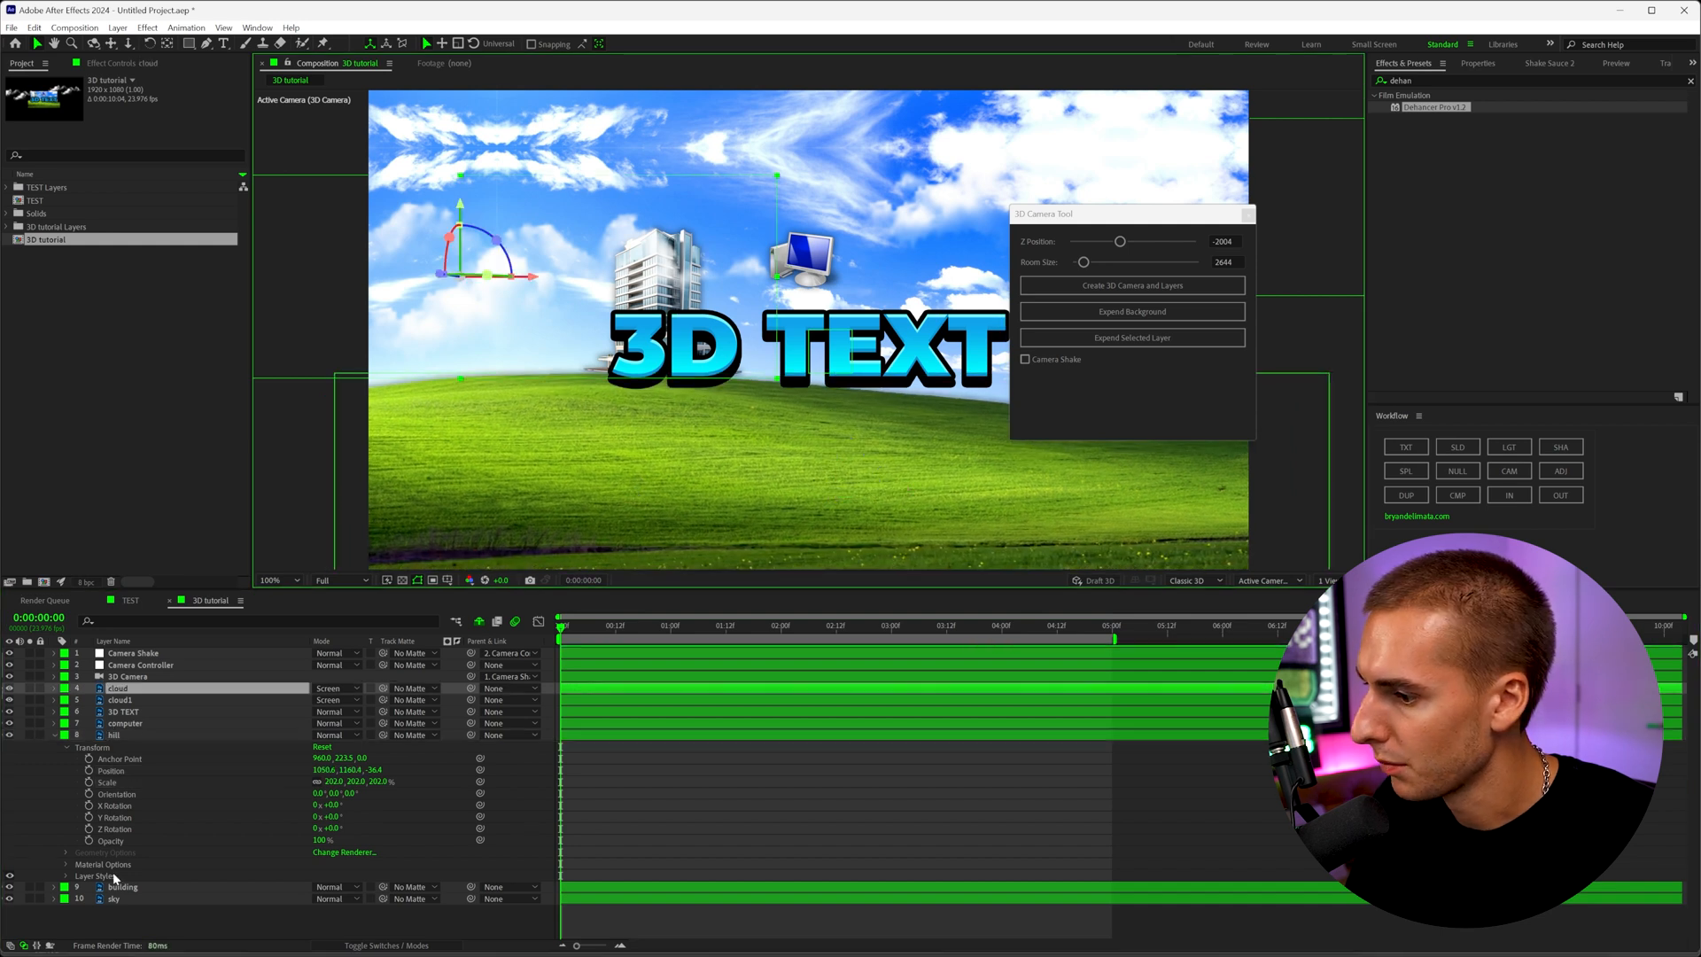
{"action": "left_click", "coordinate": [123, 886]}
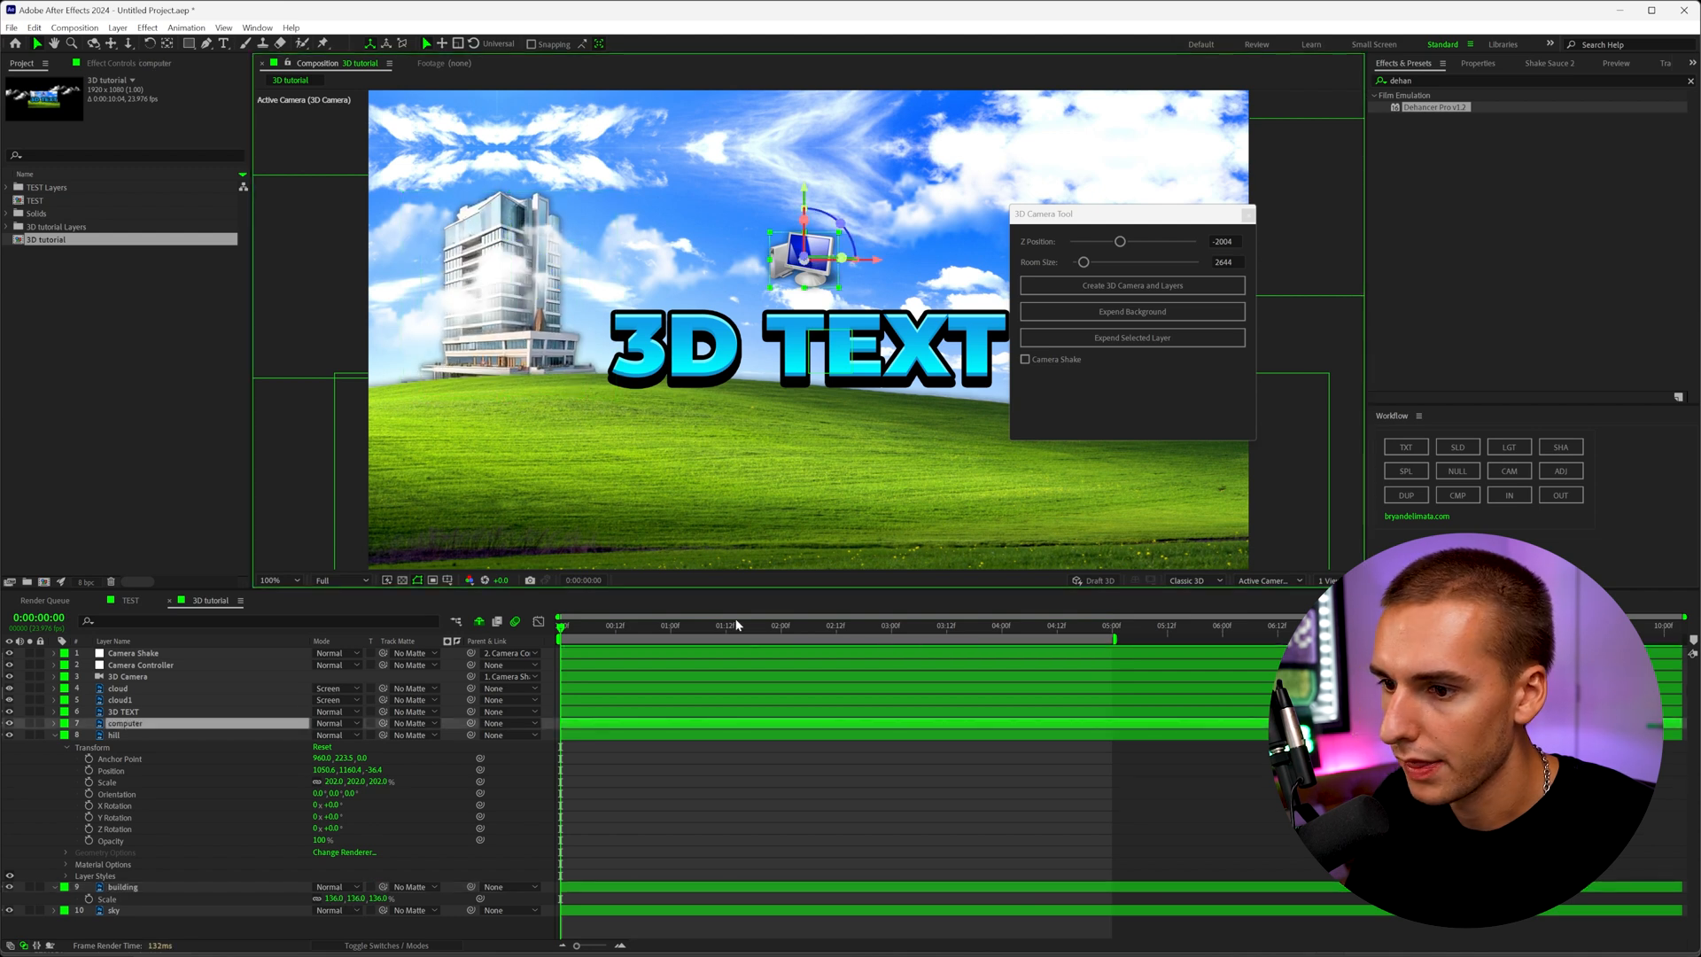
{"action": "left_click", "coordinate": [1024, 360]}
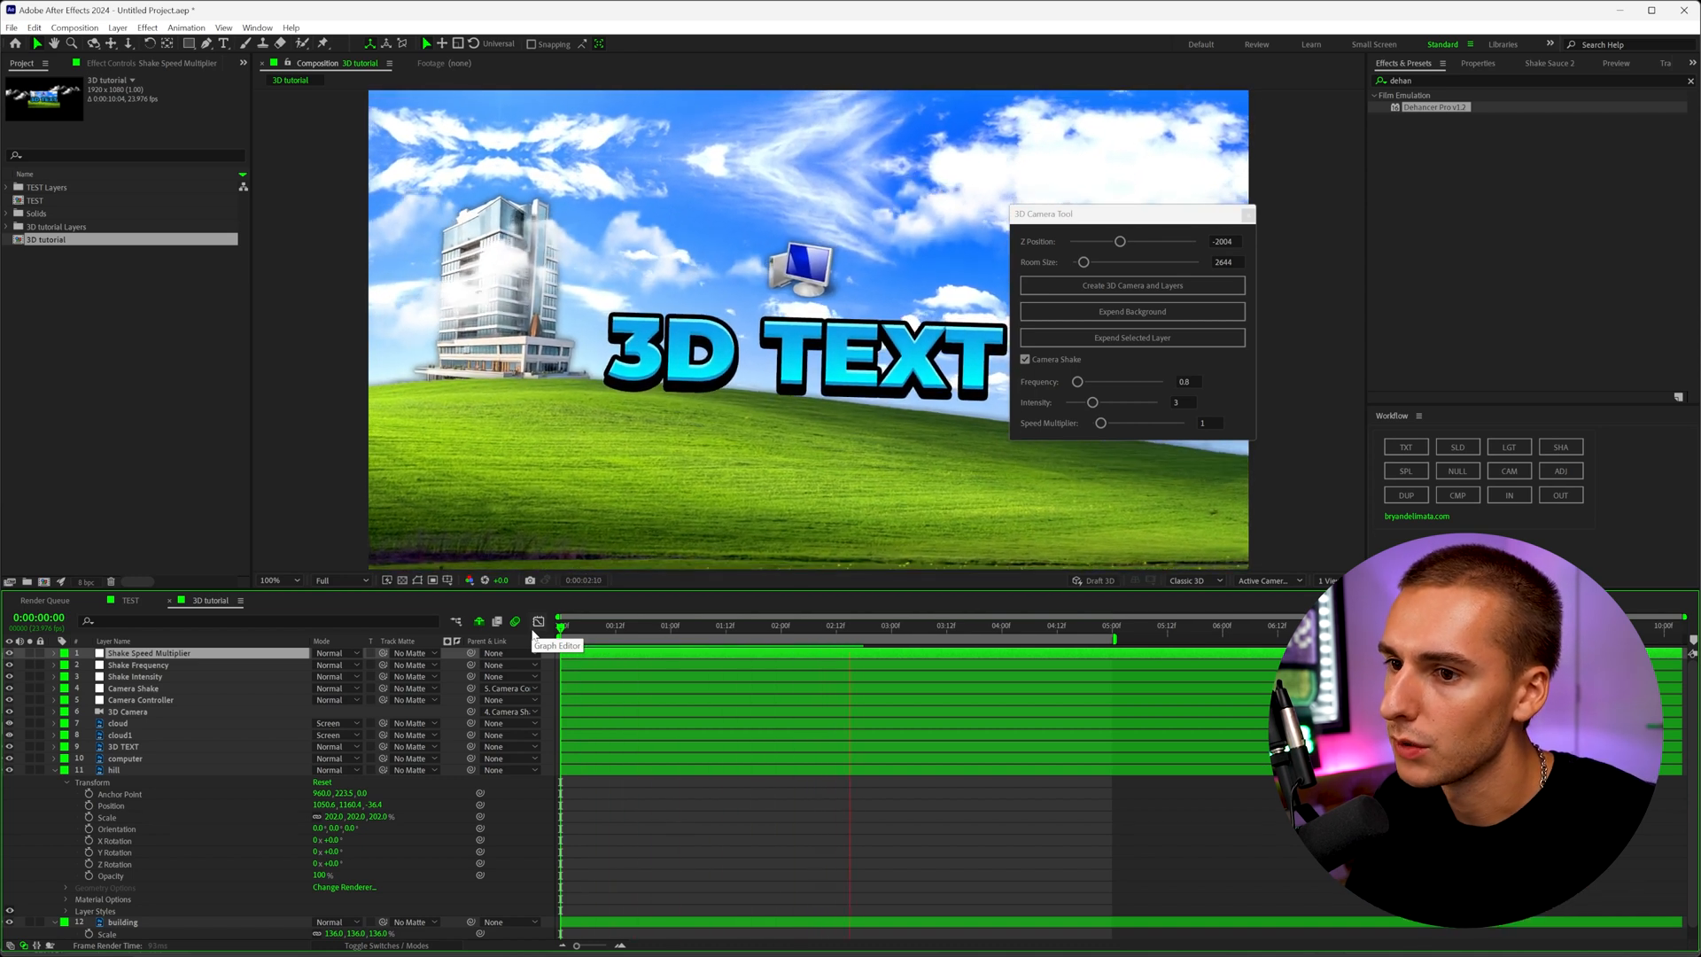
Enable camera shake at about 1.1 intensity and keyframe the 3D Camera position at 0 and 5 seconds
{"action": "left_click", "coordinate": [919, 626]}
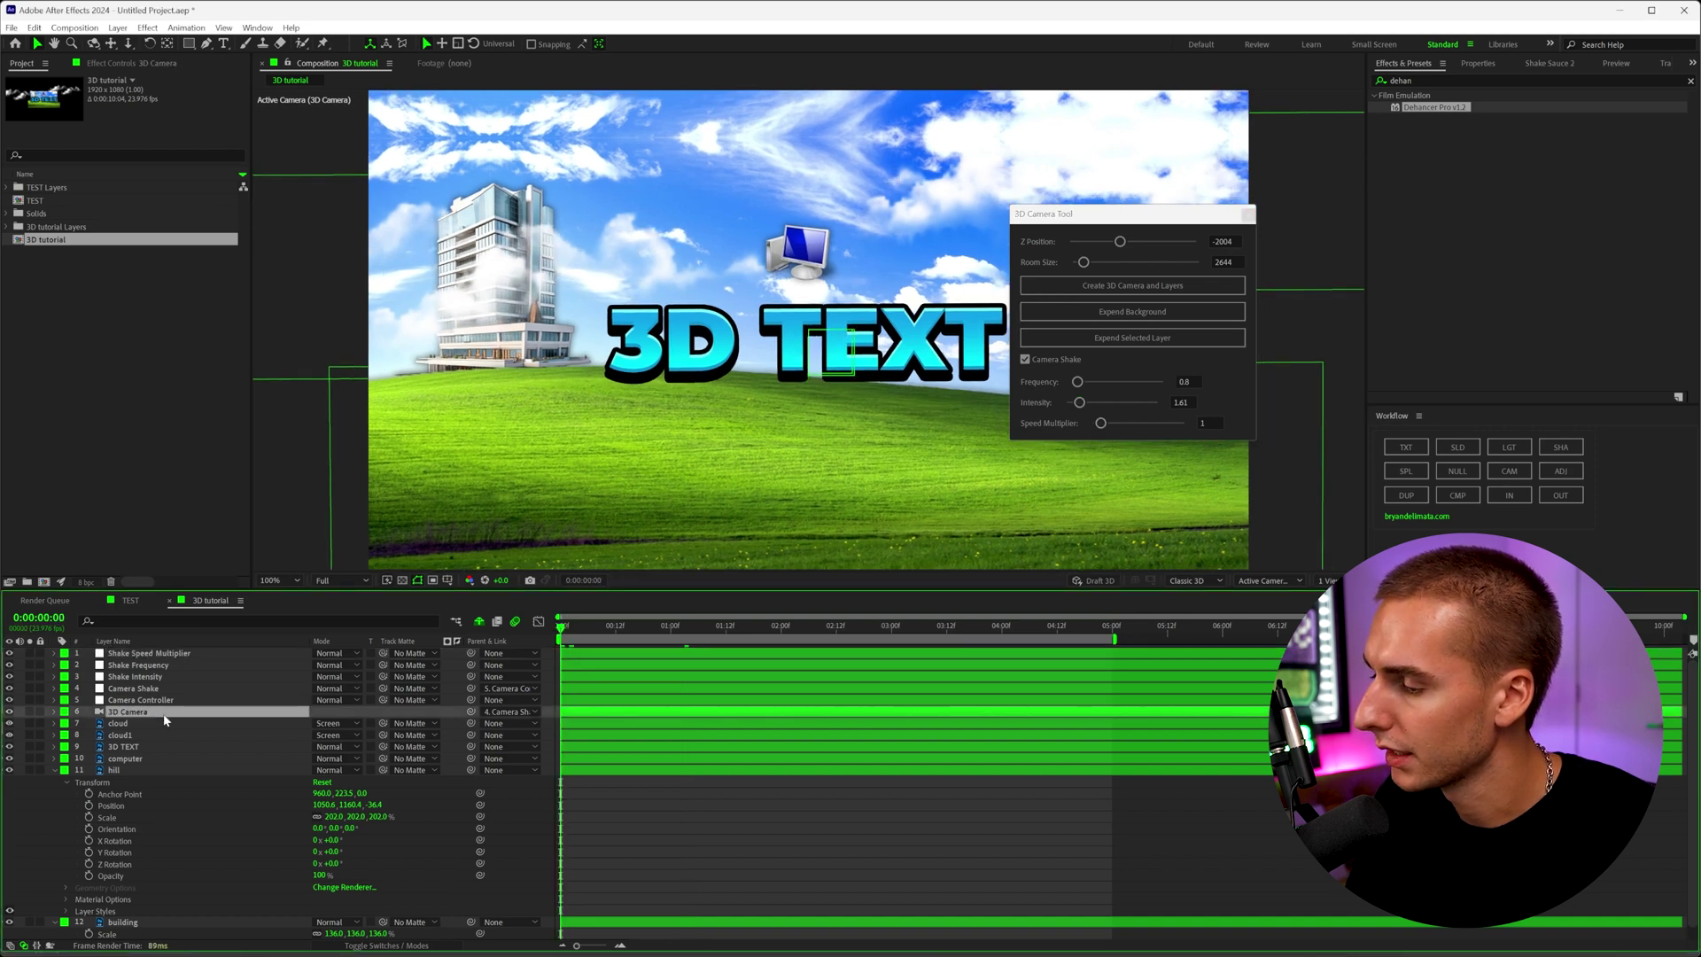
{"action": "left_click", "coordinate": [37, 712]}
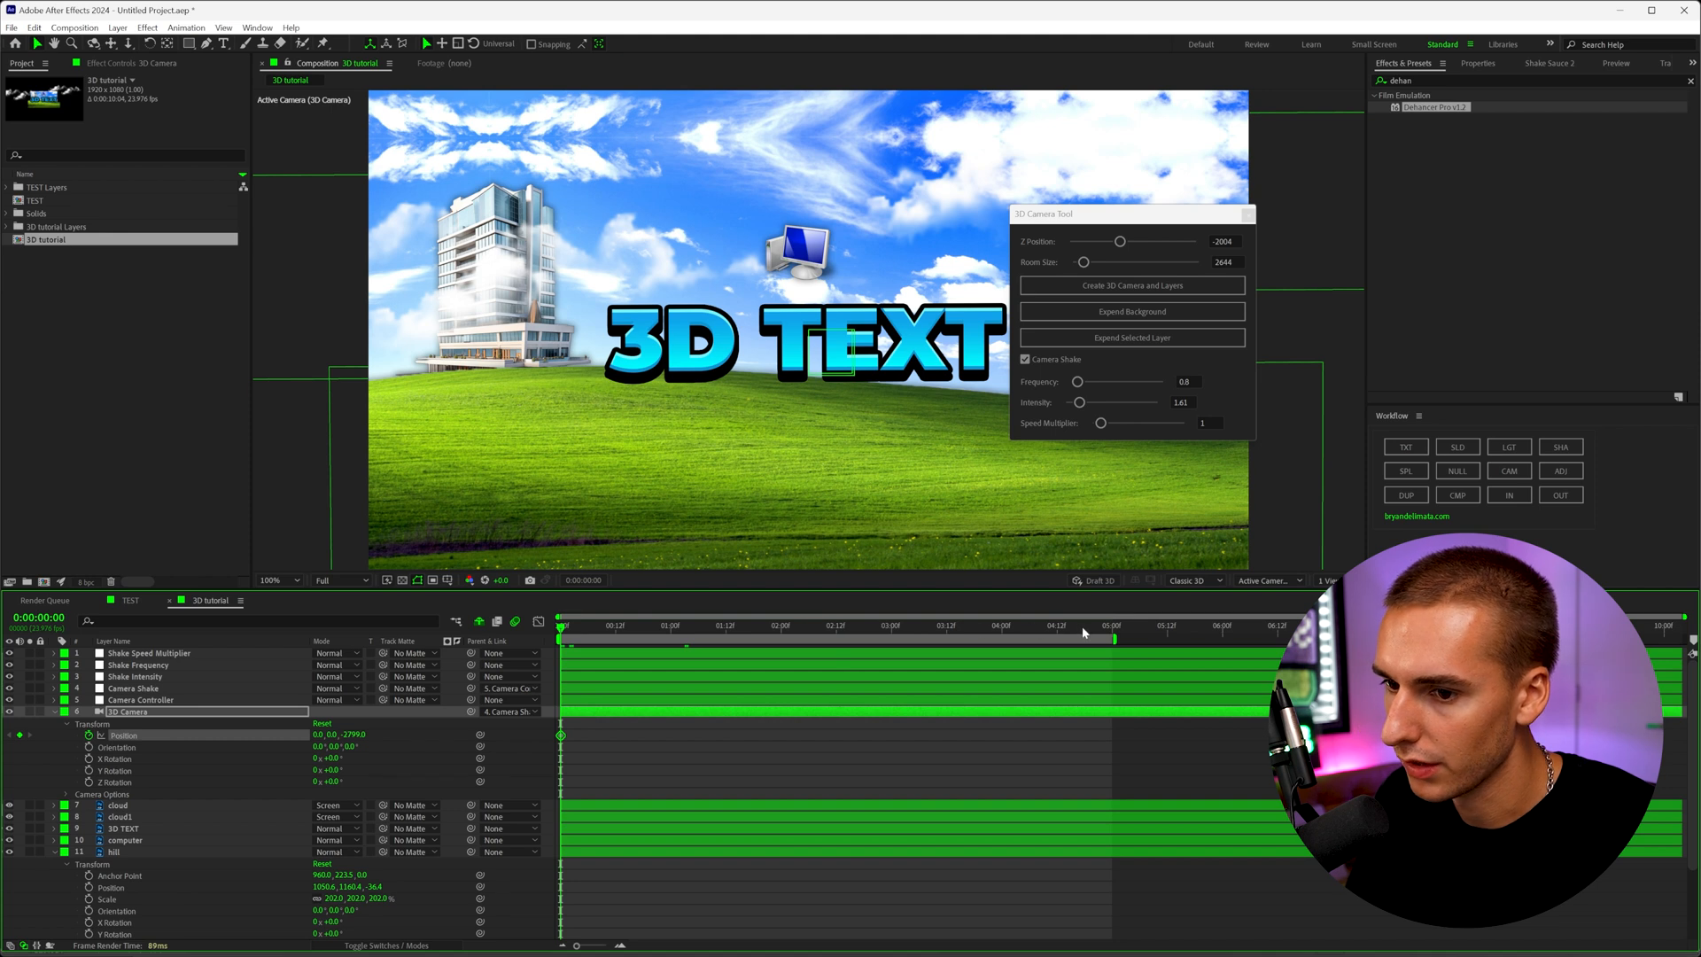
{"action": "left_click", "coordinate": [1089, 626]}
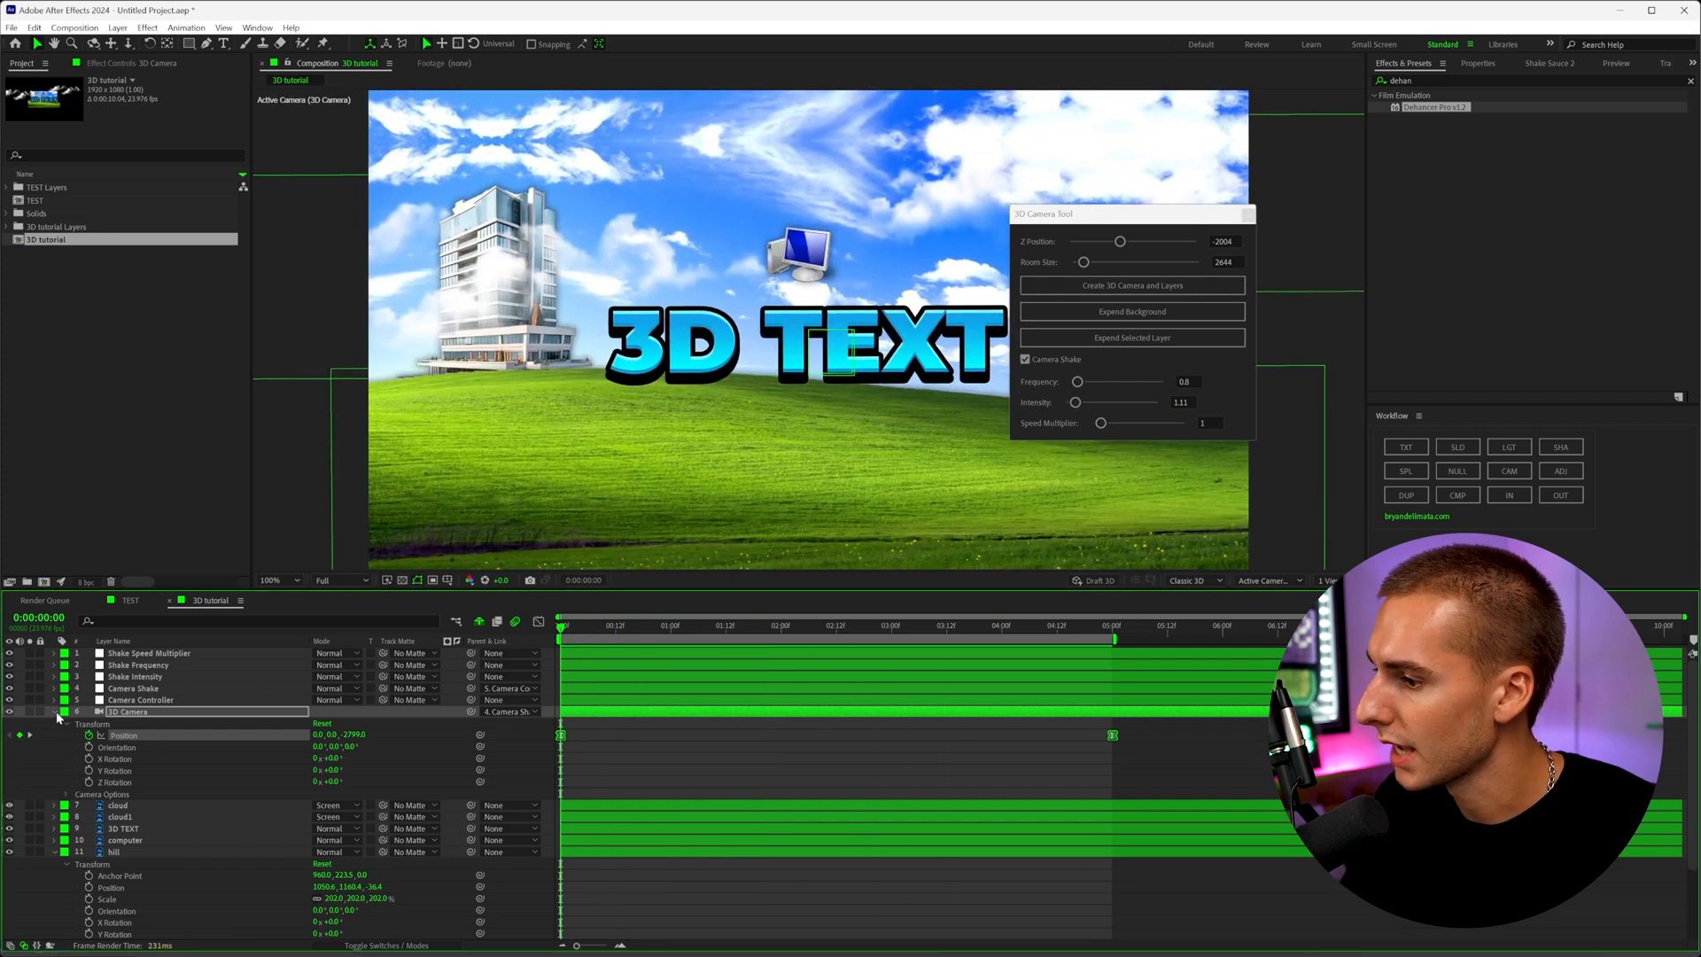
Keyframe the cloud layers' drift over five seconds and add Turbulent Displace to the cloud layer
{"action": "left_click", "coordinate": [57, 712]}
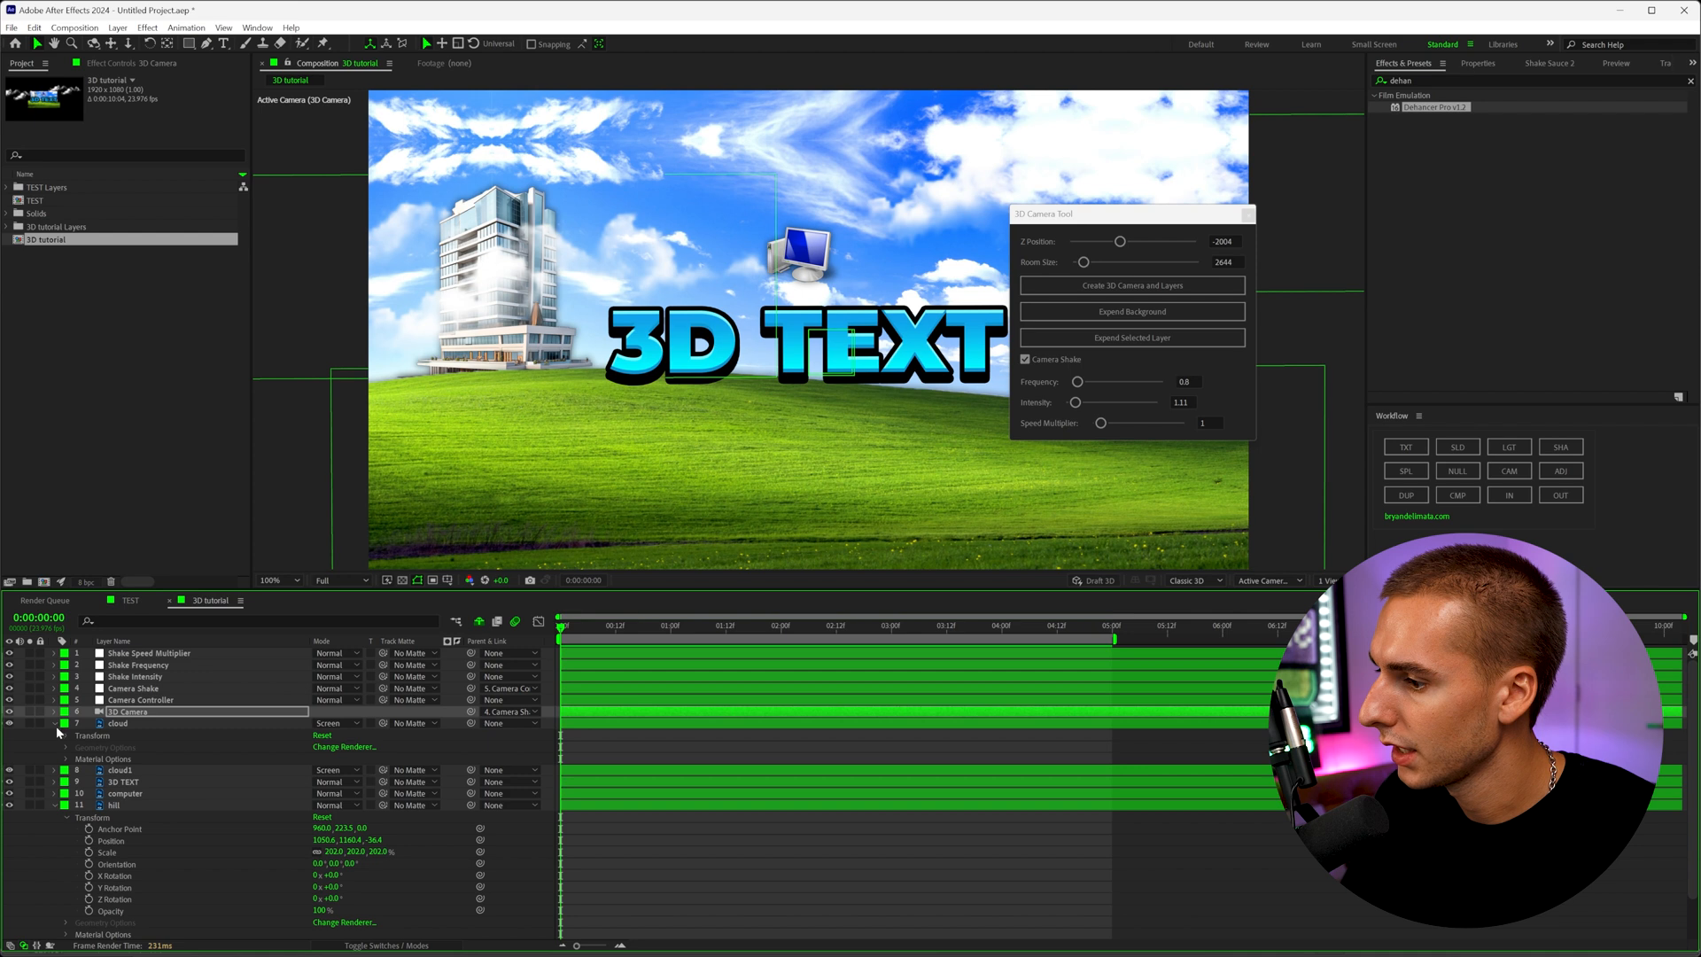
{"action": "left_click", "coordinate": [117, 723]}
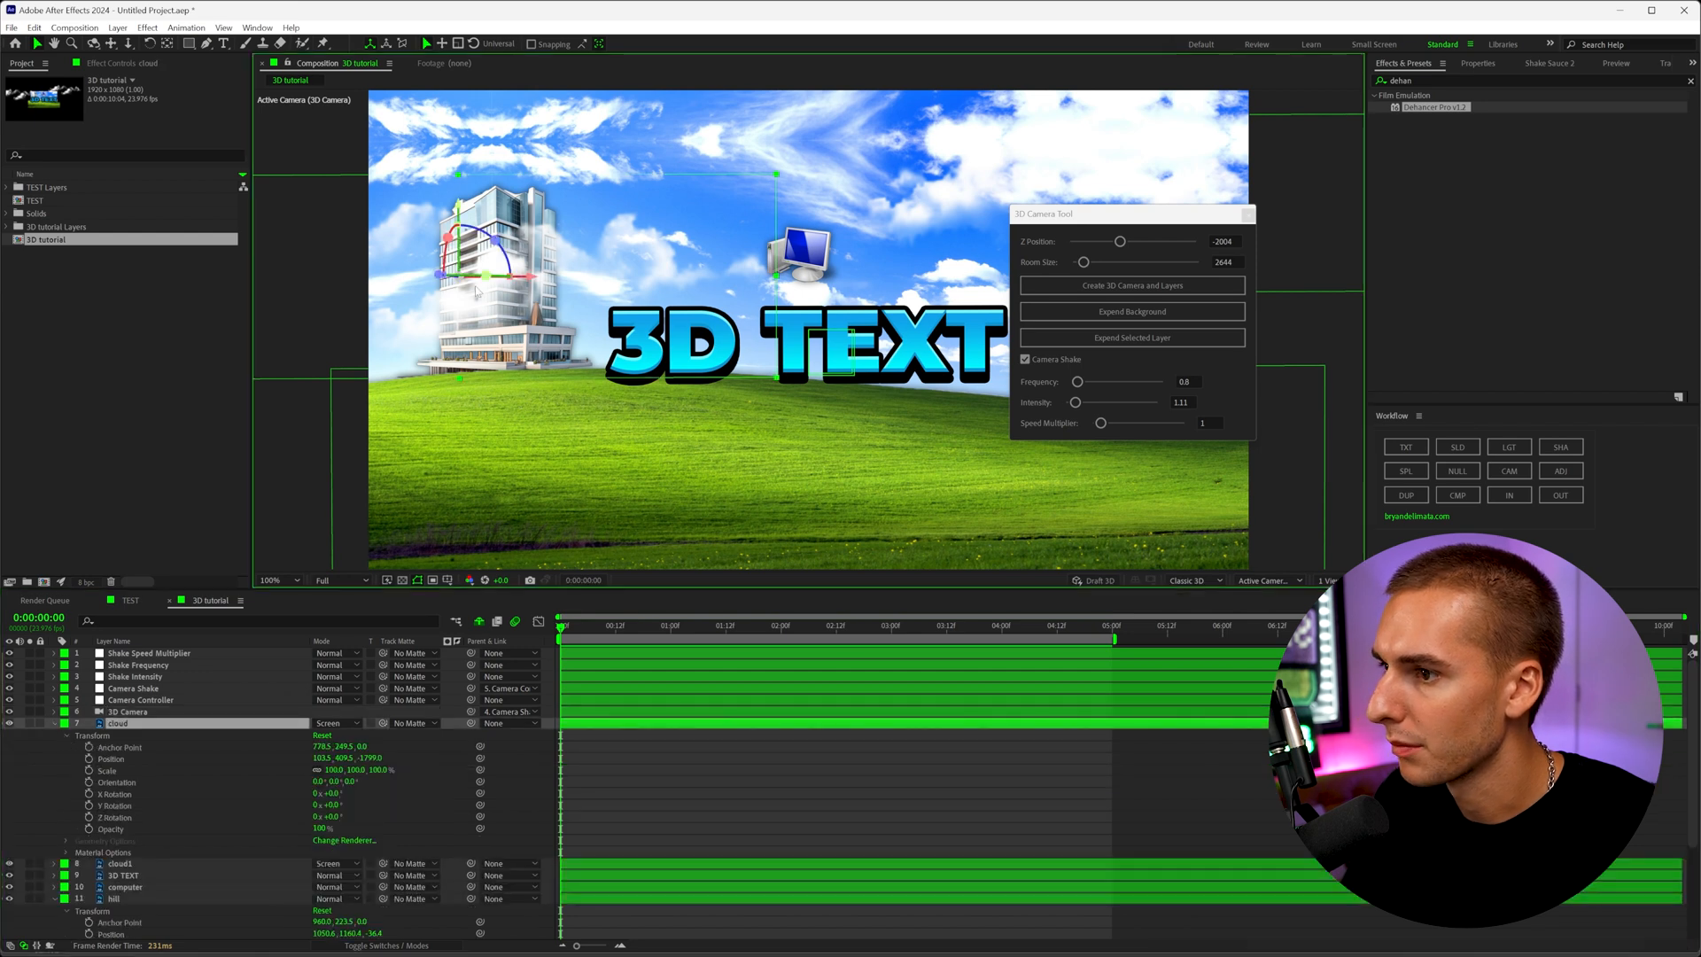
{"action": "left_click_drag", "start_coordinate": [477, 249], "coordinate": [374, 276]}
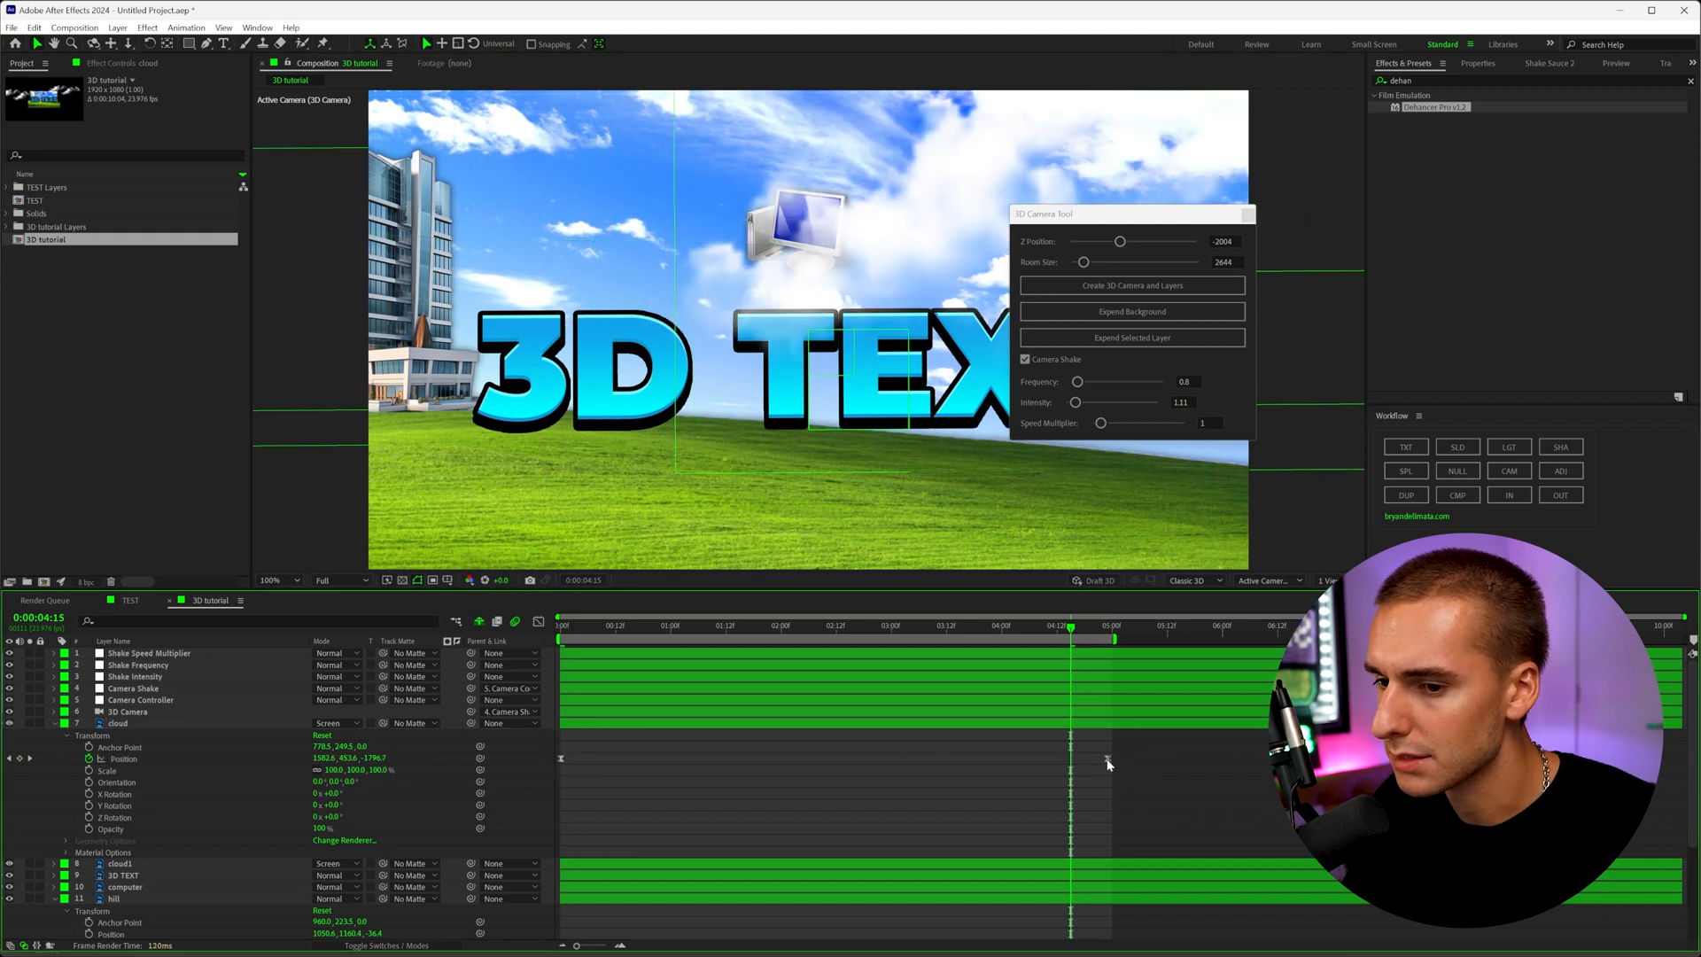
{"action": "left_click", "coordinate": [116, 722]}
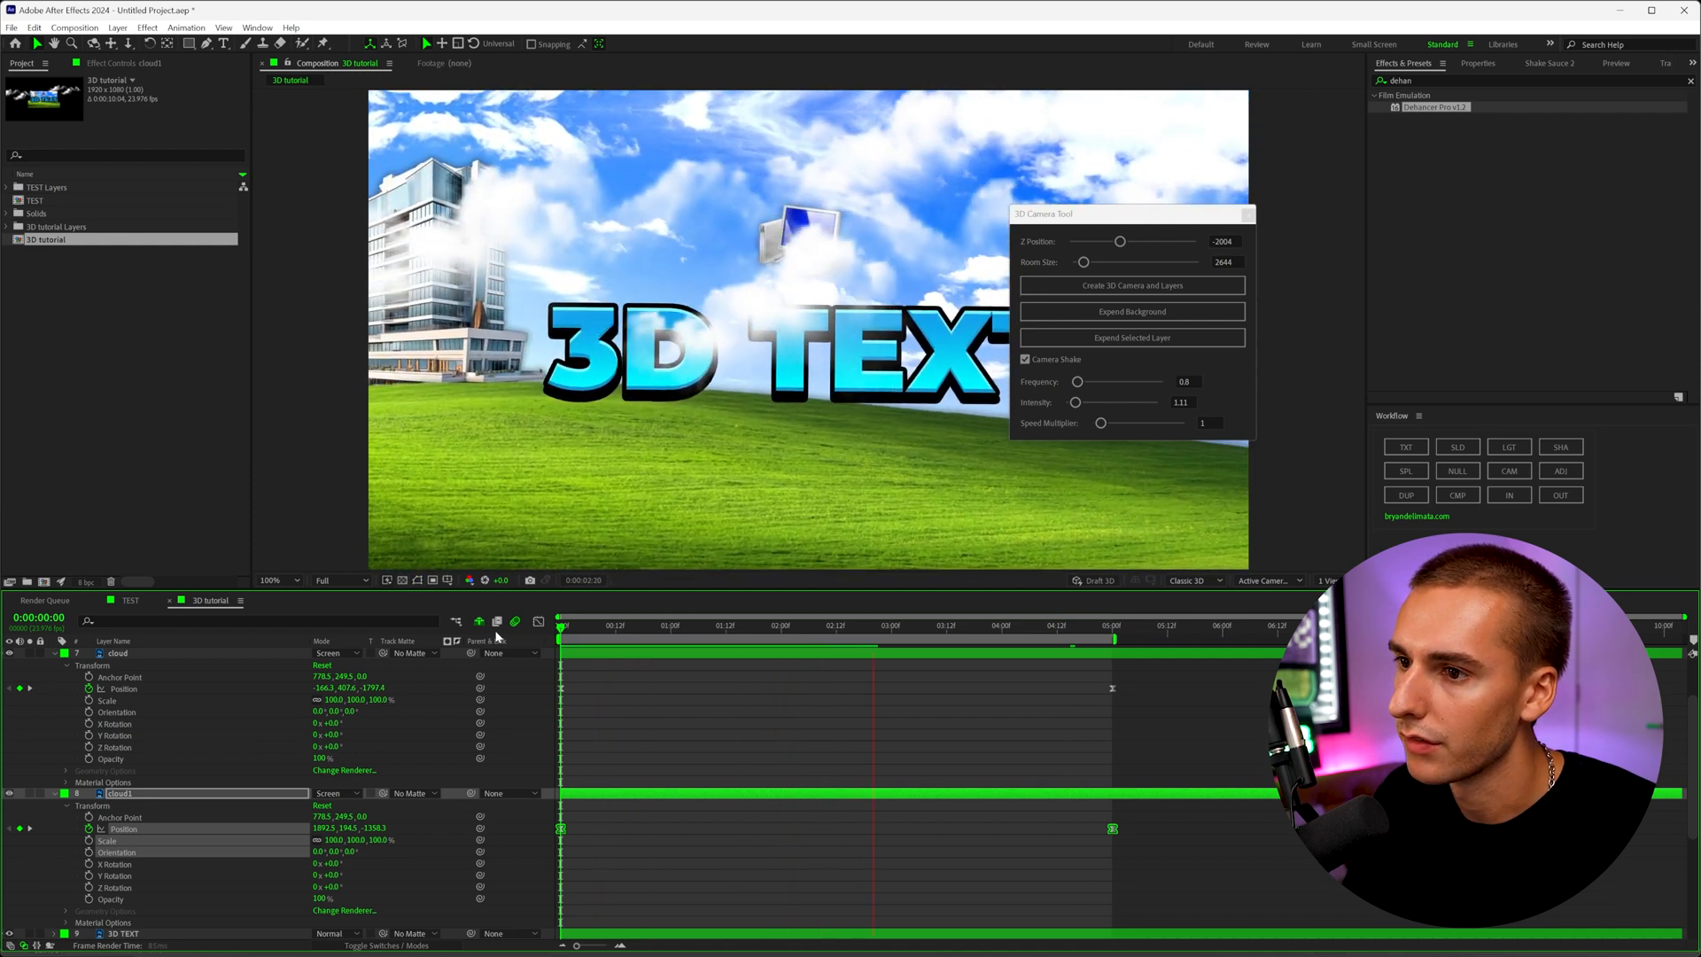
{"action": "left_click", "coordinate": [1047, 625]}
{"action": "type", "text": "turb"}
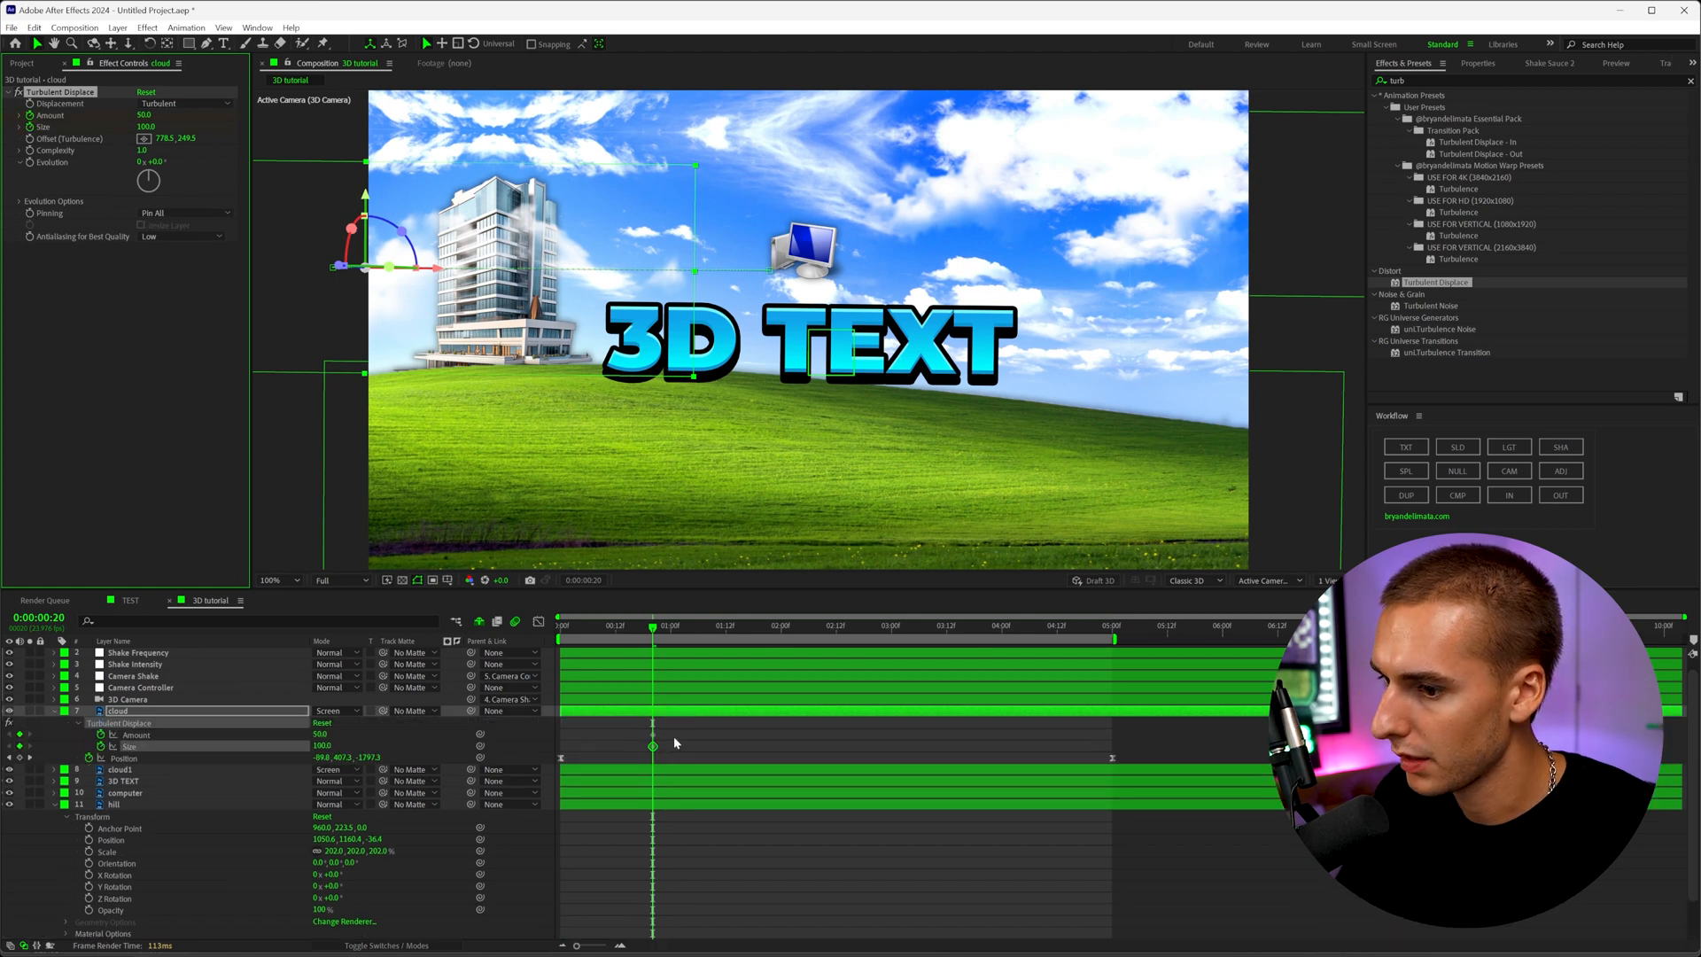
Keyframe the Turbulent Displace amount and size on the cloud layer
{"action": "left_click", "coordinate": [1017, 628]}
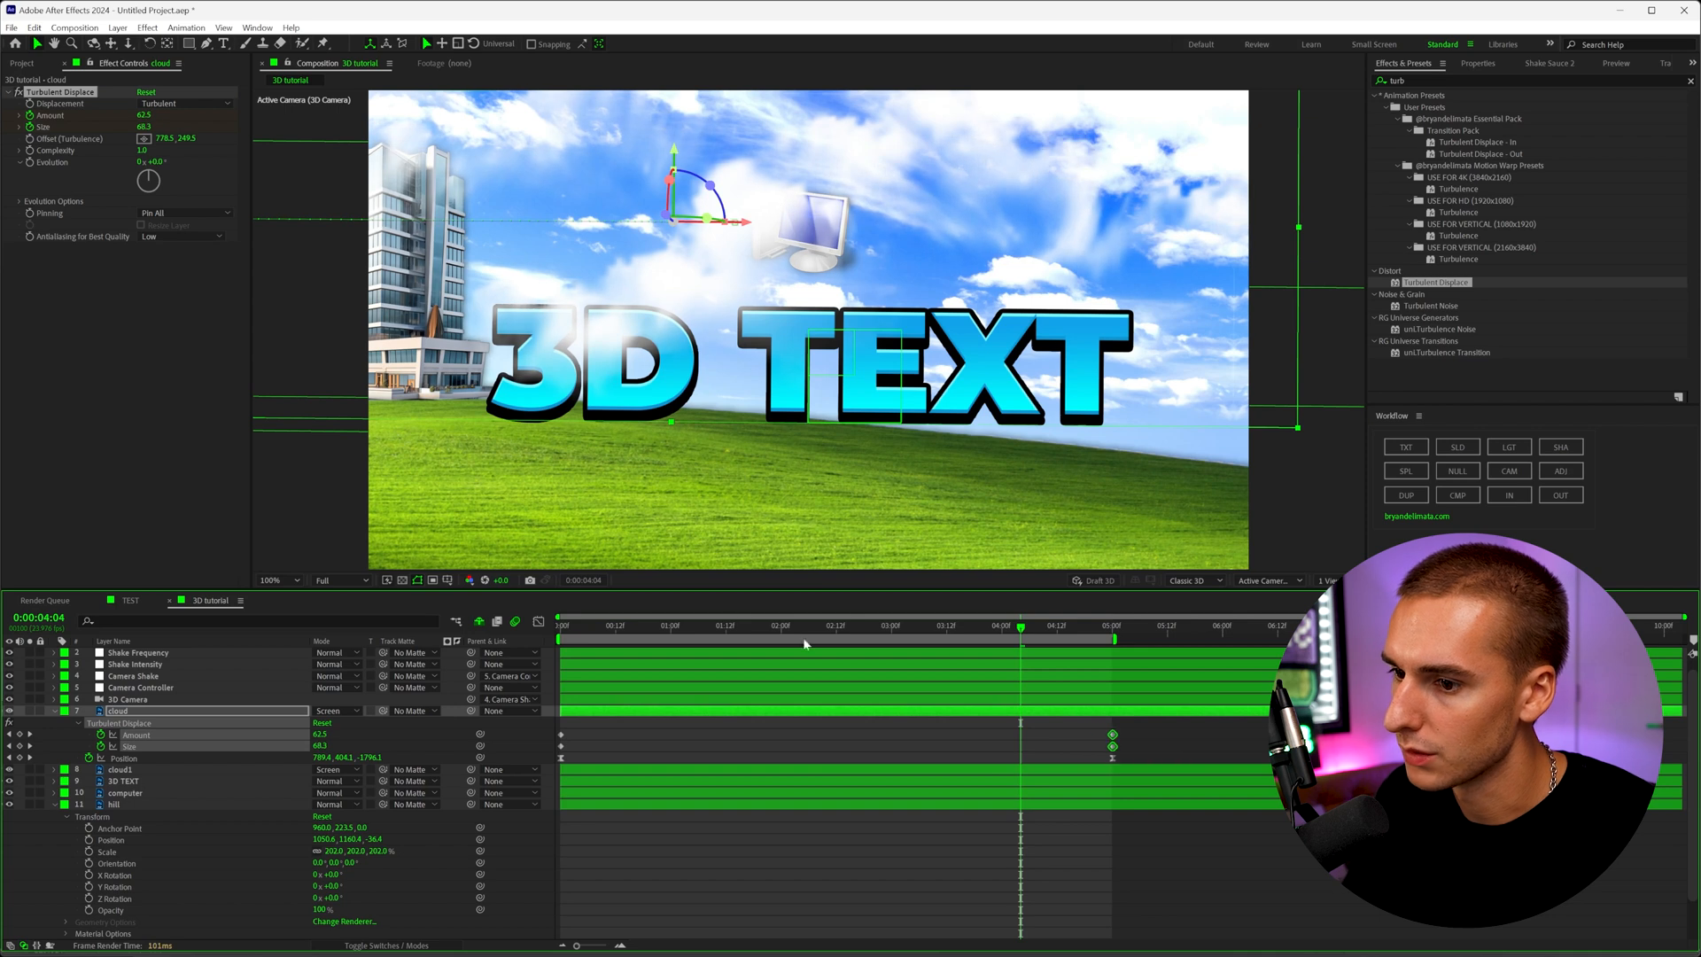
{"action": "left_click", "coordinate": [558, 625]}
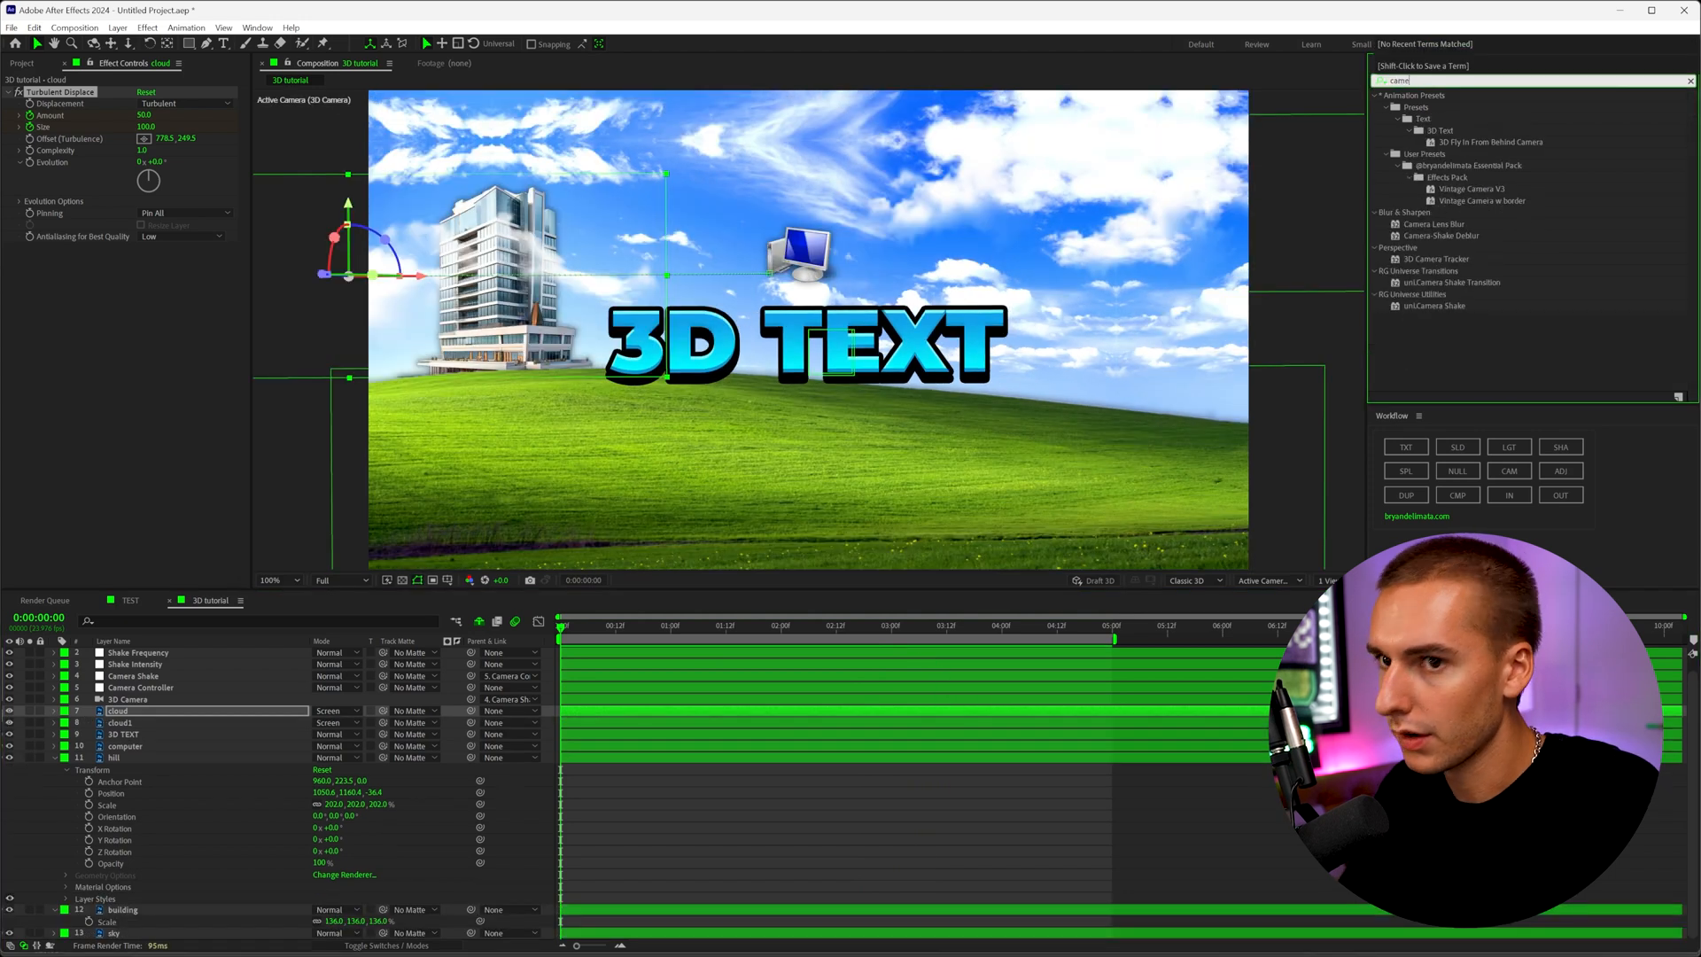
Apply Camera Lens Blur to the building layer and add an RSMB motion-blur adjustment layer
{"action": "left_click", "coordinate": [1442, 42]}
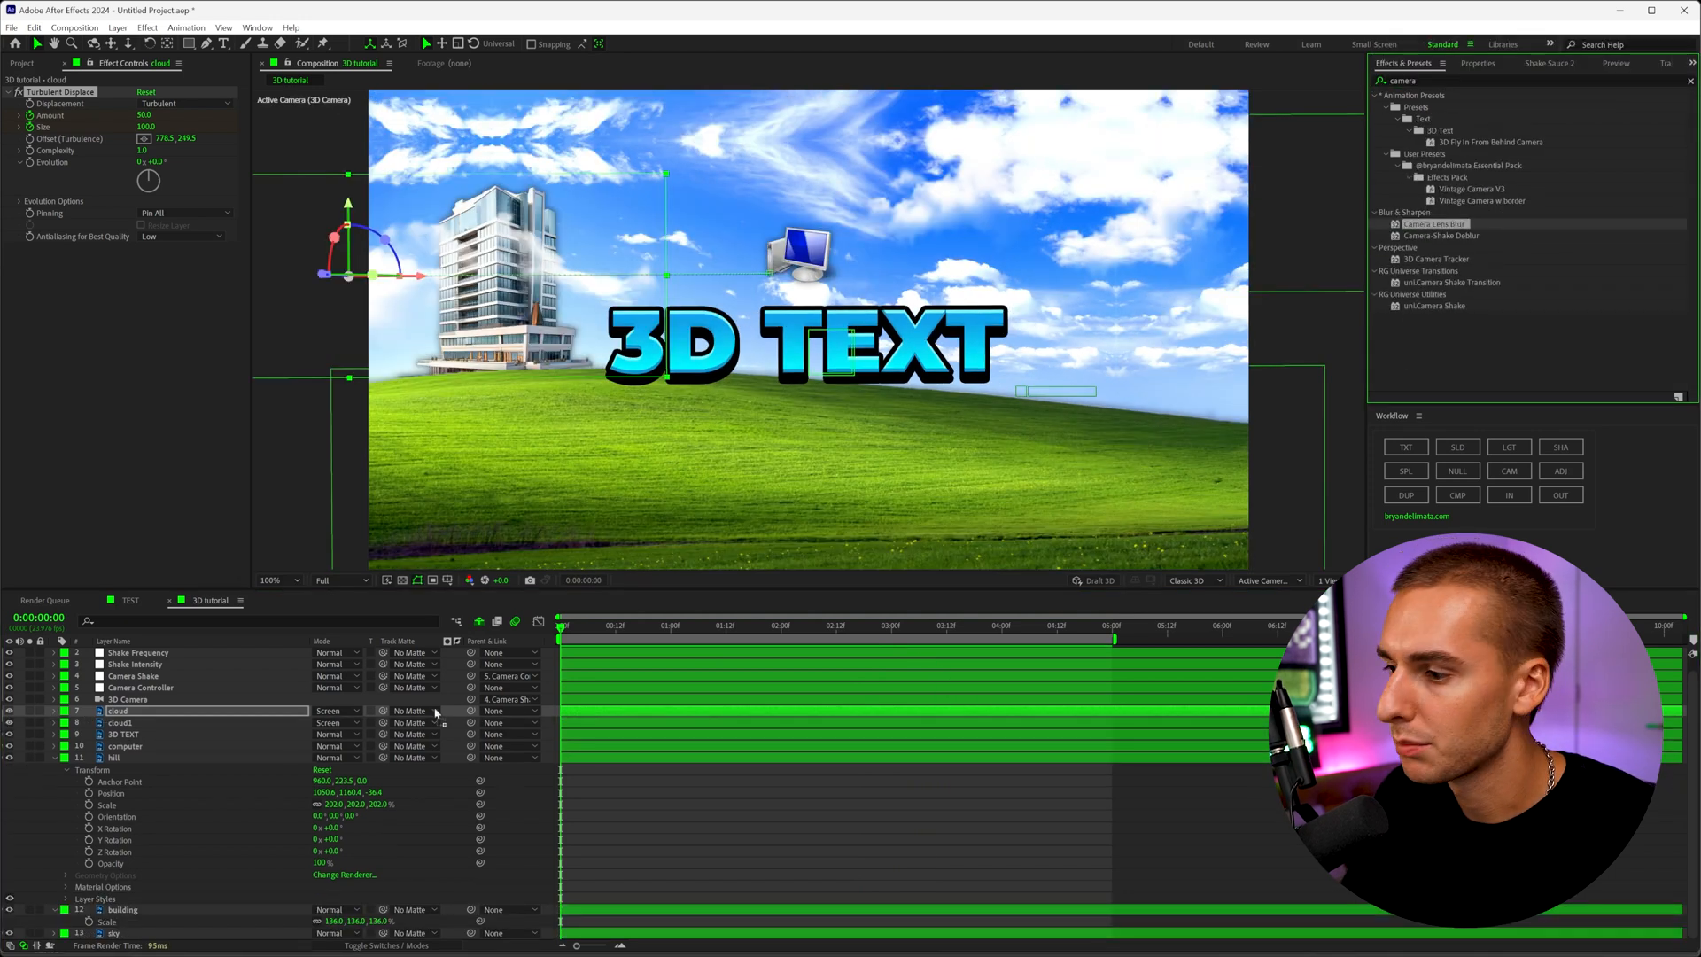
{"action": "left_click", "coordinate": [123, 909]}
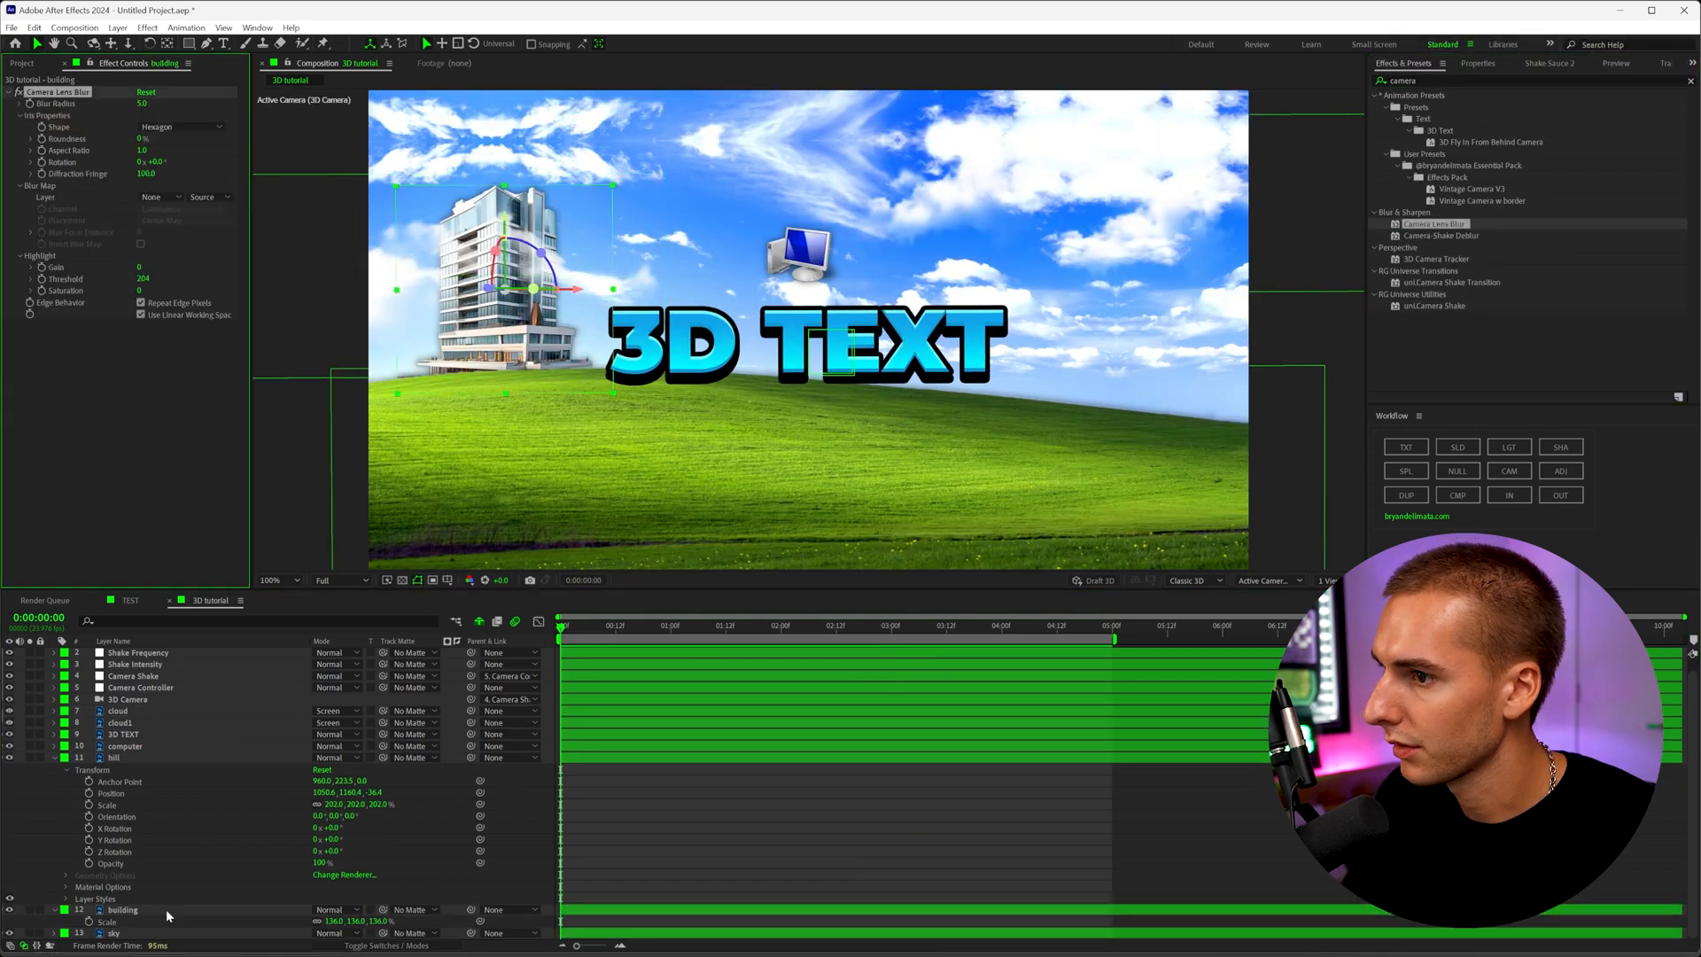
{"action": "double_click", "coordinate": [123, 908]}
{"action": "type", "text": "rsm"}
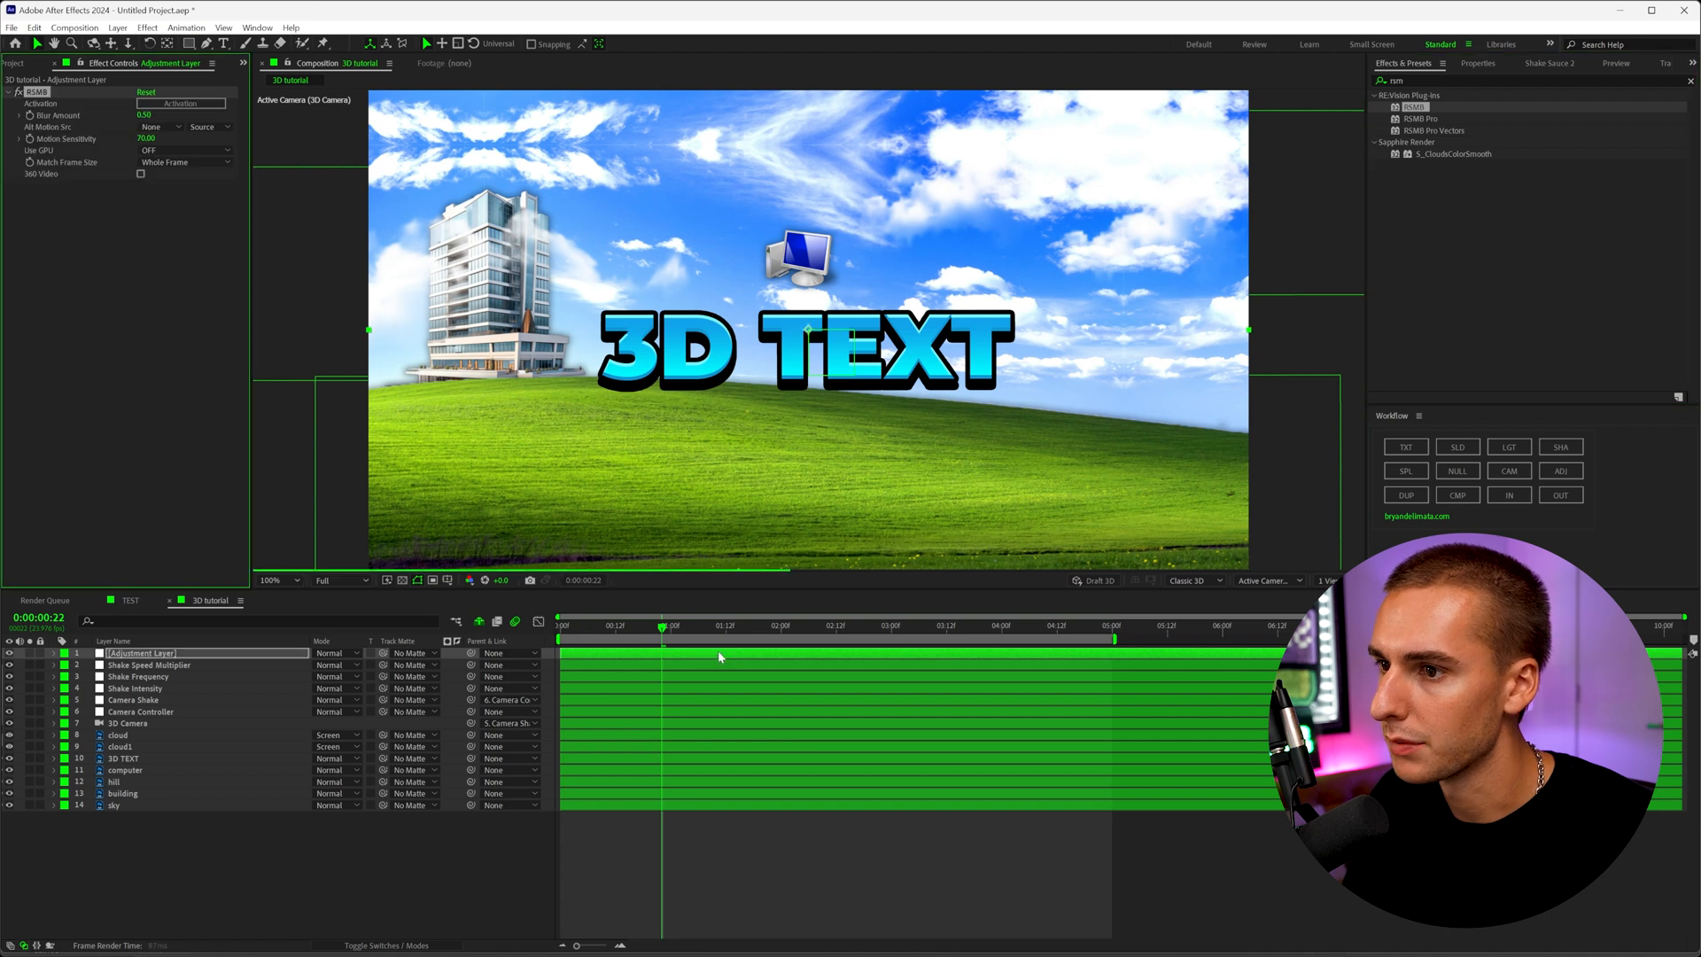
Set RSMB Blur Amount to 1.00 and scrub the timeline to preview the blurred camera push-in
{"action": "left_click", "coordinate": [578, 625]}
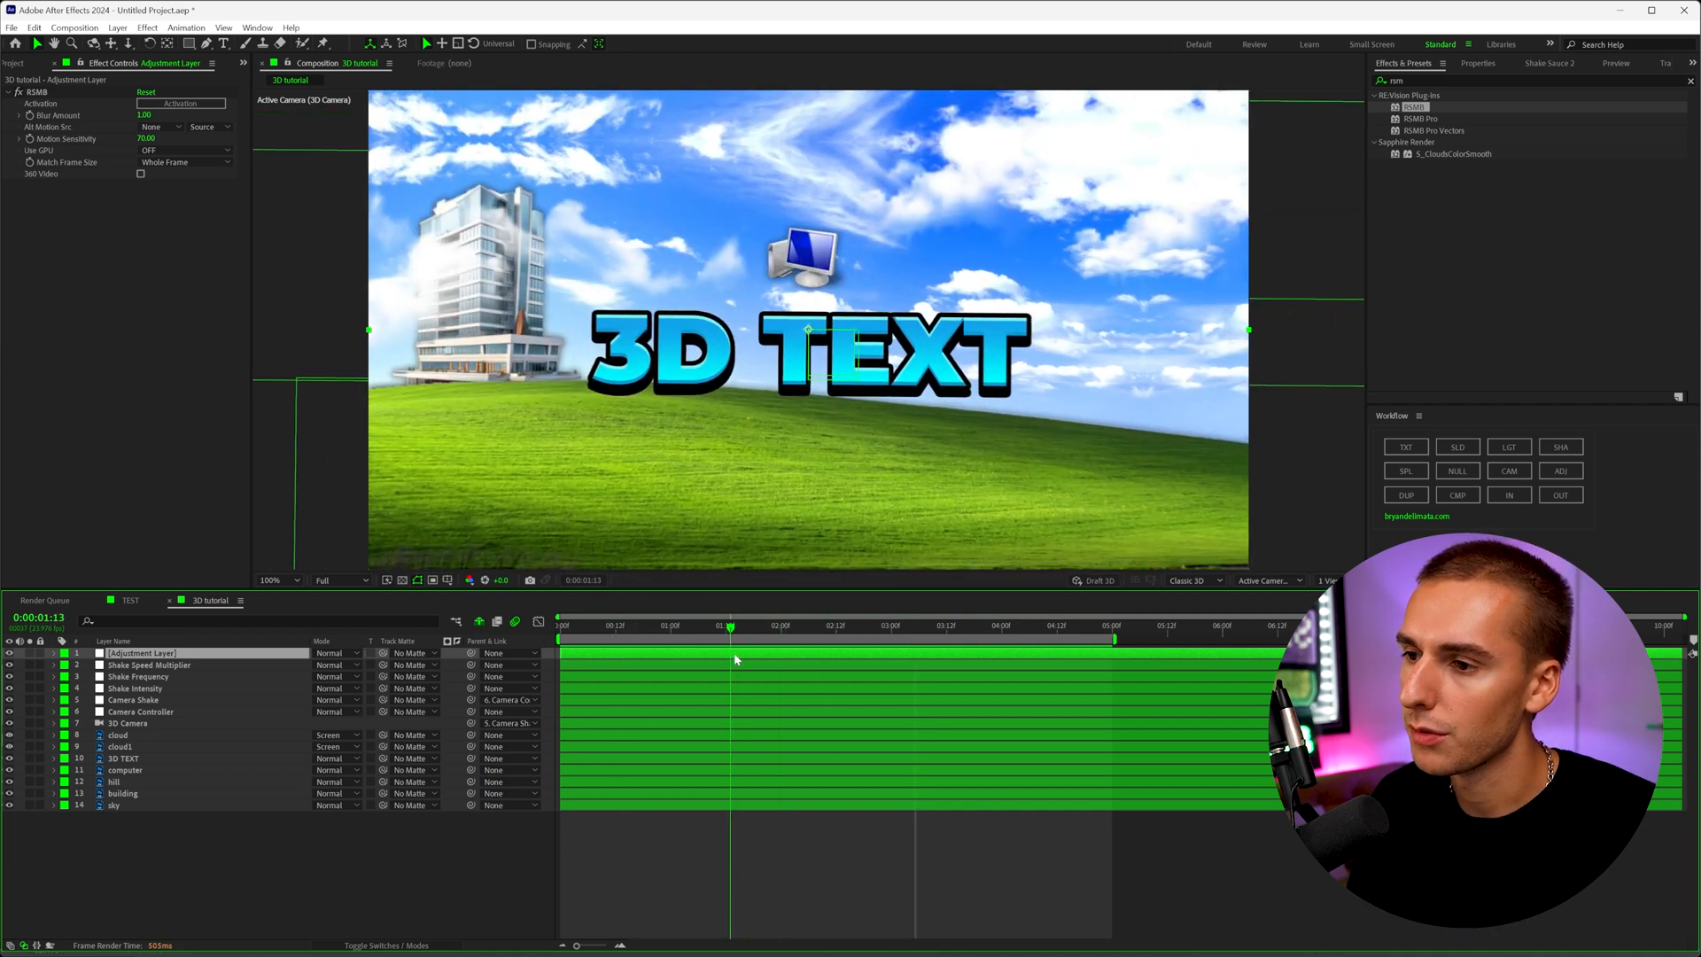
{"action": "left_click", "coordinate": [960, 625]}
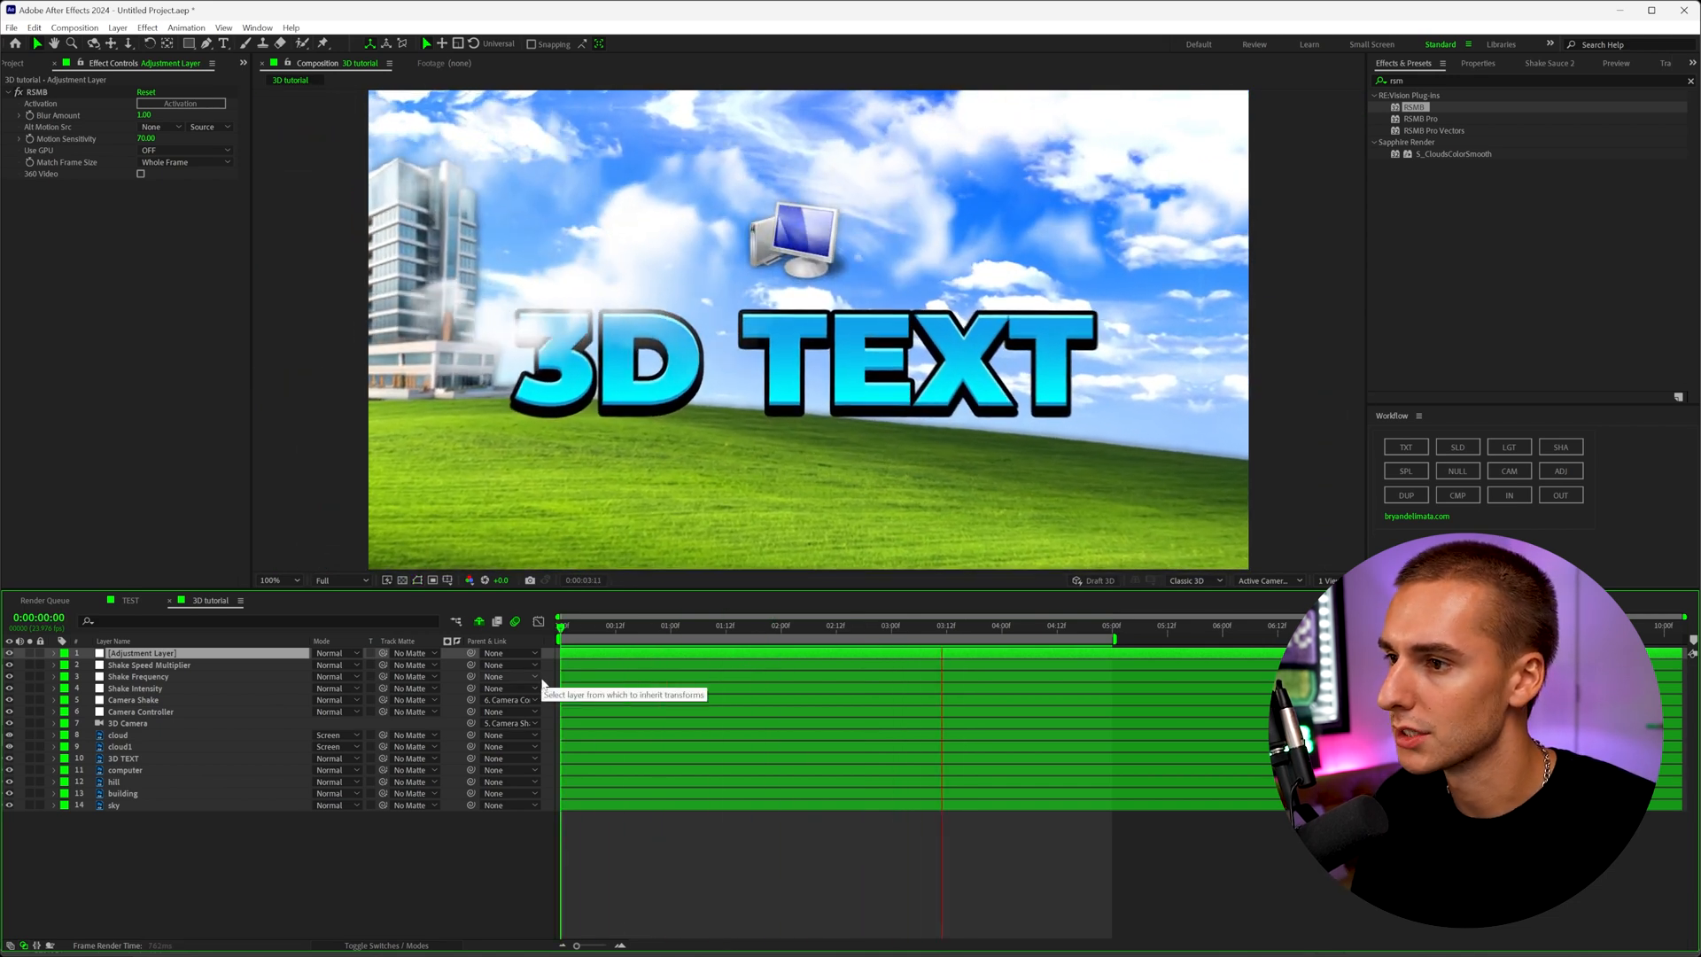
{"action": "left_click", "coordinate": [1042, 626]}
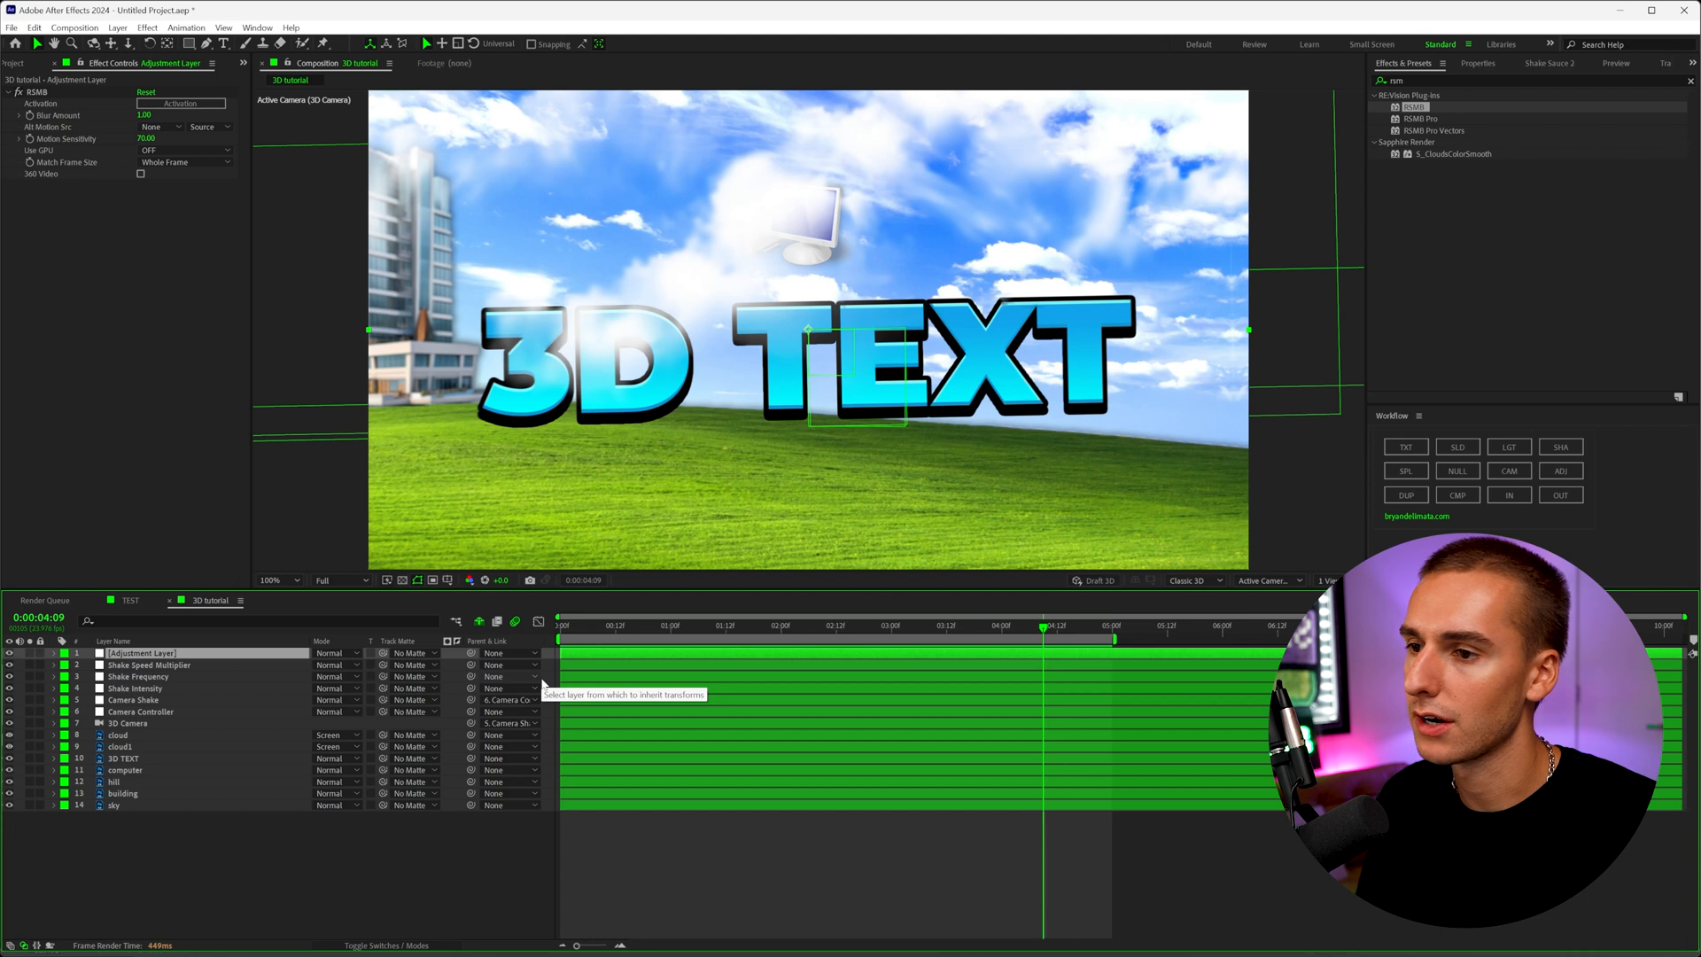
{"action": "mouse_move", "coordinate": [543, 684]}
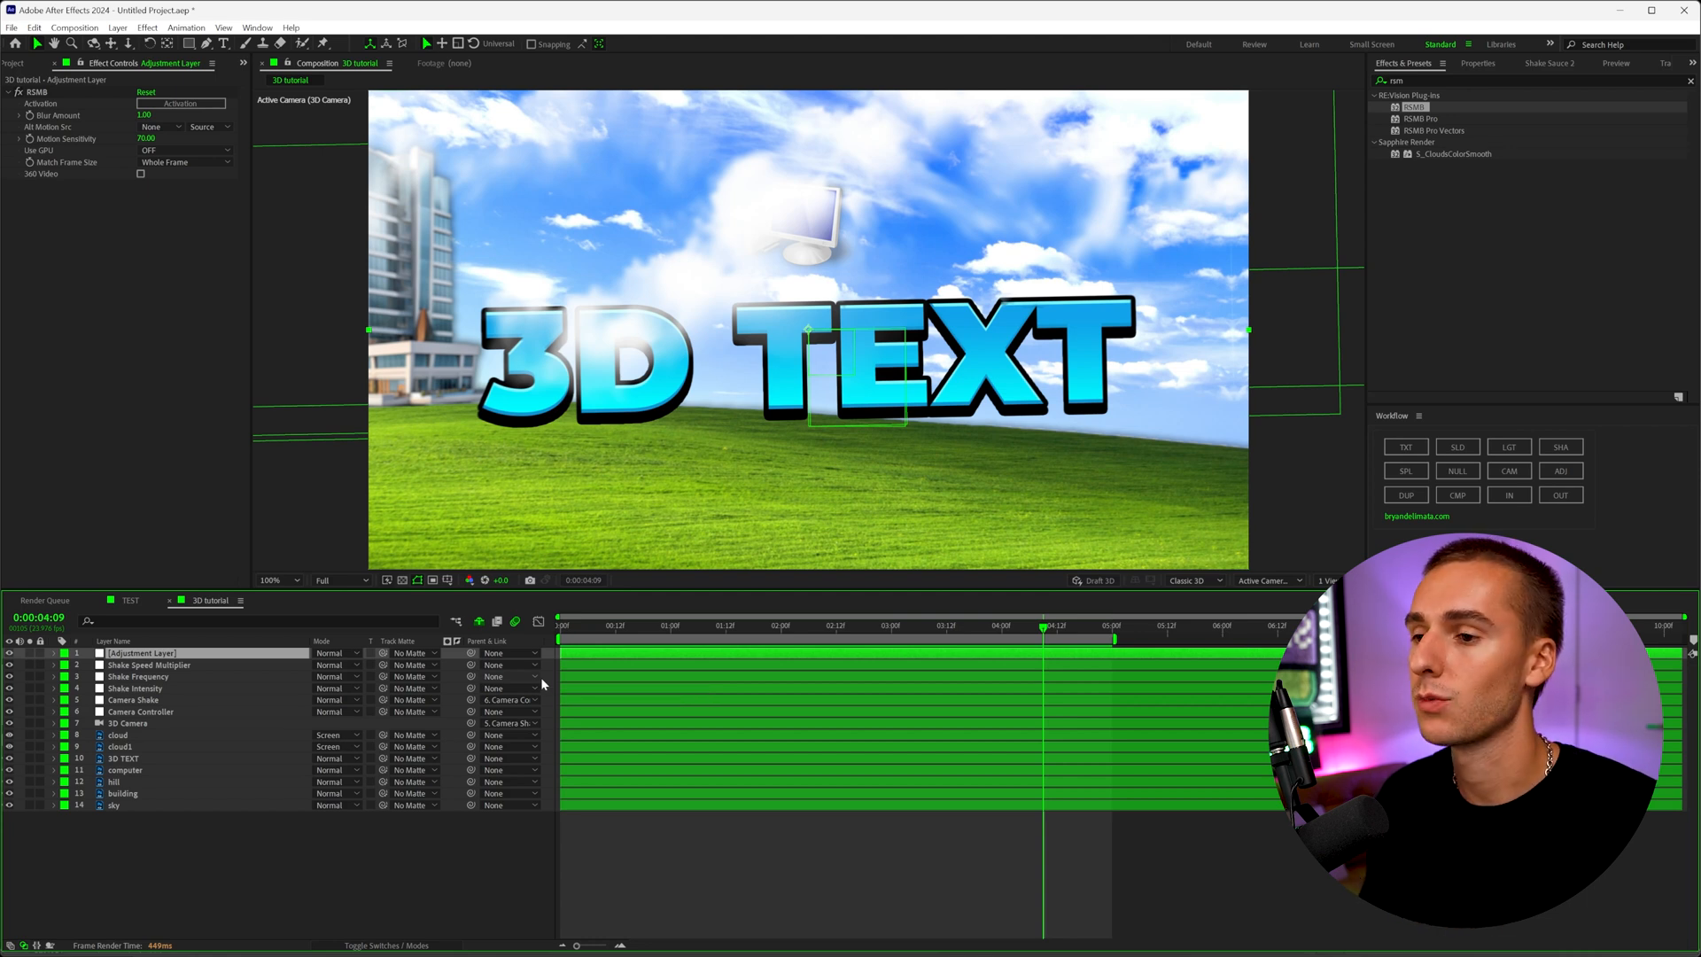
{"action": "mouse_move", "coordinate": [600, 668]}
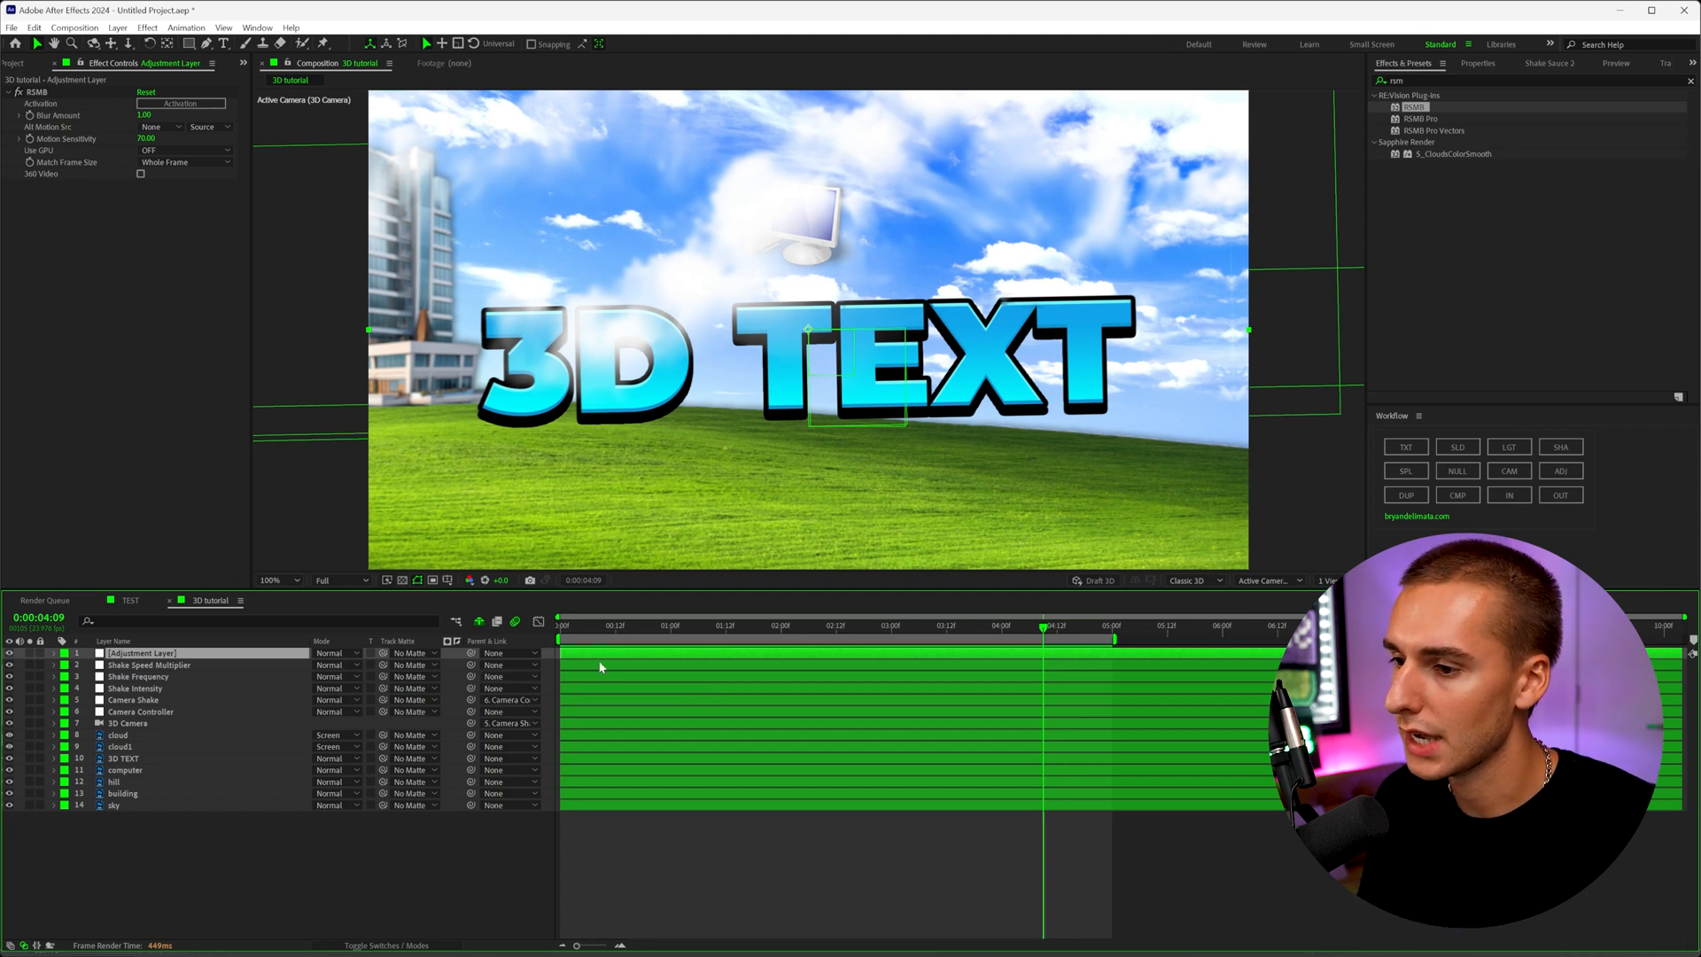
{"action": "left_click", "coordinate": [694, 626]}
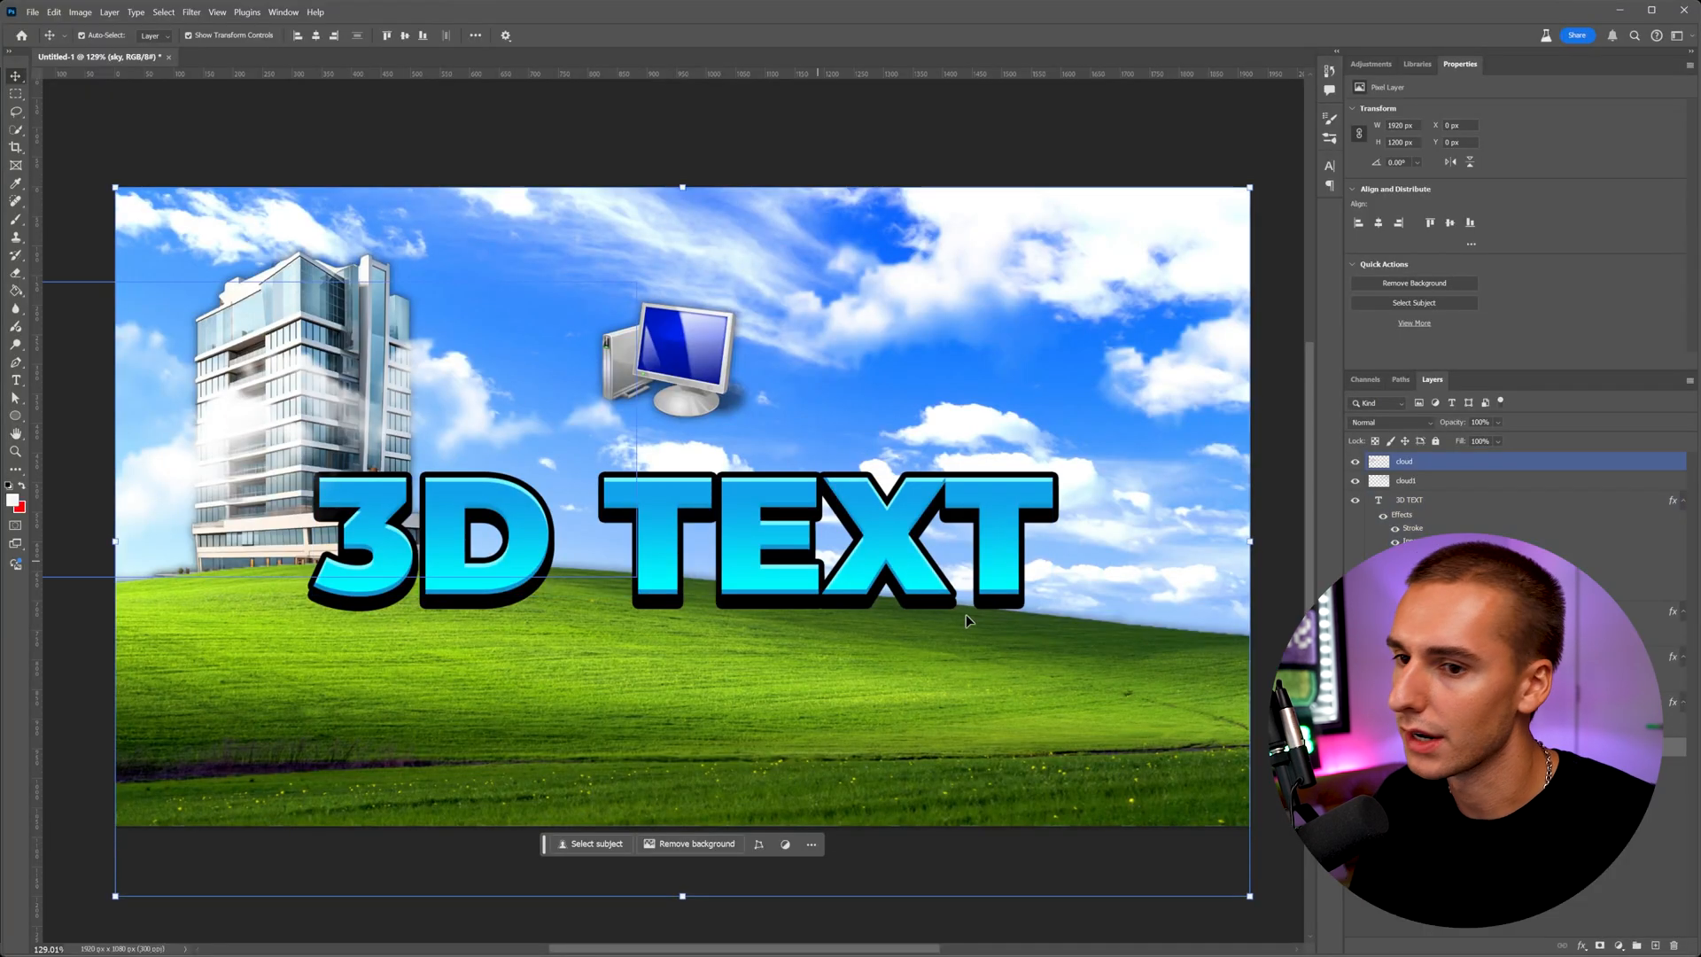
{"action": "left_click", "coordinate": [1405, 480]}
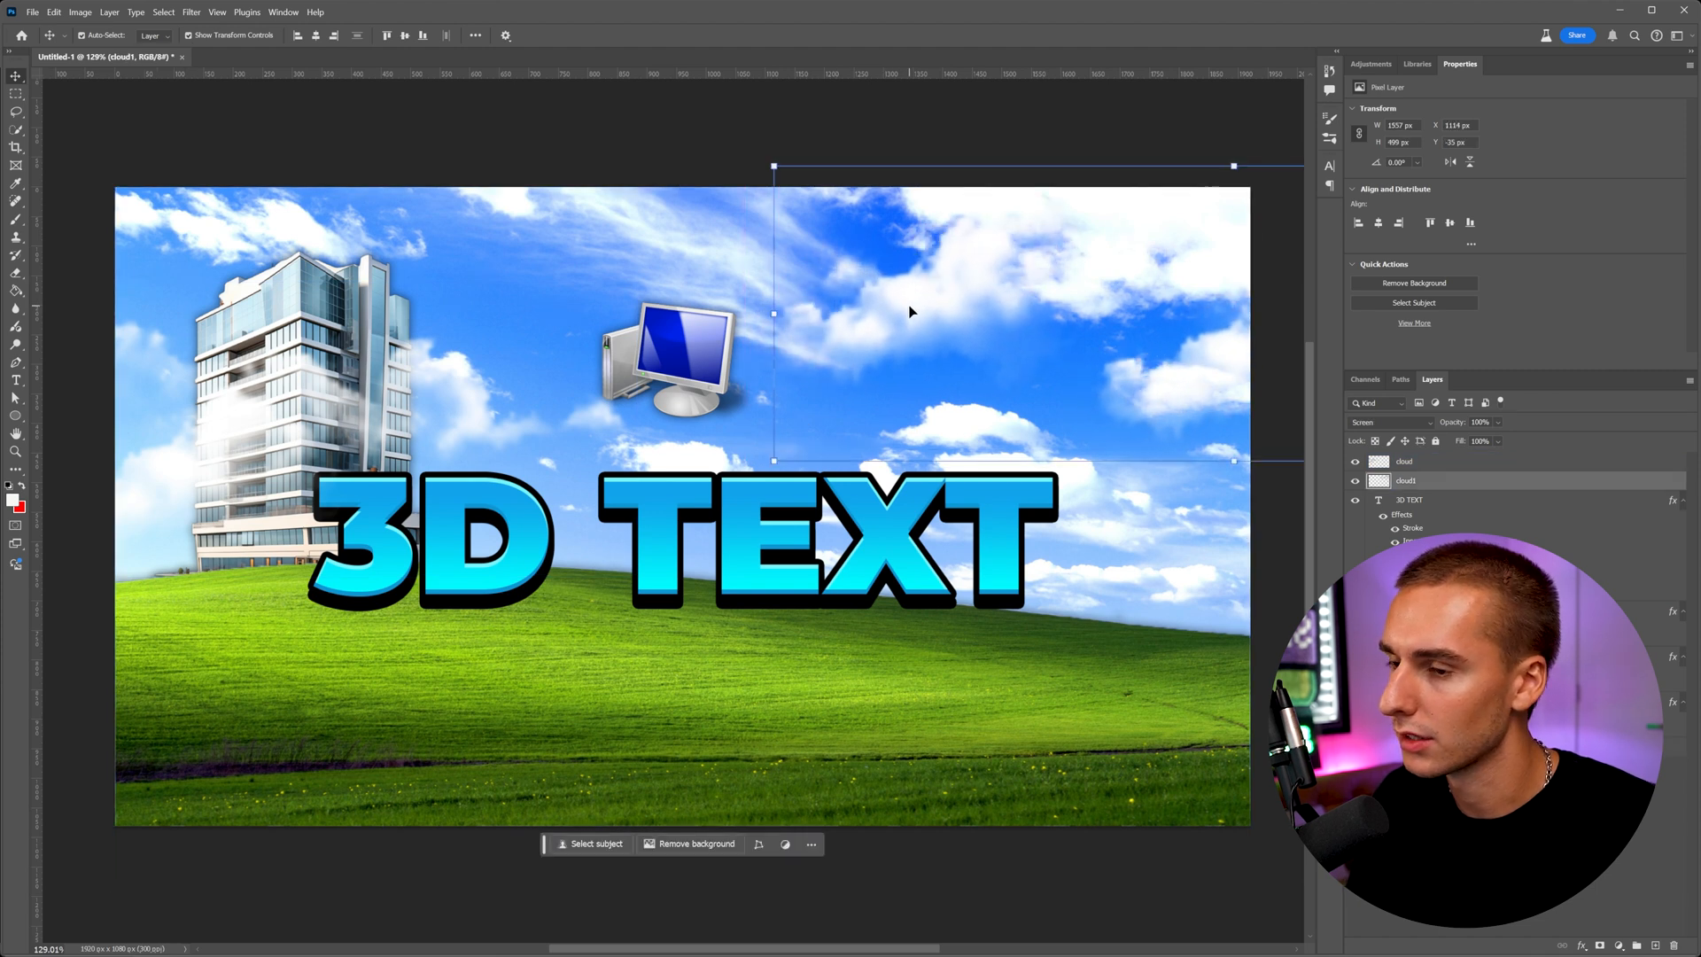
{"action": "mouse_move", "coordinate": [804, 376]}
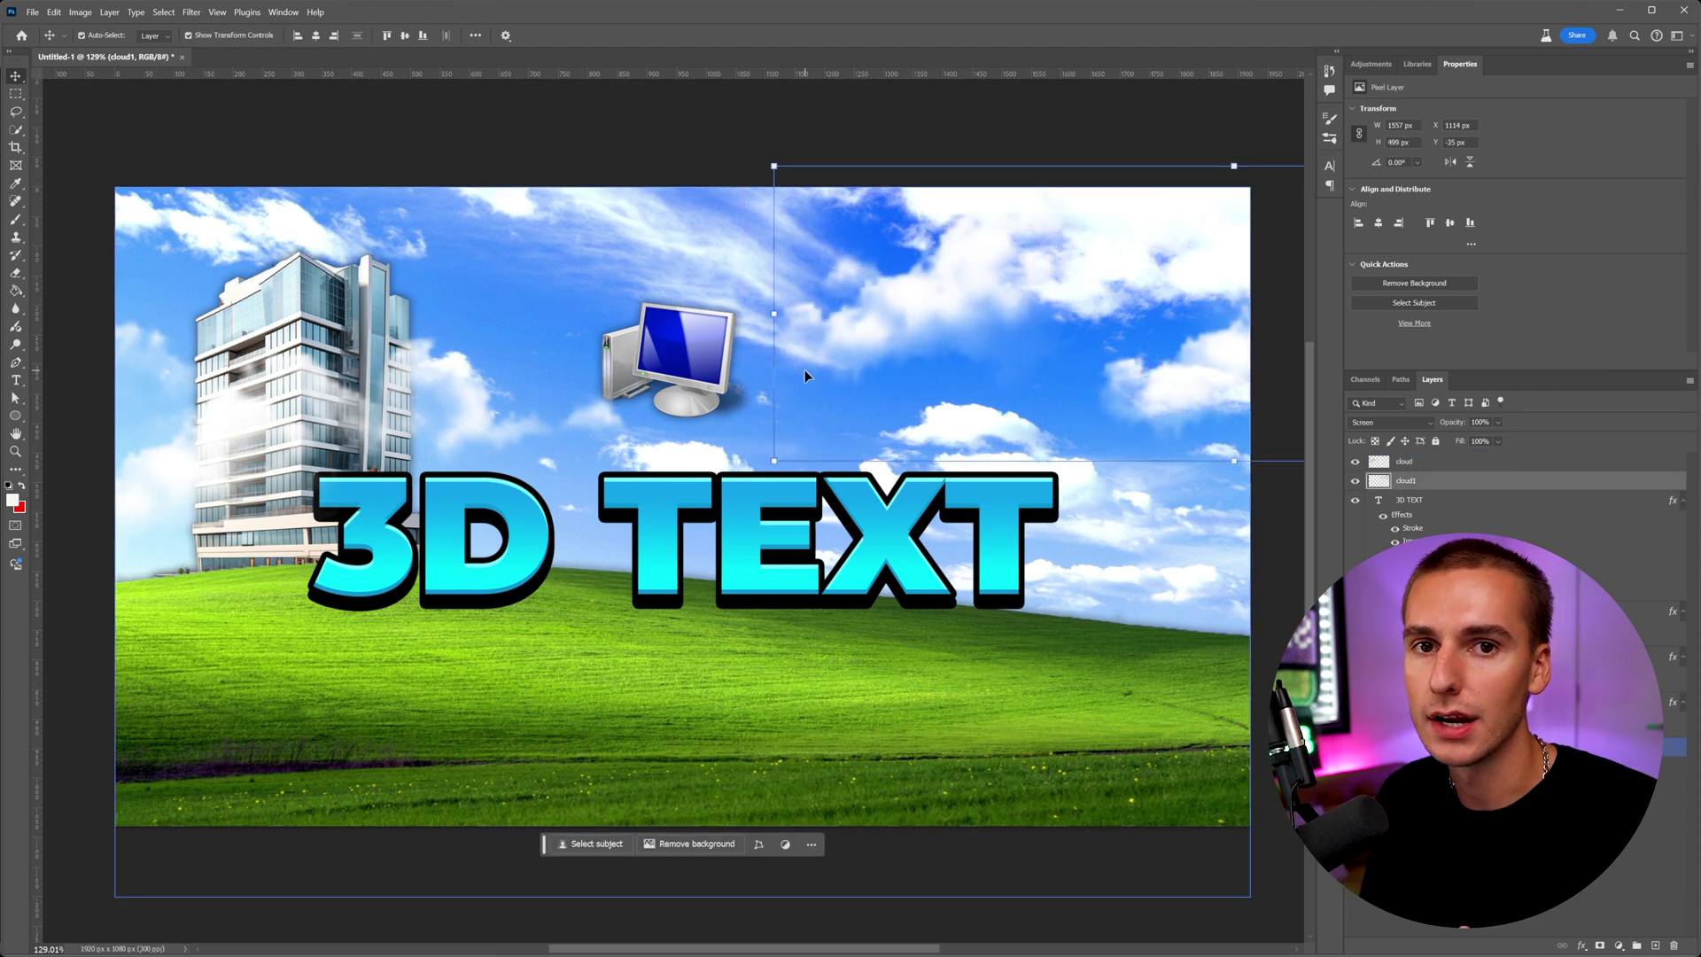